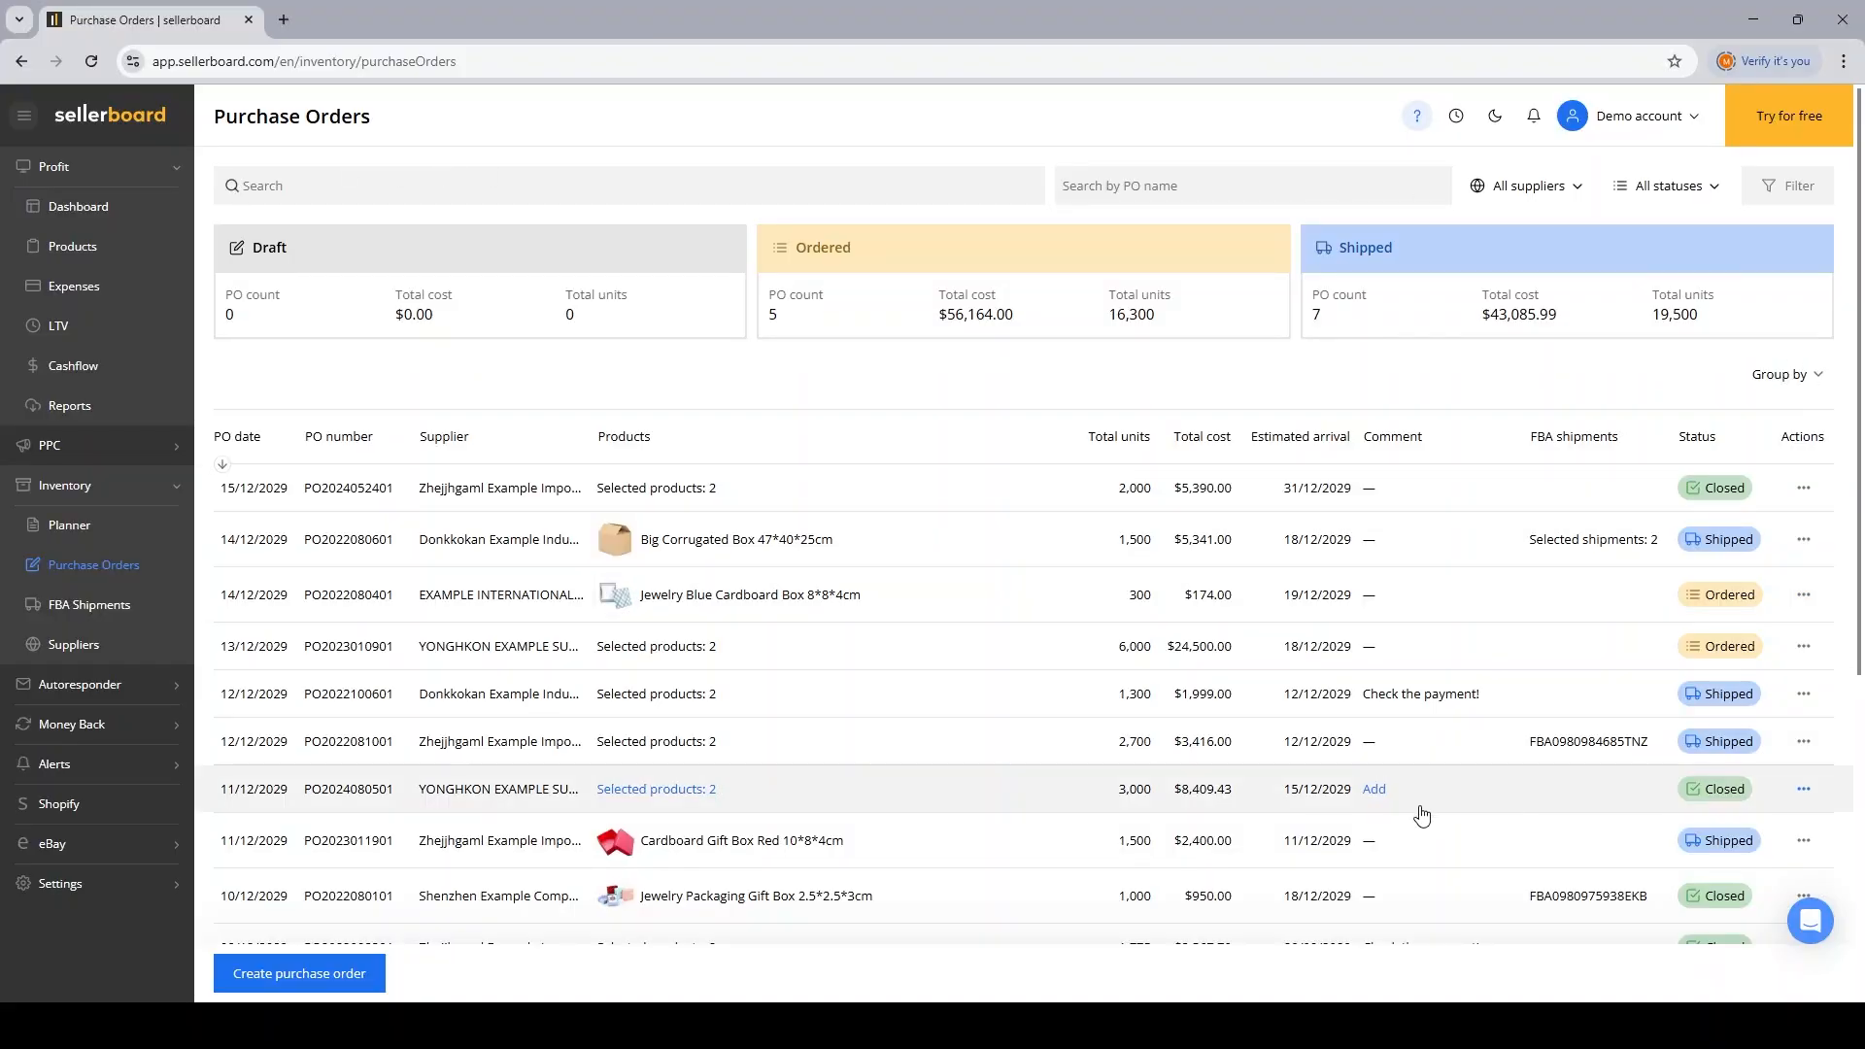
mouse_move(513, 850)
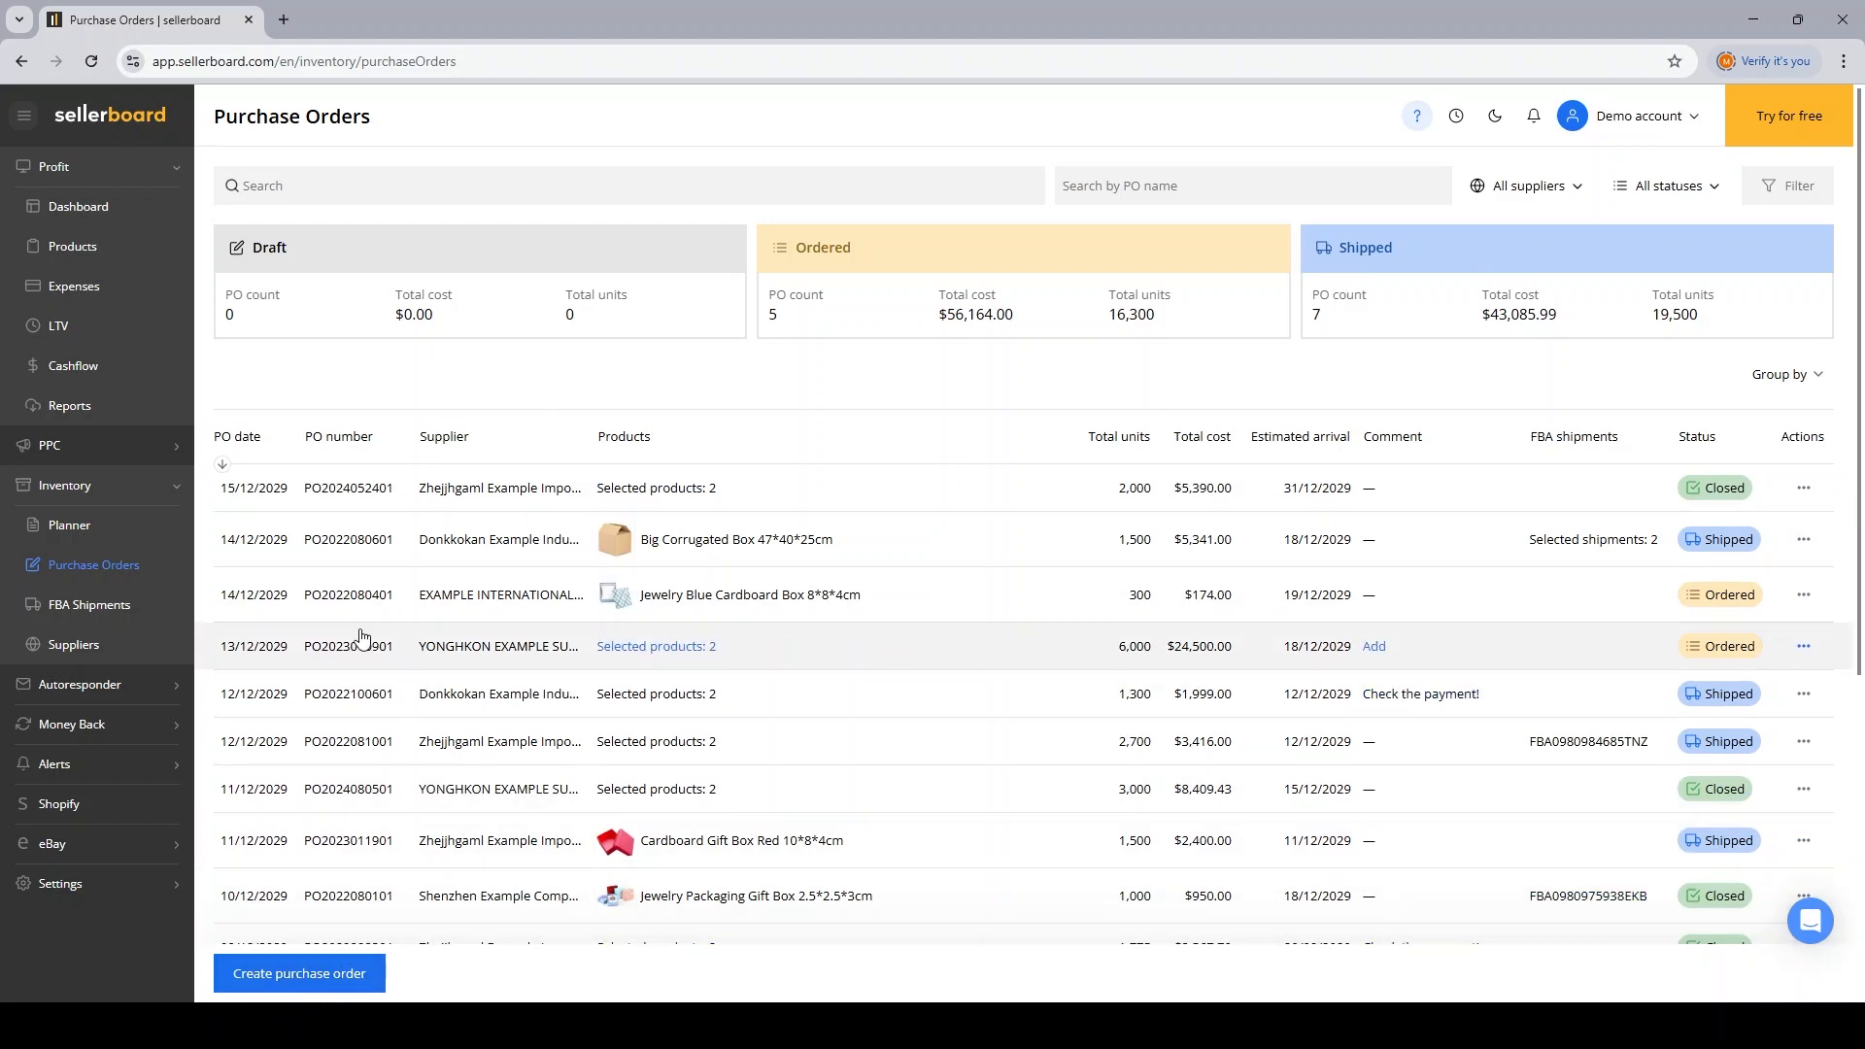
mouse_move(990, 211)
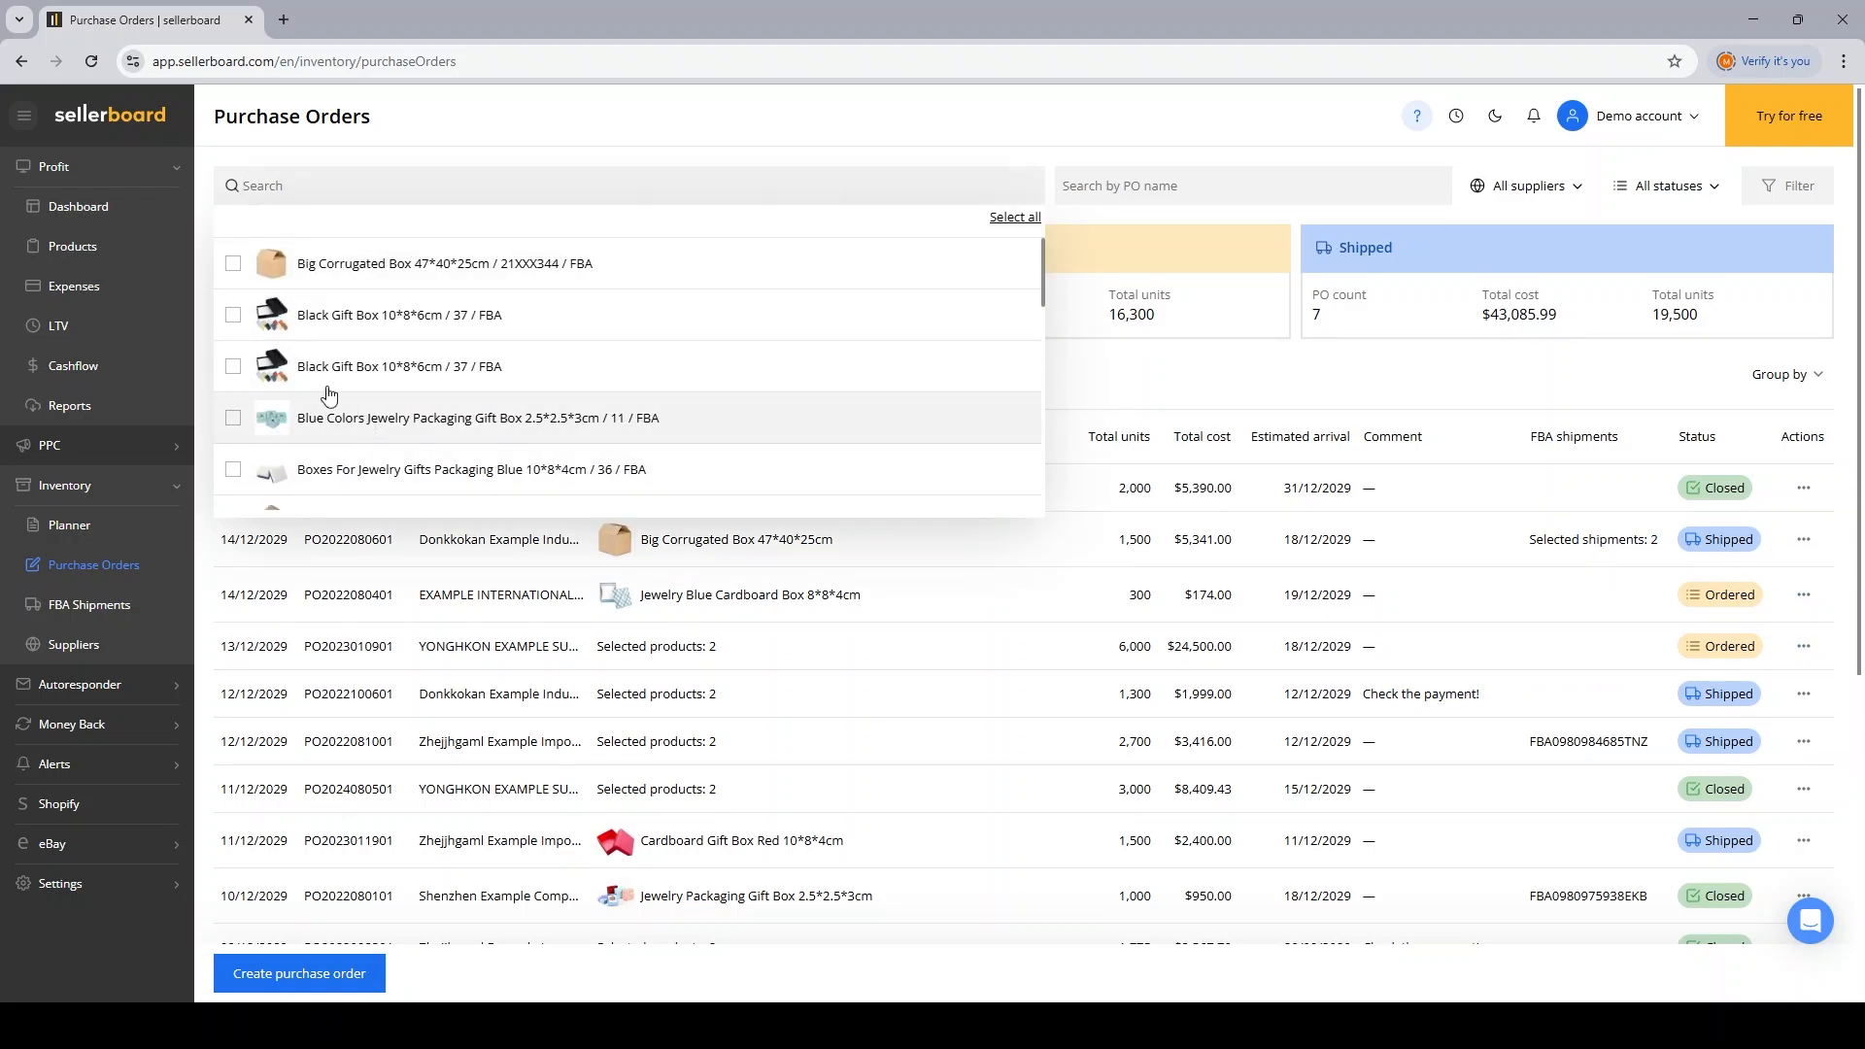
Step: Close the supplier filter, view the Suppliers list, and open and close Donkkokan unchanged
click(232, 314)
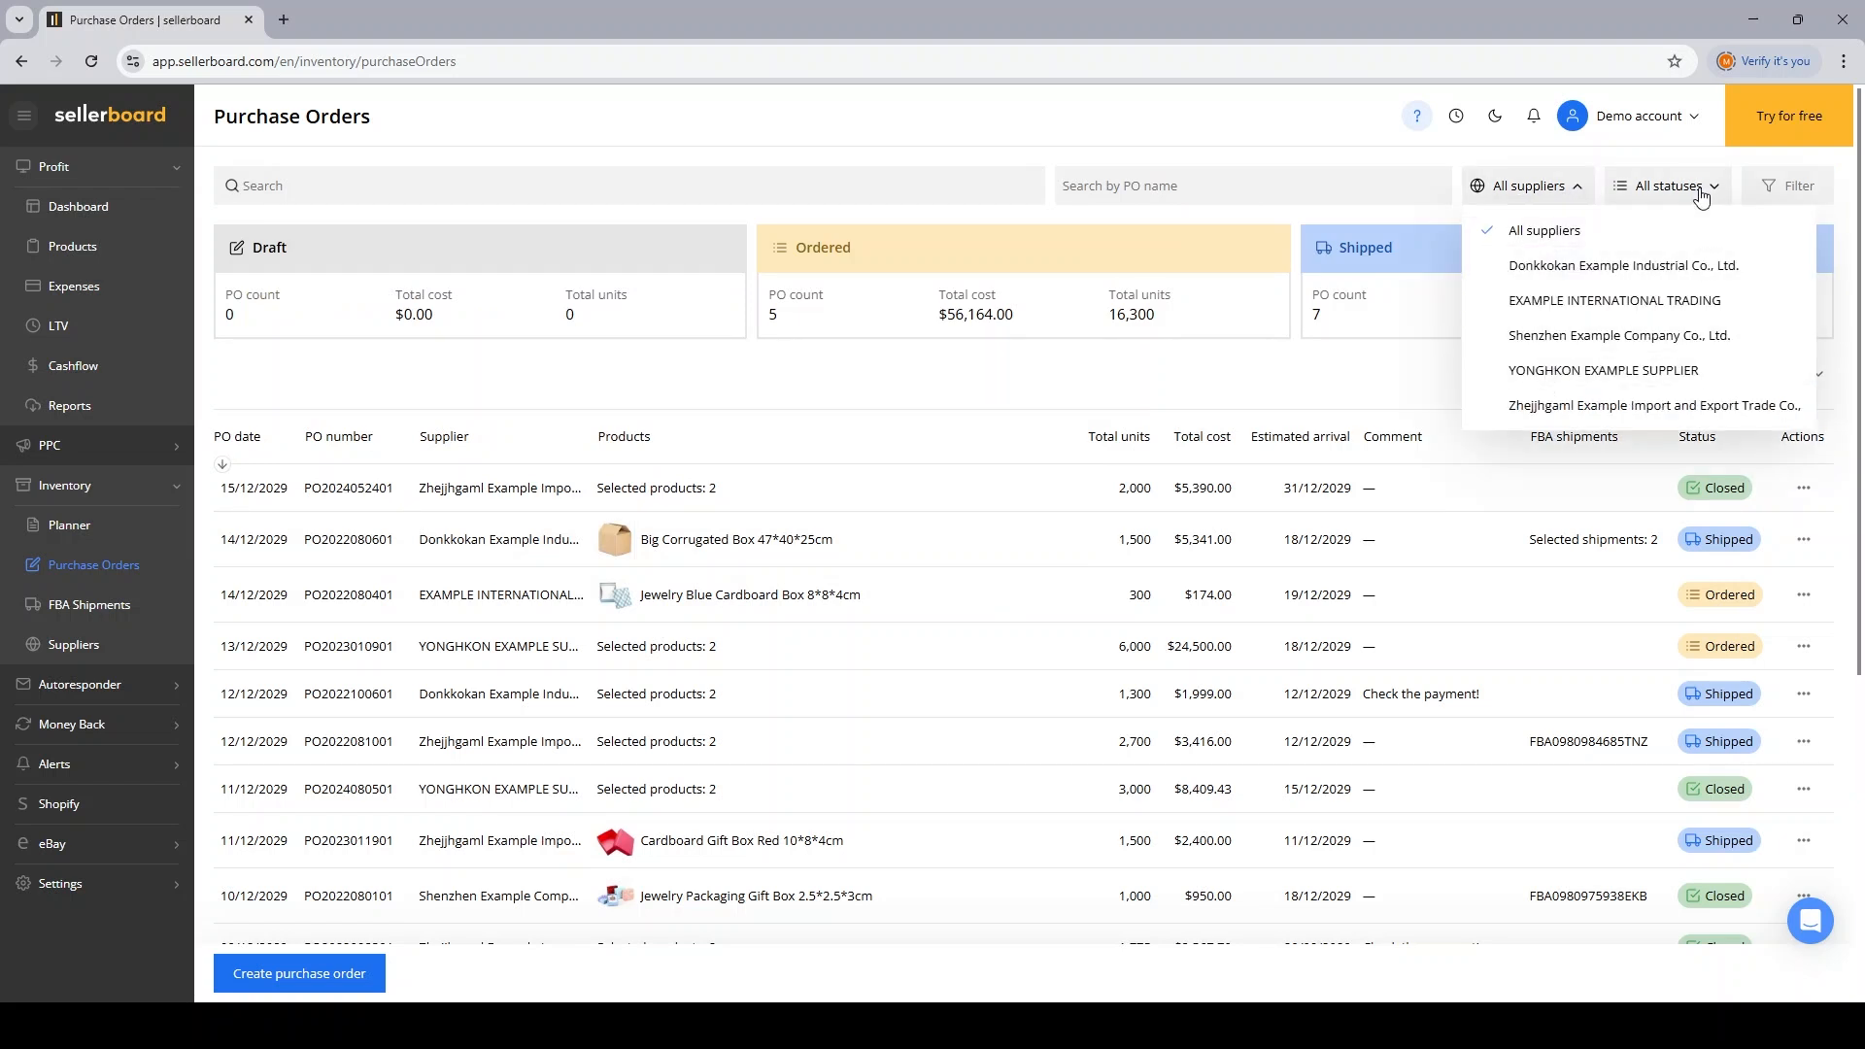
click(1679, 185)
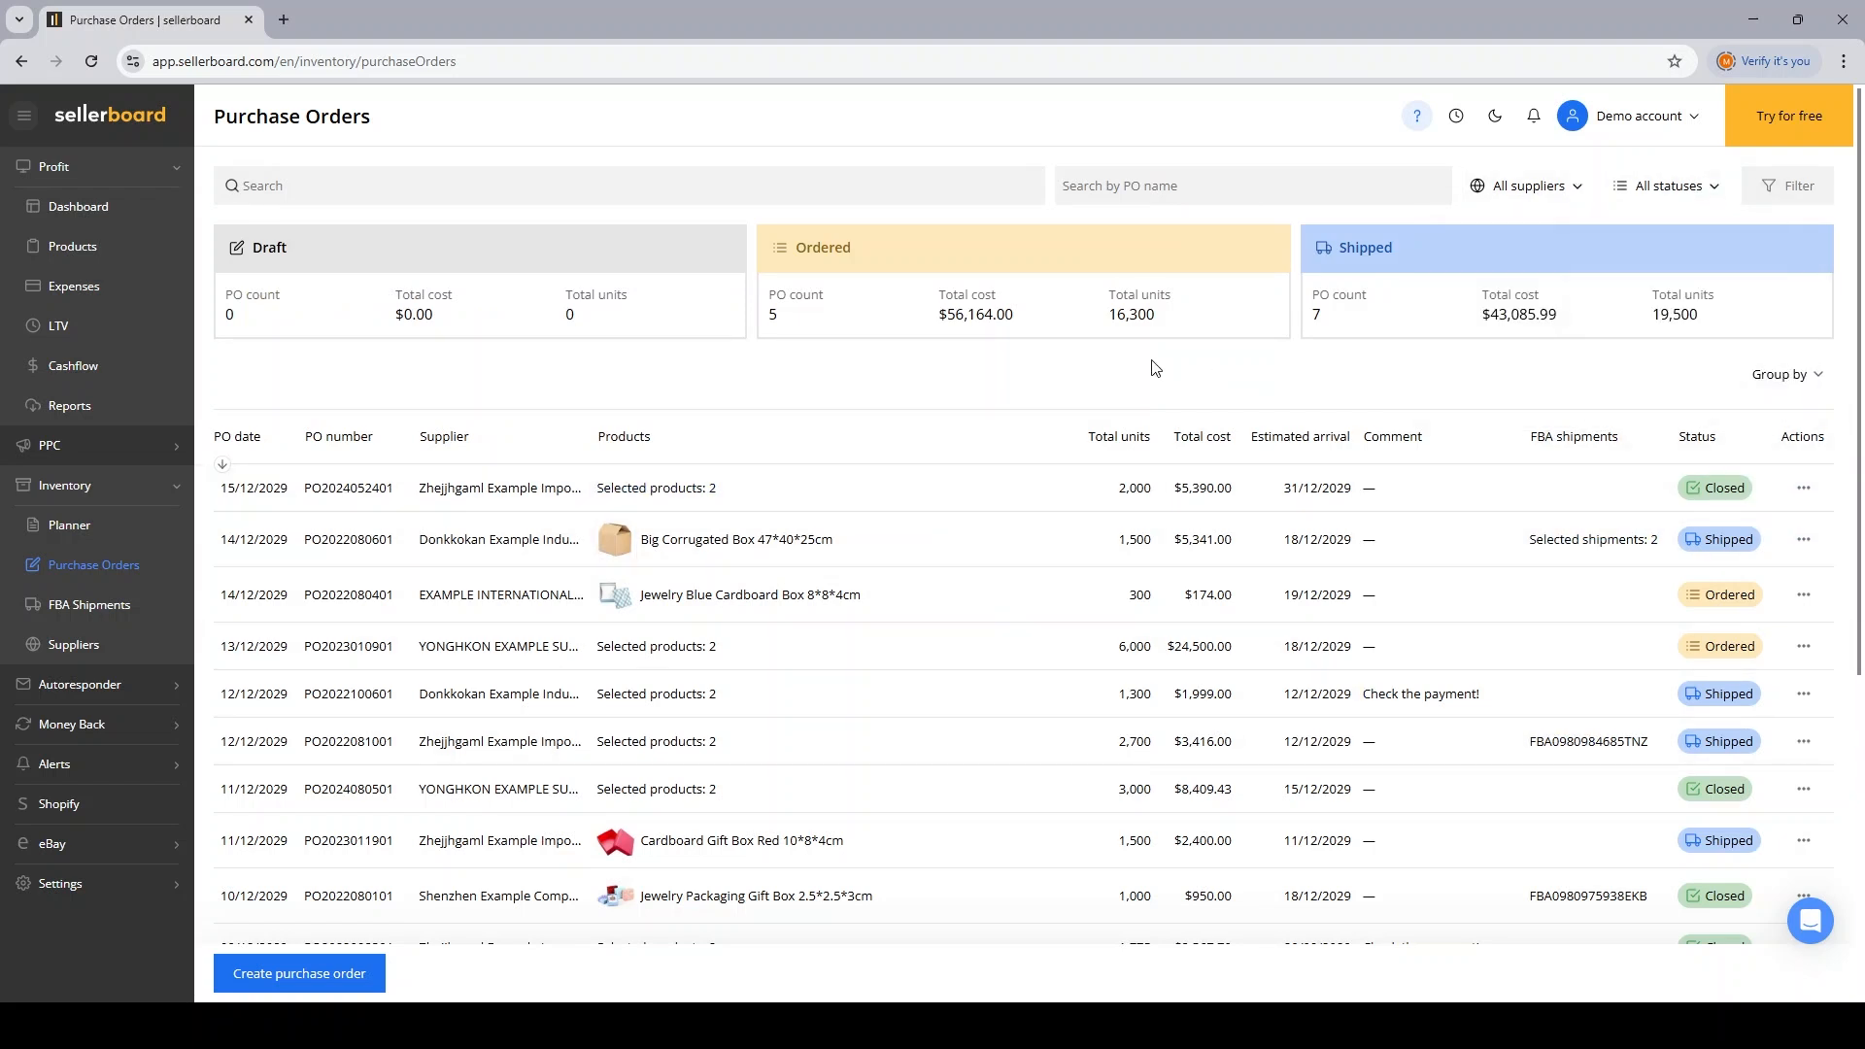
mouse_move(1601, 255)
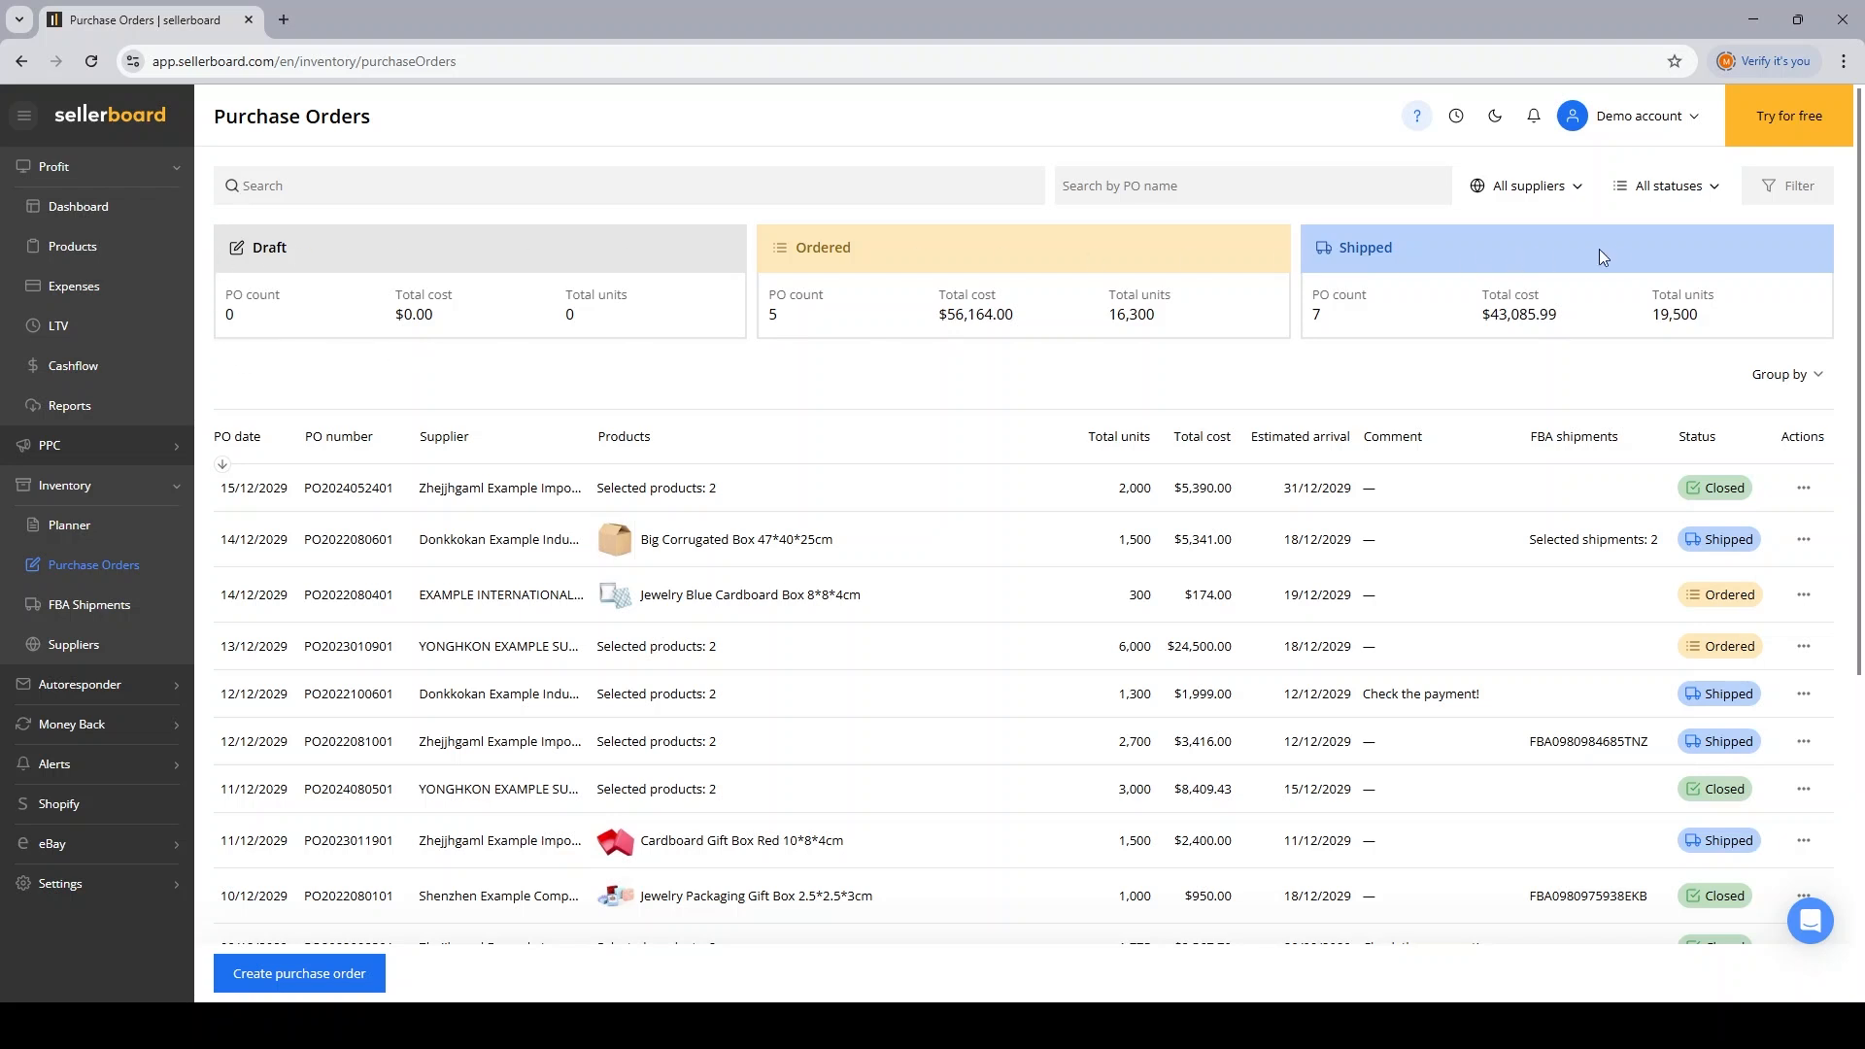
mouse_move(1595, 360)
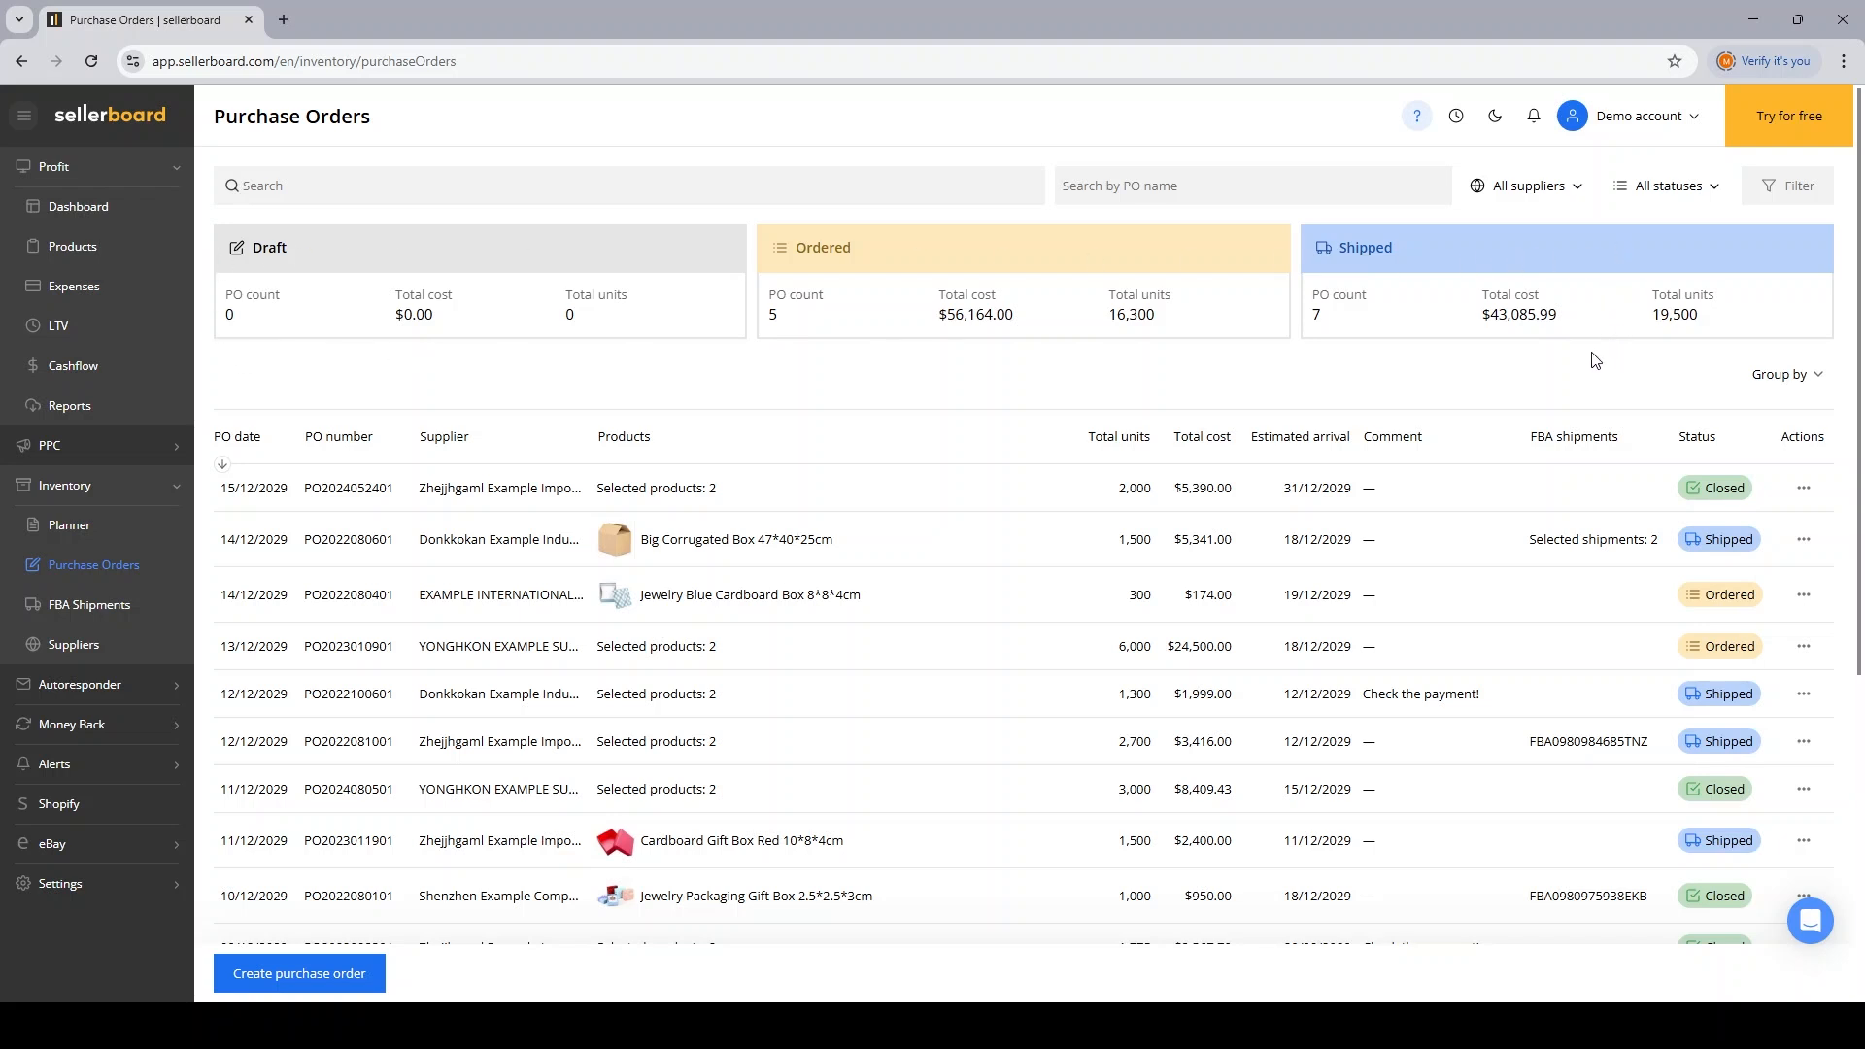
mouse_move(863, 342)
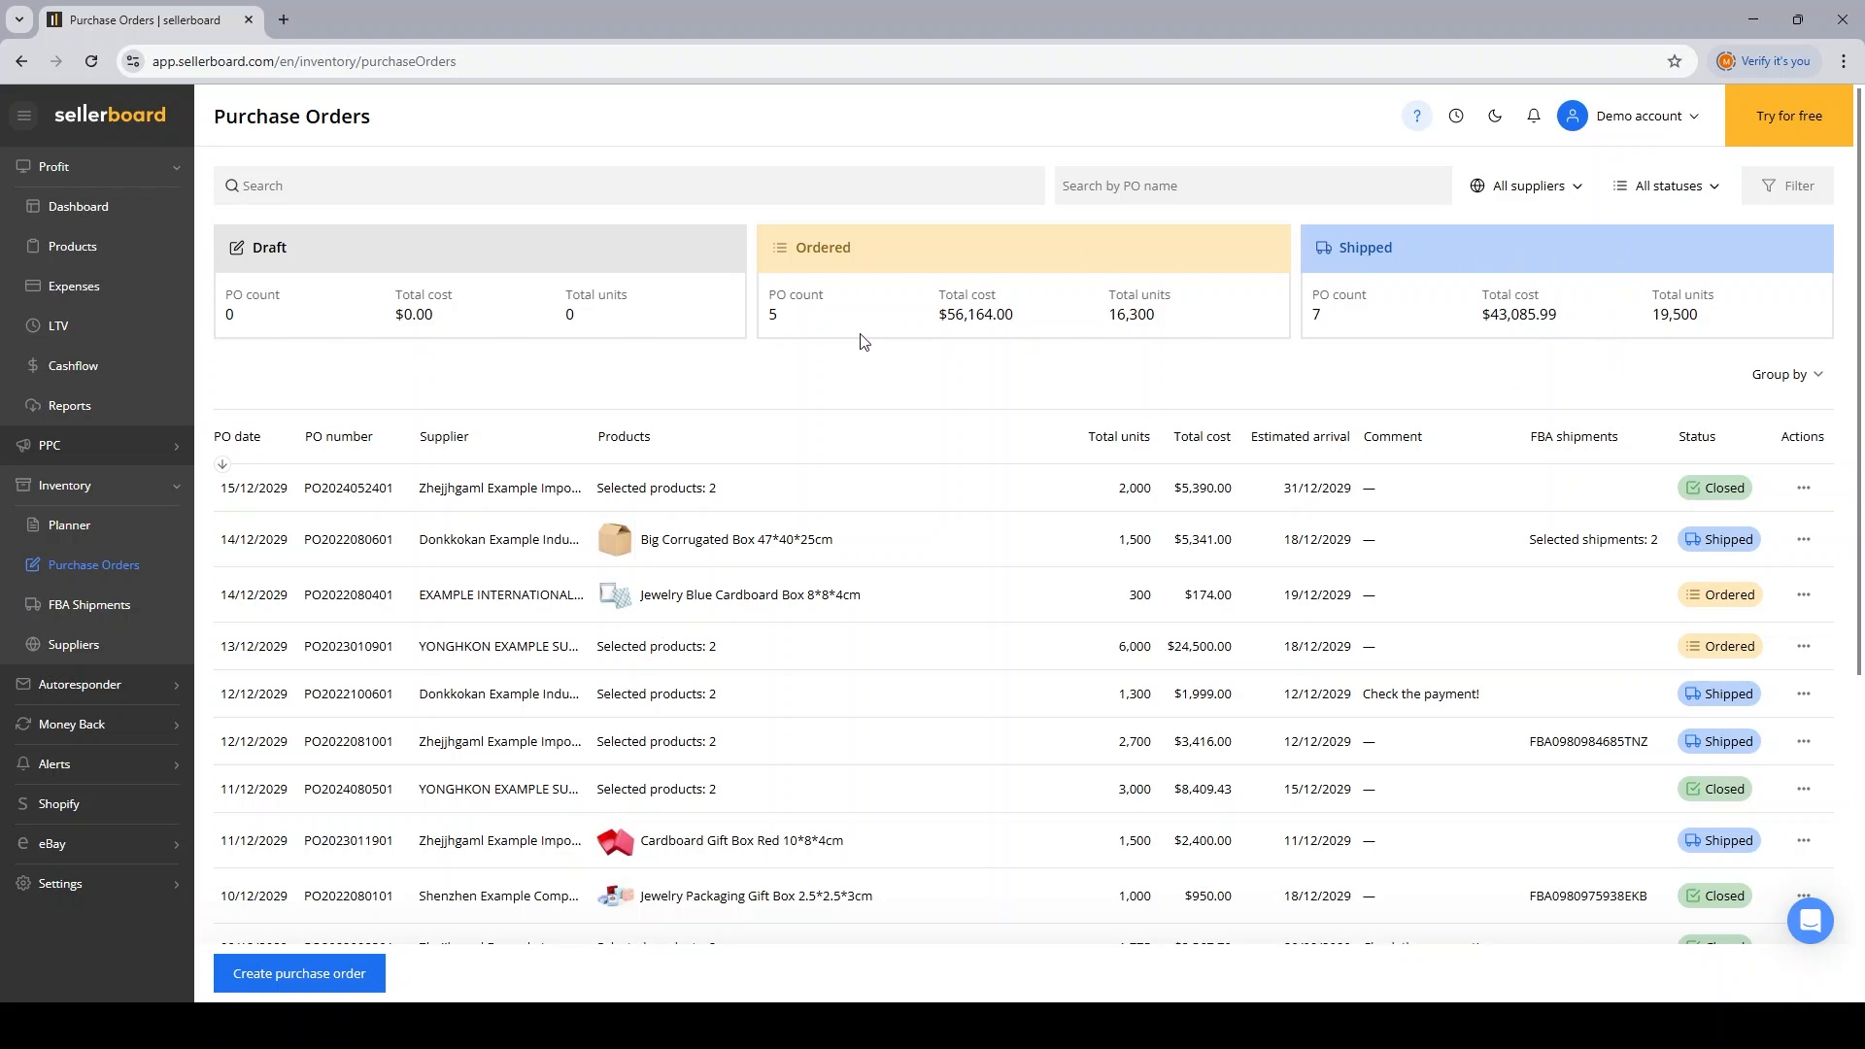
mouse_move(1180, 295)
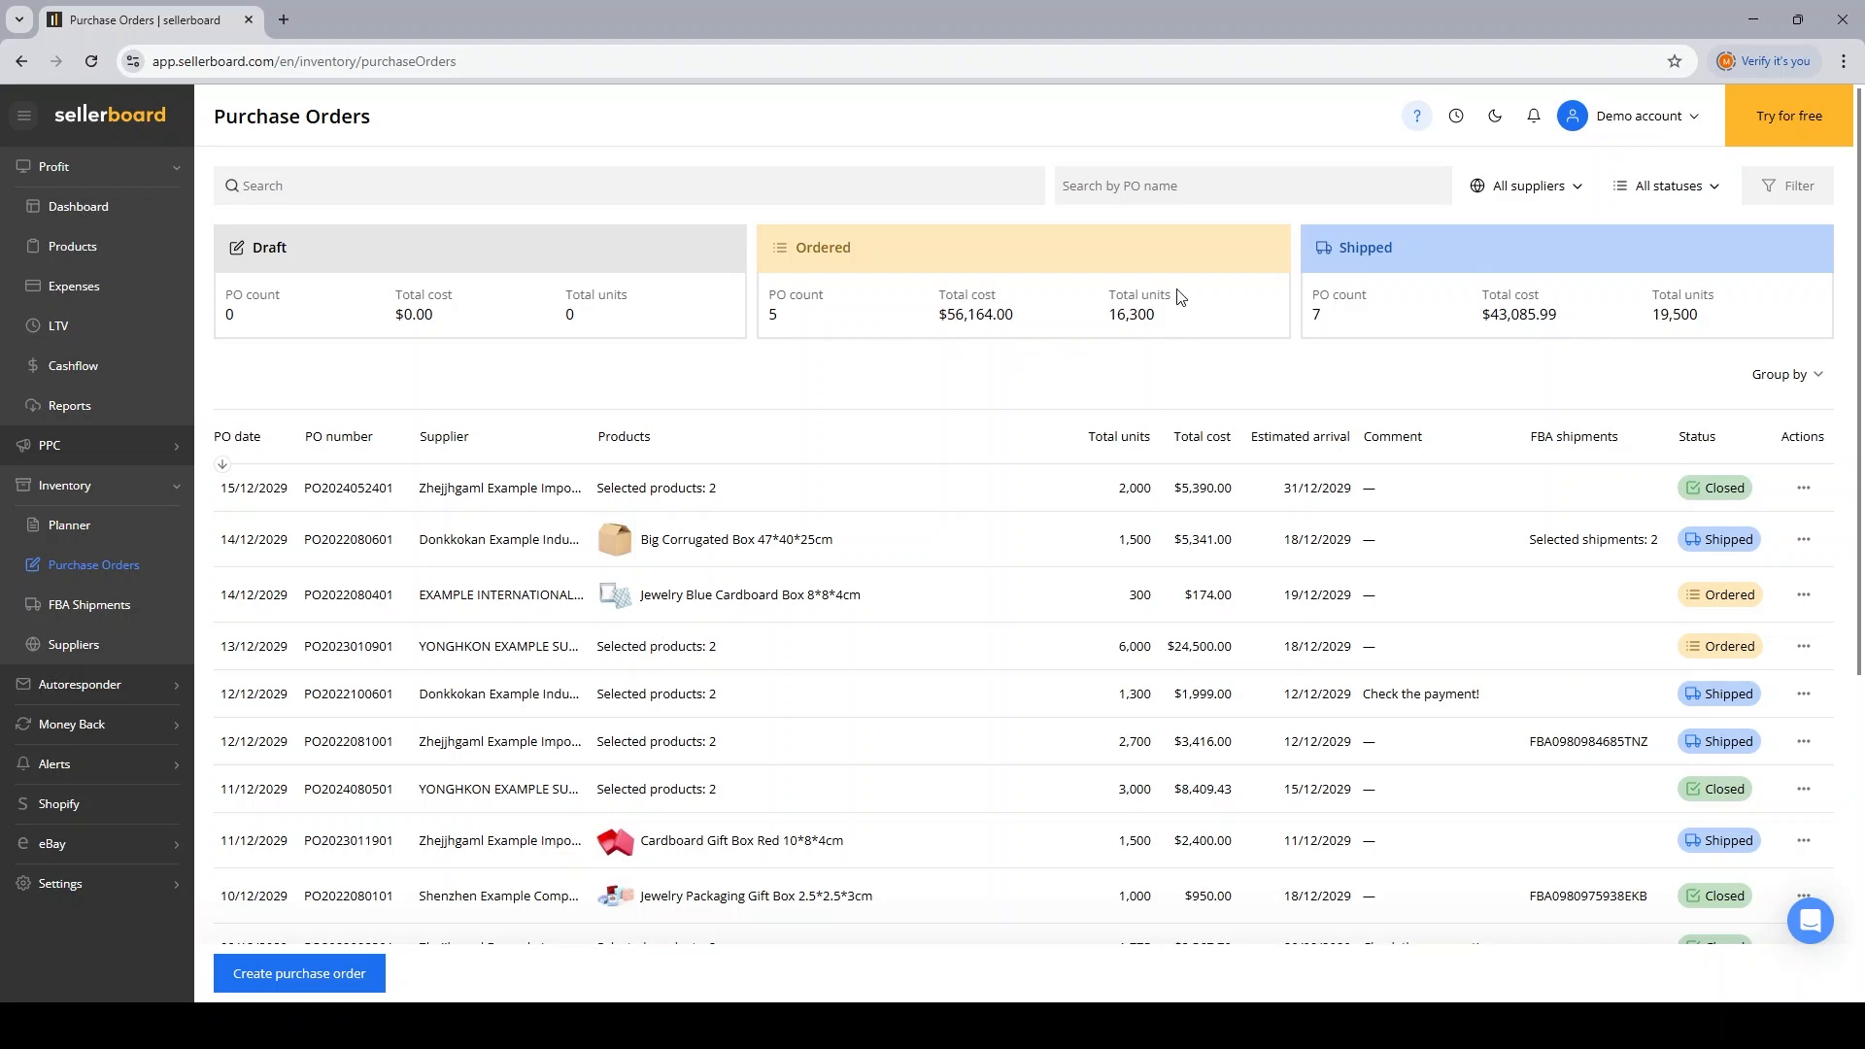
mouse_move(837, 251)
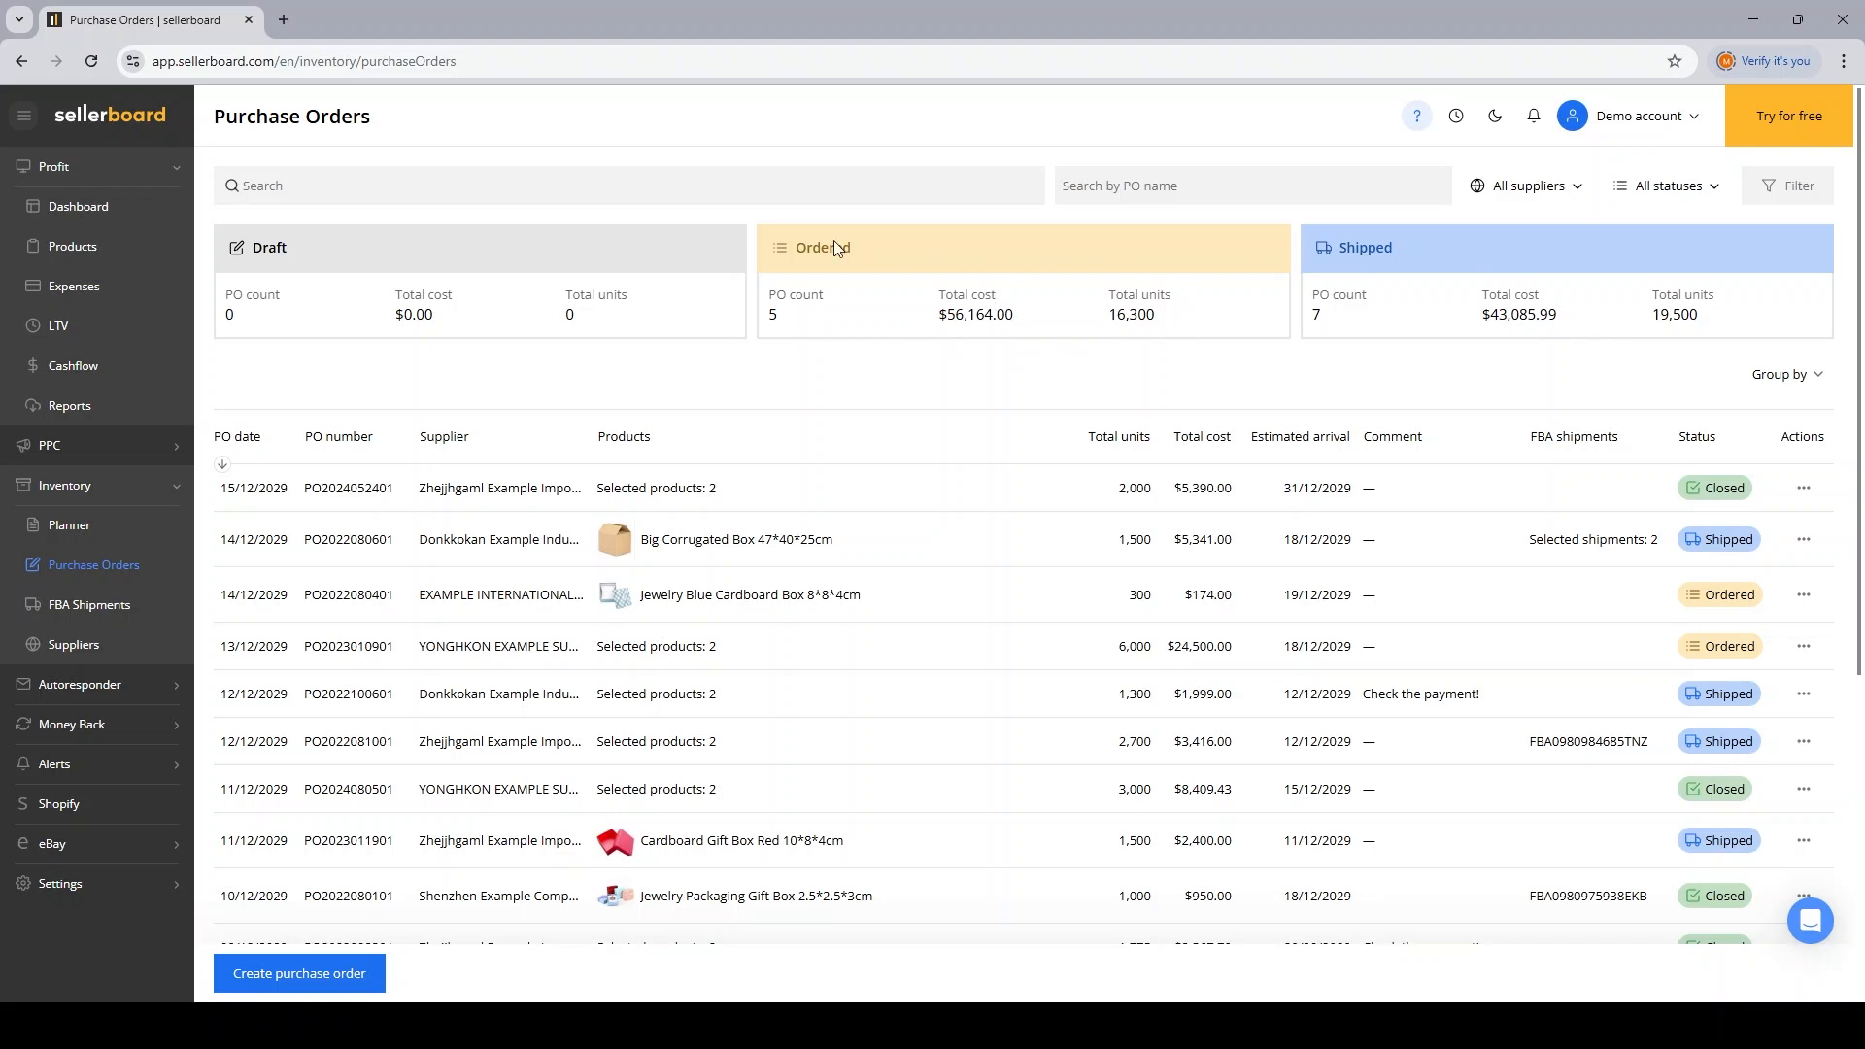
mouse_move(996, 299)
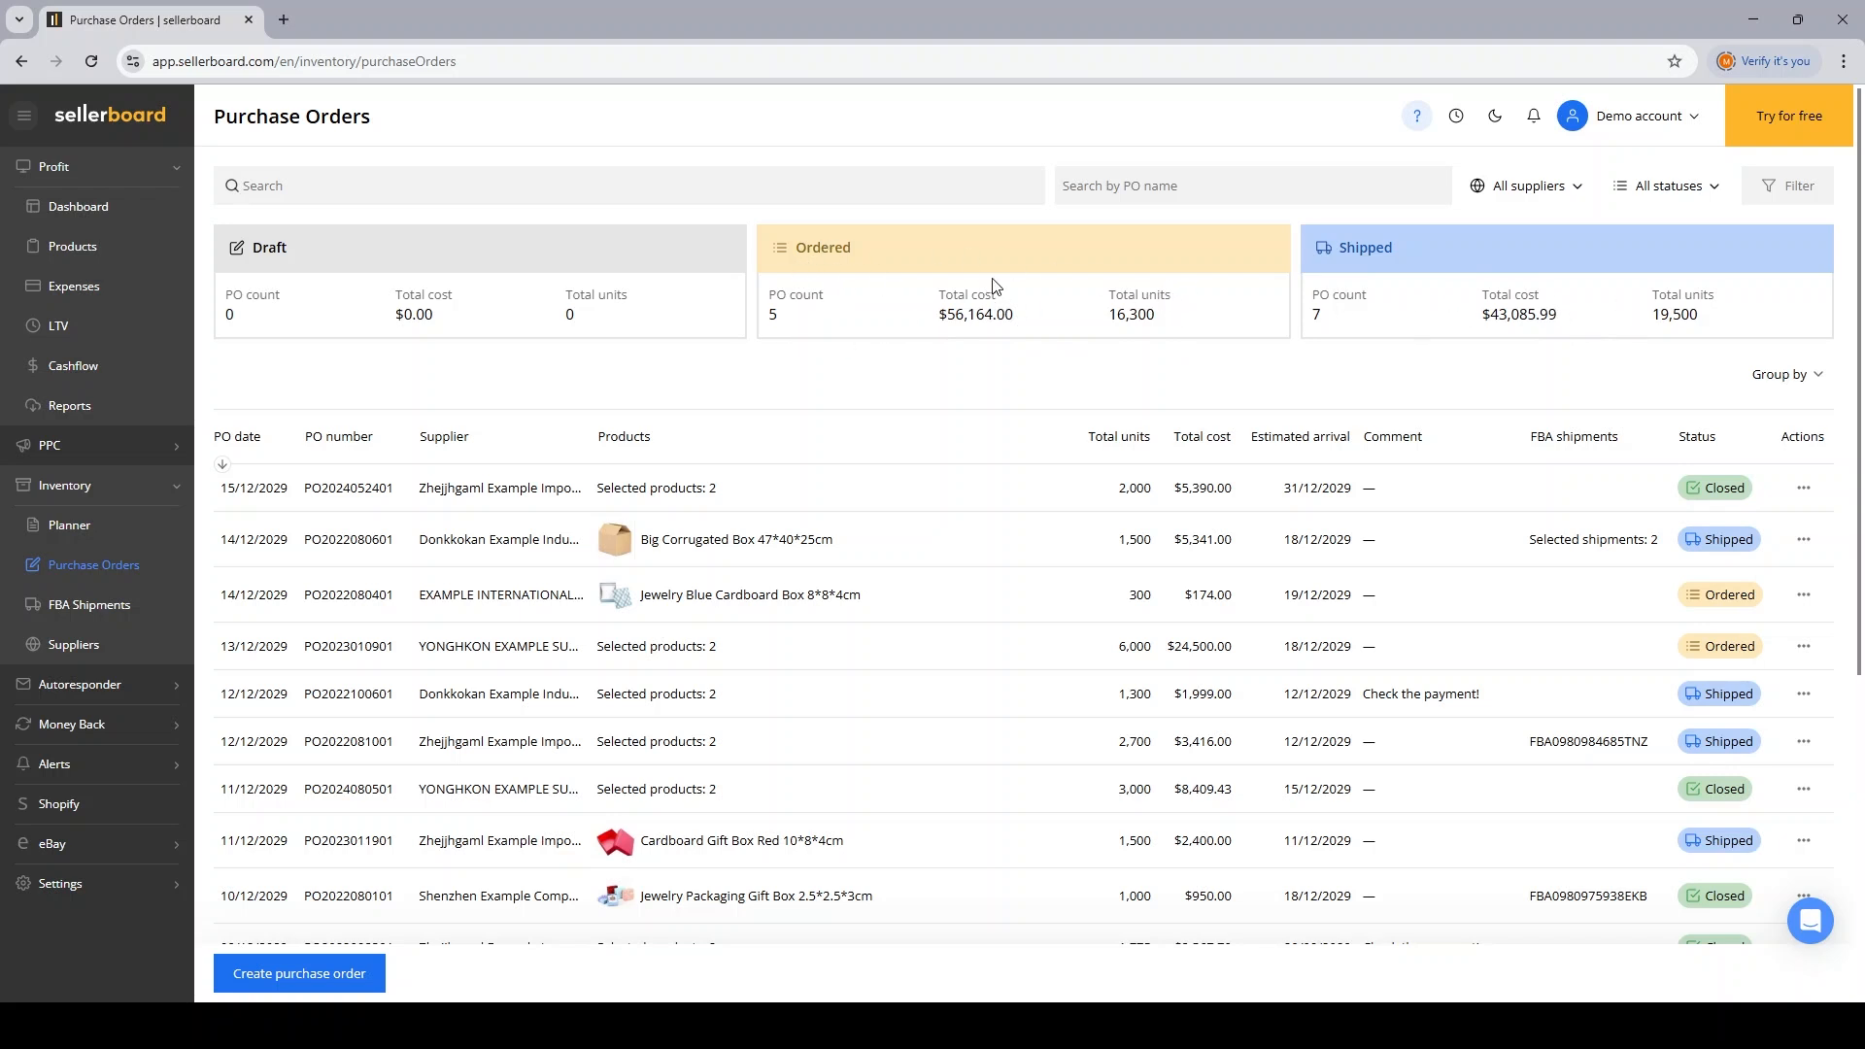
mouse_move(536, 325)
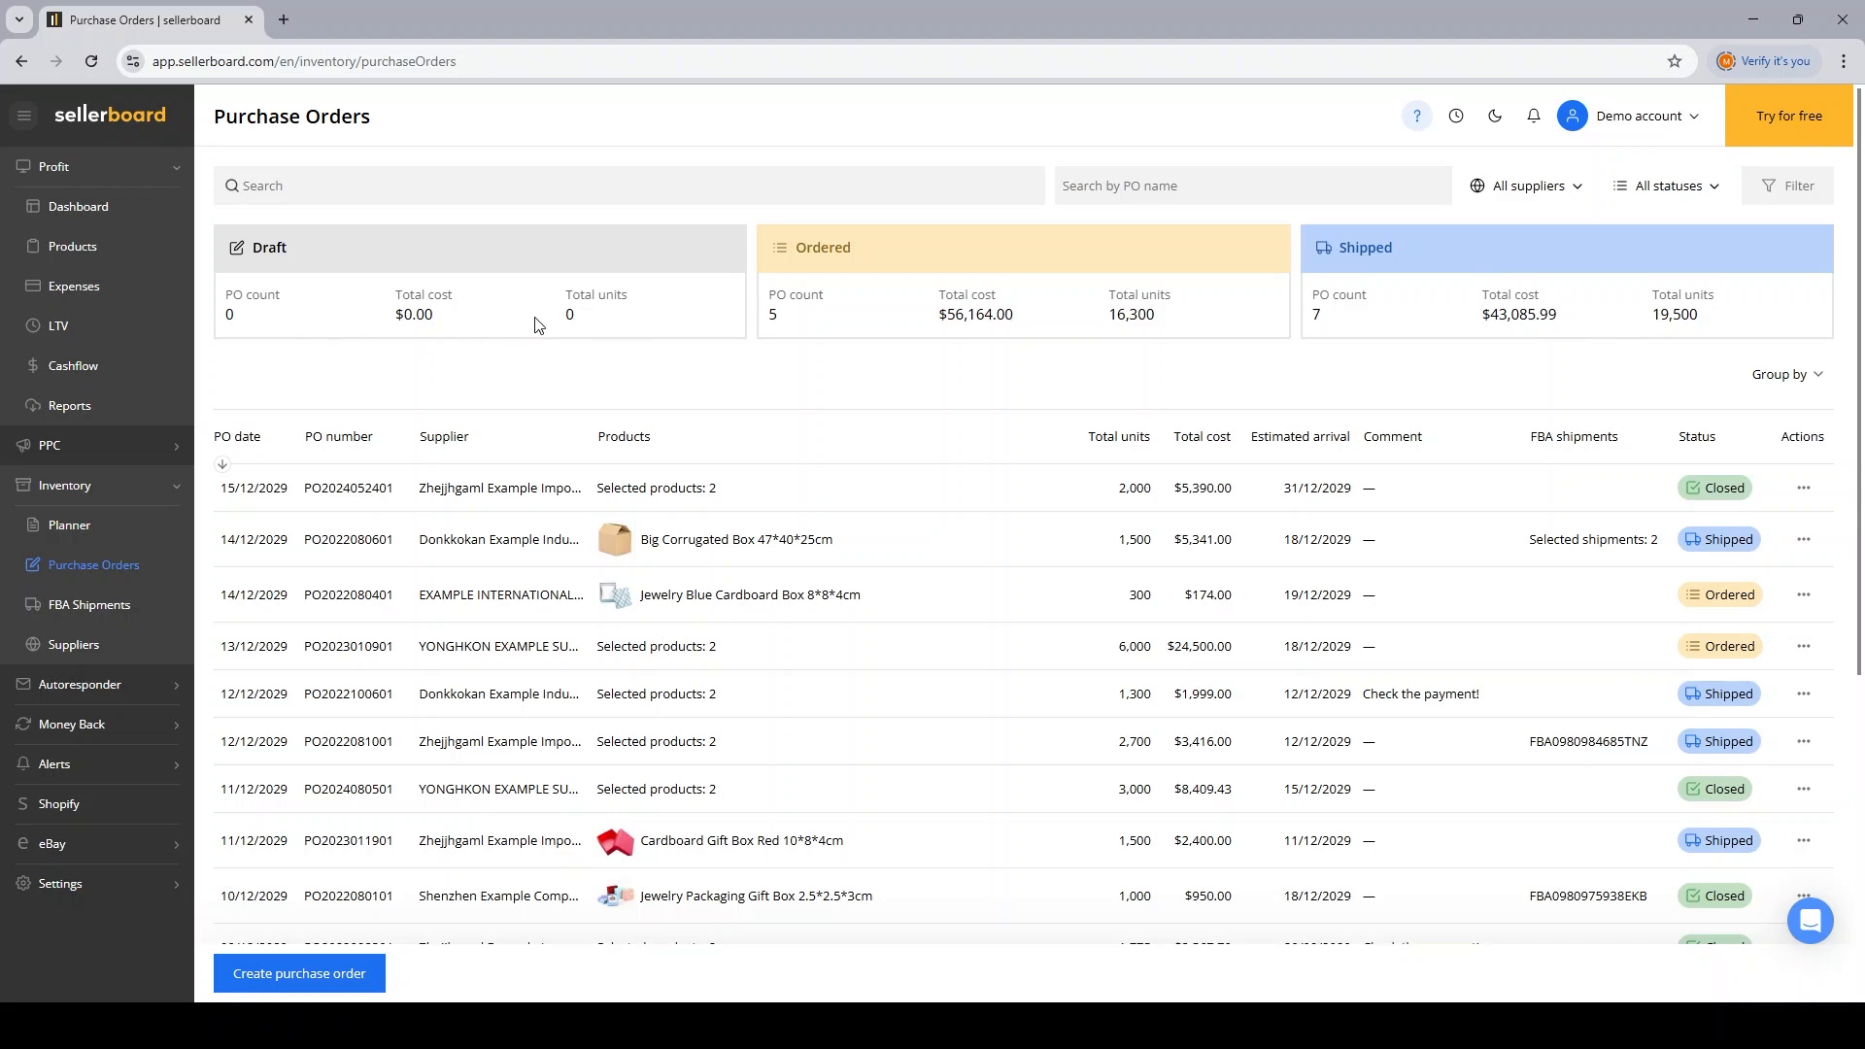
mouse_move(1515, 253)
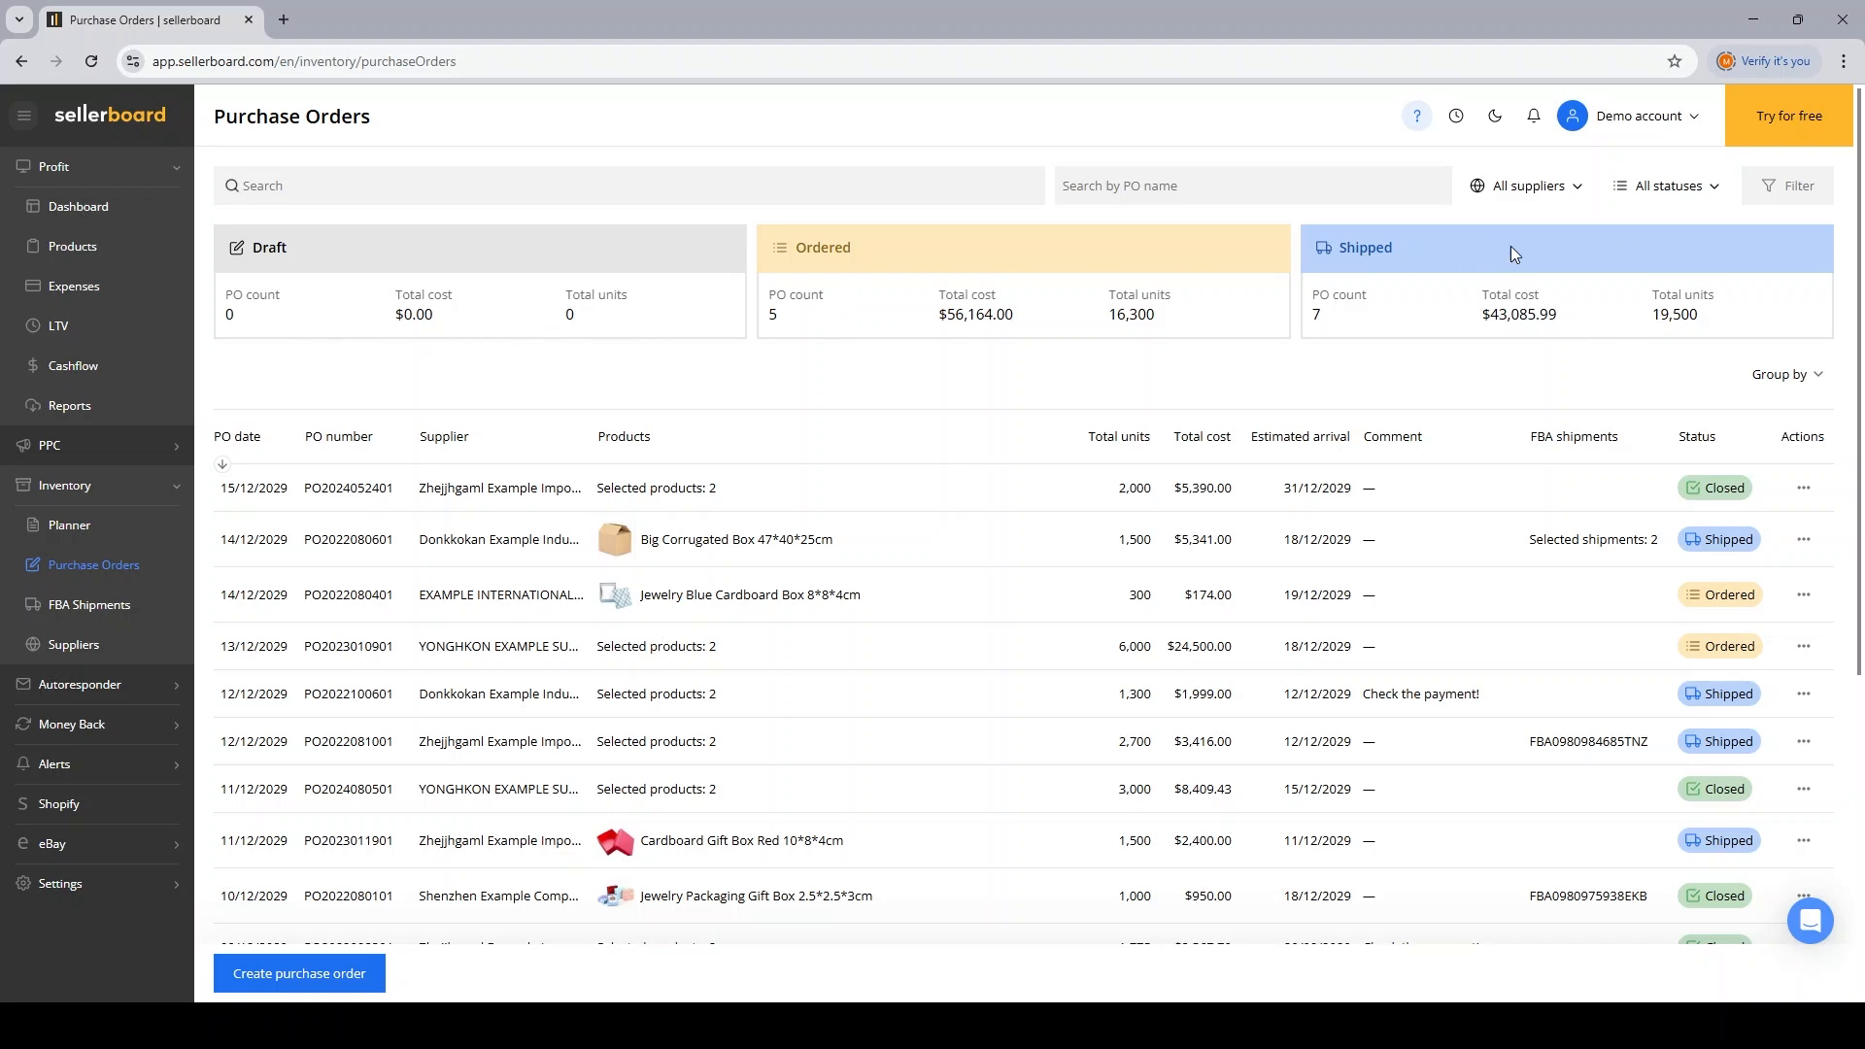
mouse_move(1614, 702)
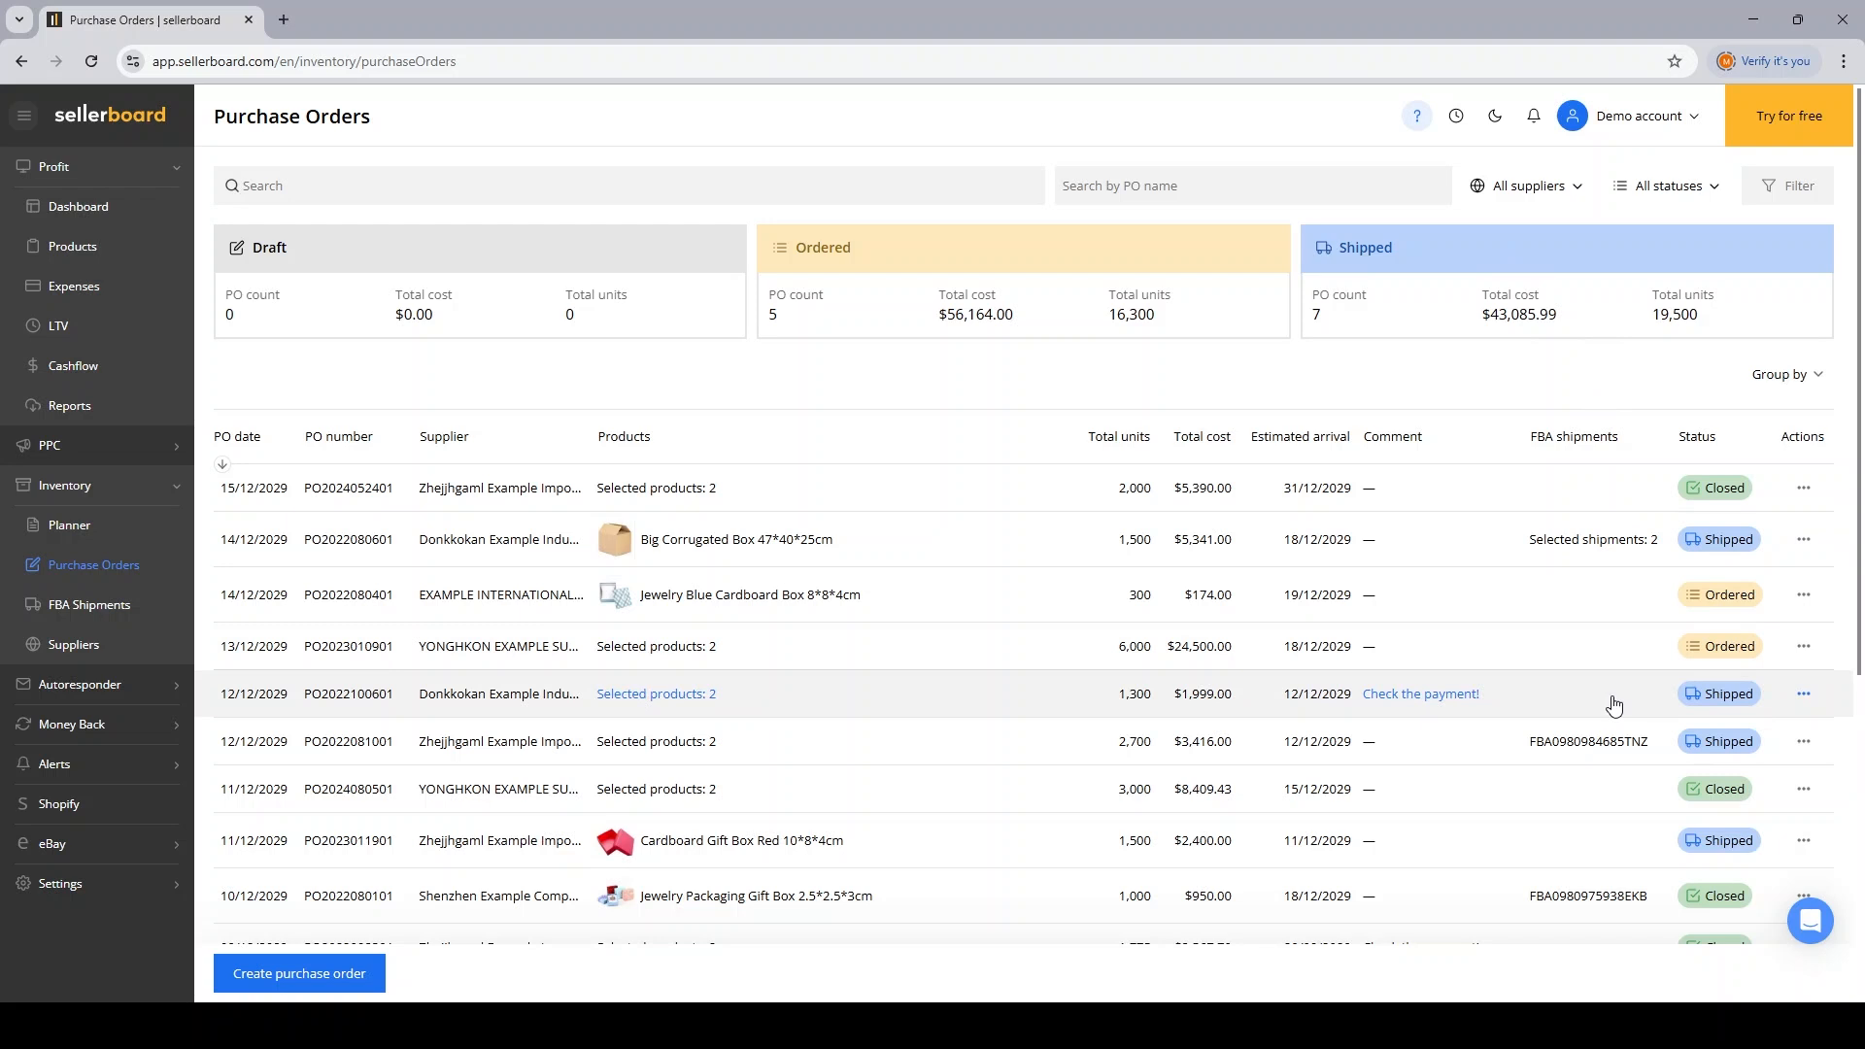
mouse_move(1583, 687)
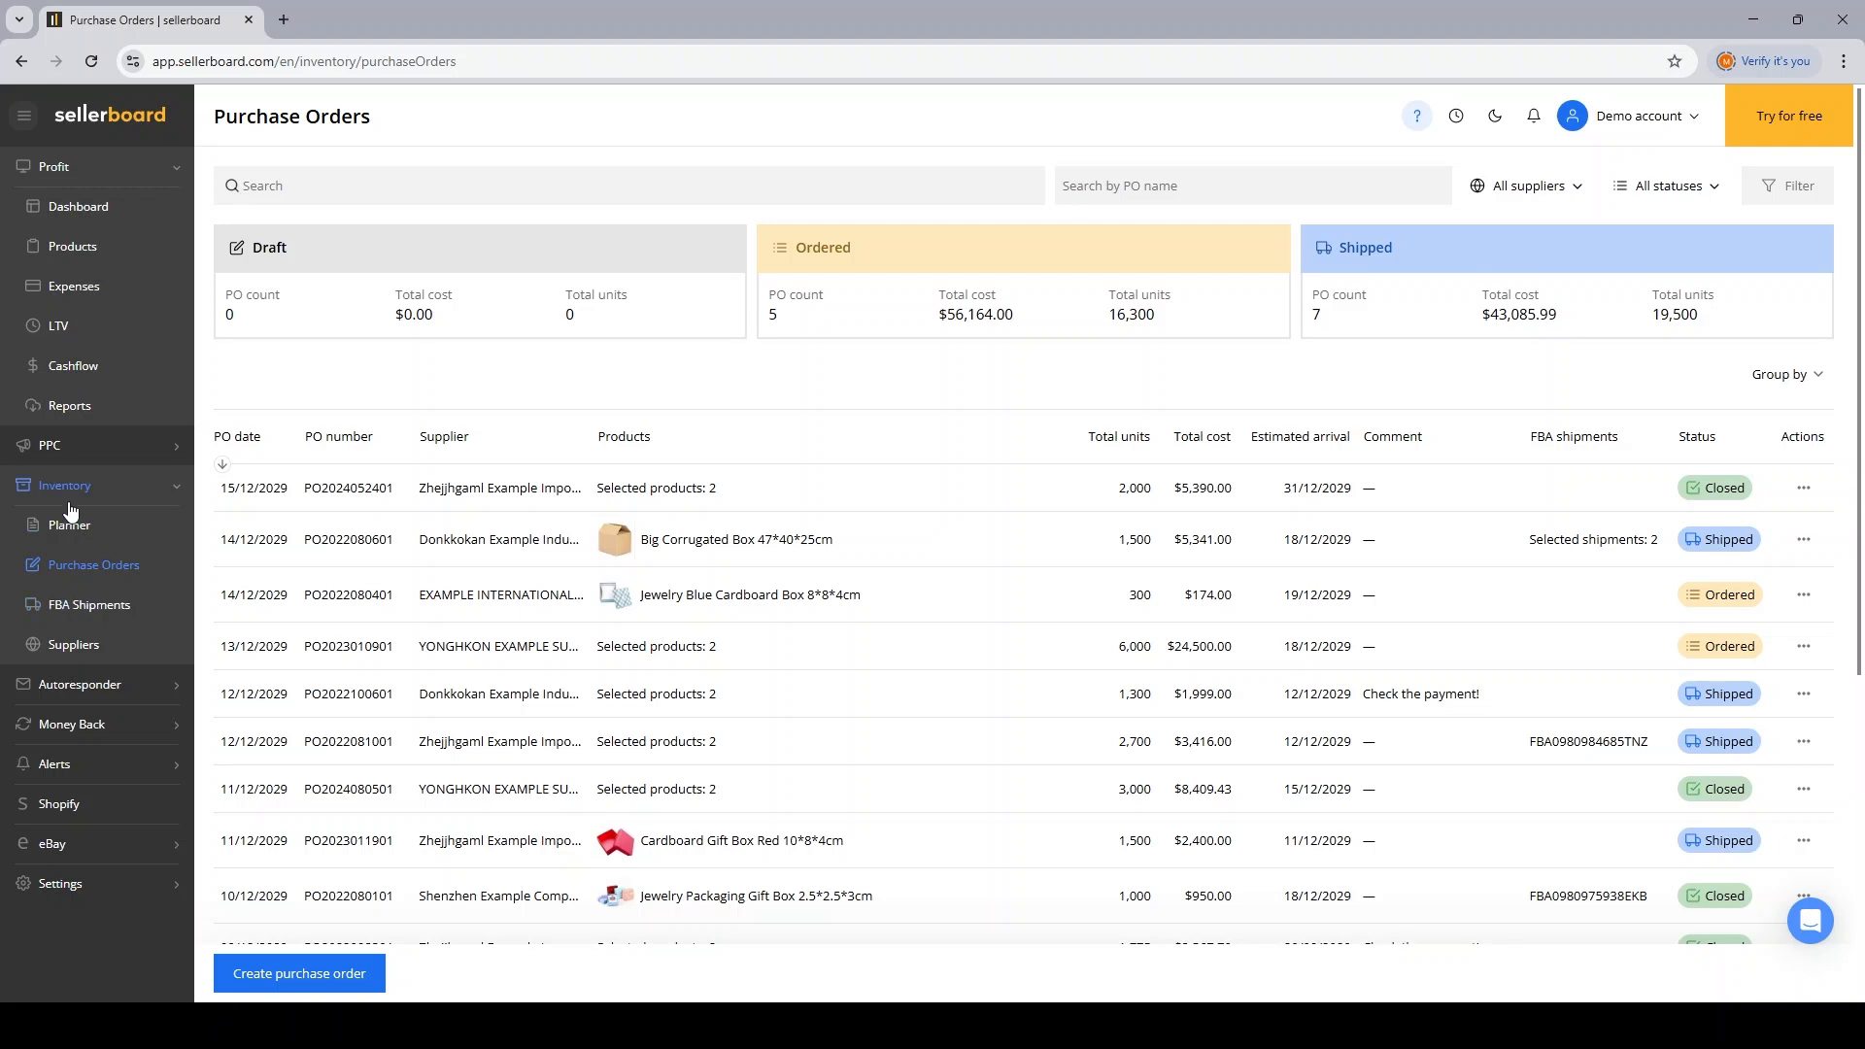
mouse_move(745, 443)
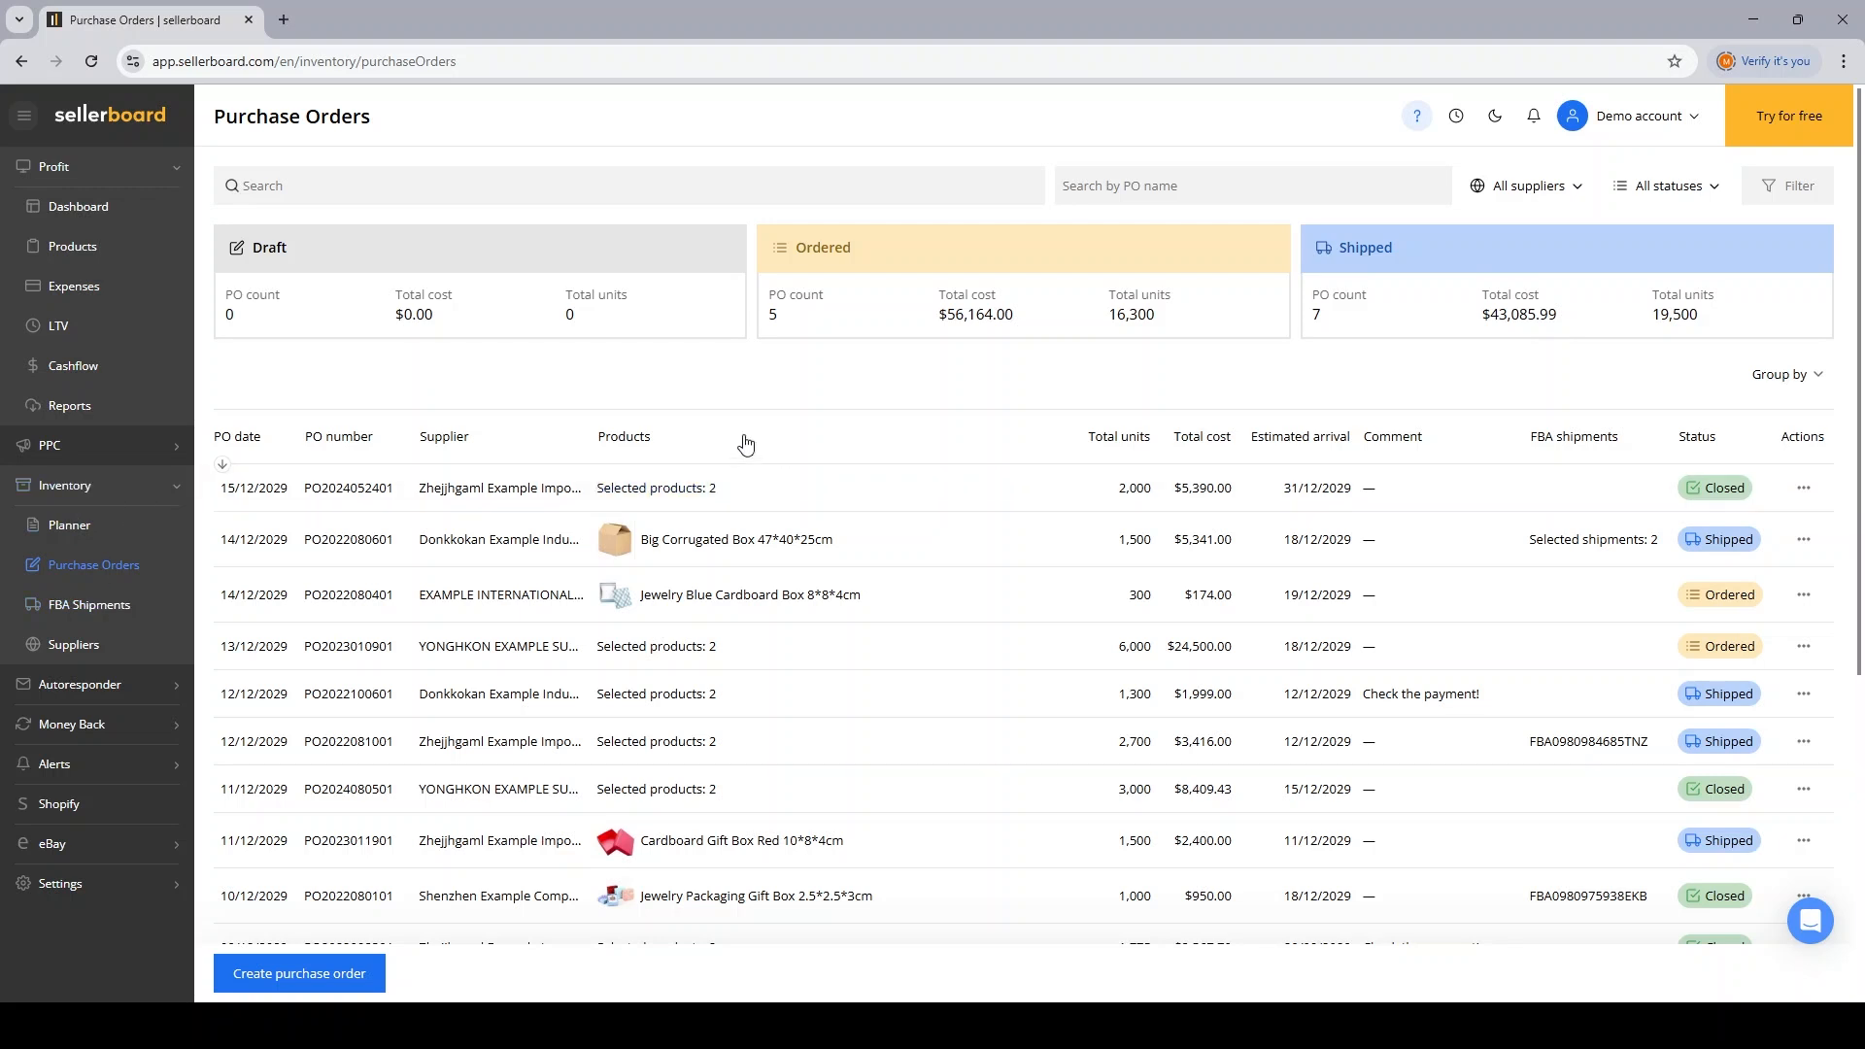
mouse_move(479, 790)
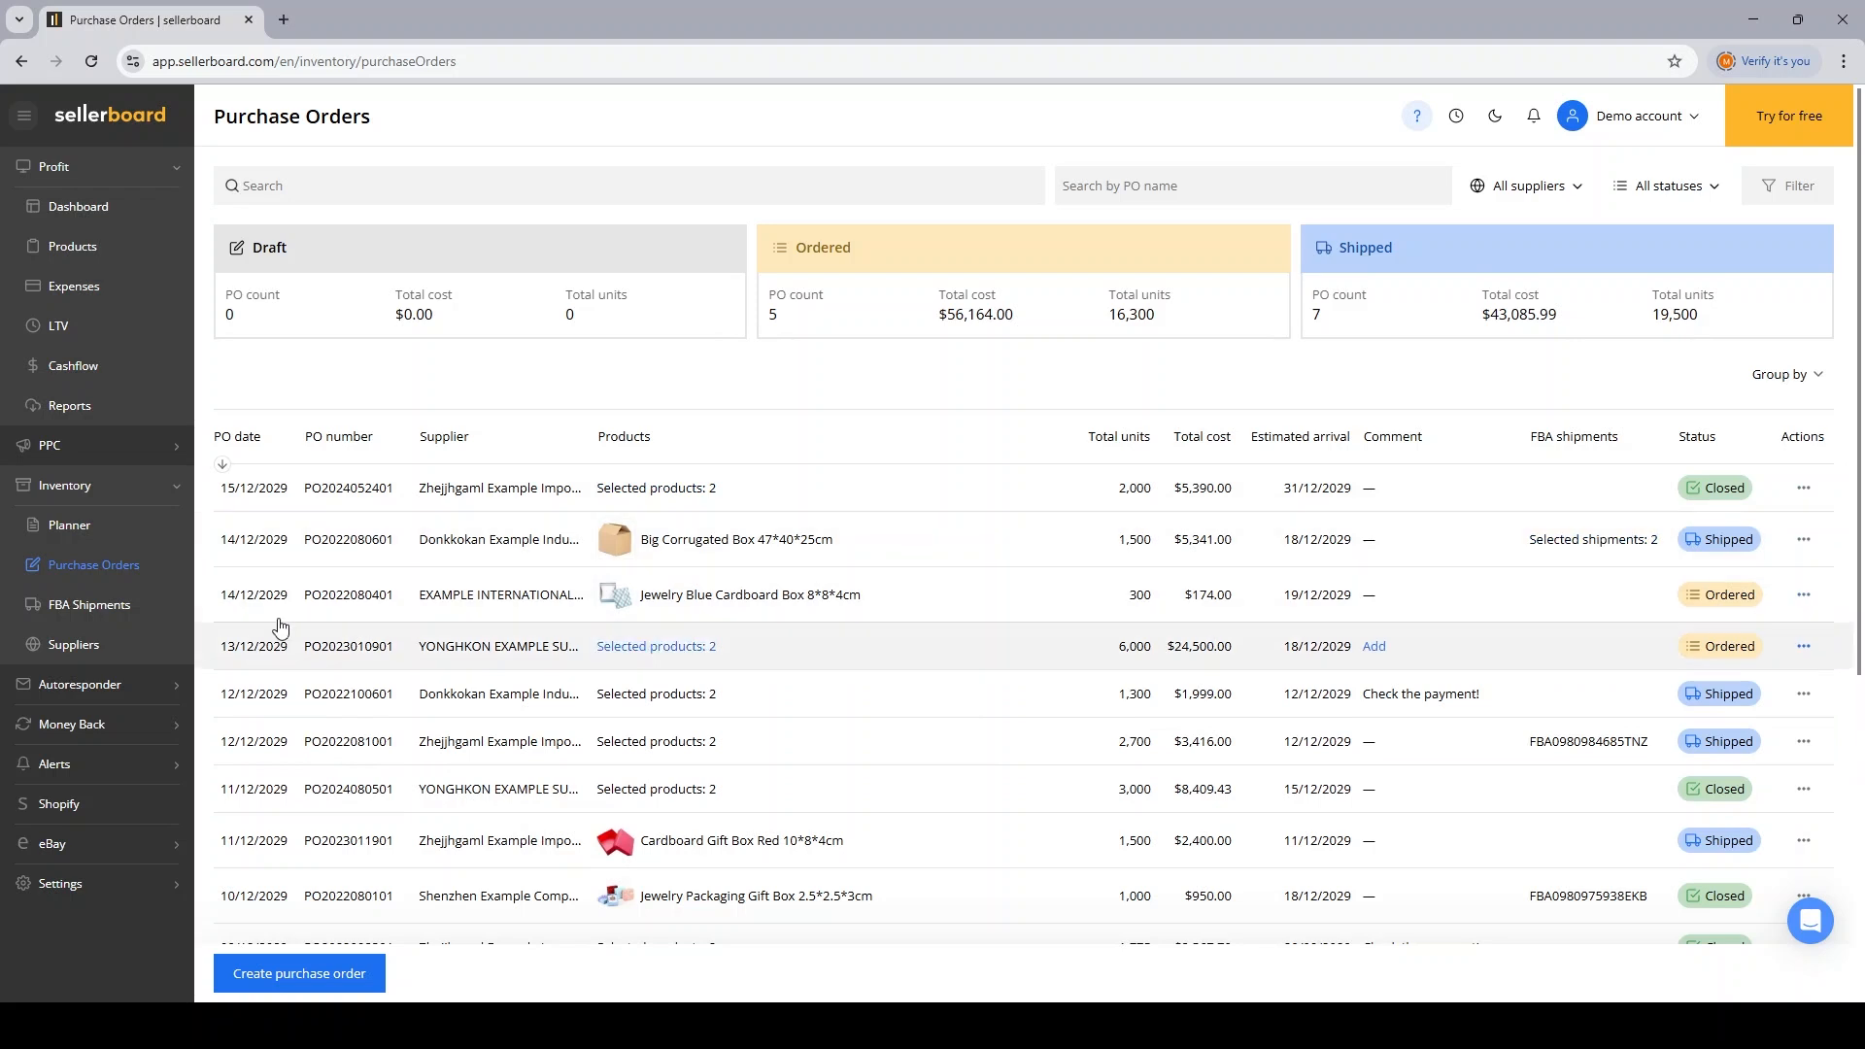
mouse_move(503, 635)
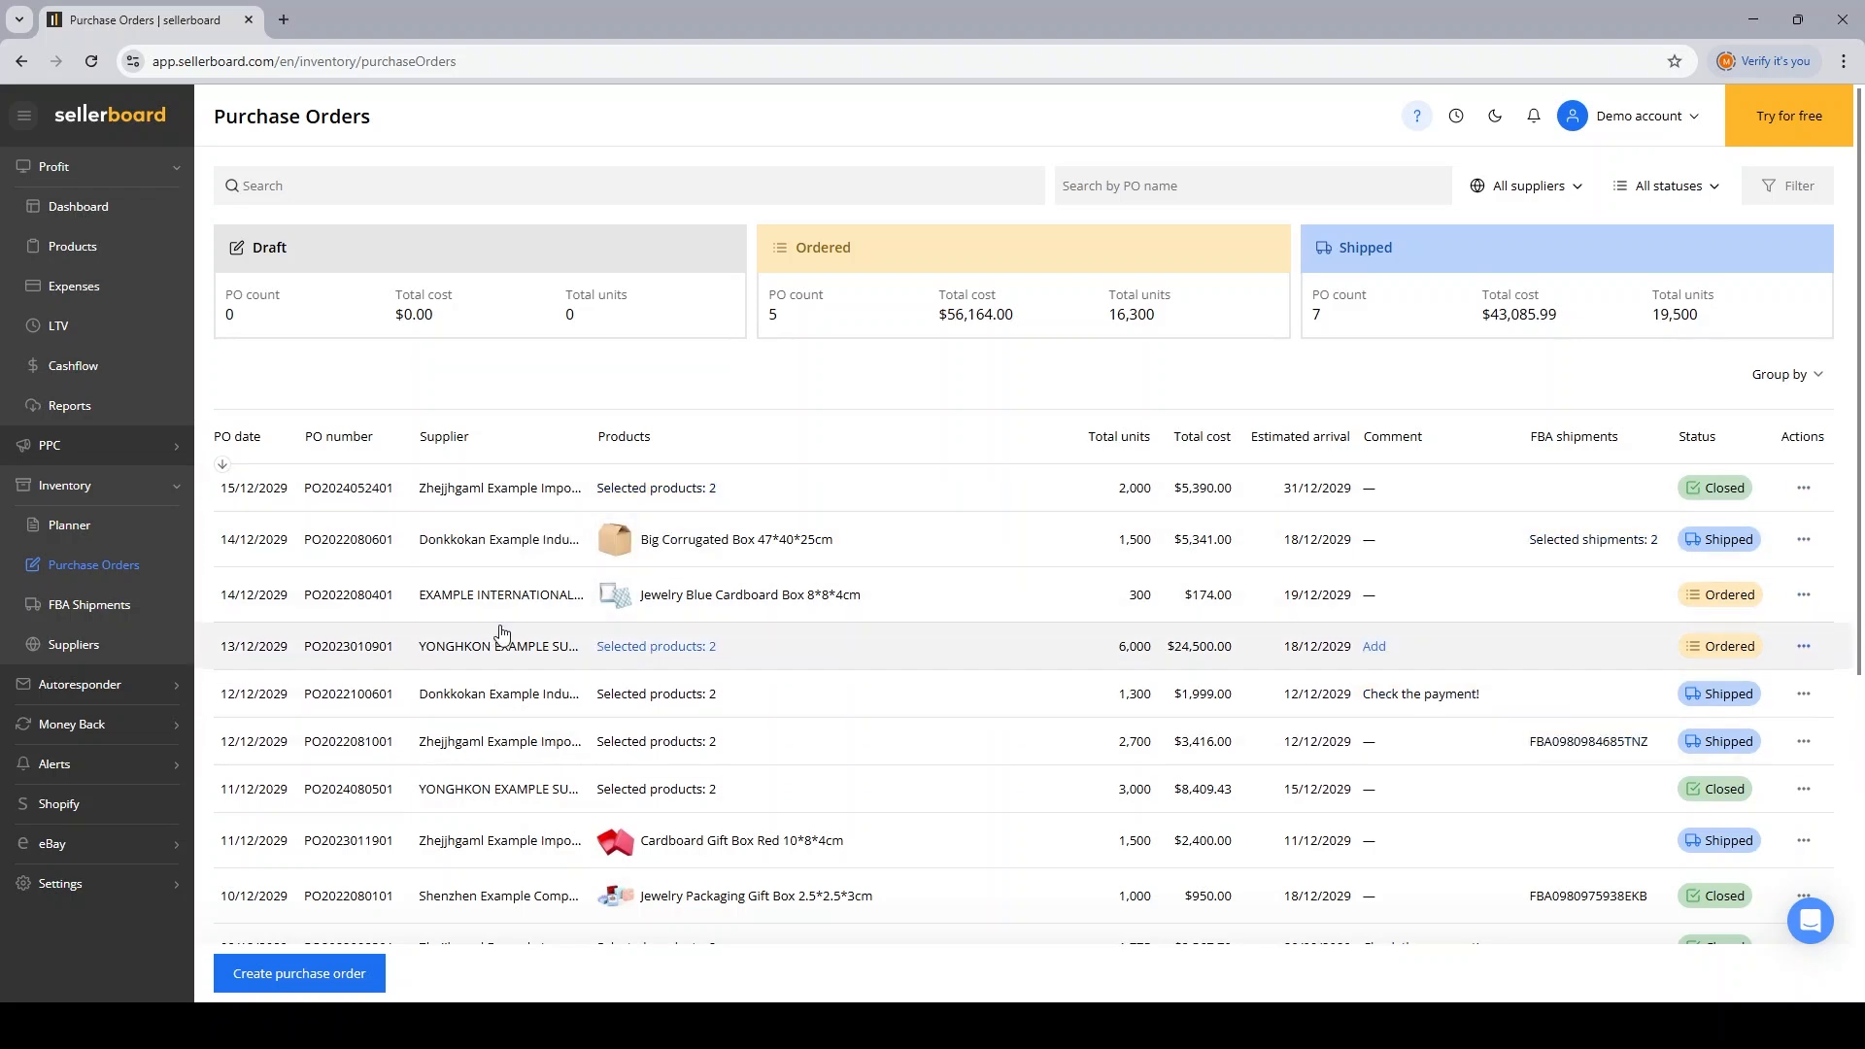
click(73, 644)
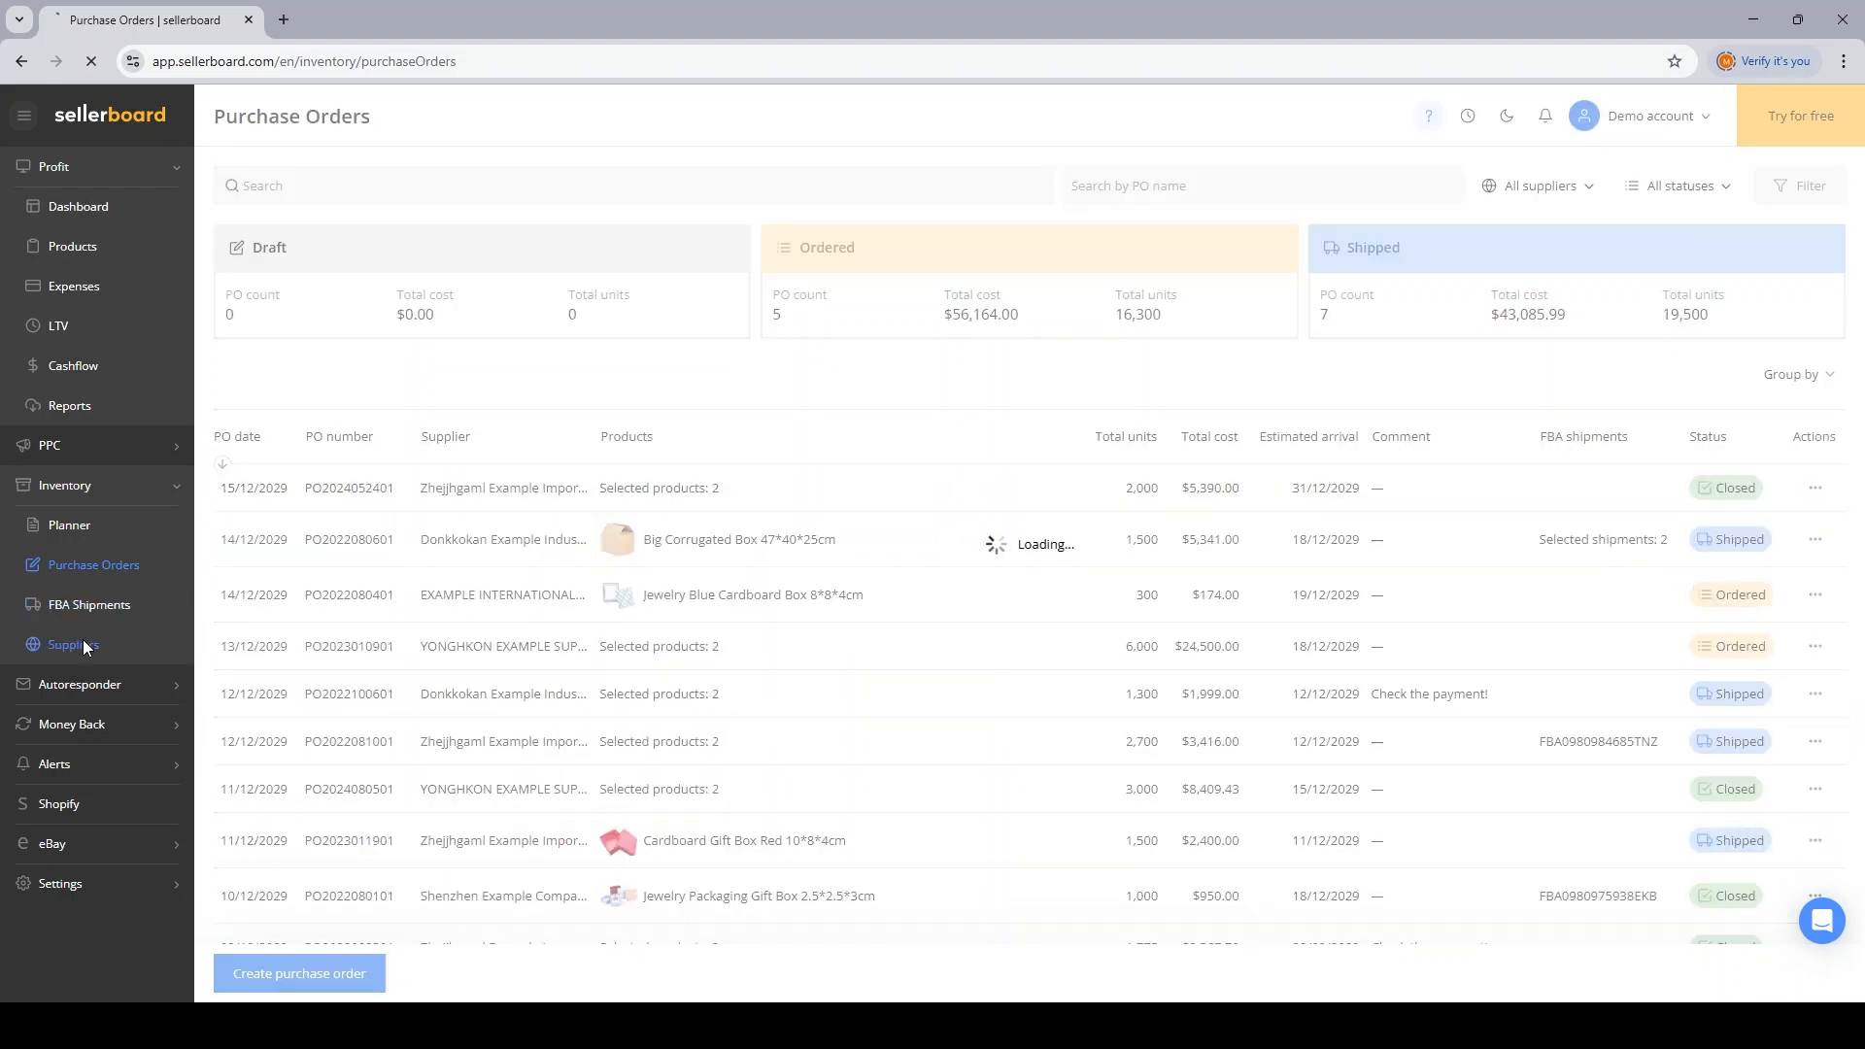
click(70, 644)
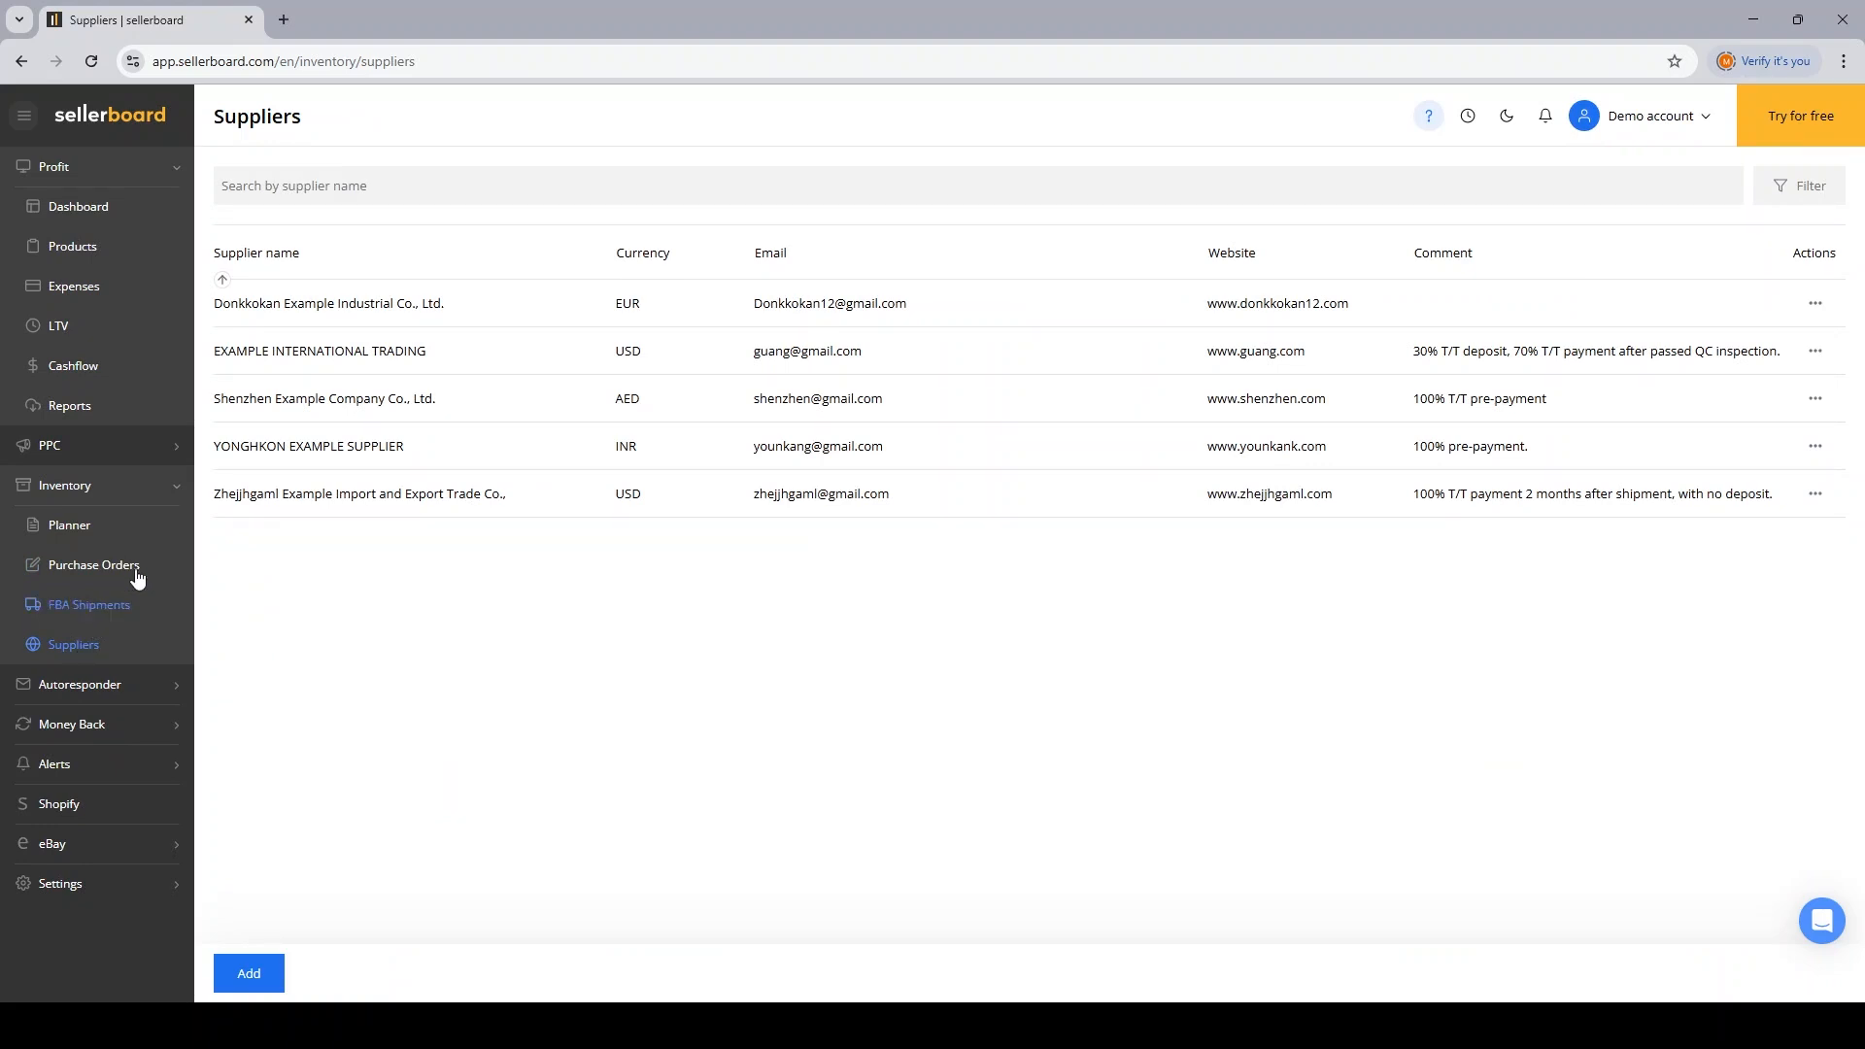
mouse_move(744, 589)
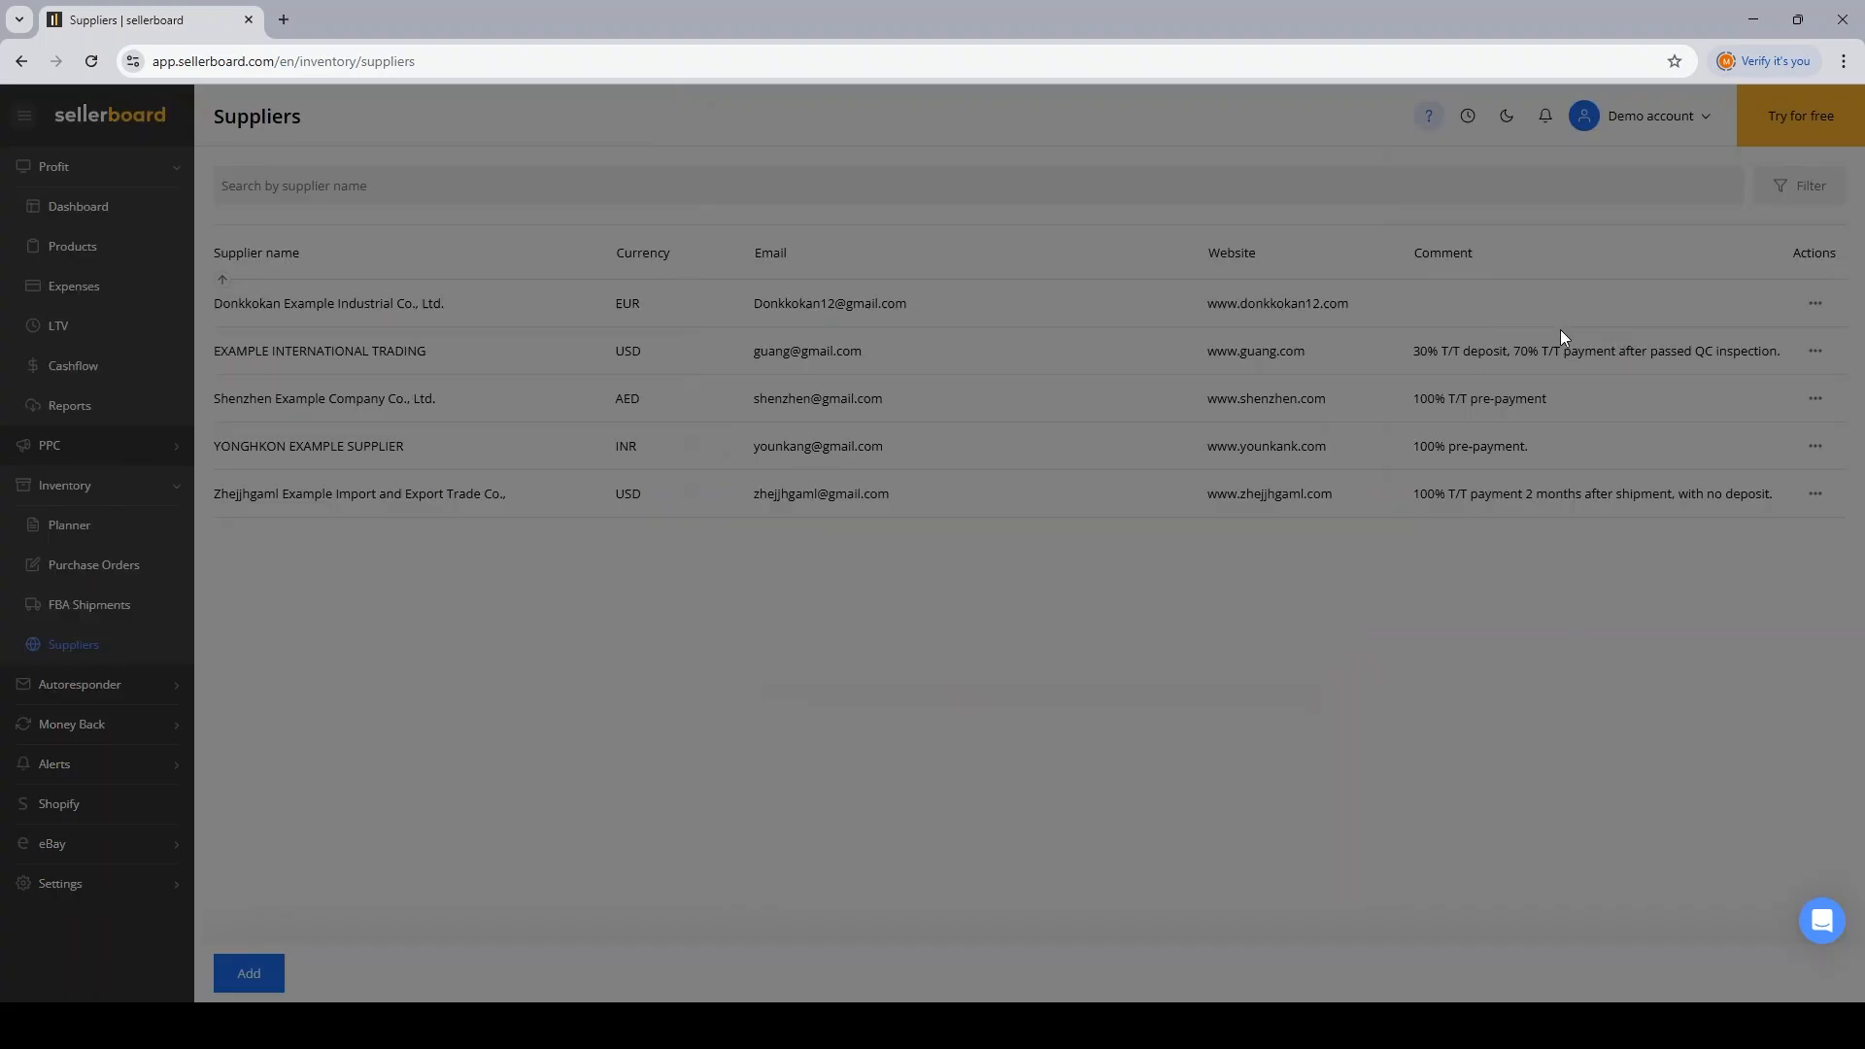
click(1816, 302)
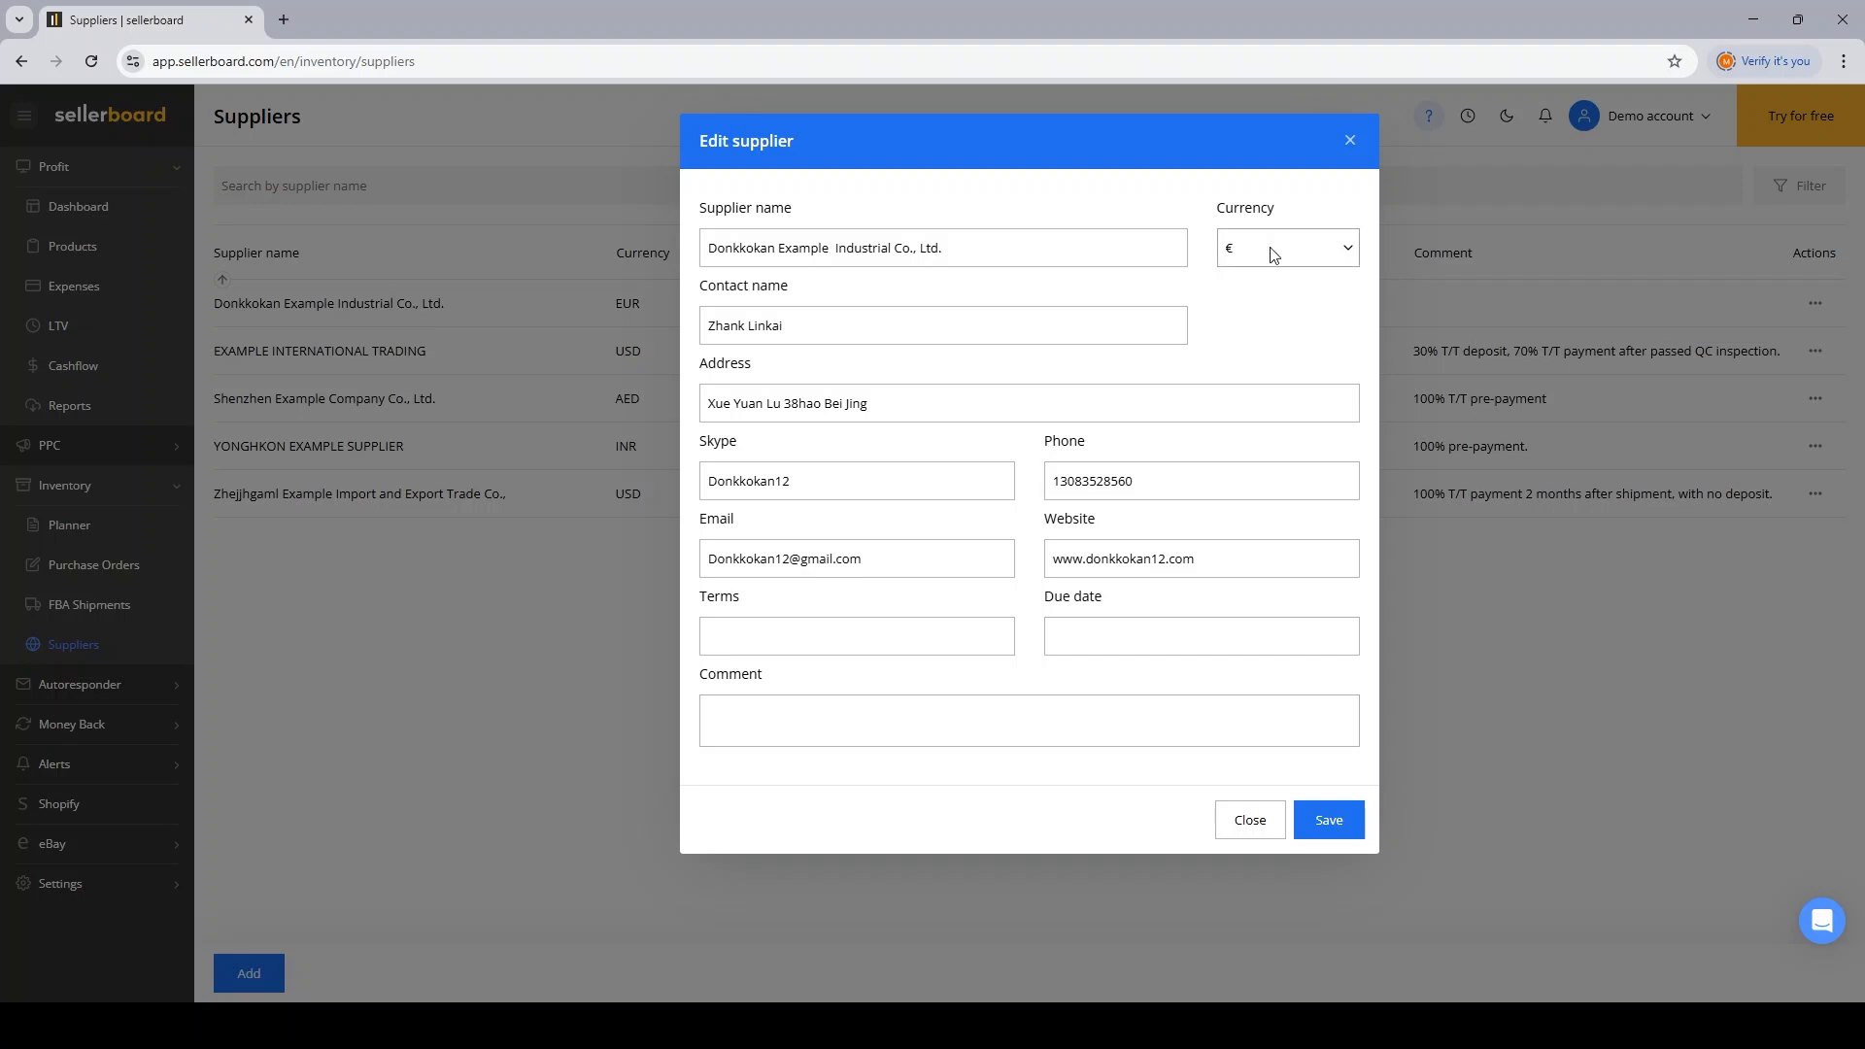
click(1249, 820)
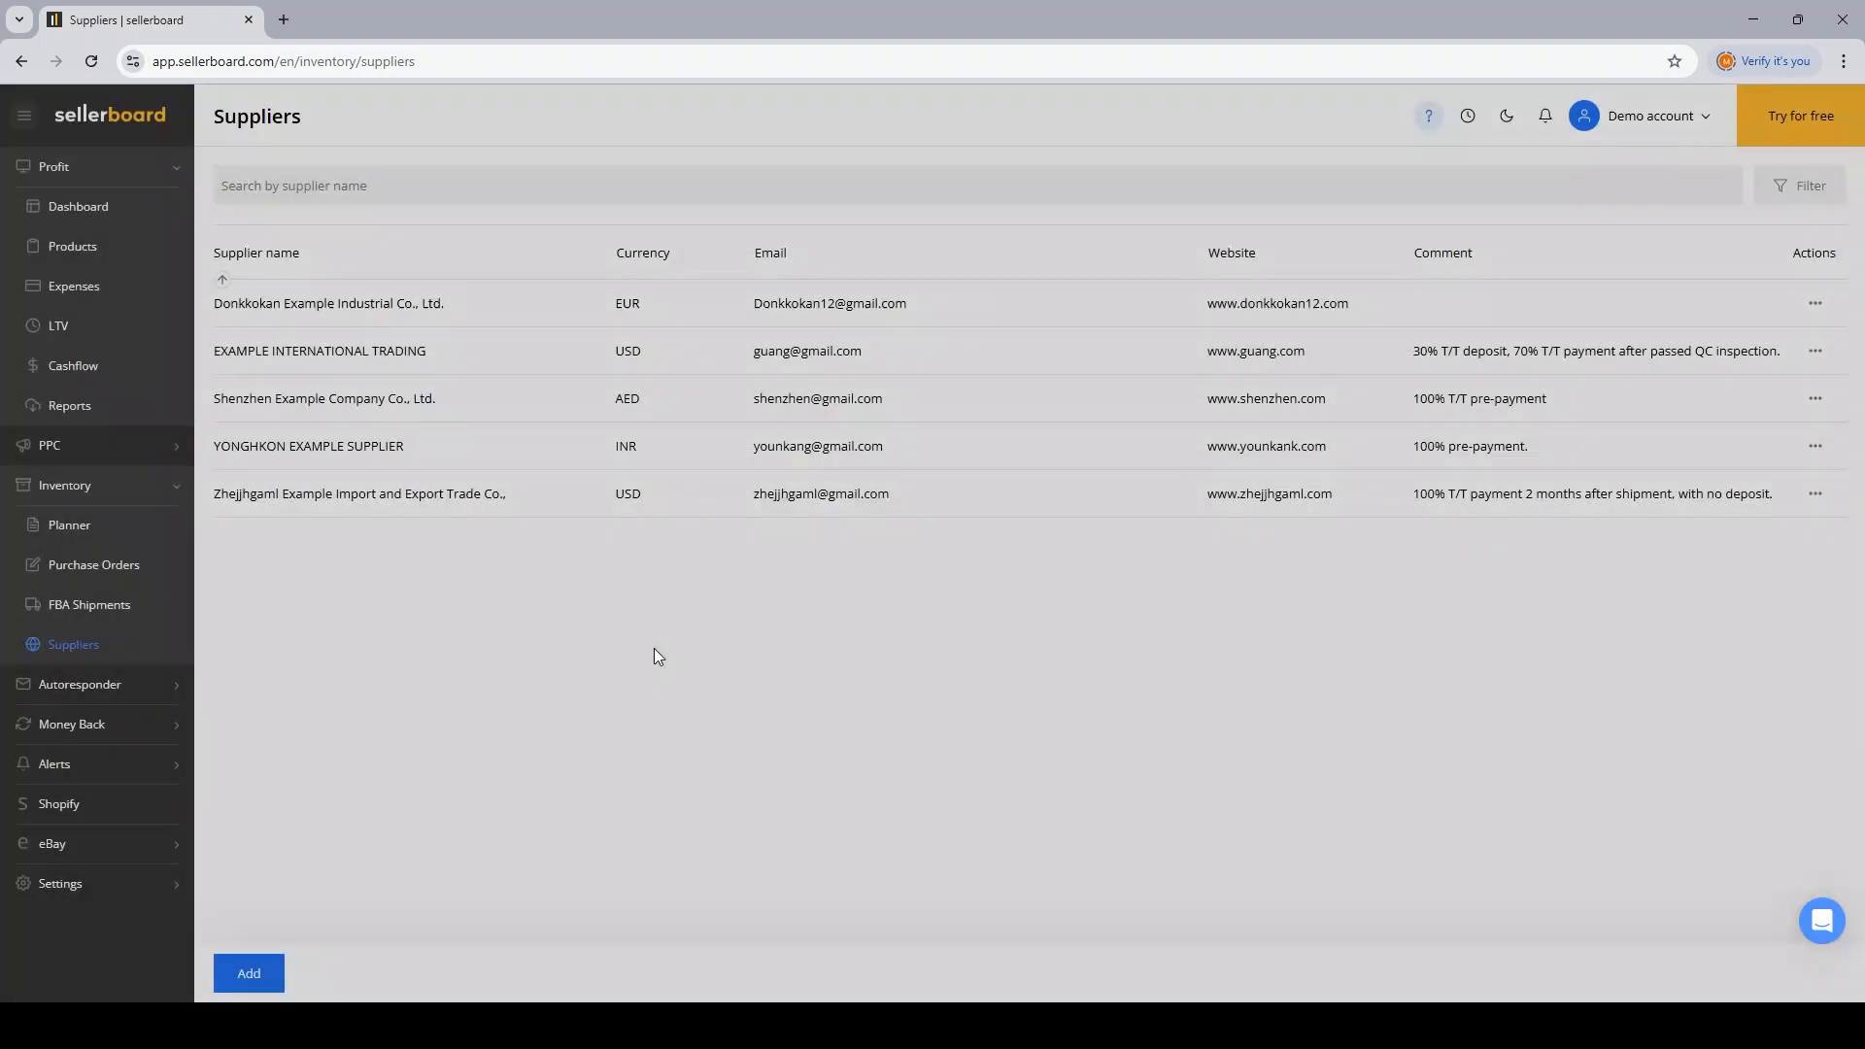
click(93, 565)
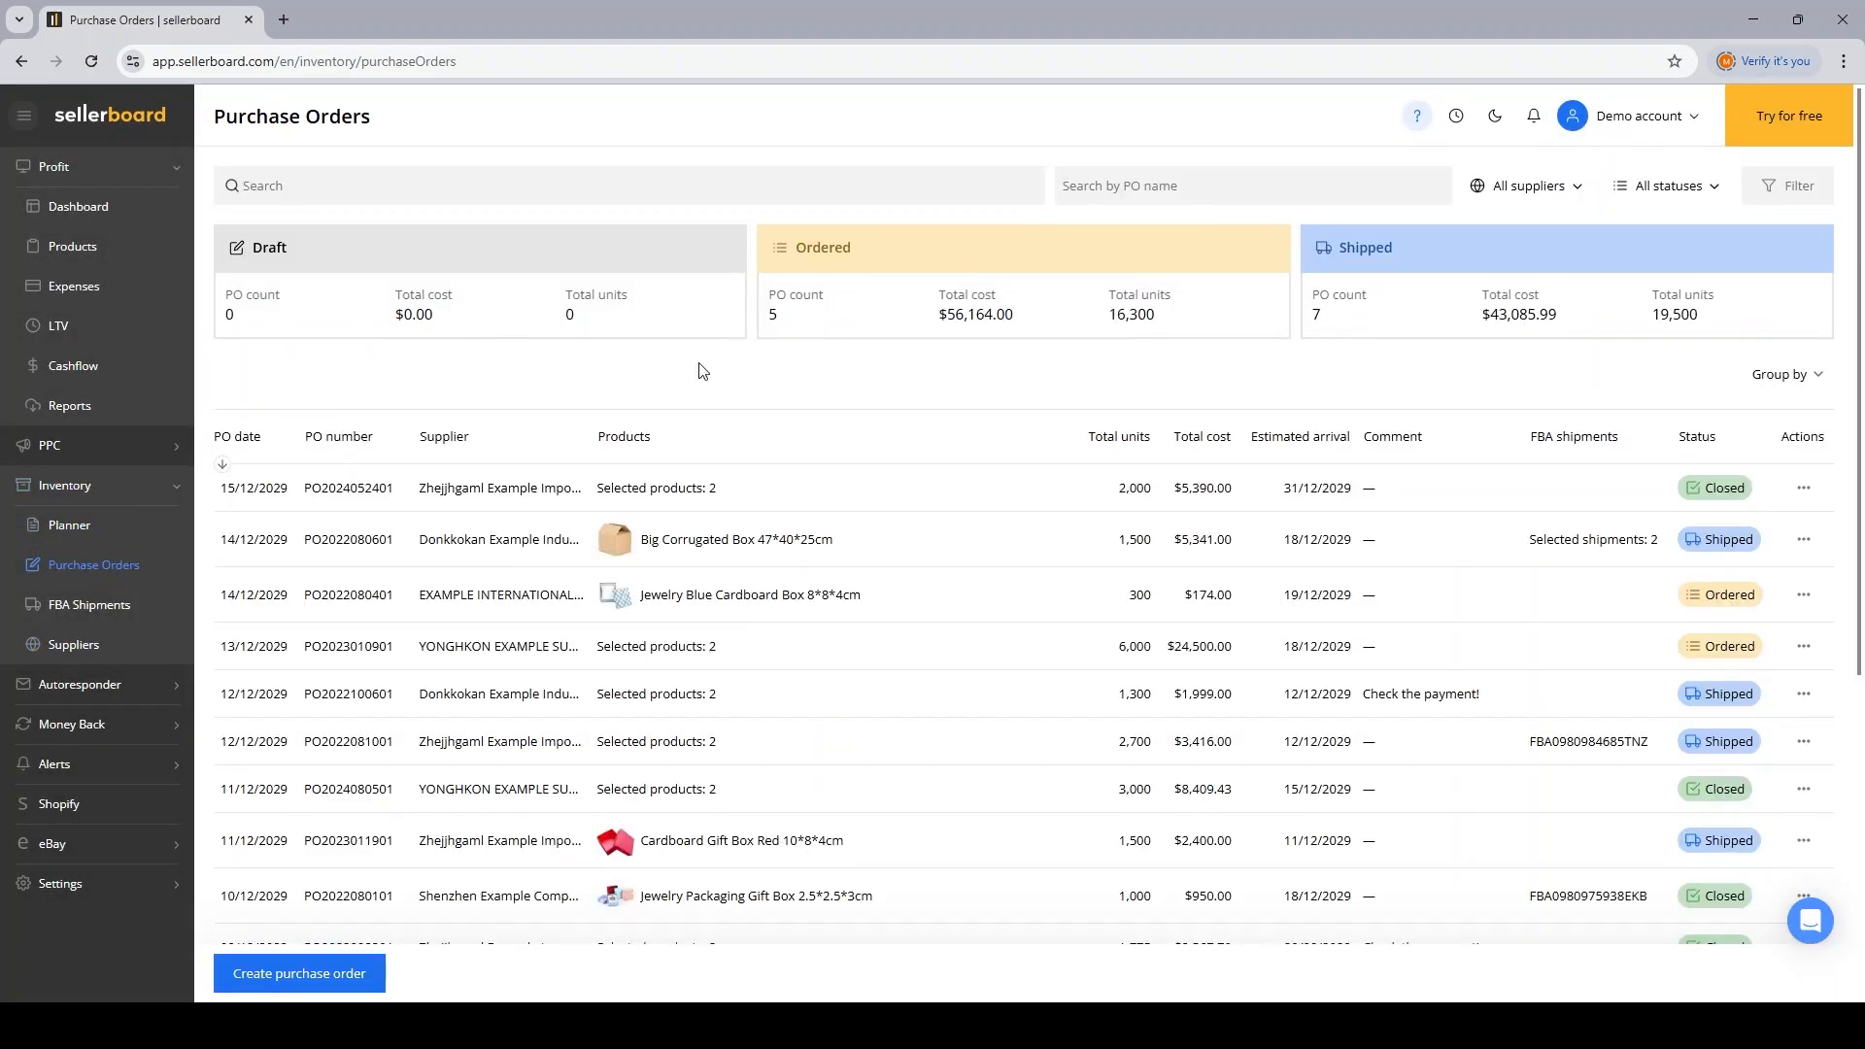
mouse_move(468, 494)
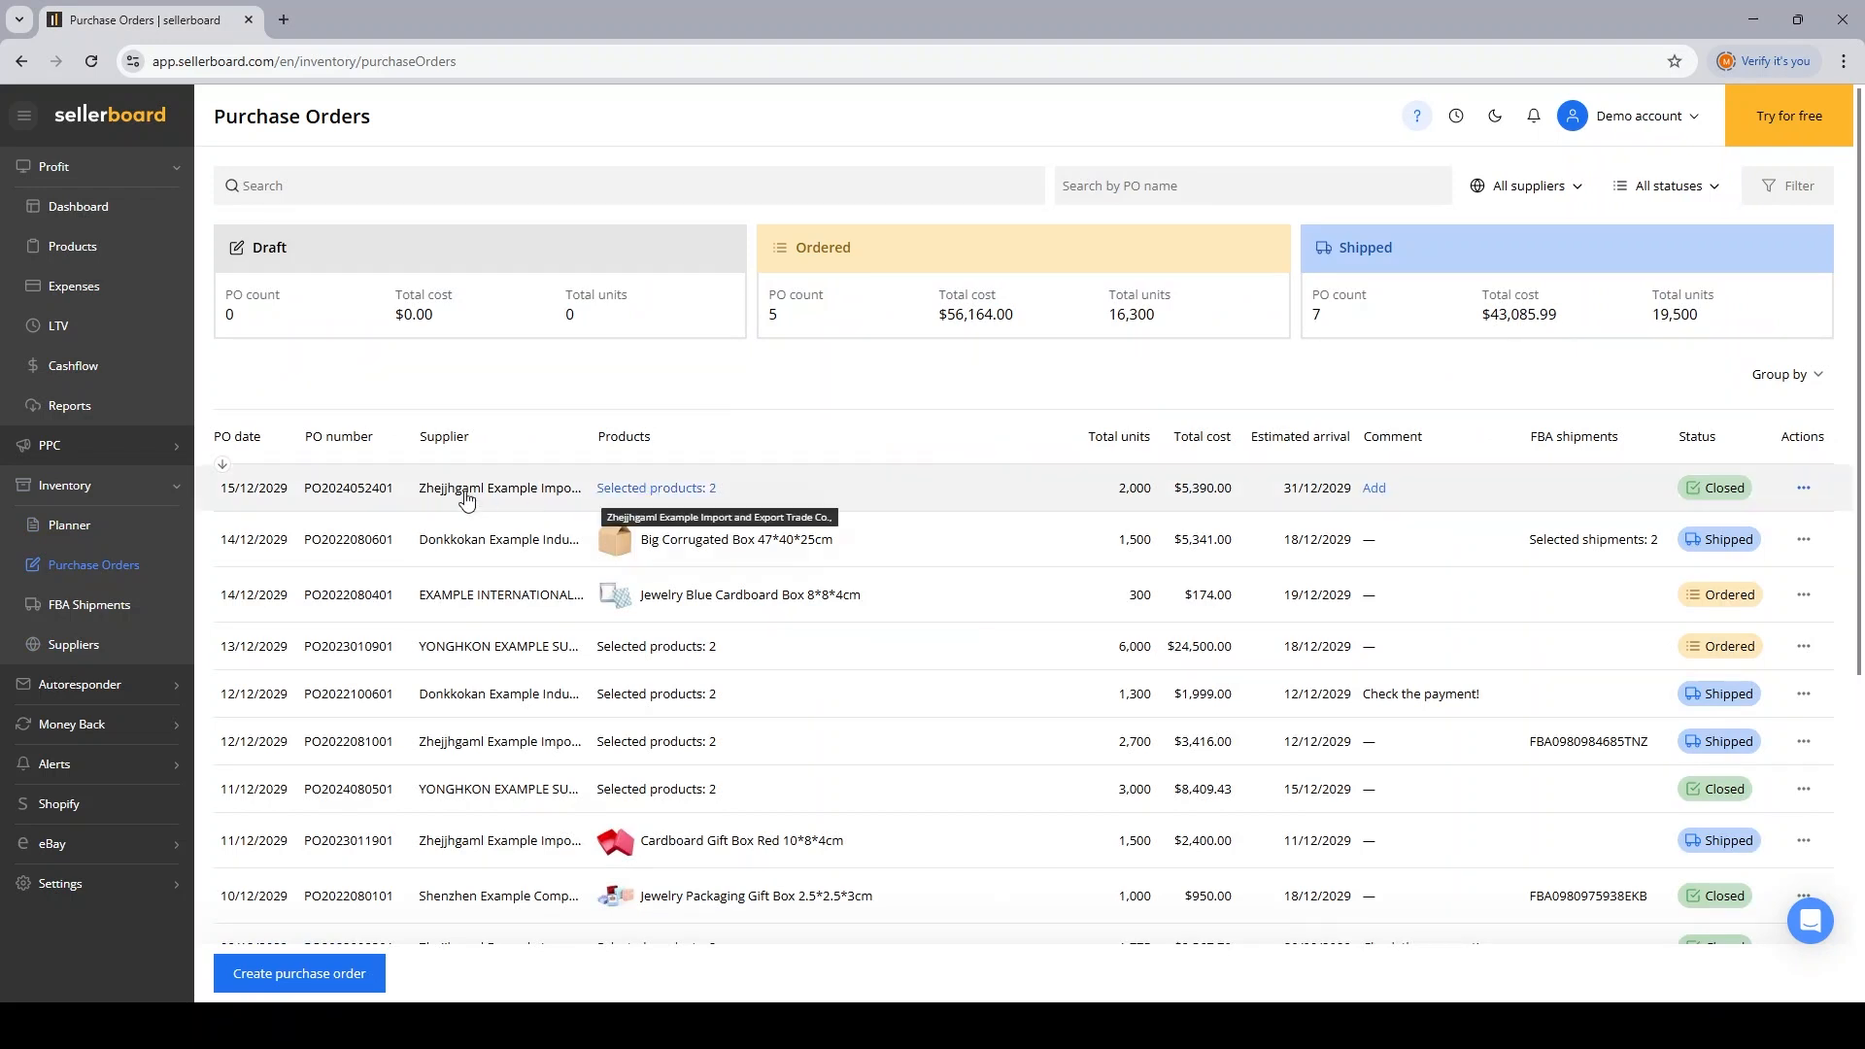
mouse_move(641, 506)
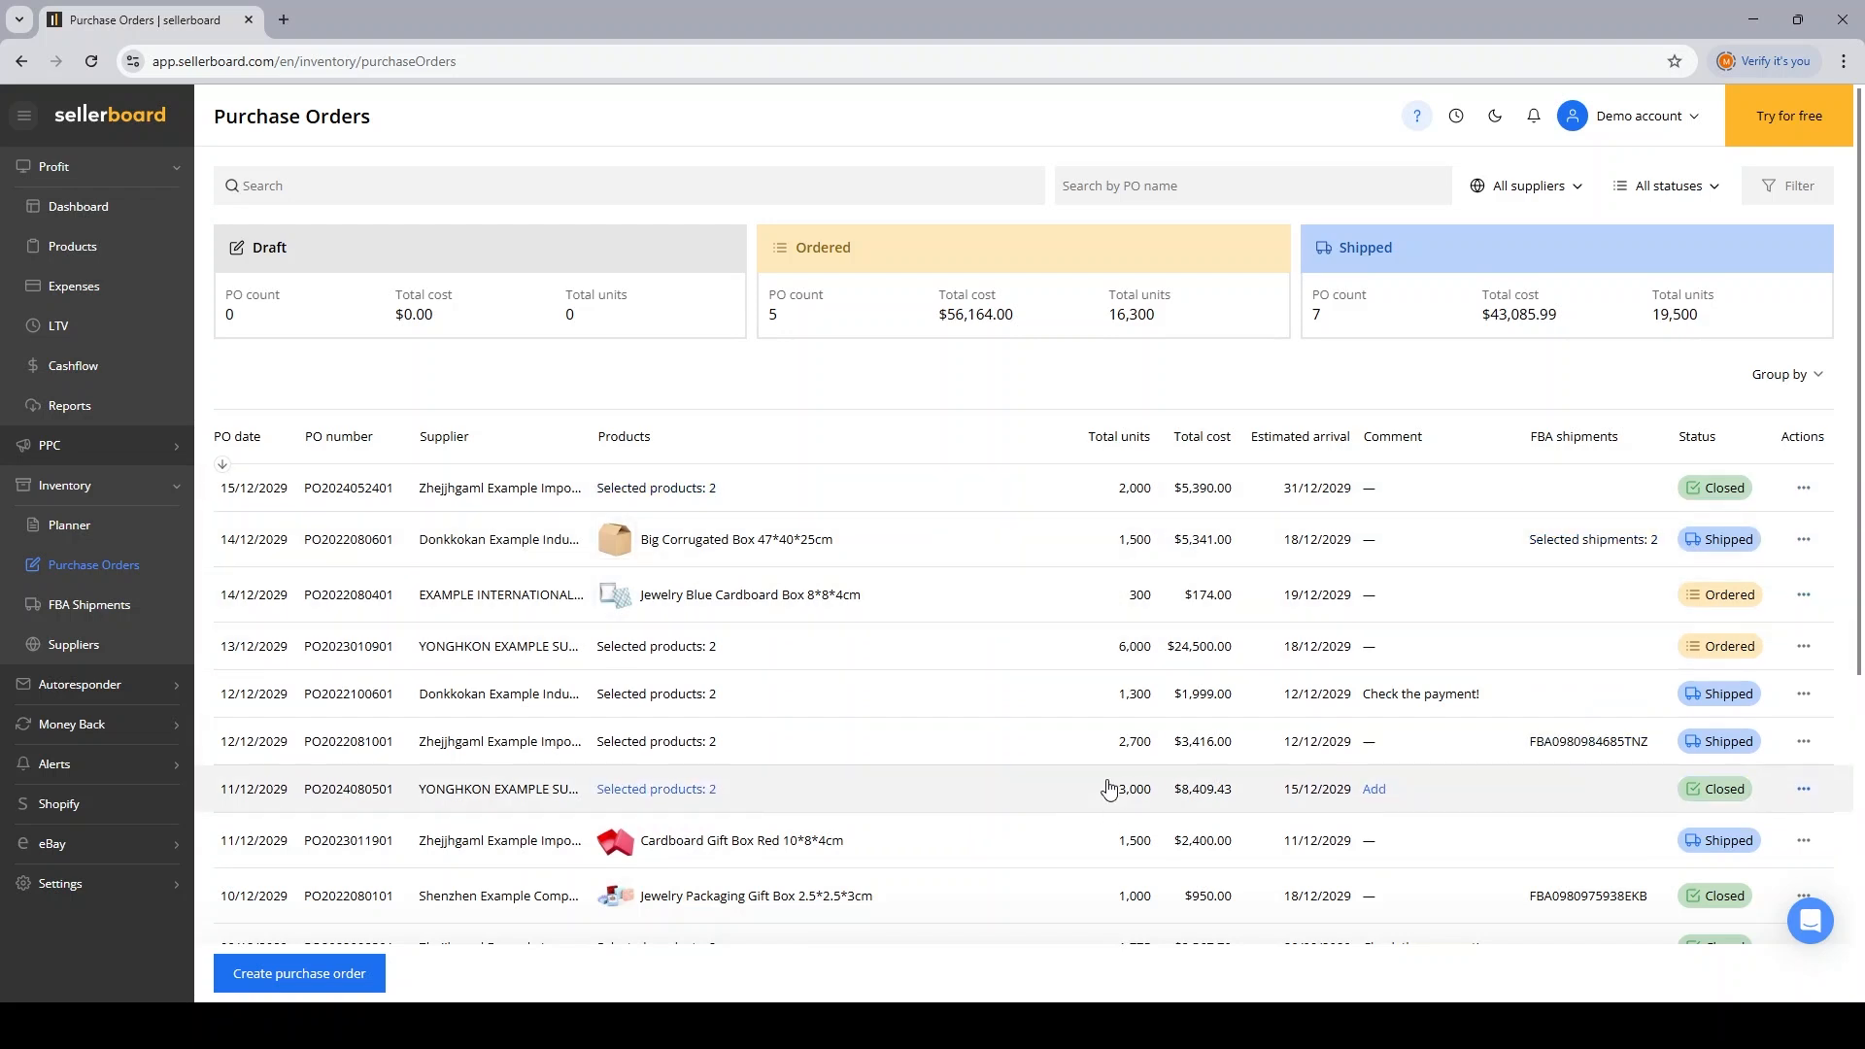
mouse_move(1313, 464)
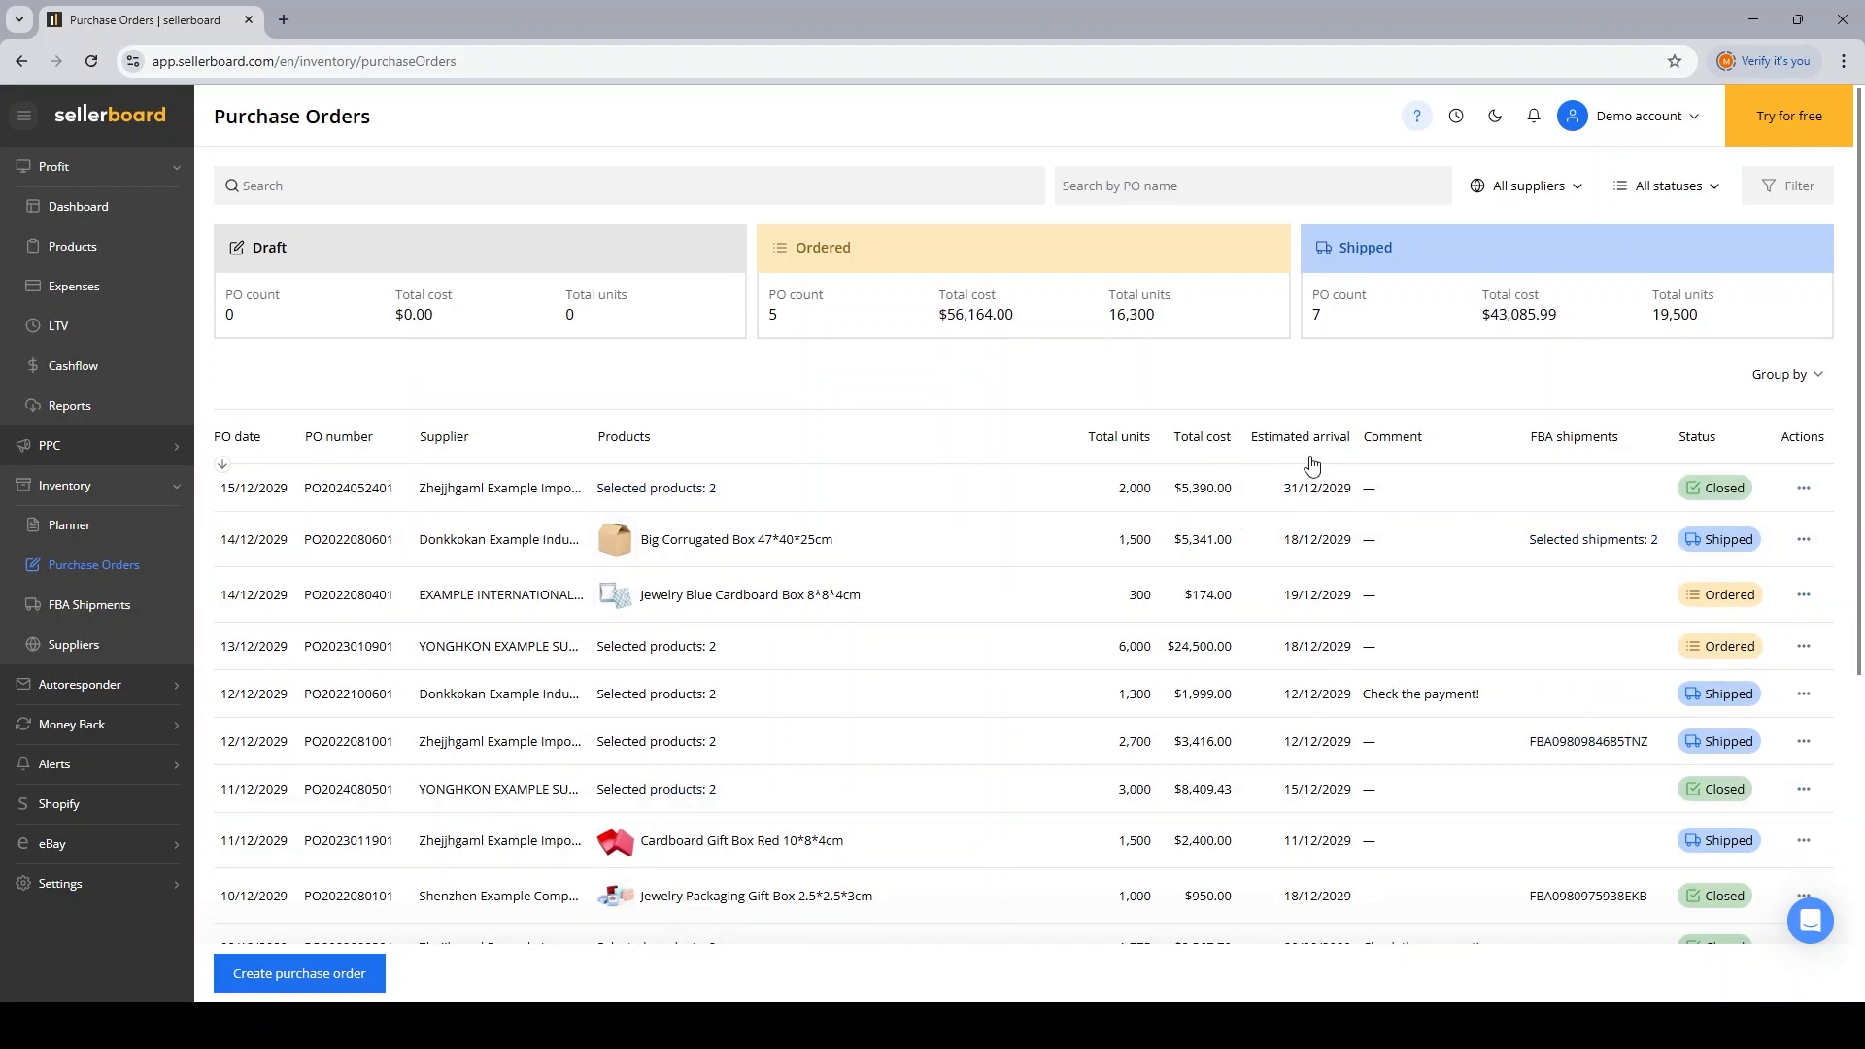
mouse_move(1440, 610)
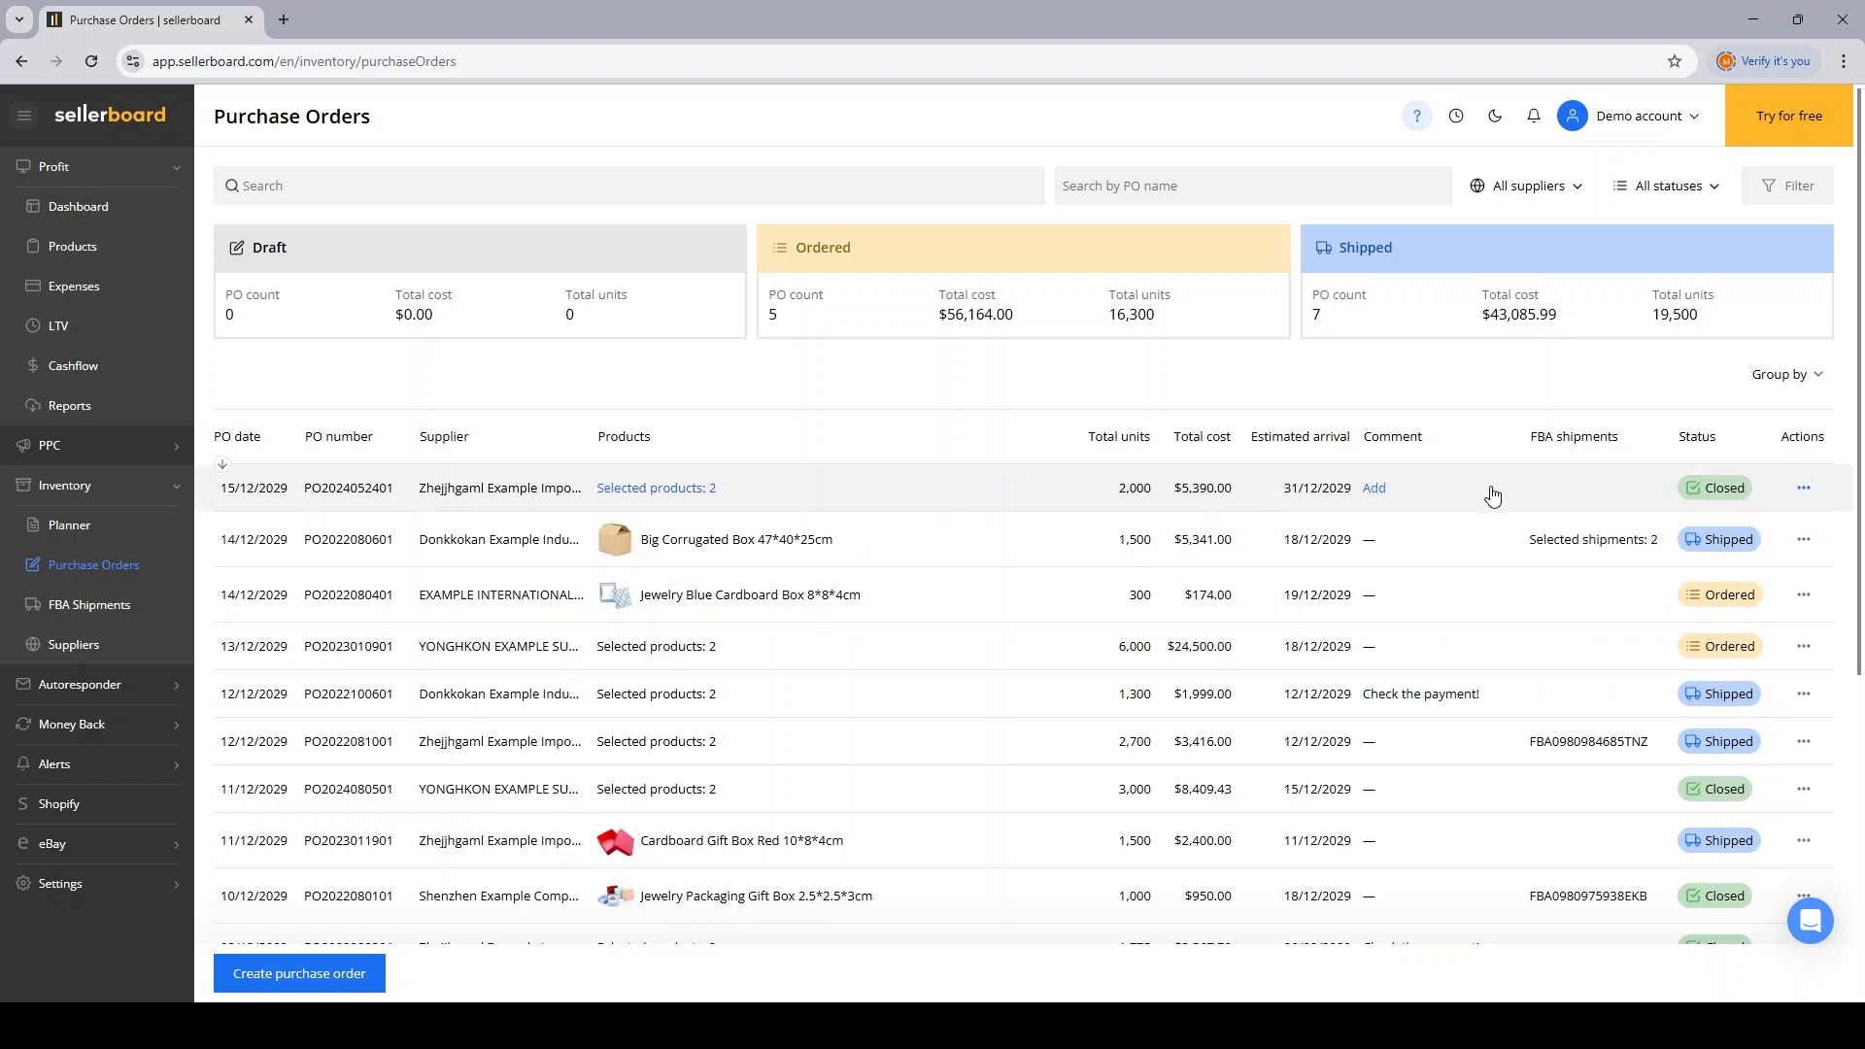
mouse_move(1748, 525)
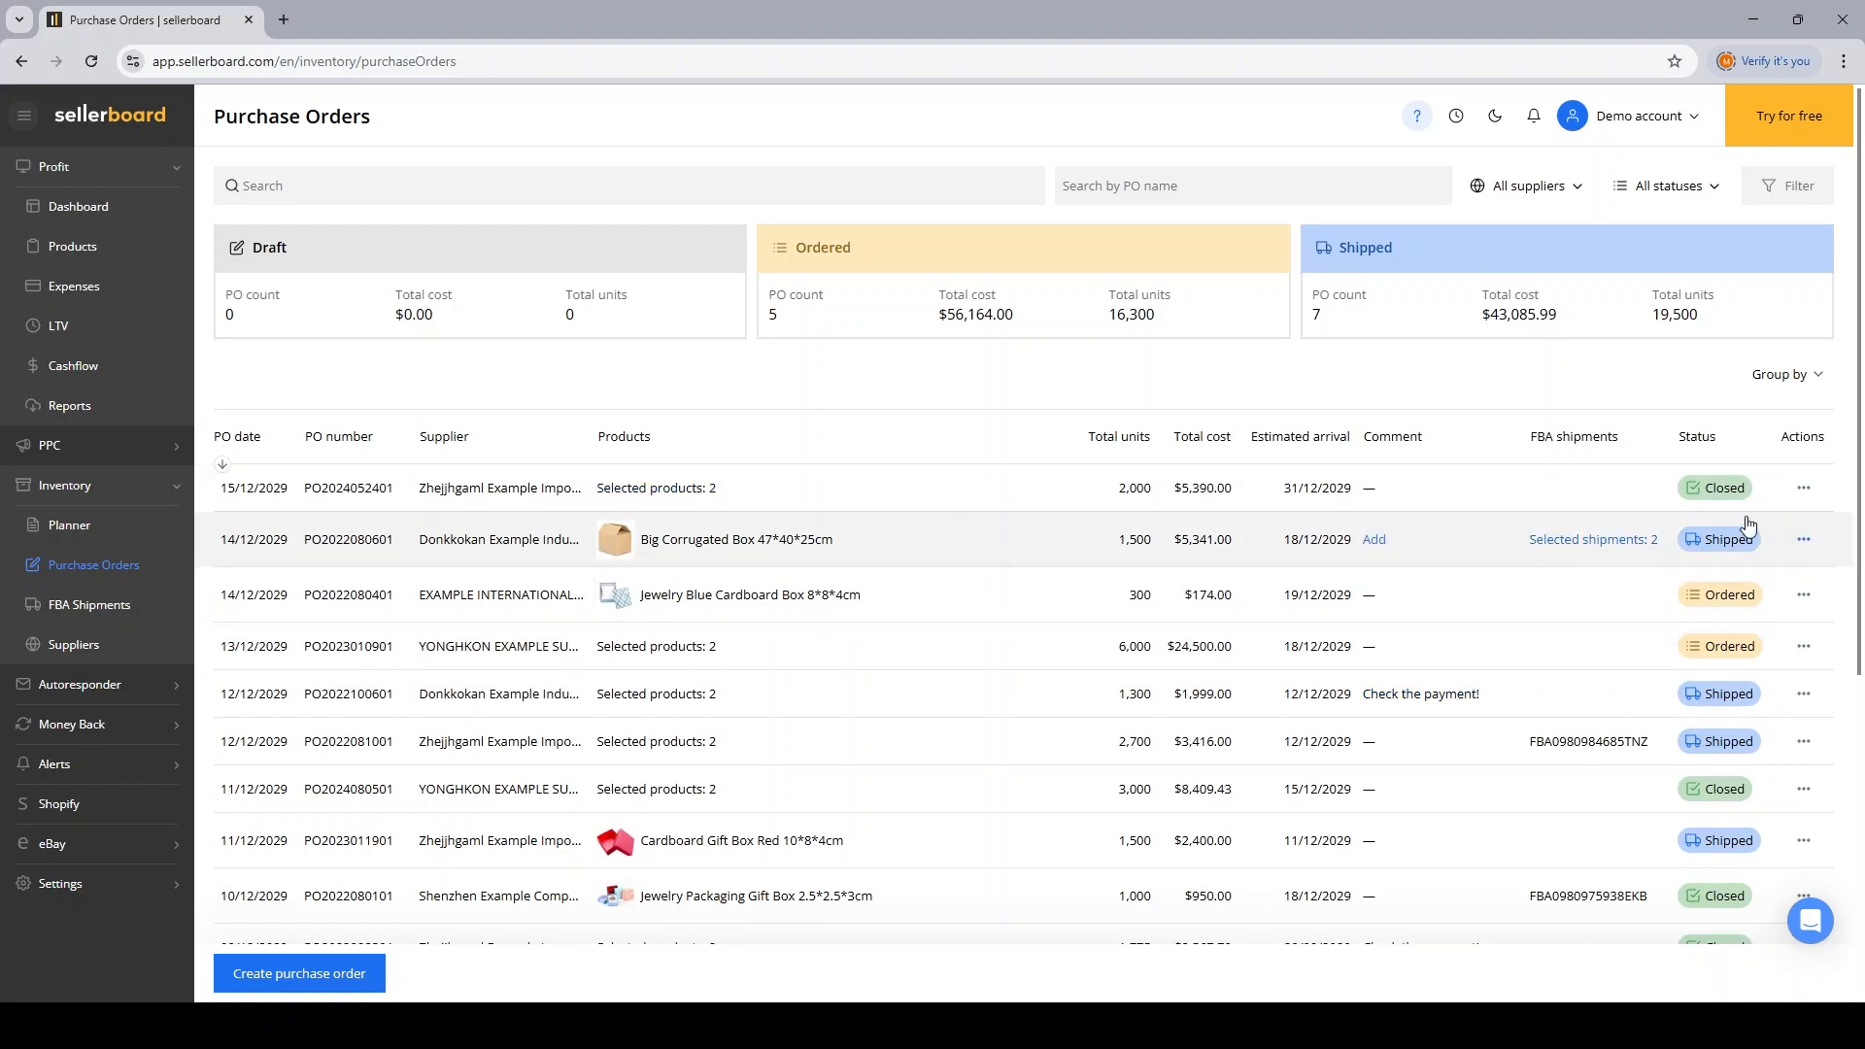
mouse_move(1719, 478)
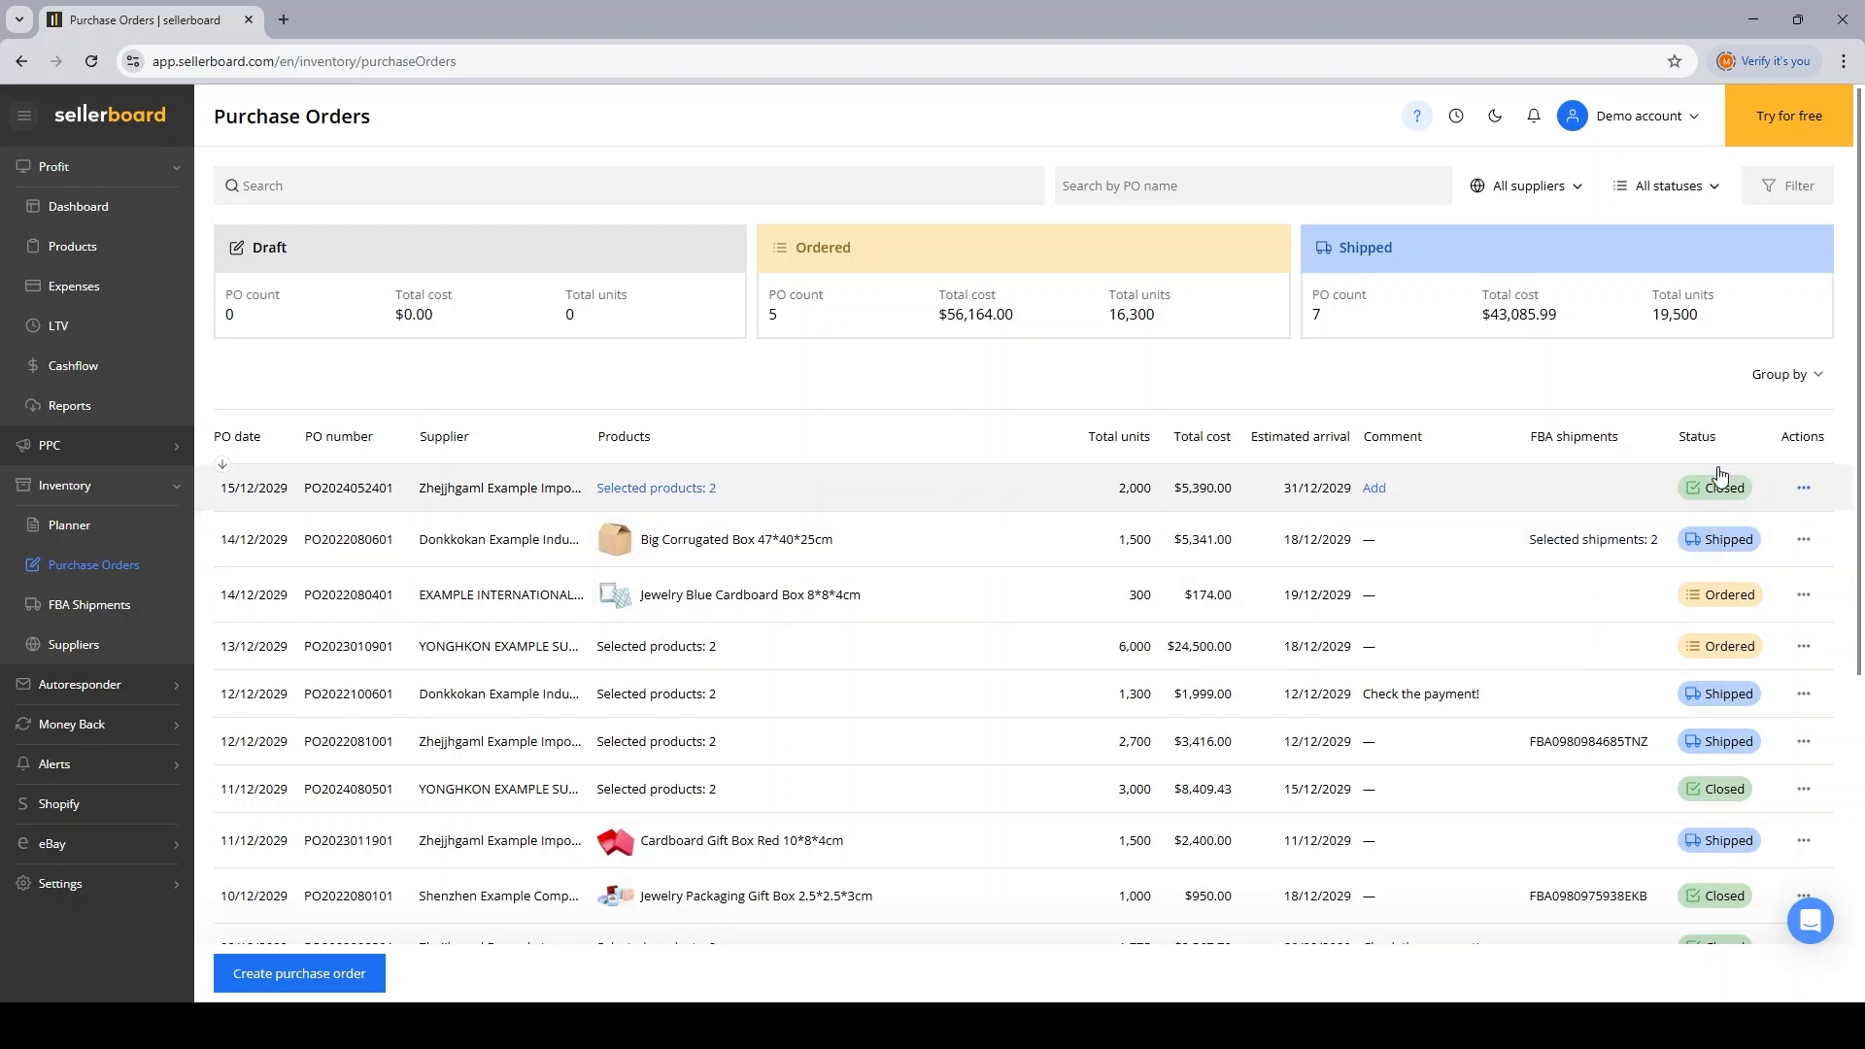
mouse_move(1693, 642)
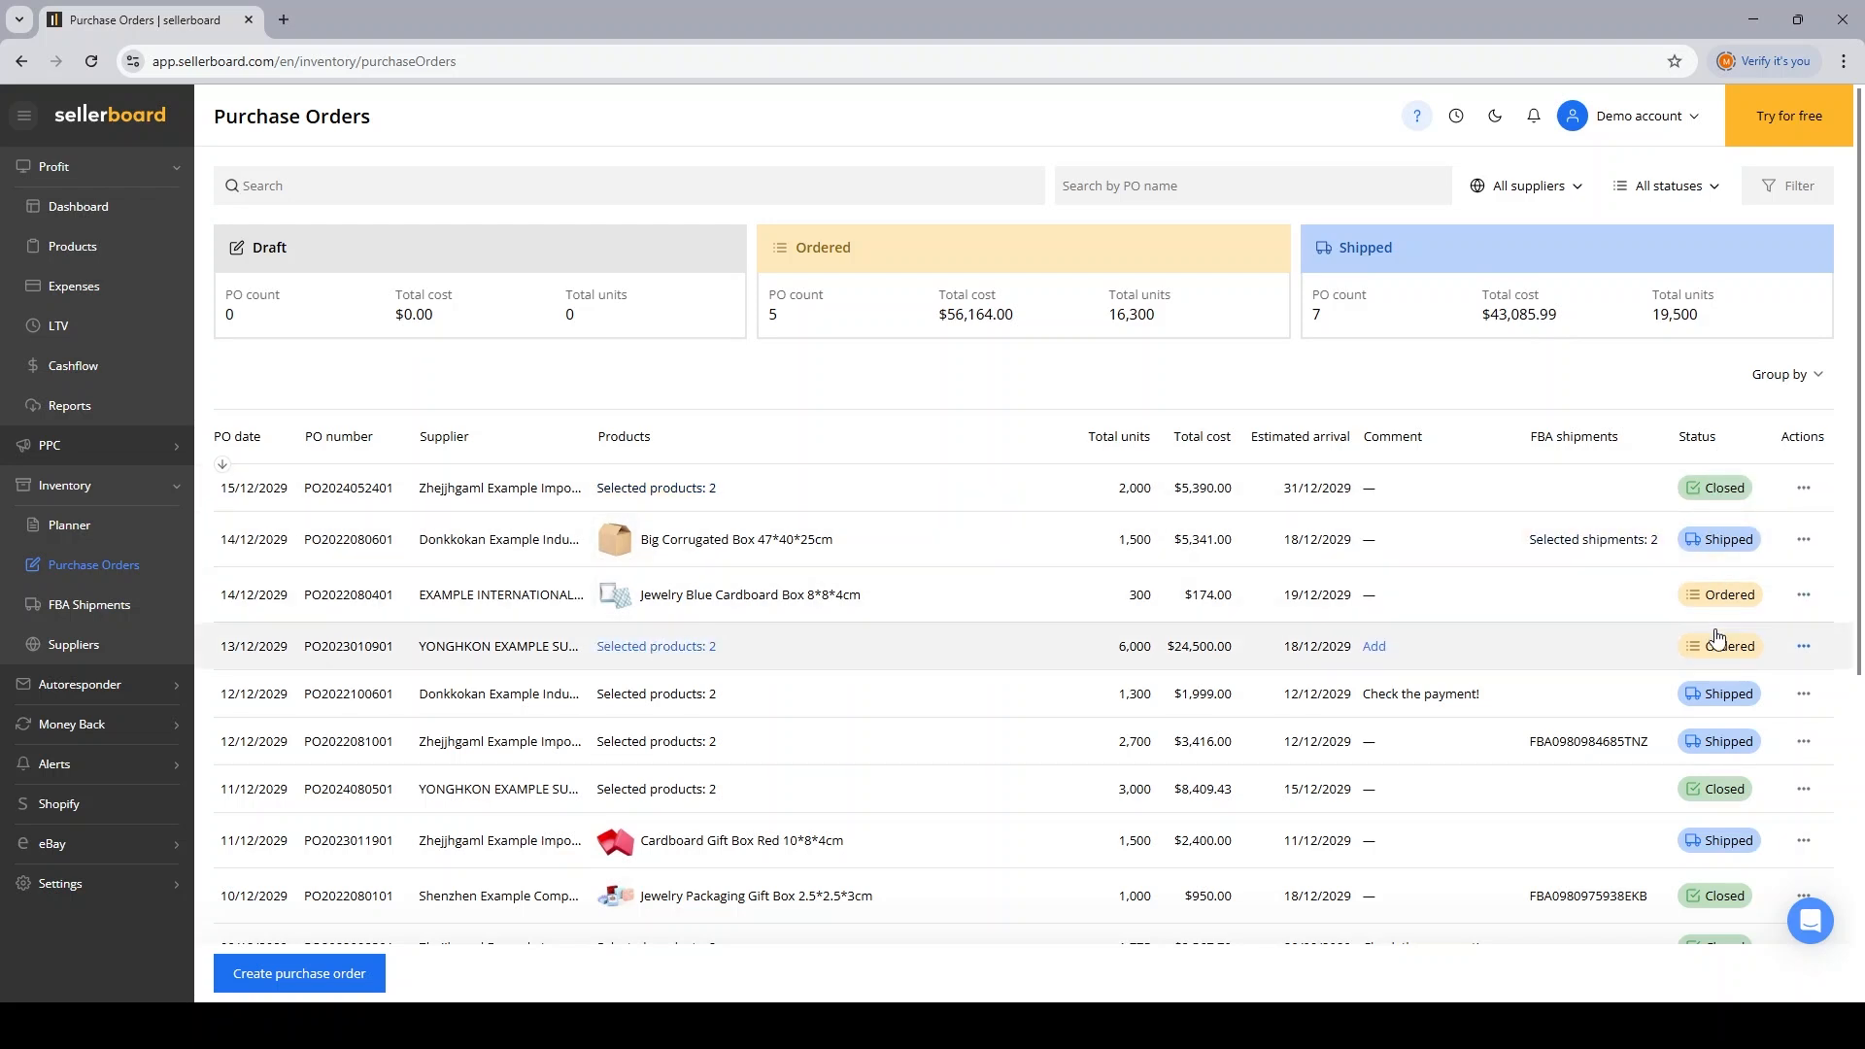
click(1803, 487)
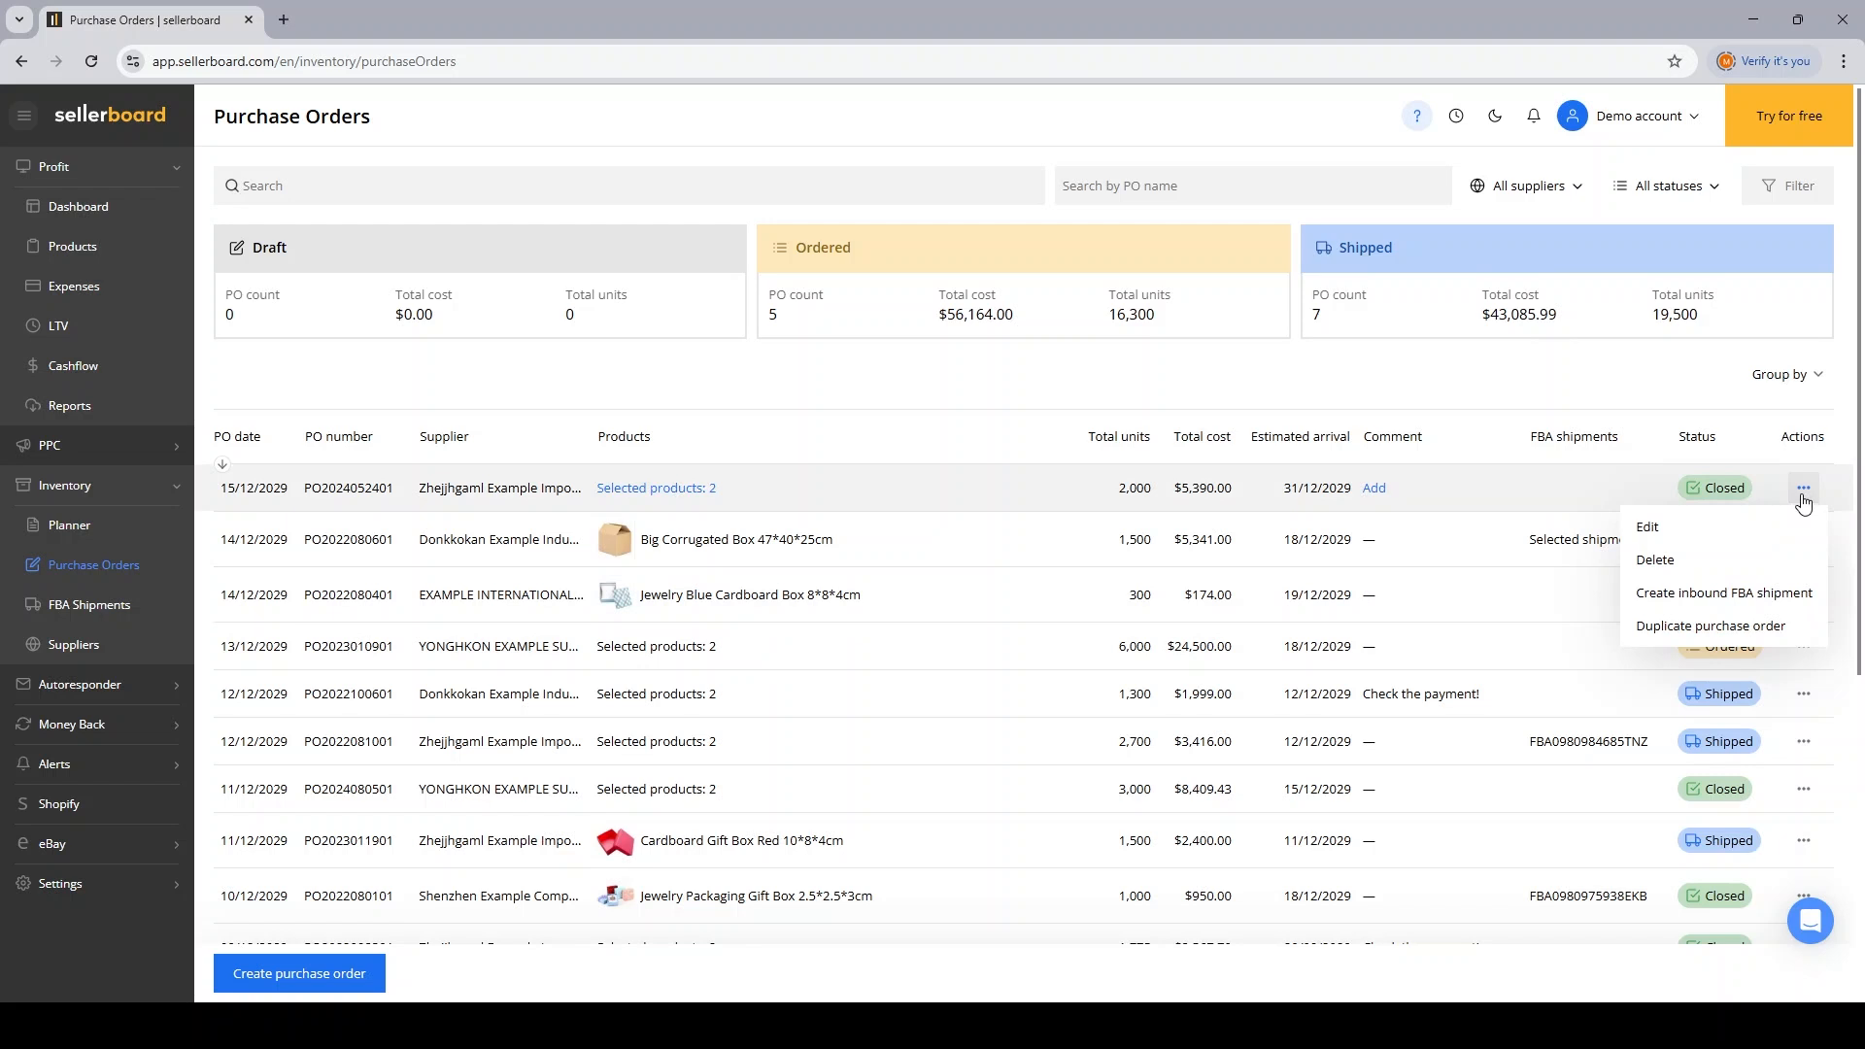
mouse_move(1775, 507)
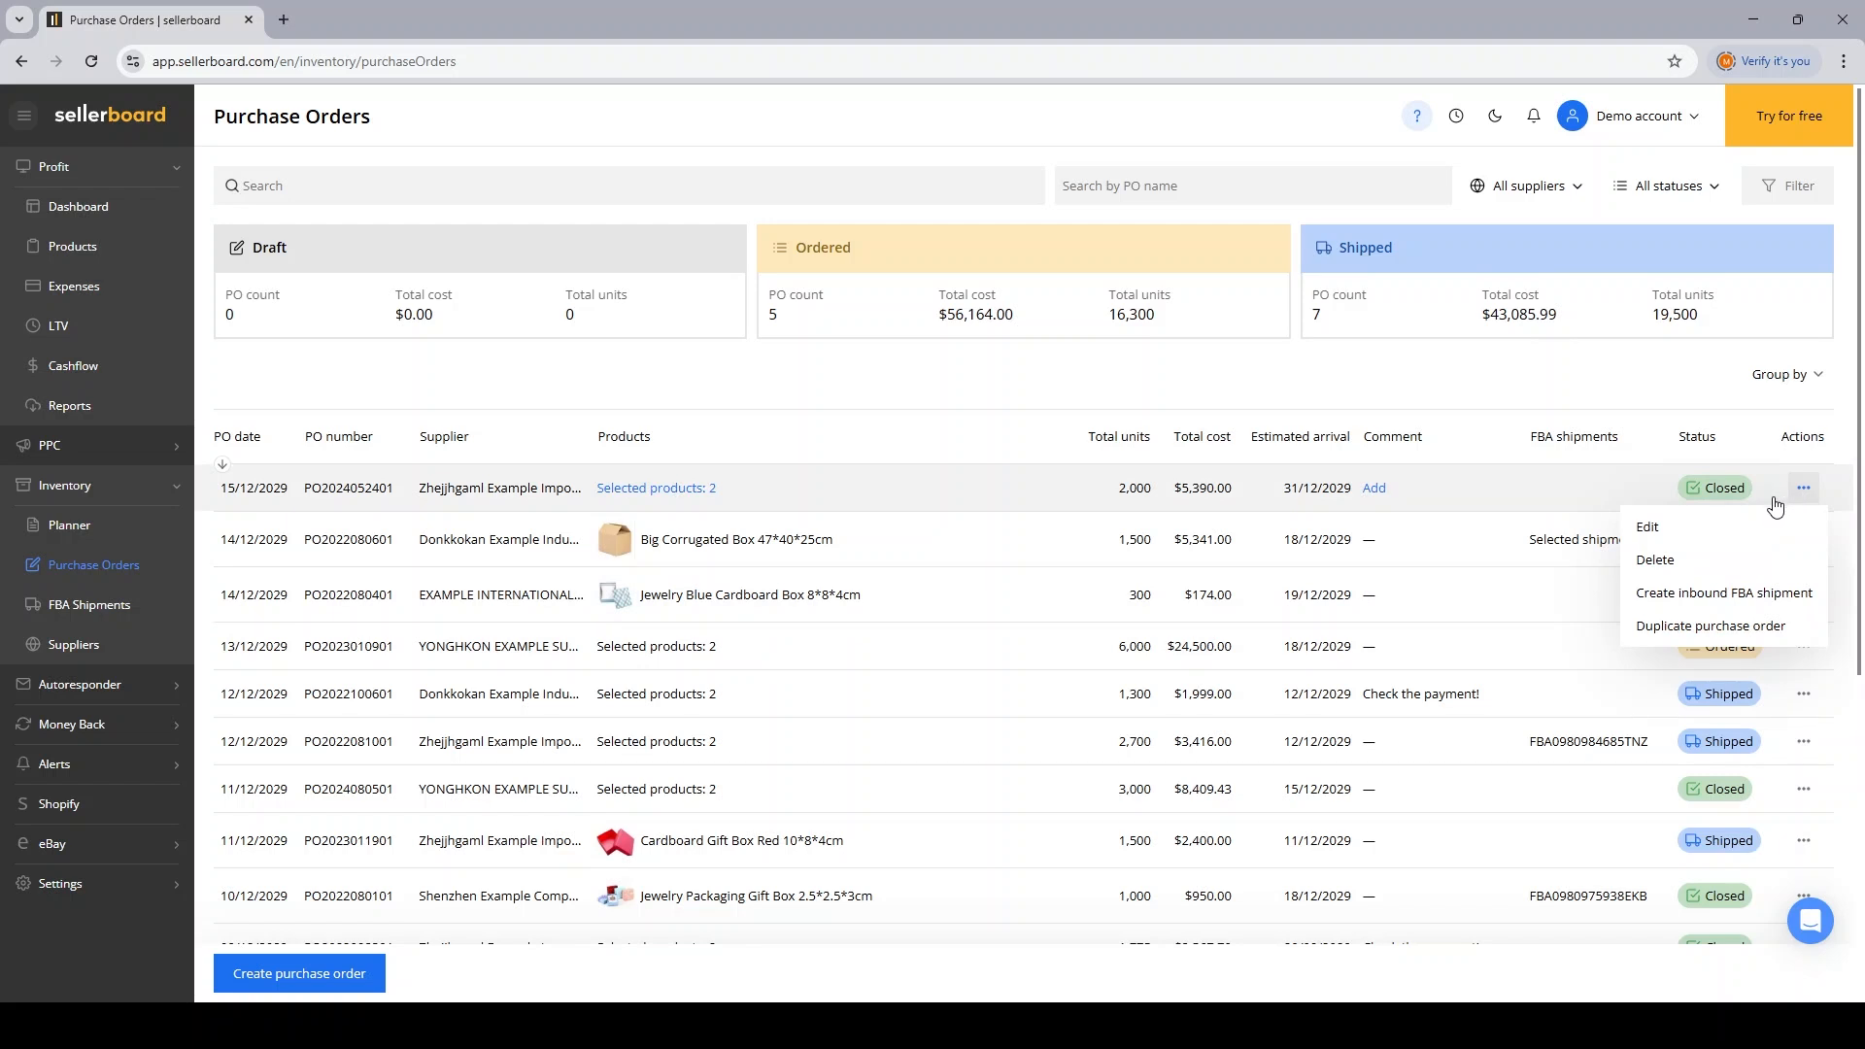
mouse_move(1692, 531)
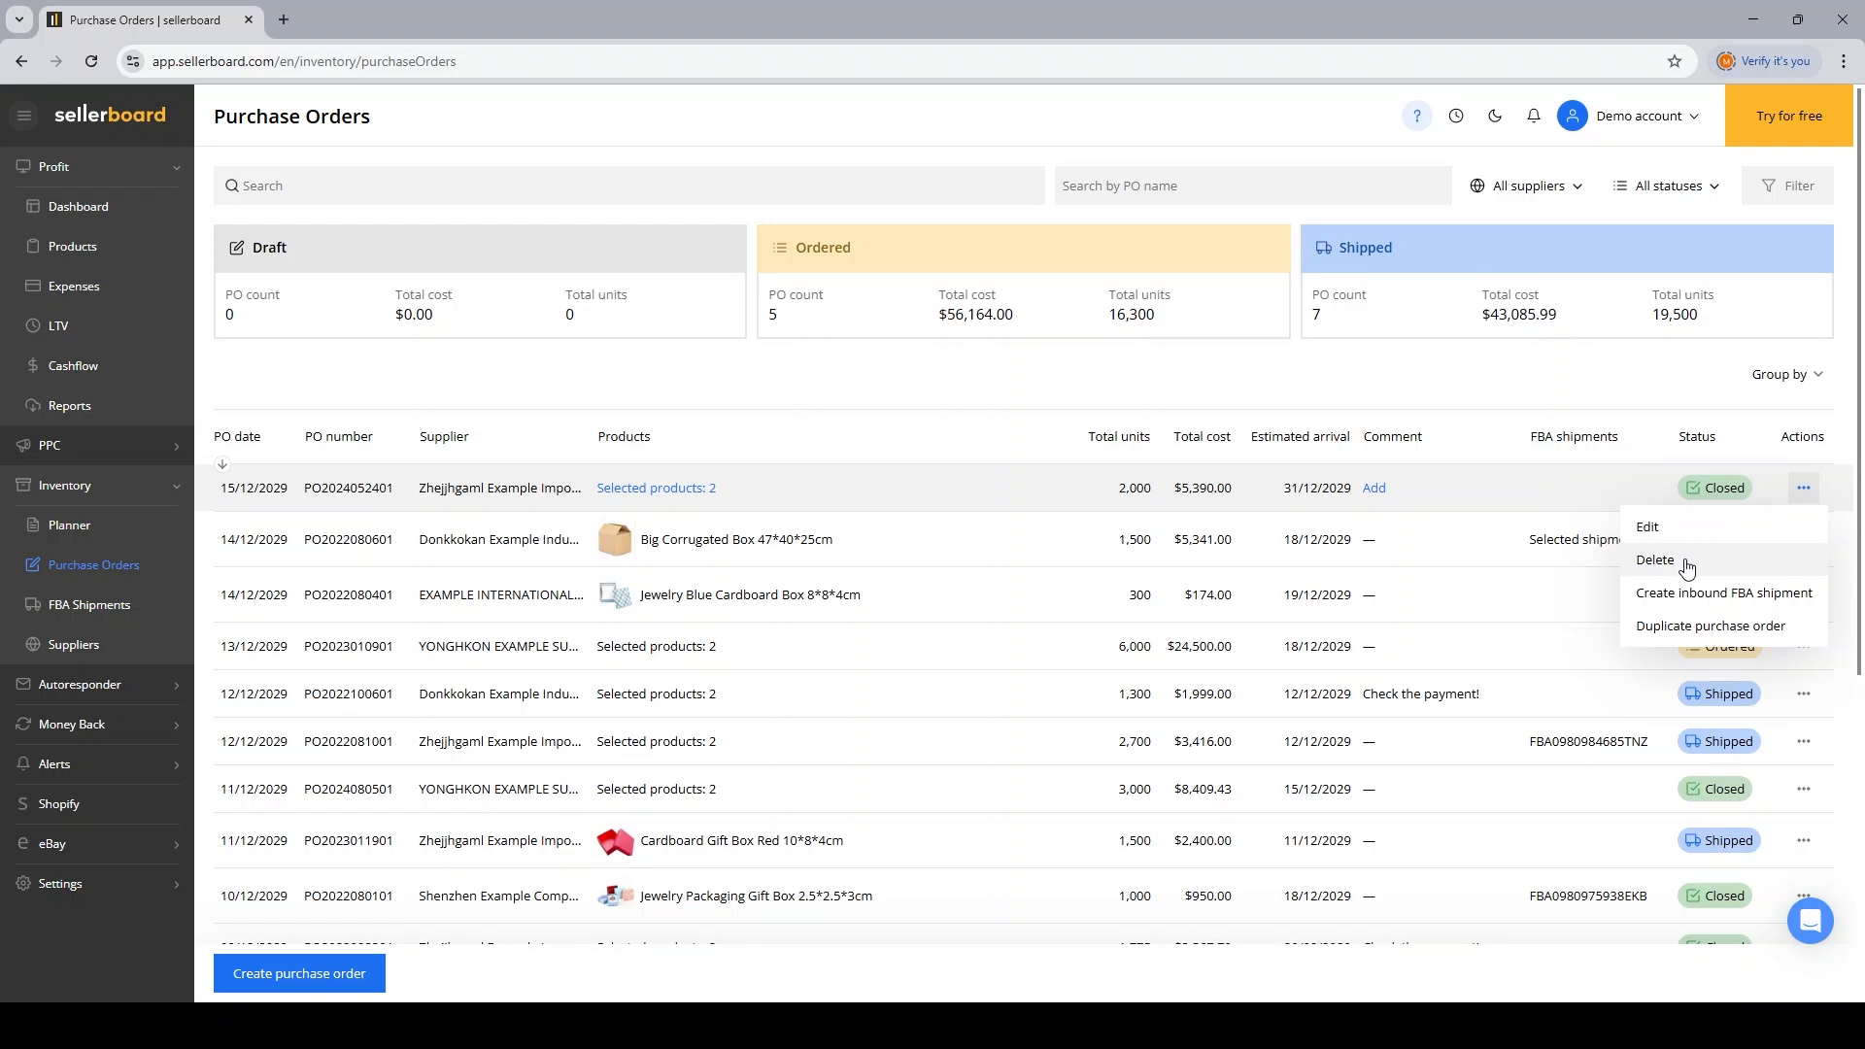
mouse_move(1808, 614)
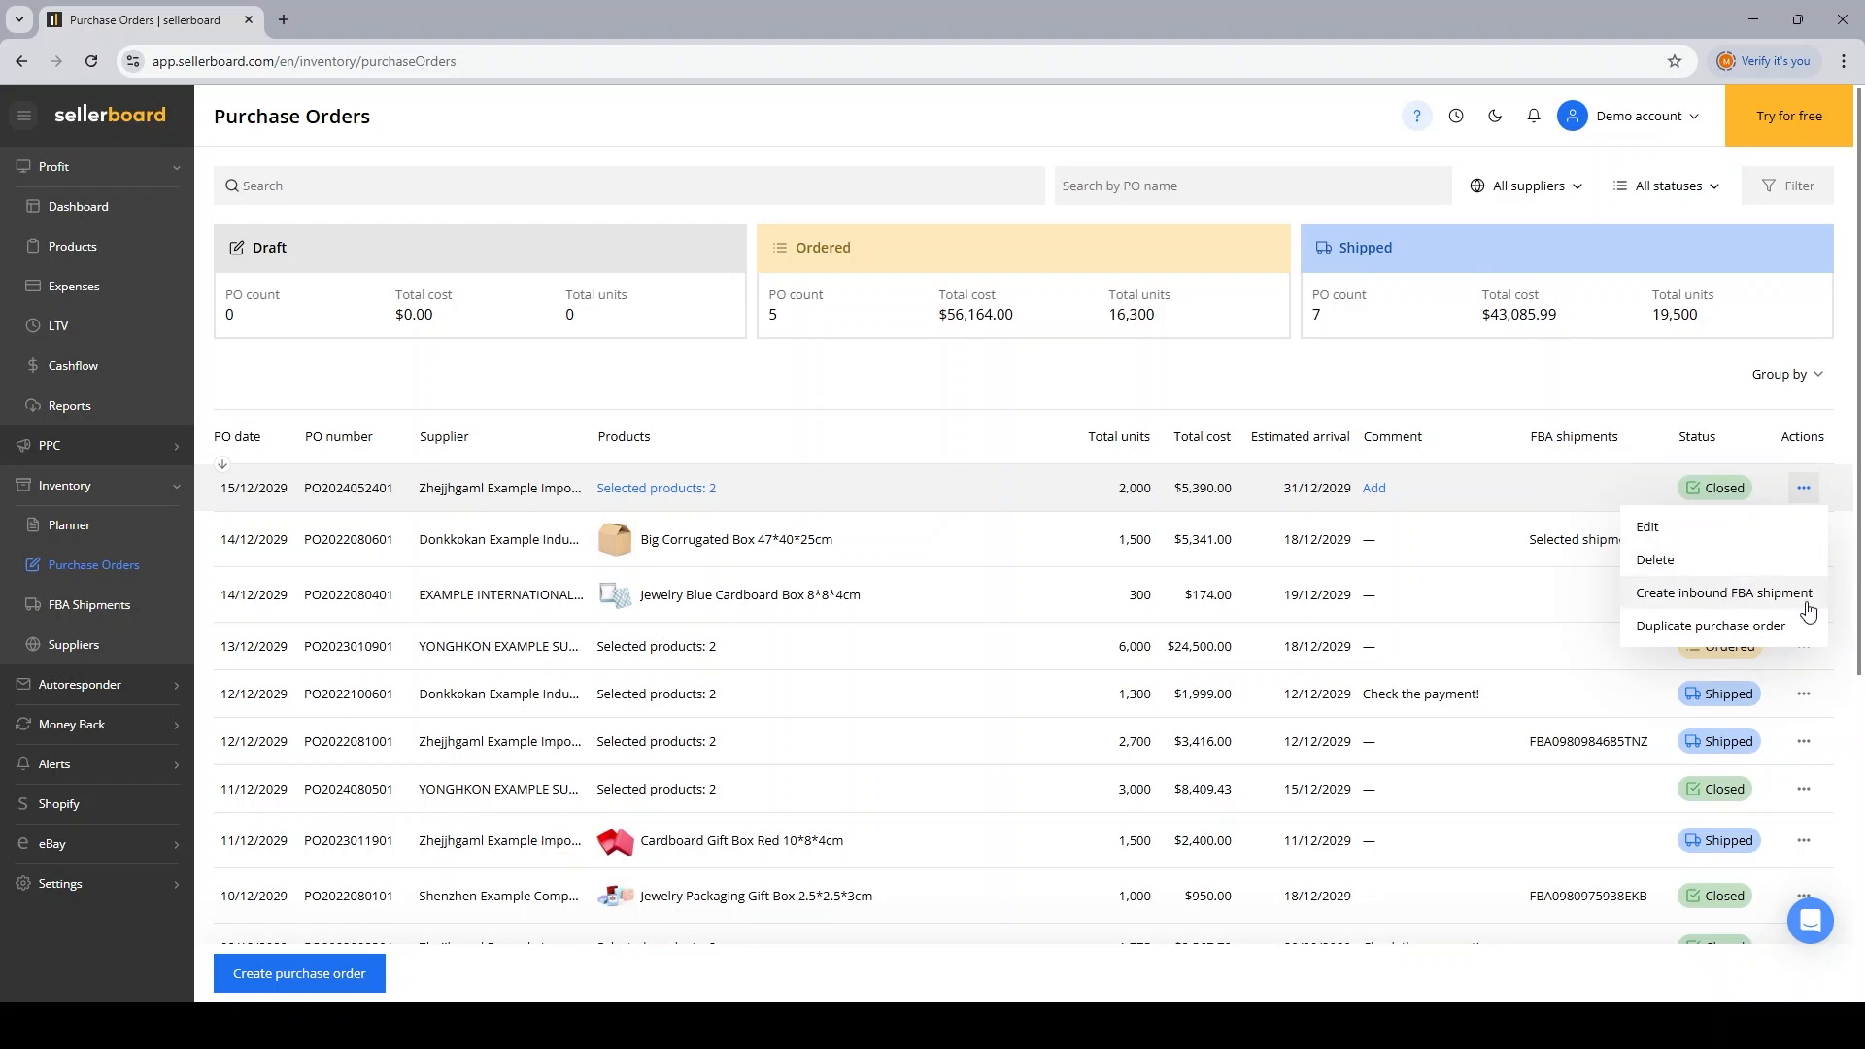
mouse_move(1744, 629)
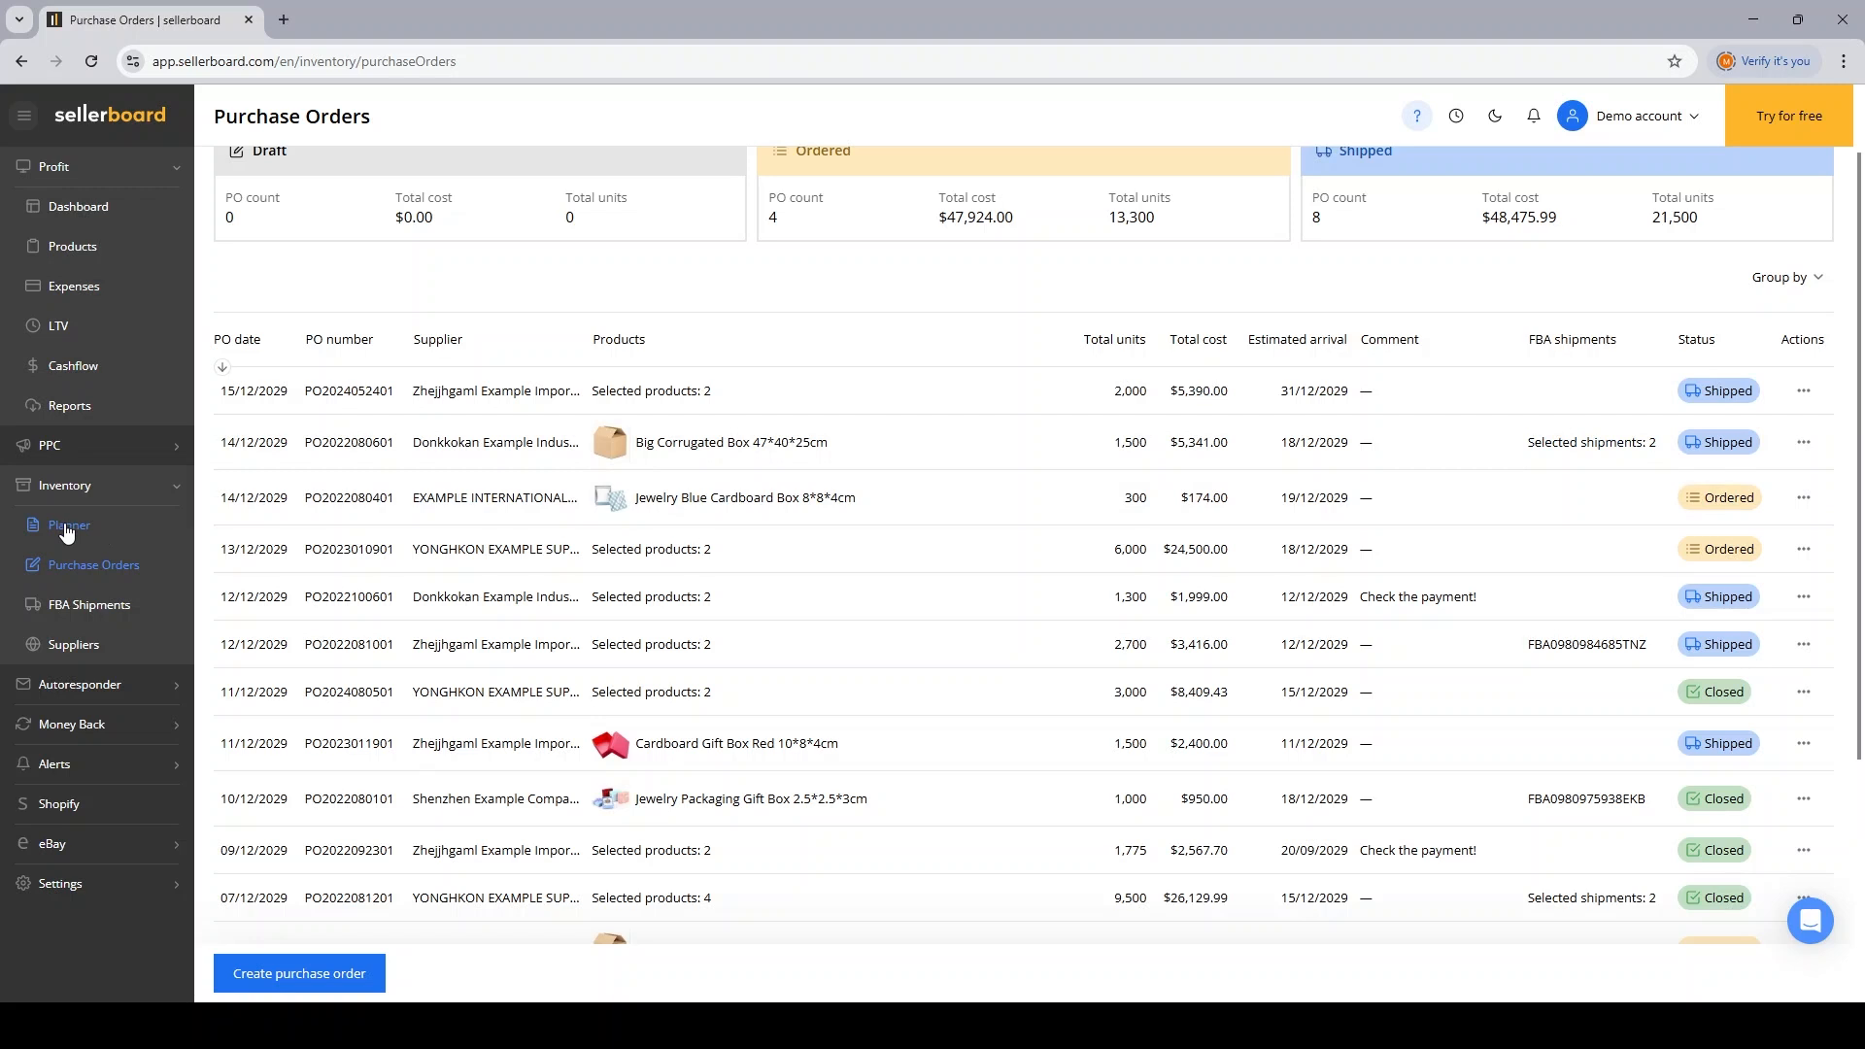
Step: In the Planner, inspect stock fields for the flower gift box and red jewellery box
click(68, 526)
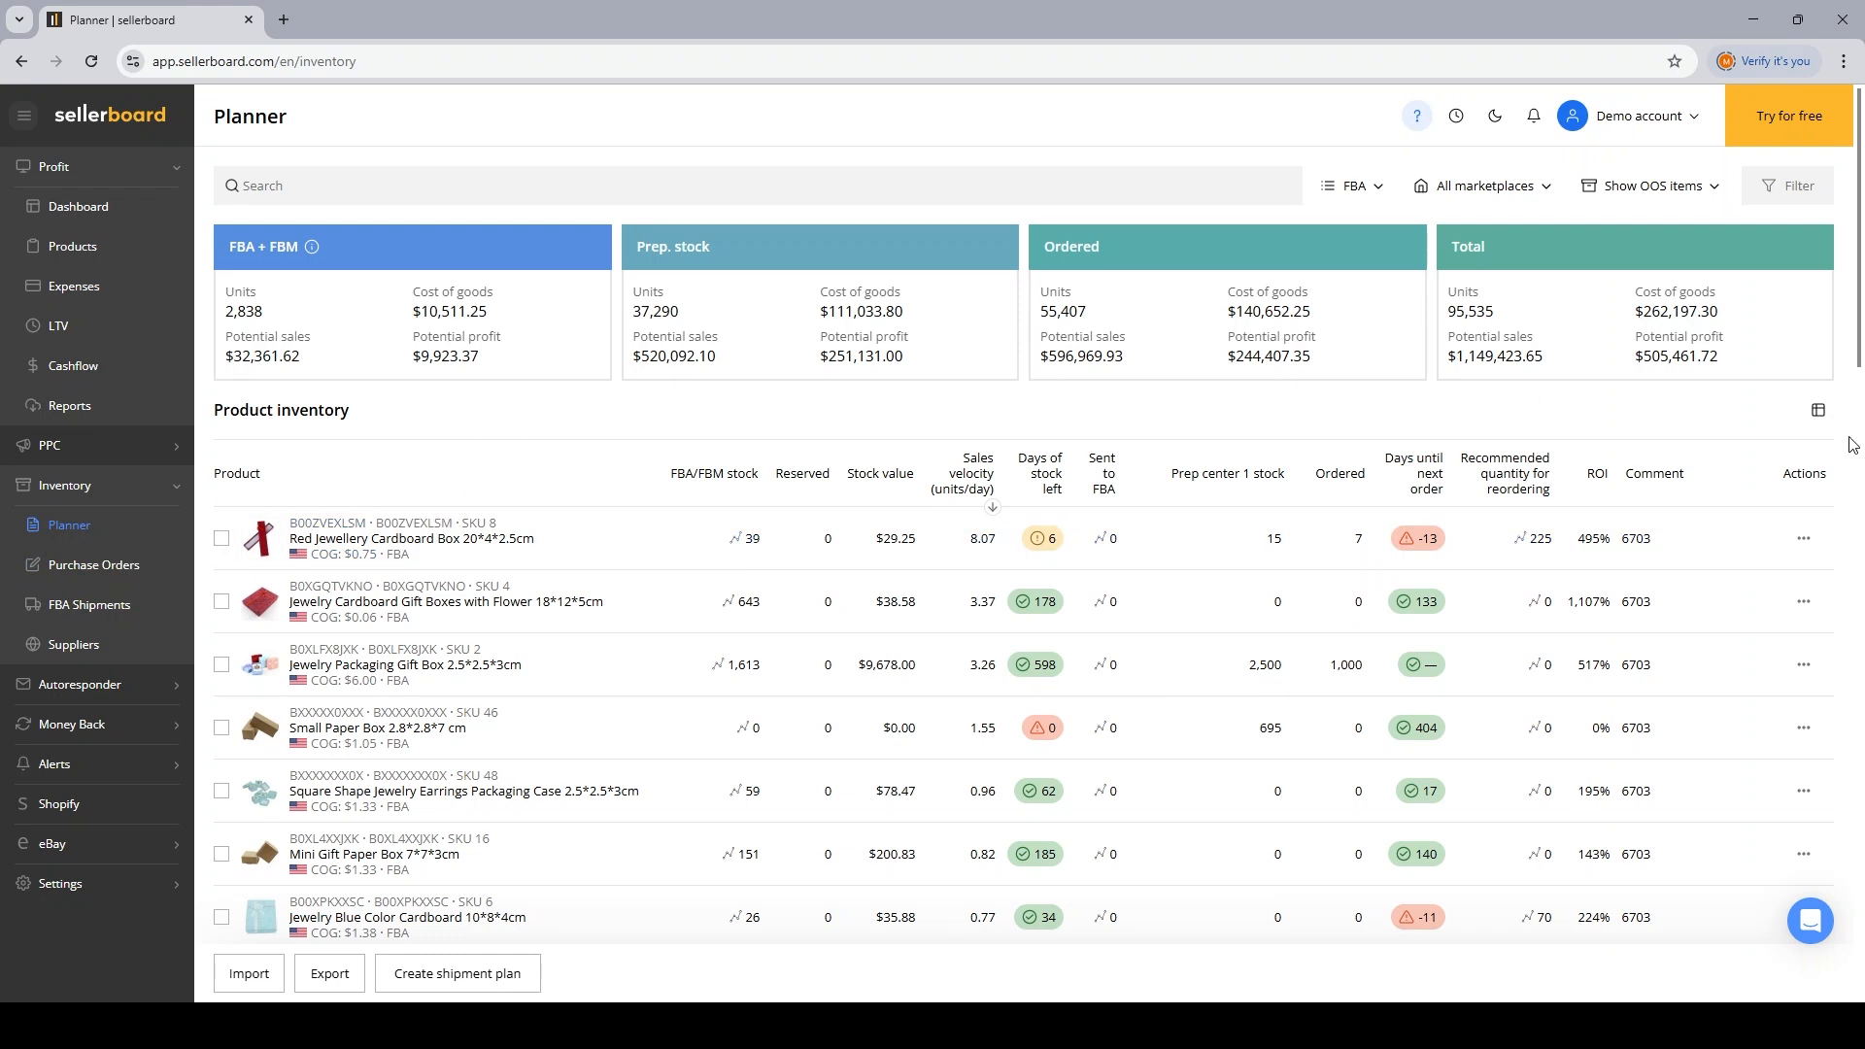
mouse_move(1710, 407)
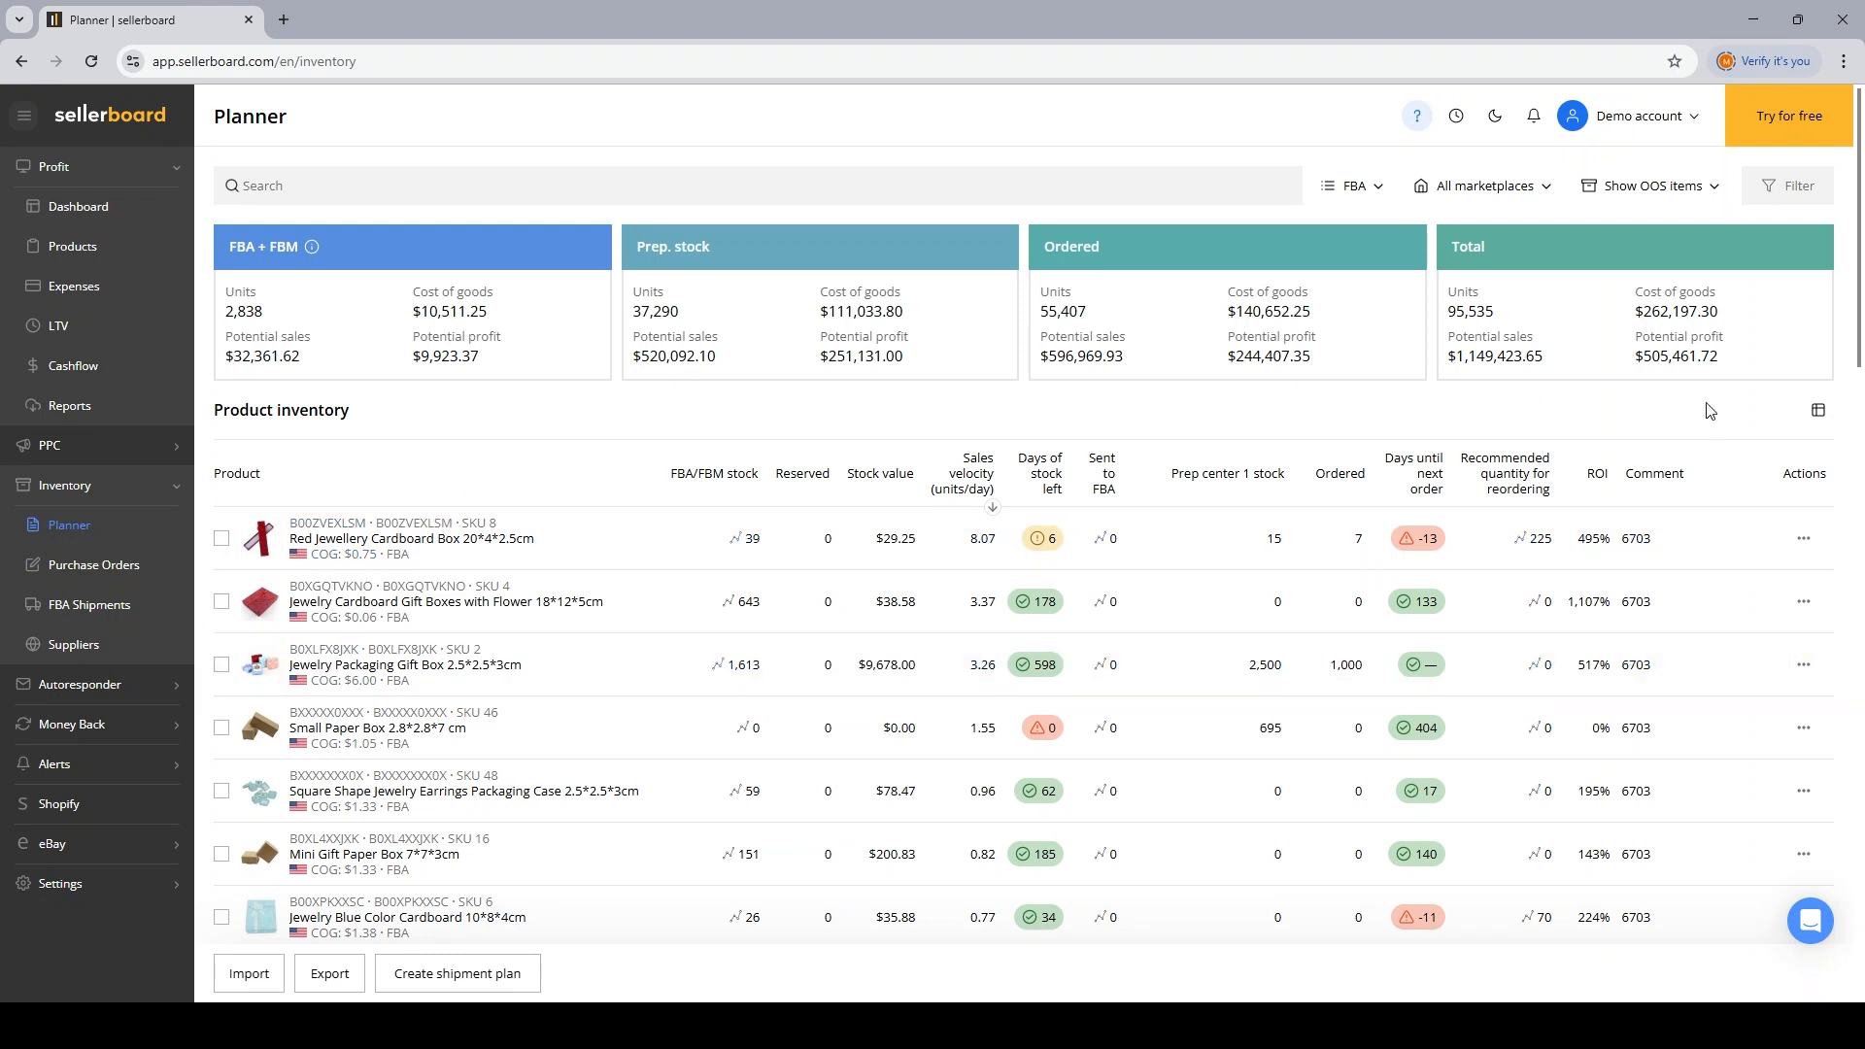
mouse_move(101, 533)
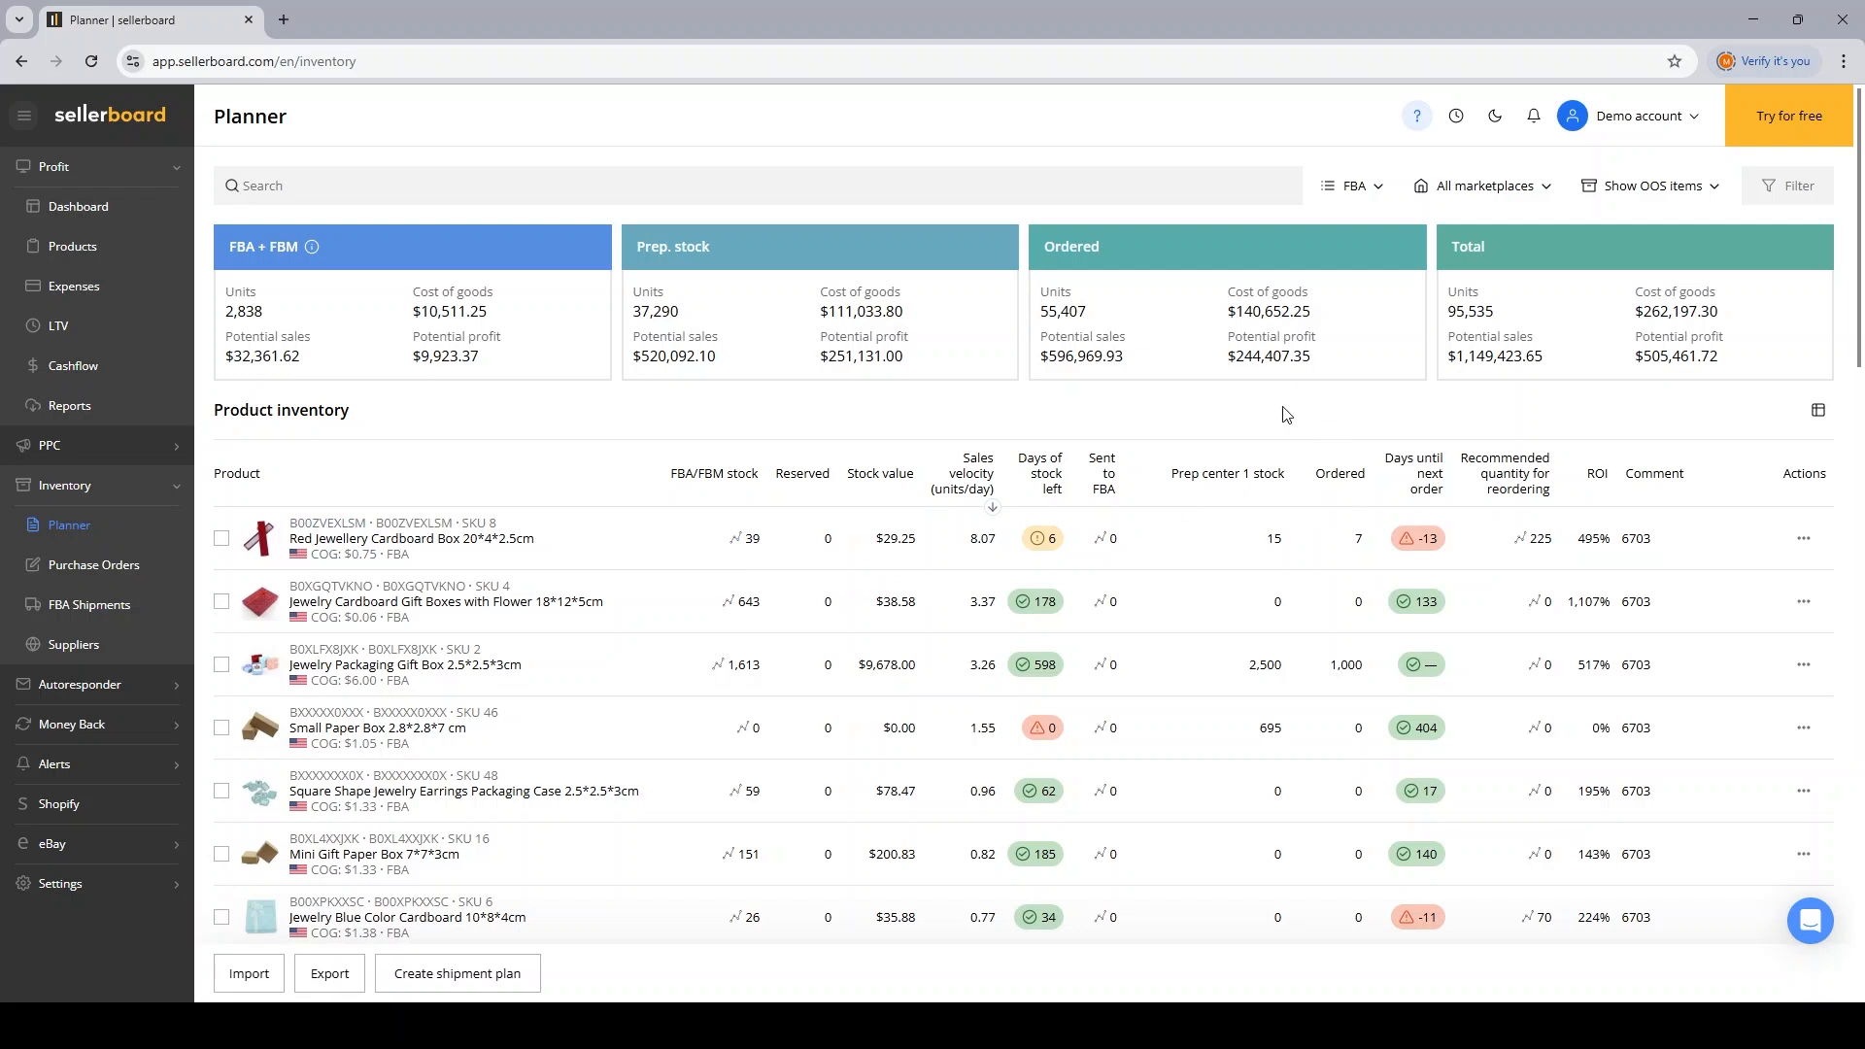
mouse_move(1280, 409)
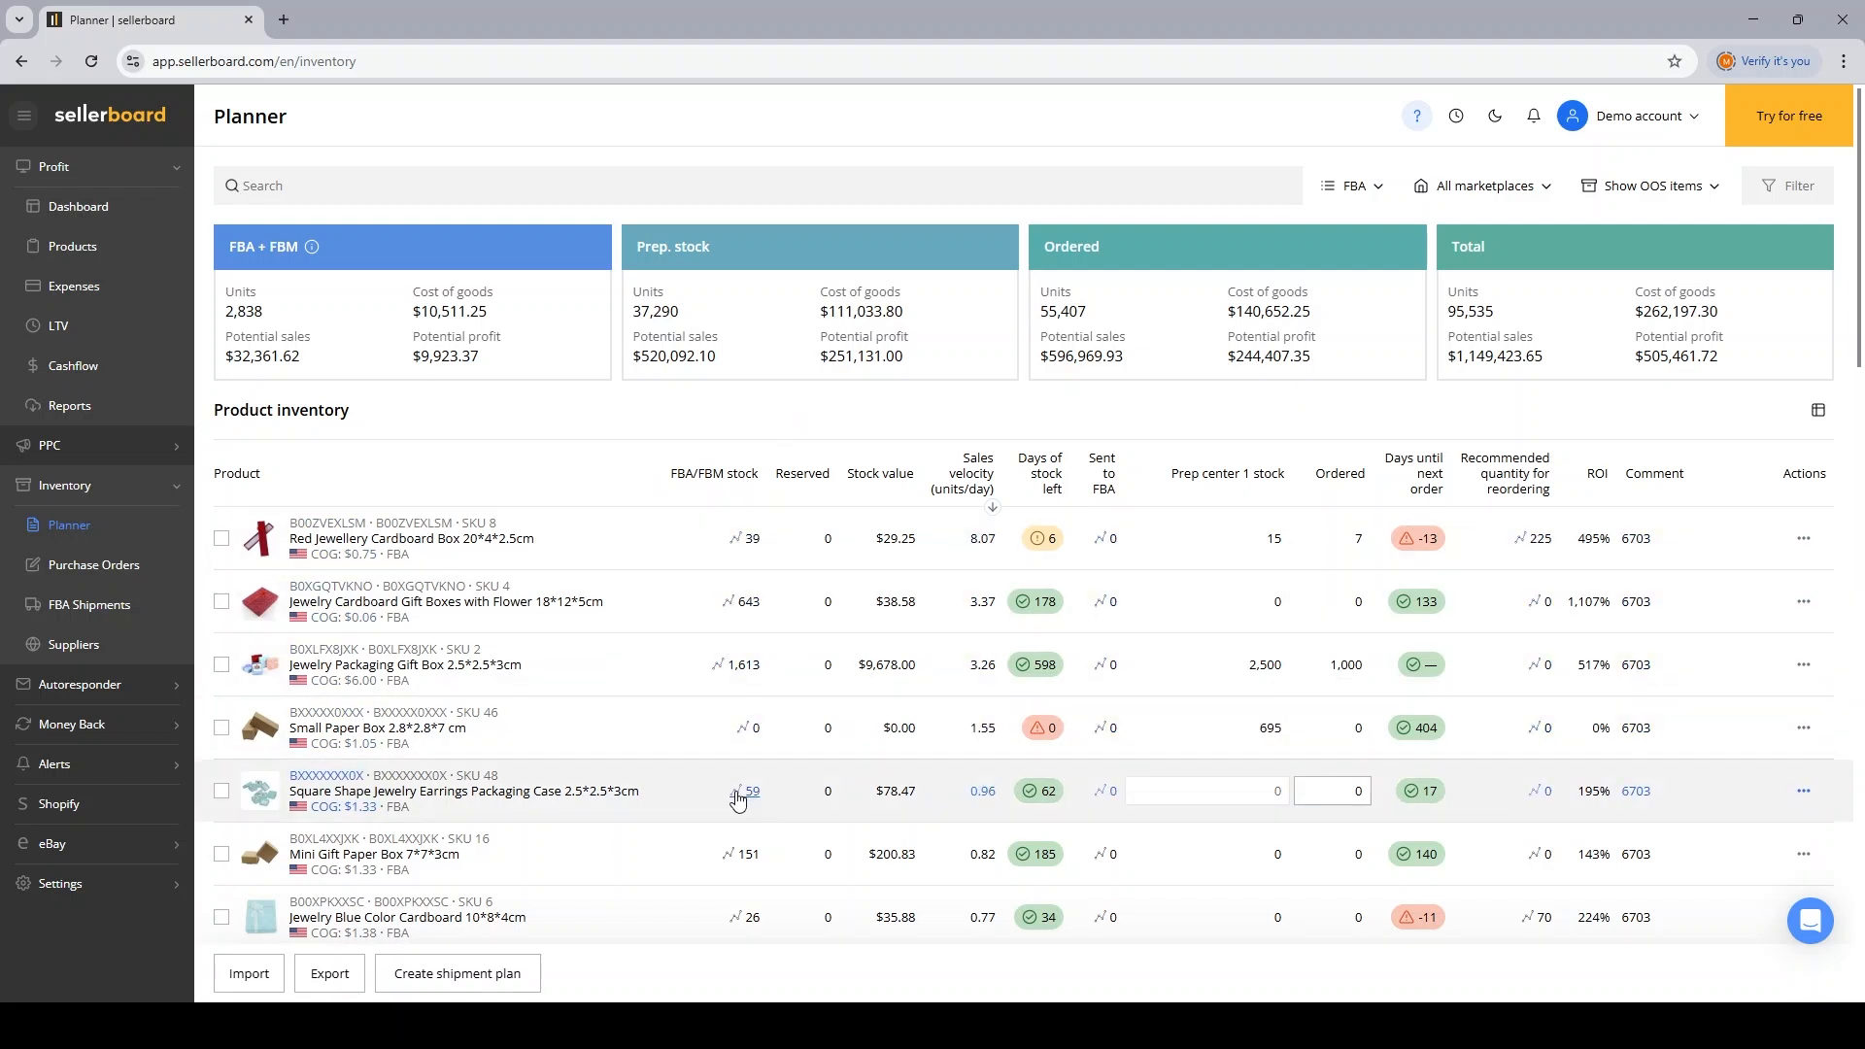
mouse_move(757, 554)
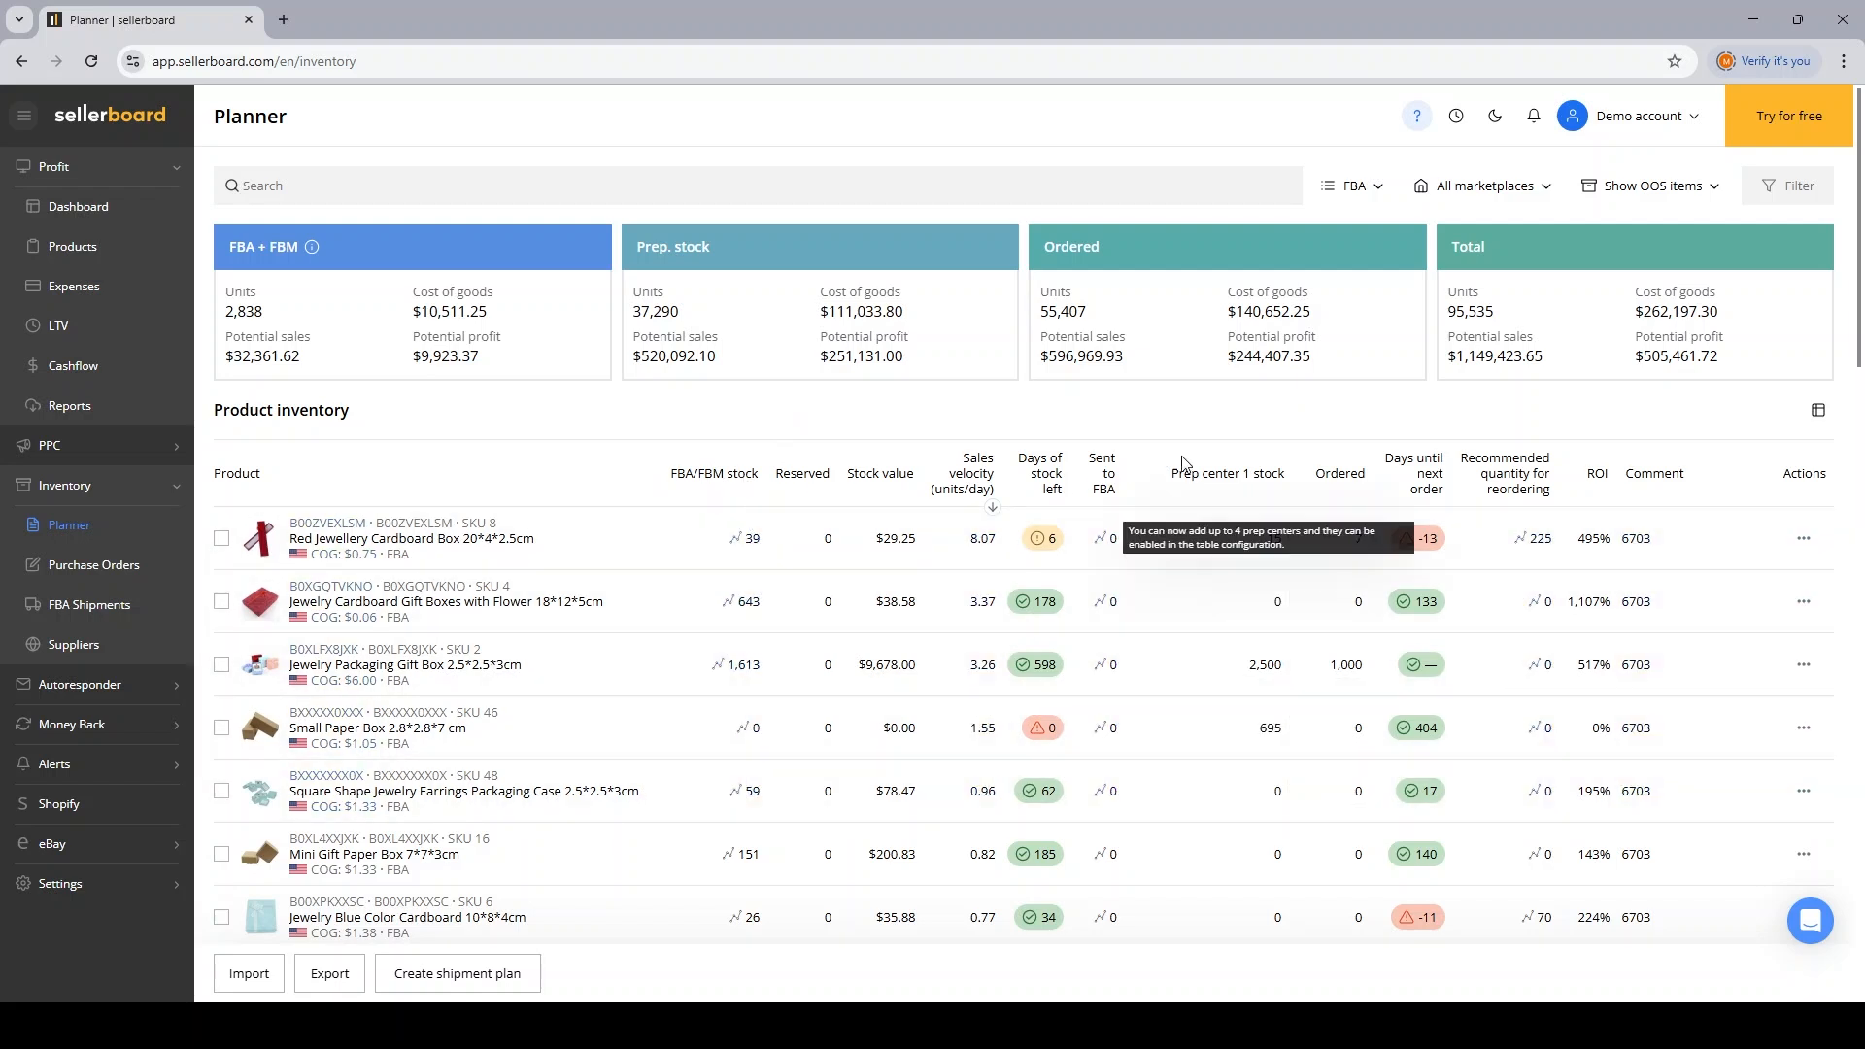
mouse_move(1197, 495)
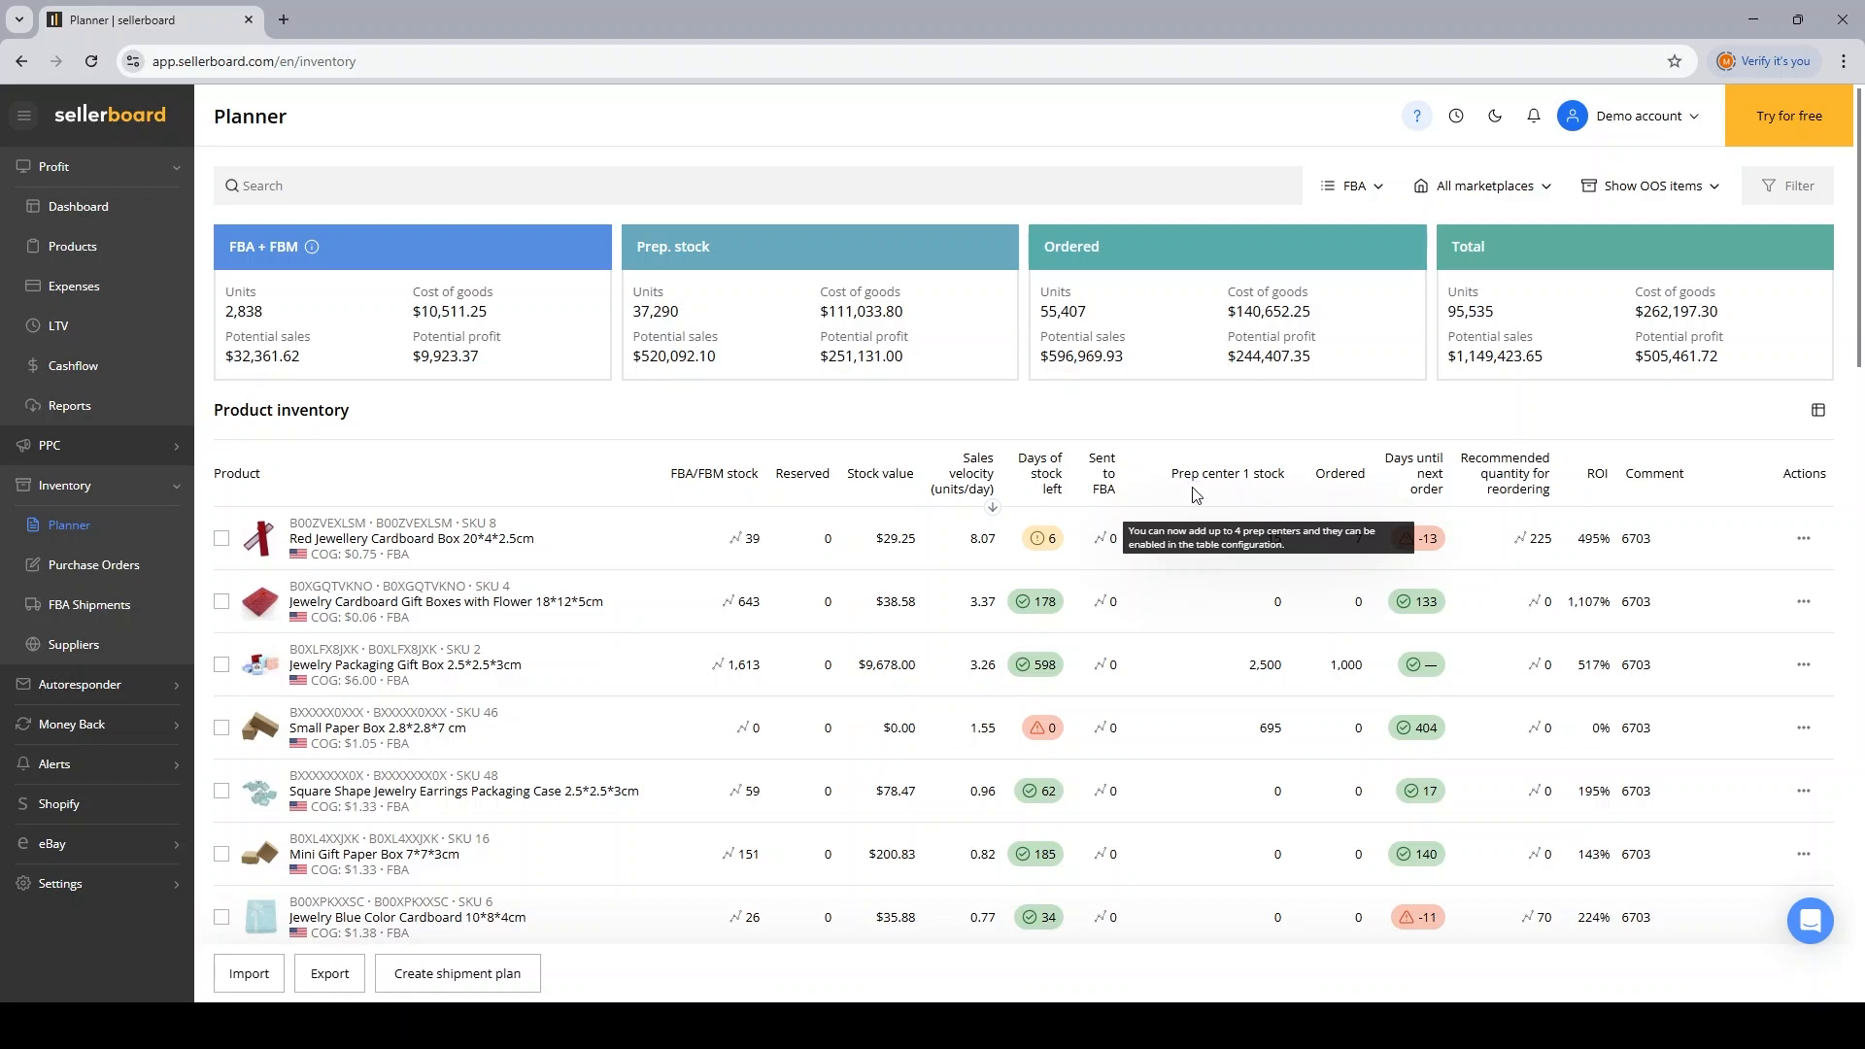
click(1264, 602)
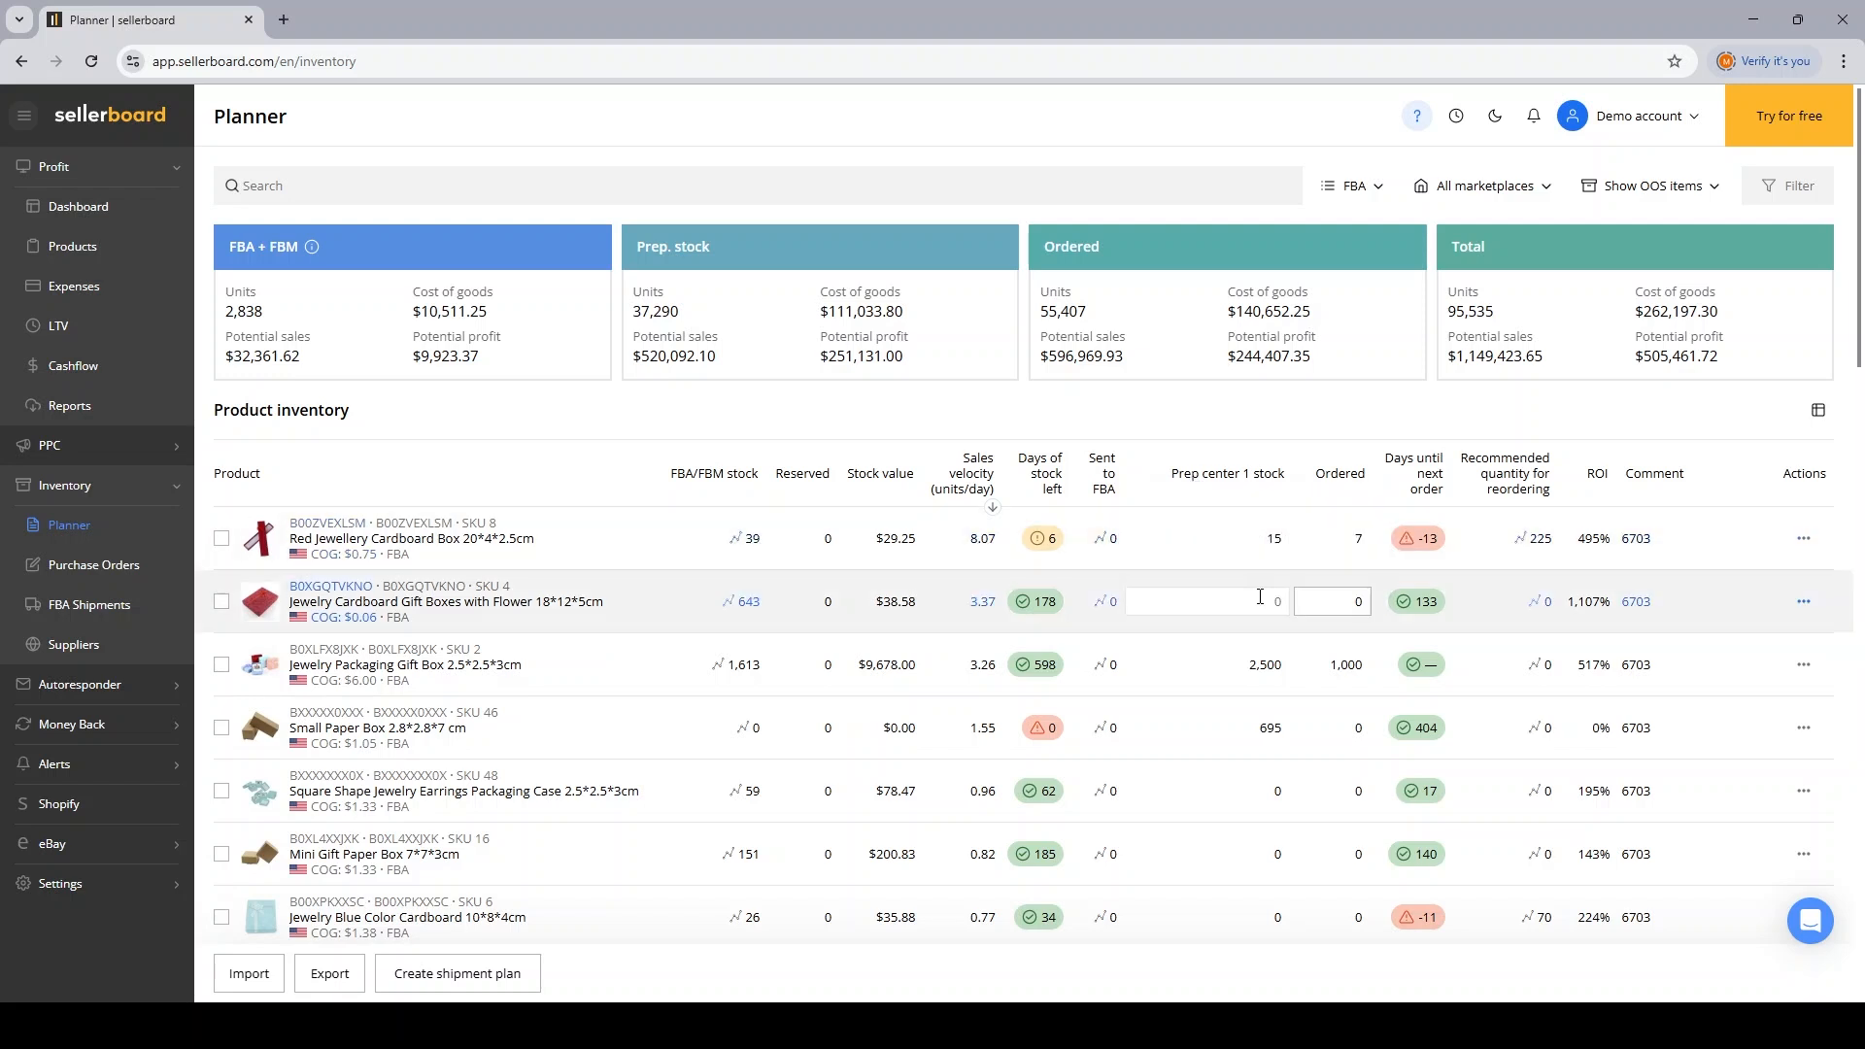
click(1206, 665)
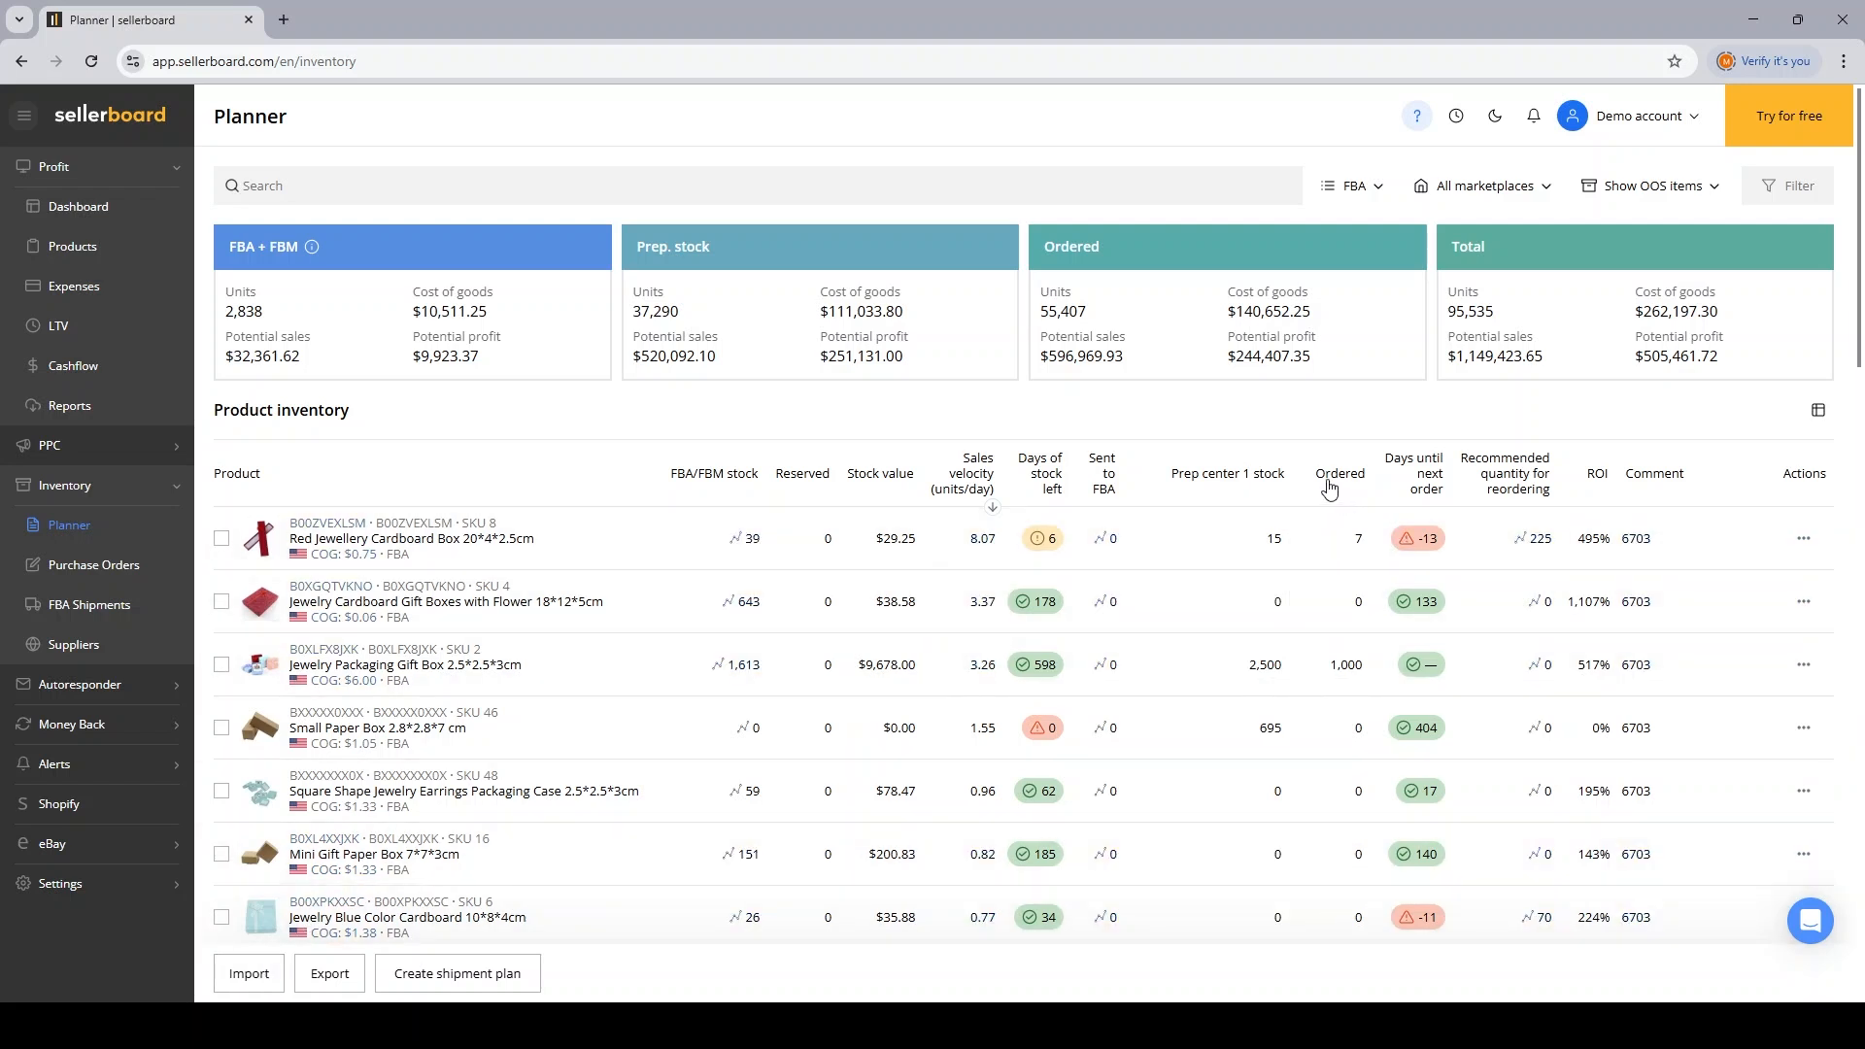
click(1263, 538)
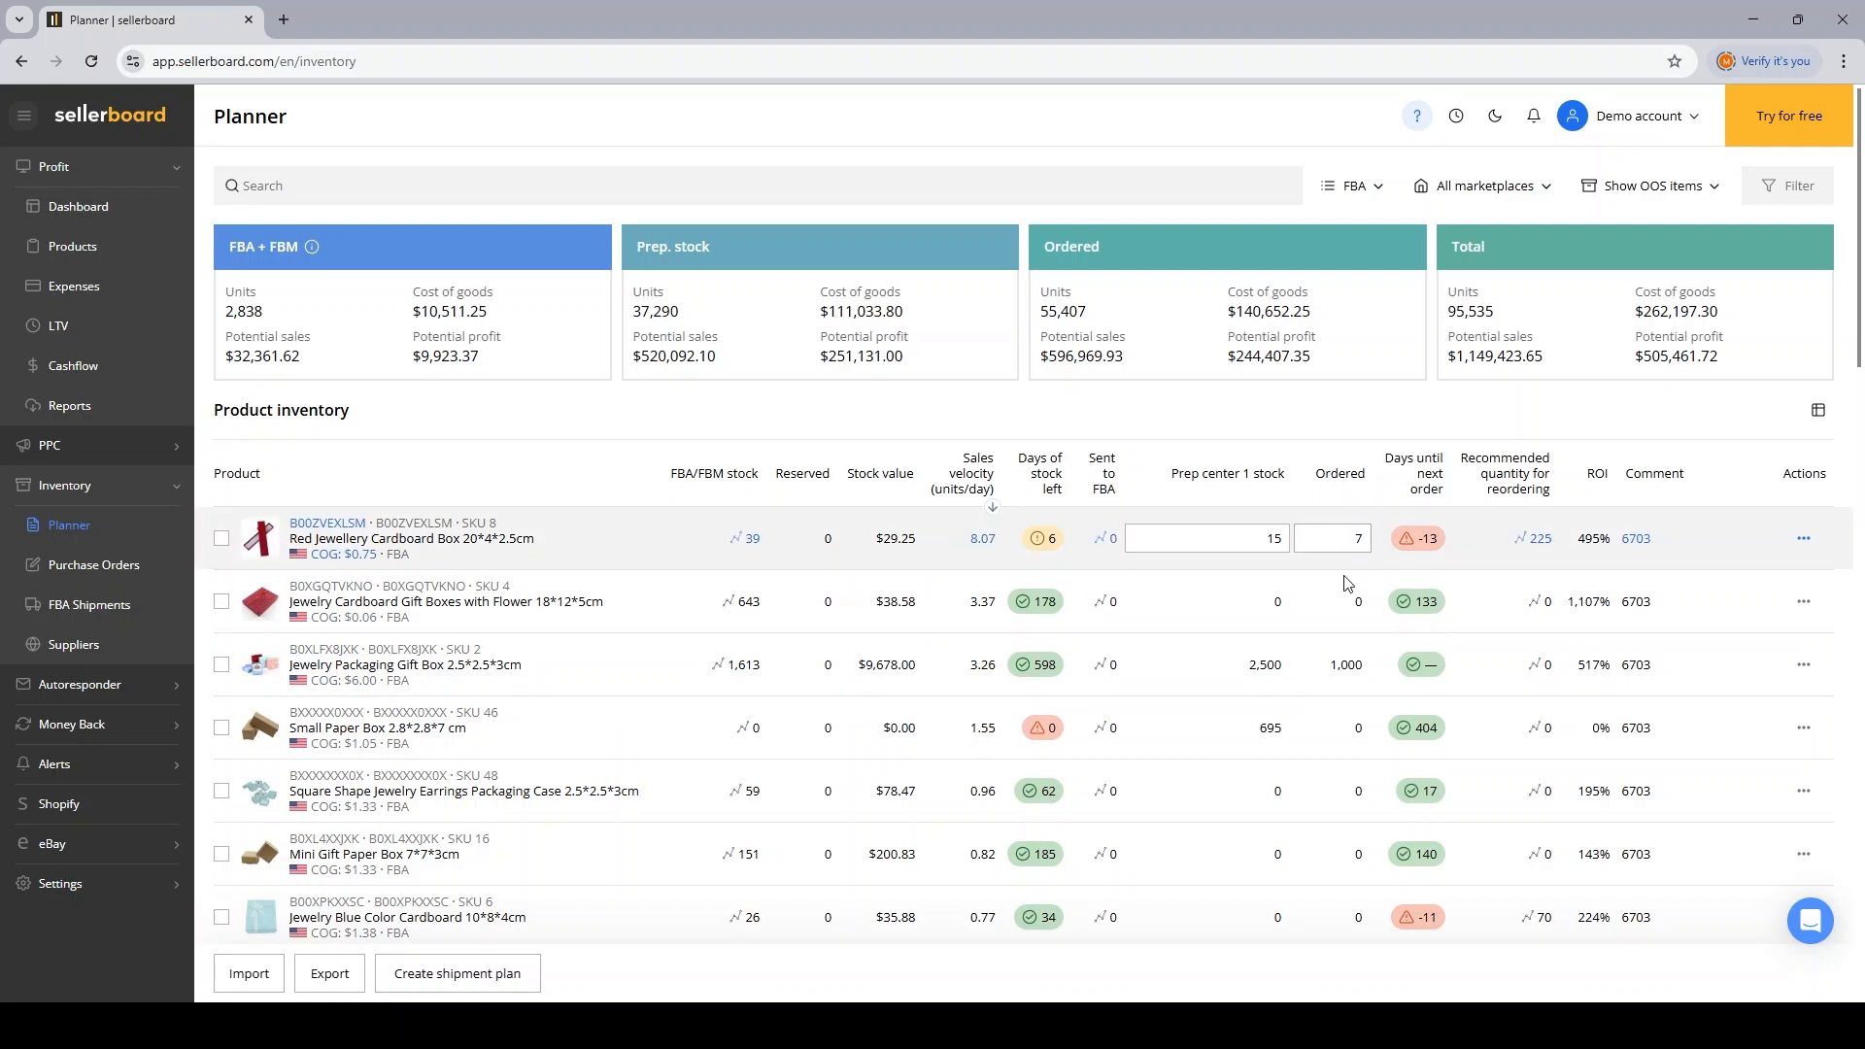
click(1340, 664)
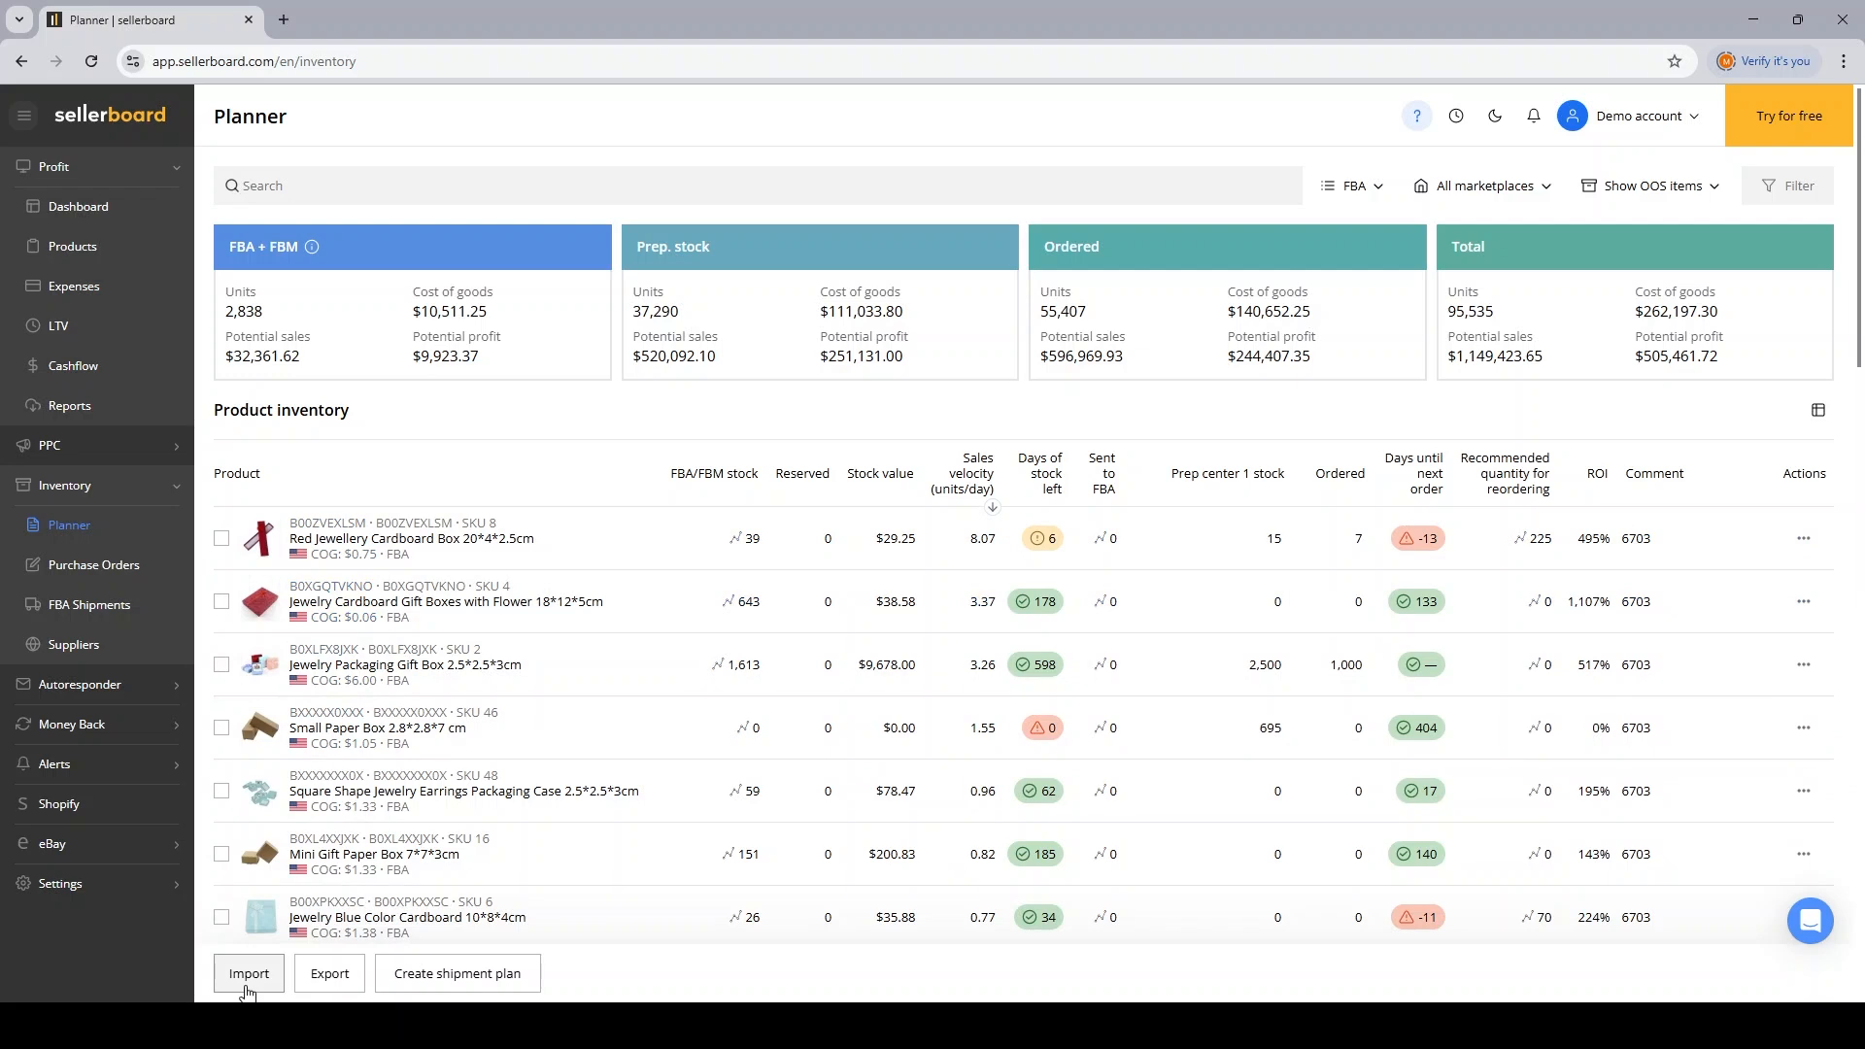
mouse_move(259, 988)
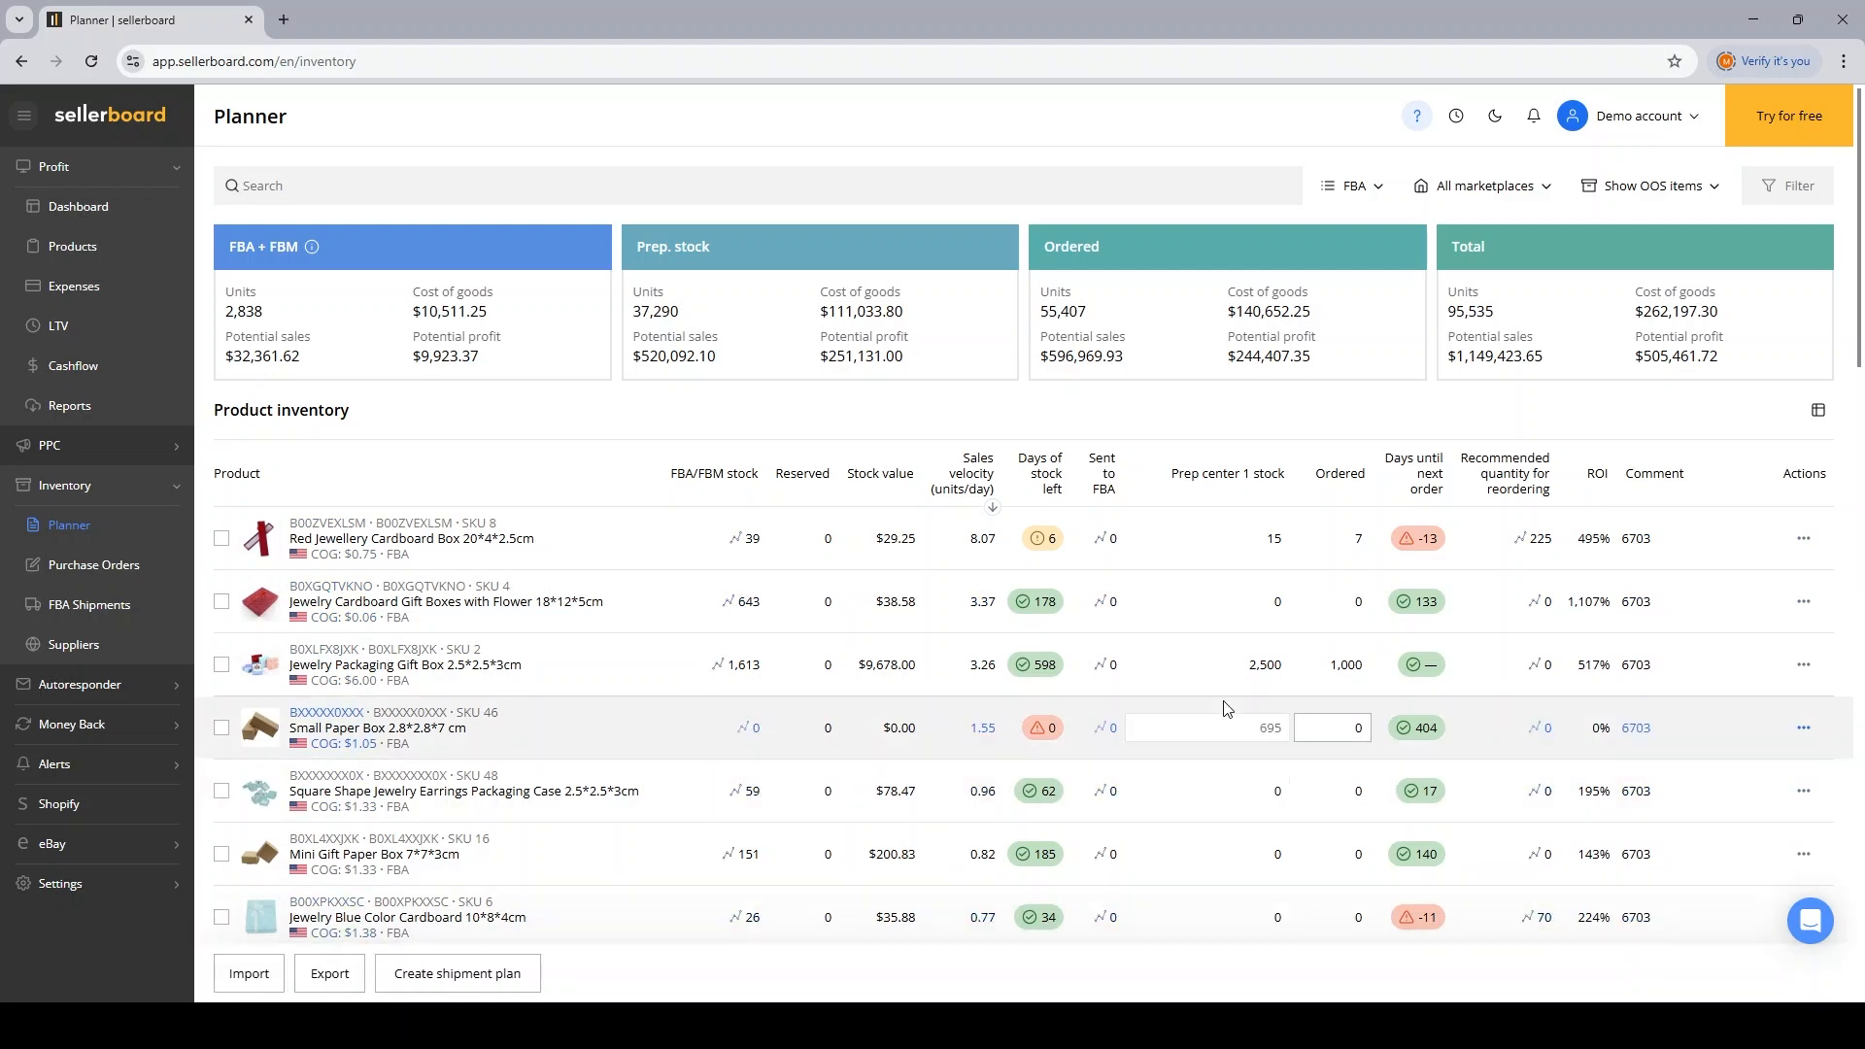
Step: Go back to the Purchase Orders list showing Draft, Ordered and Shipped totals
click(94, 565)
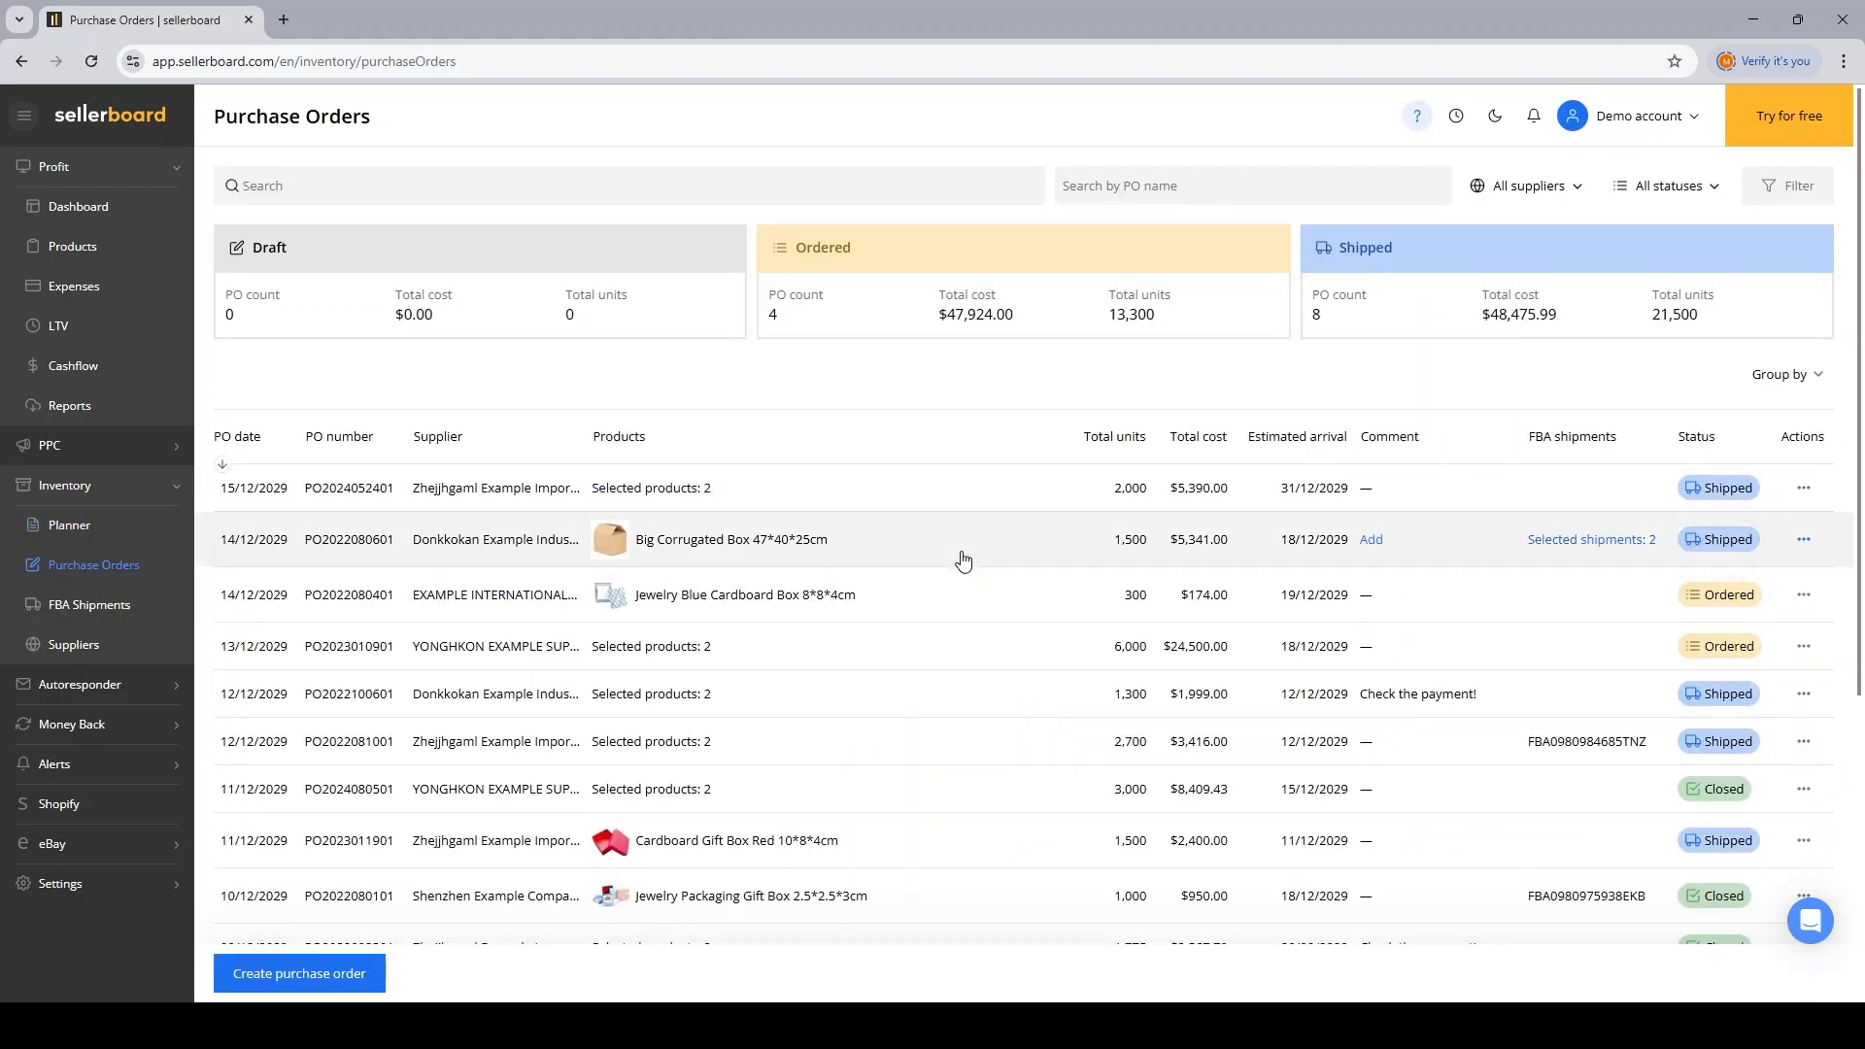
mouse_move(973, 567)
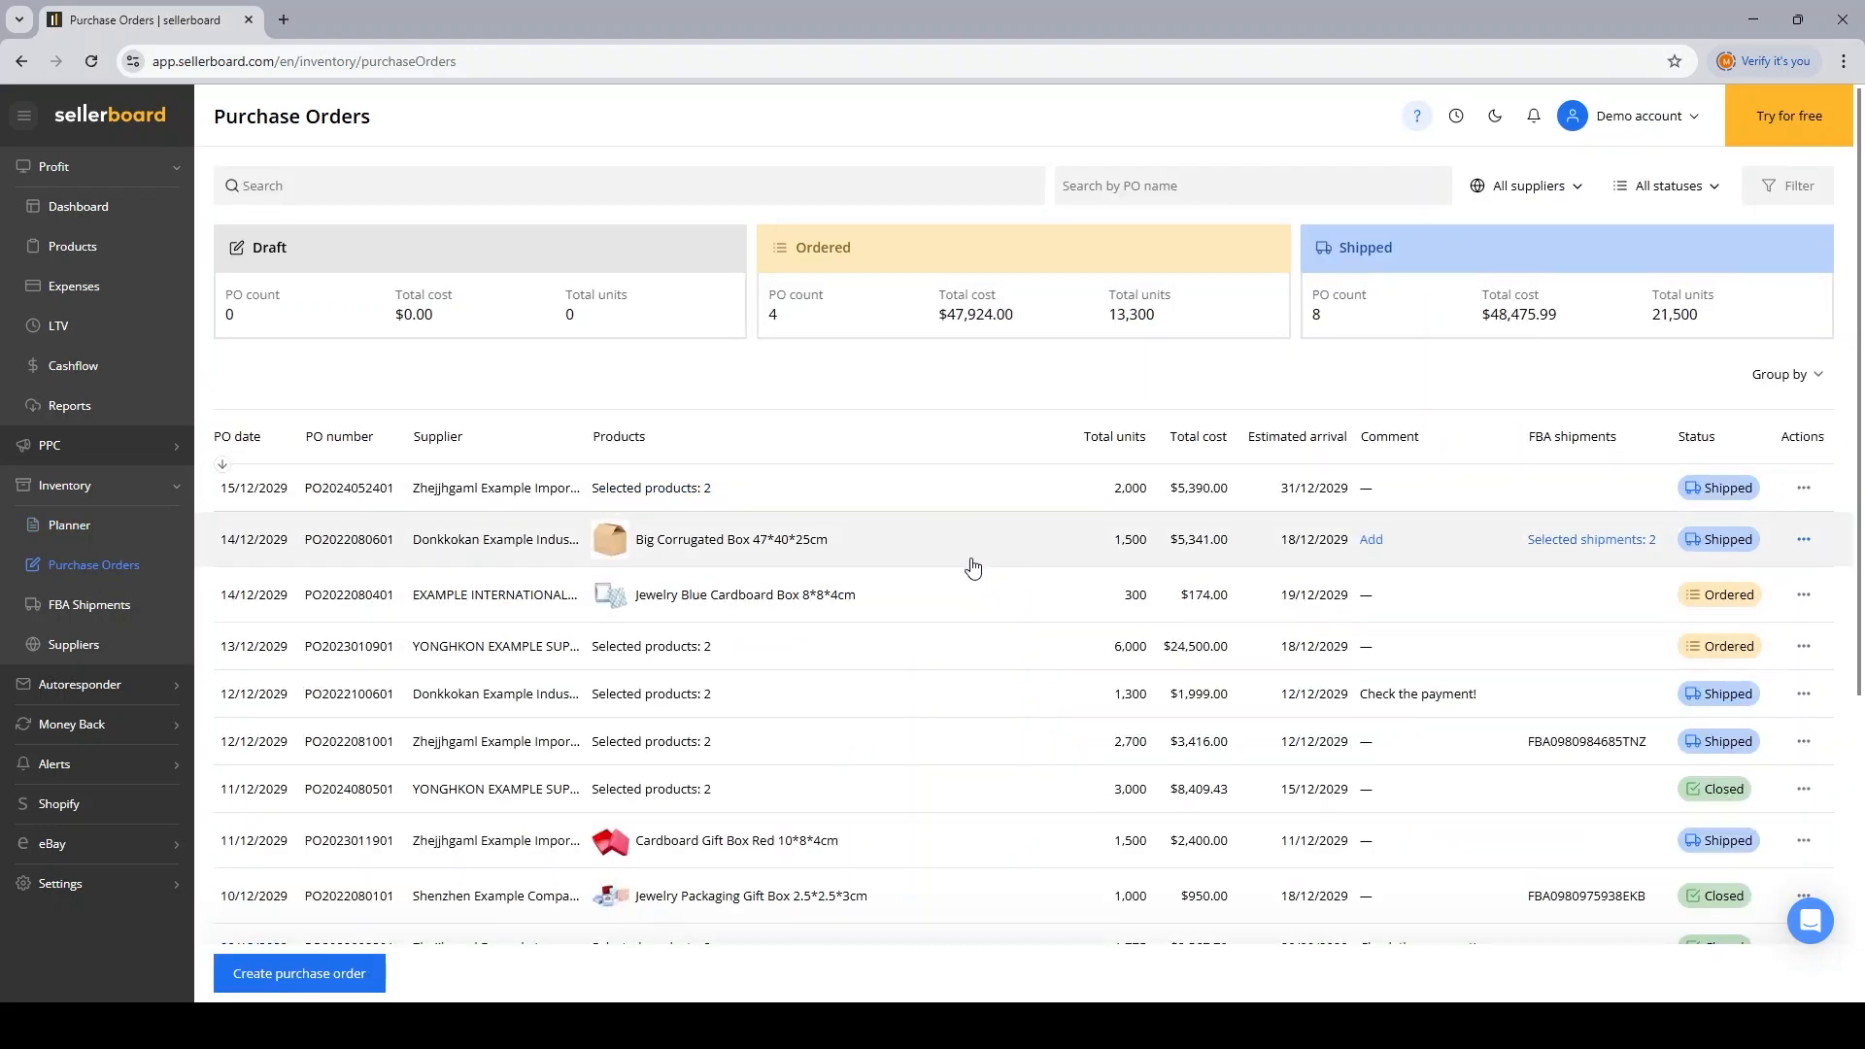
mouse_move(1255, 563)
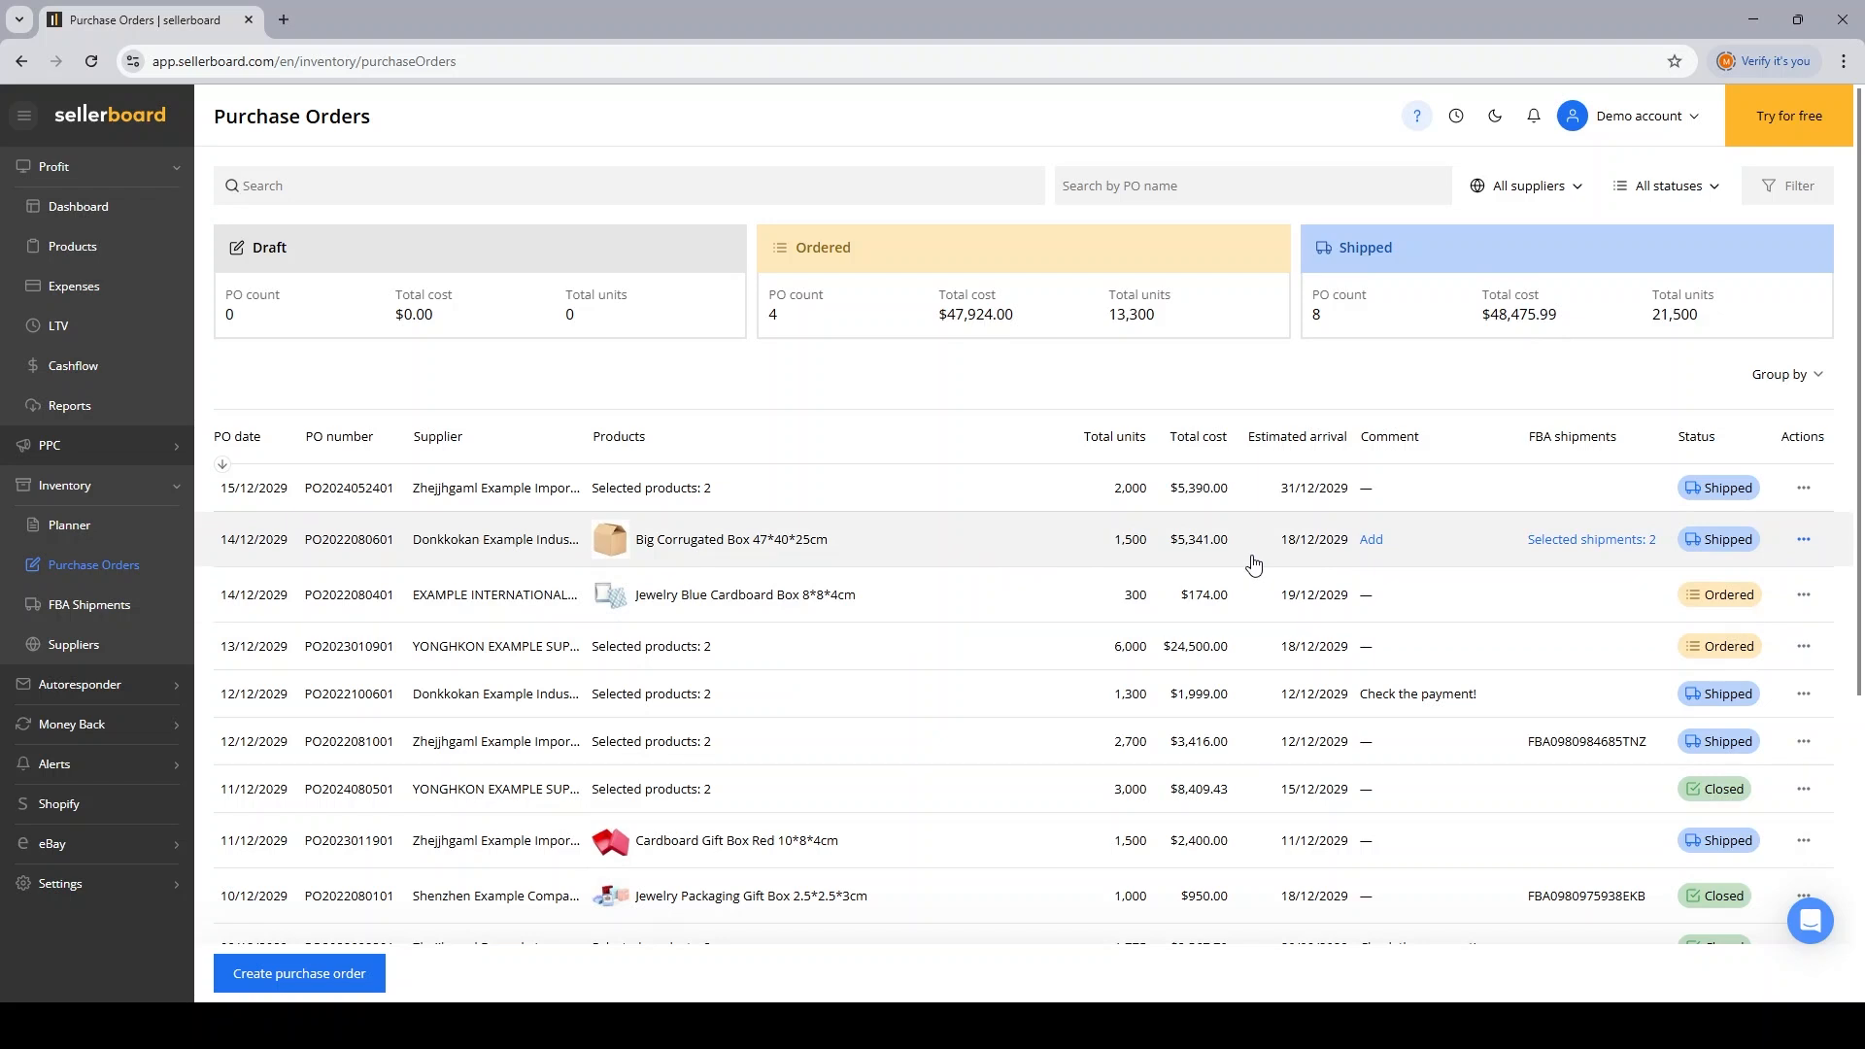
mouse_move(1363, 382)
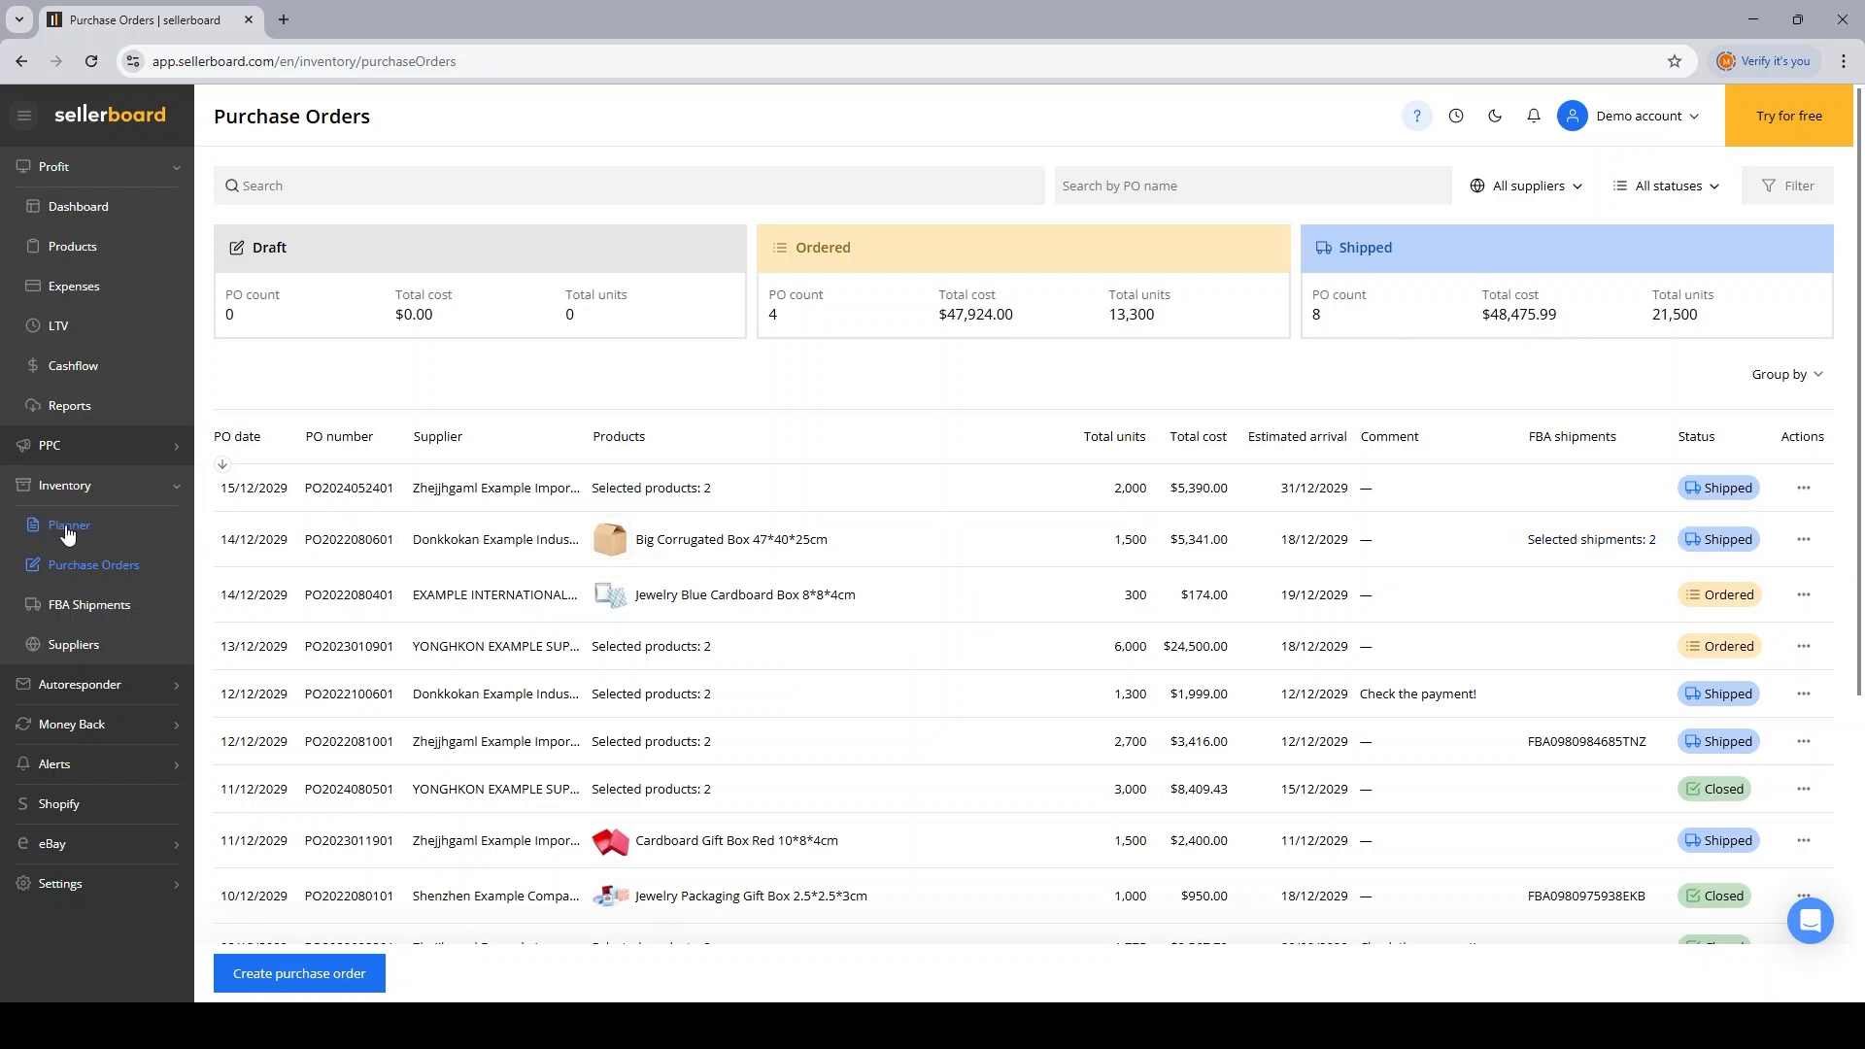
mouse_move(69, 525)
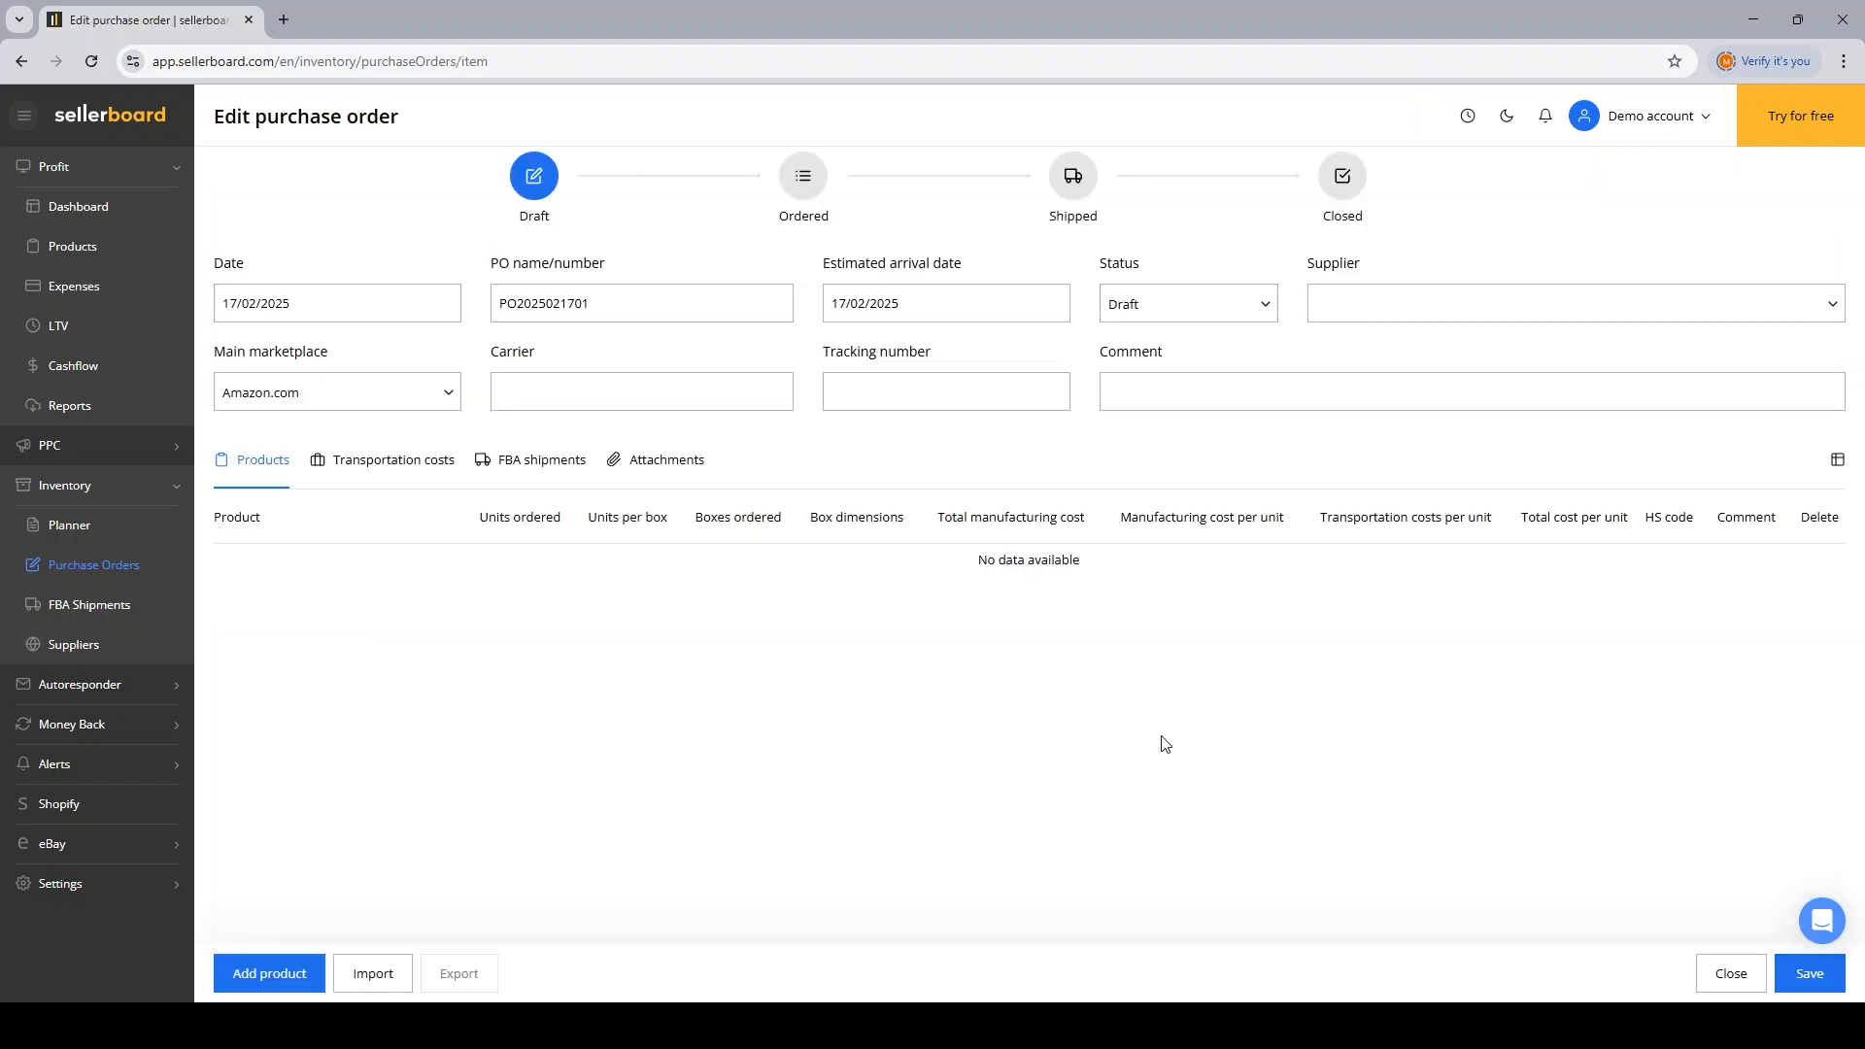
mouse_move(377, 388)
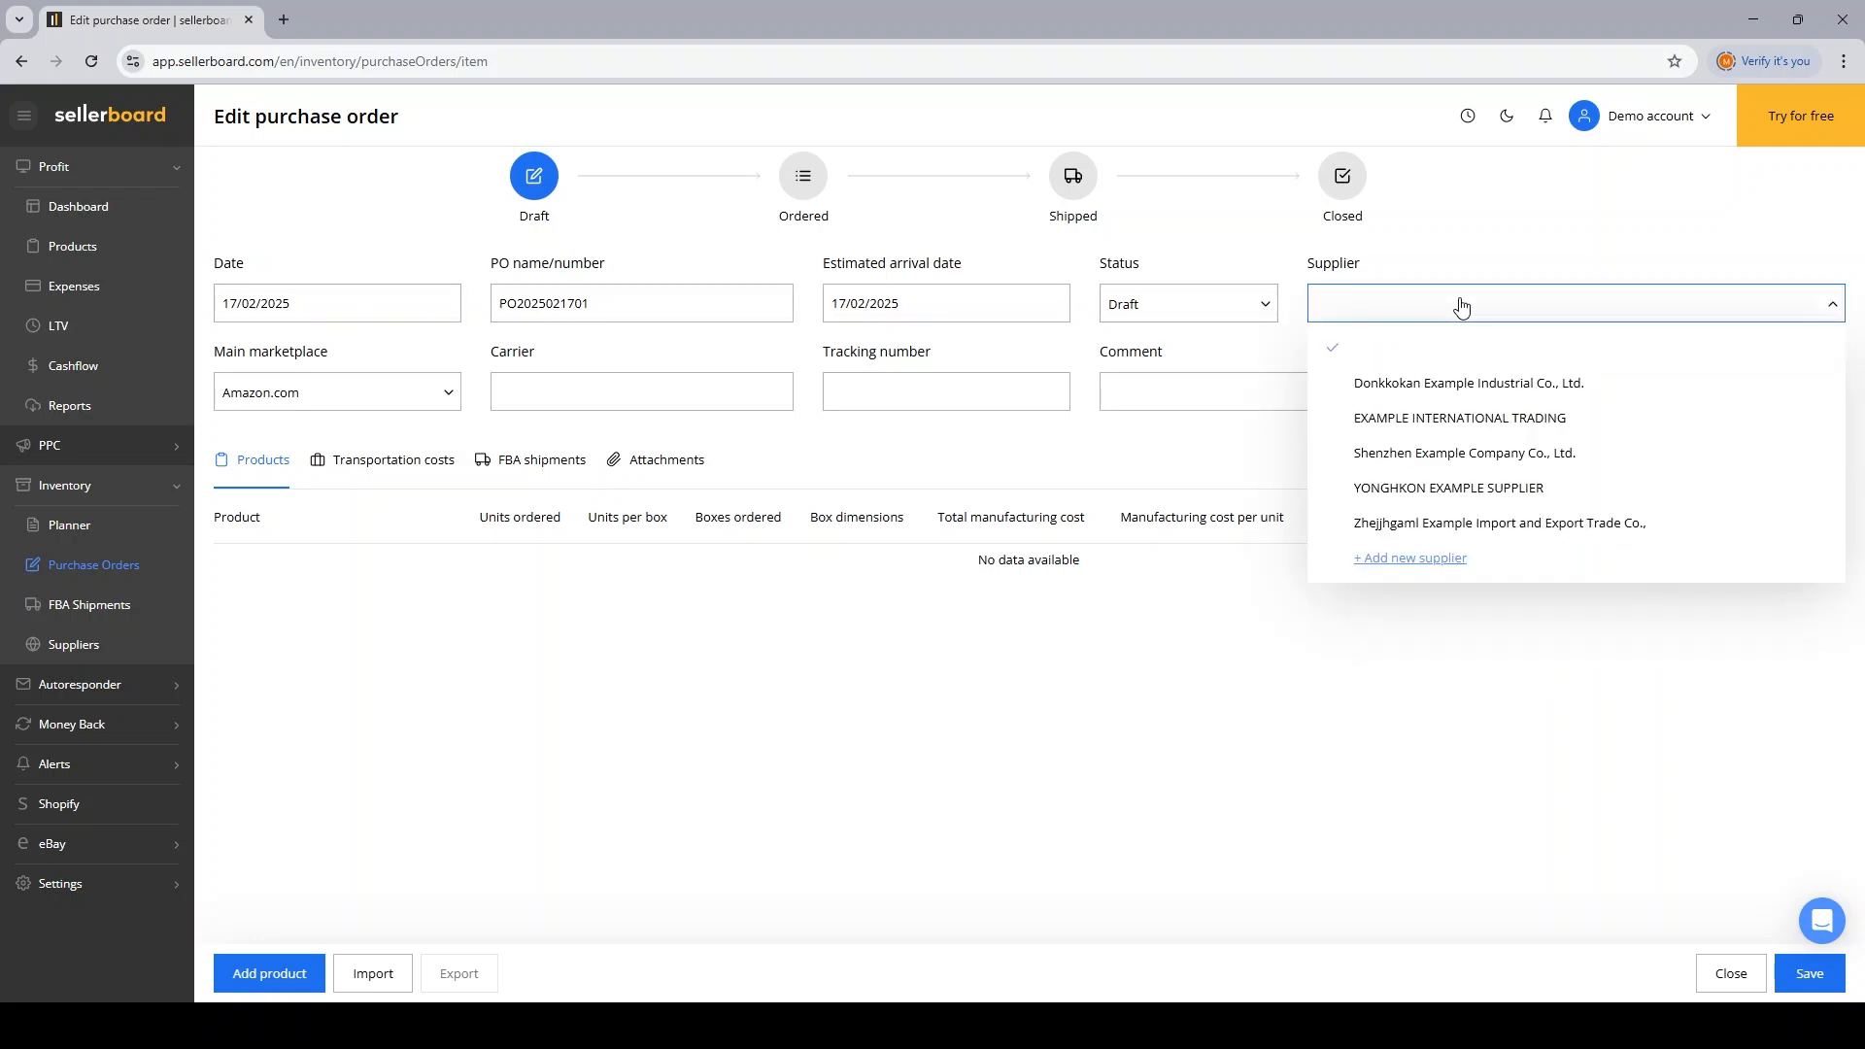
mouse_move(1446, 562)
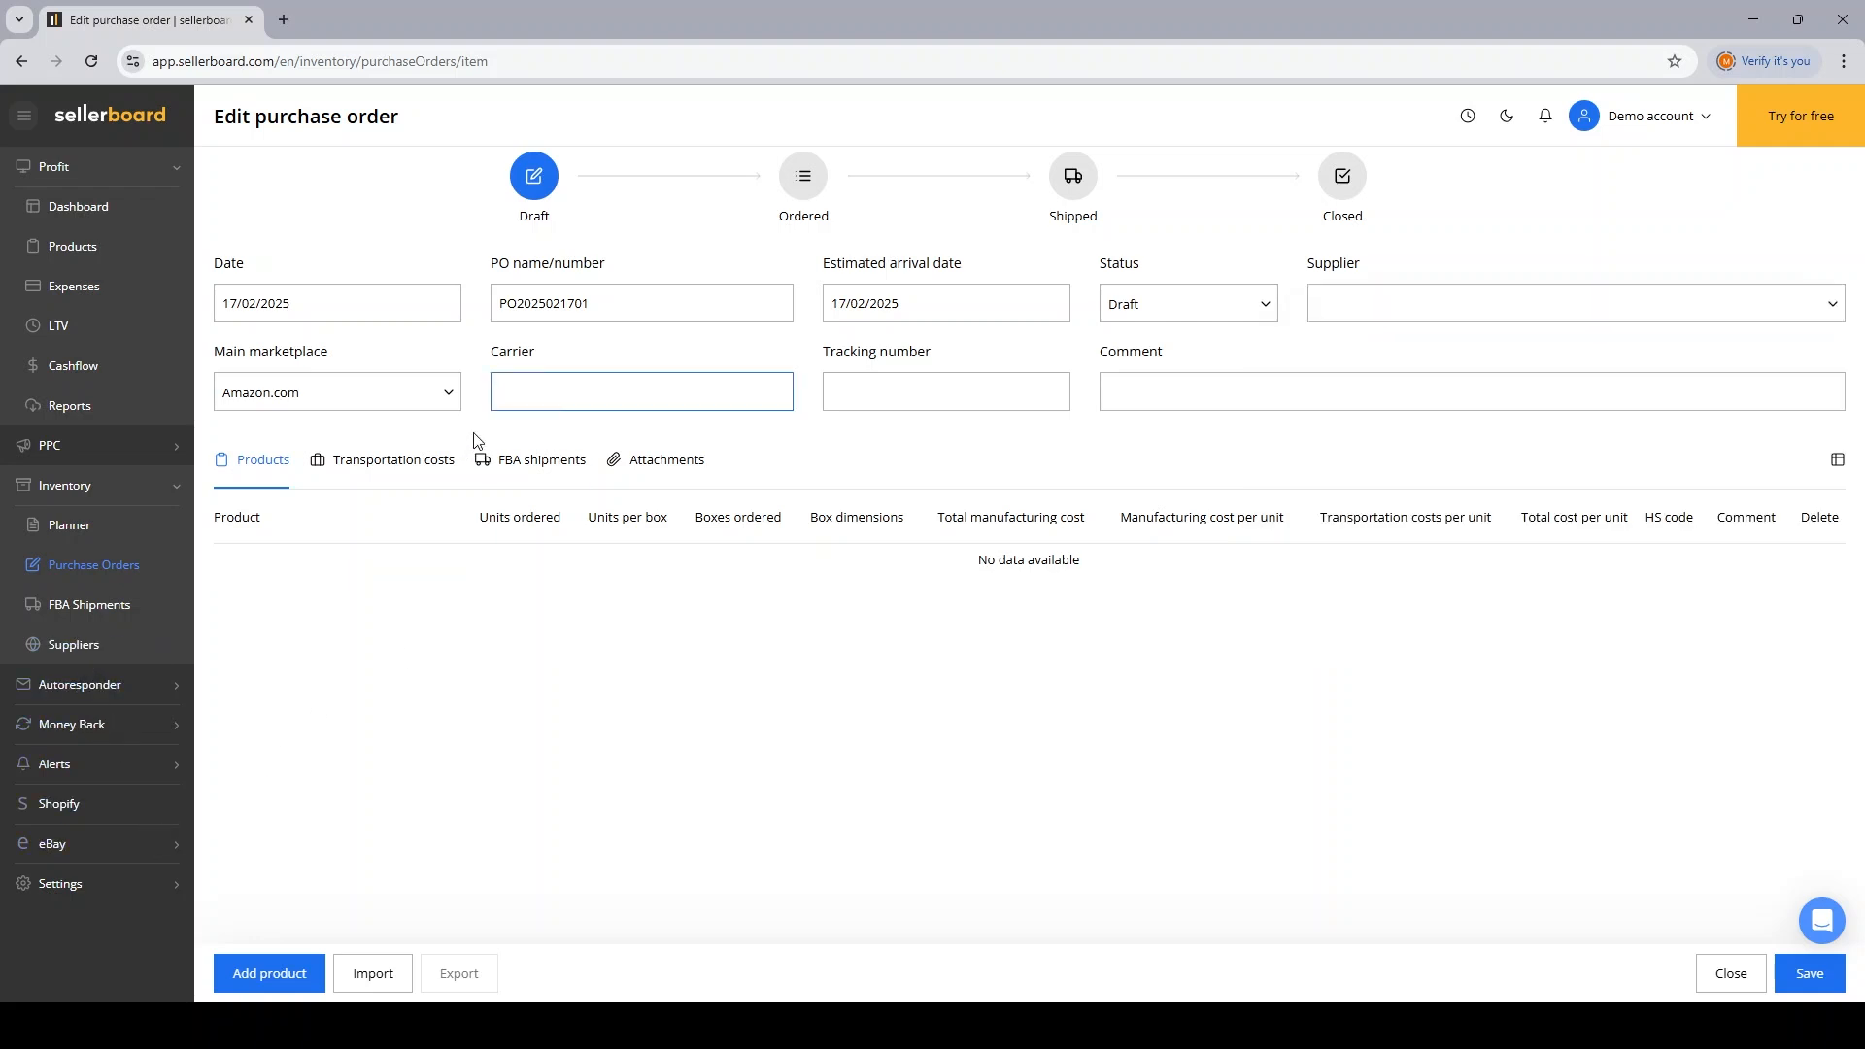
mouse_move(1132, 374)
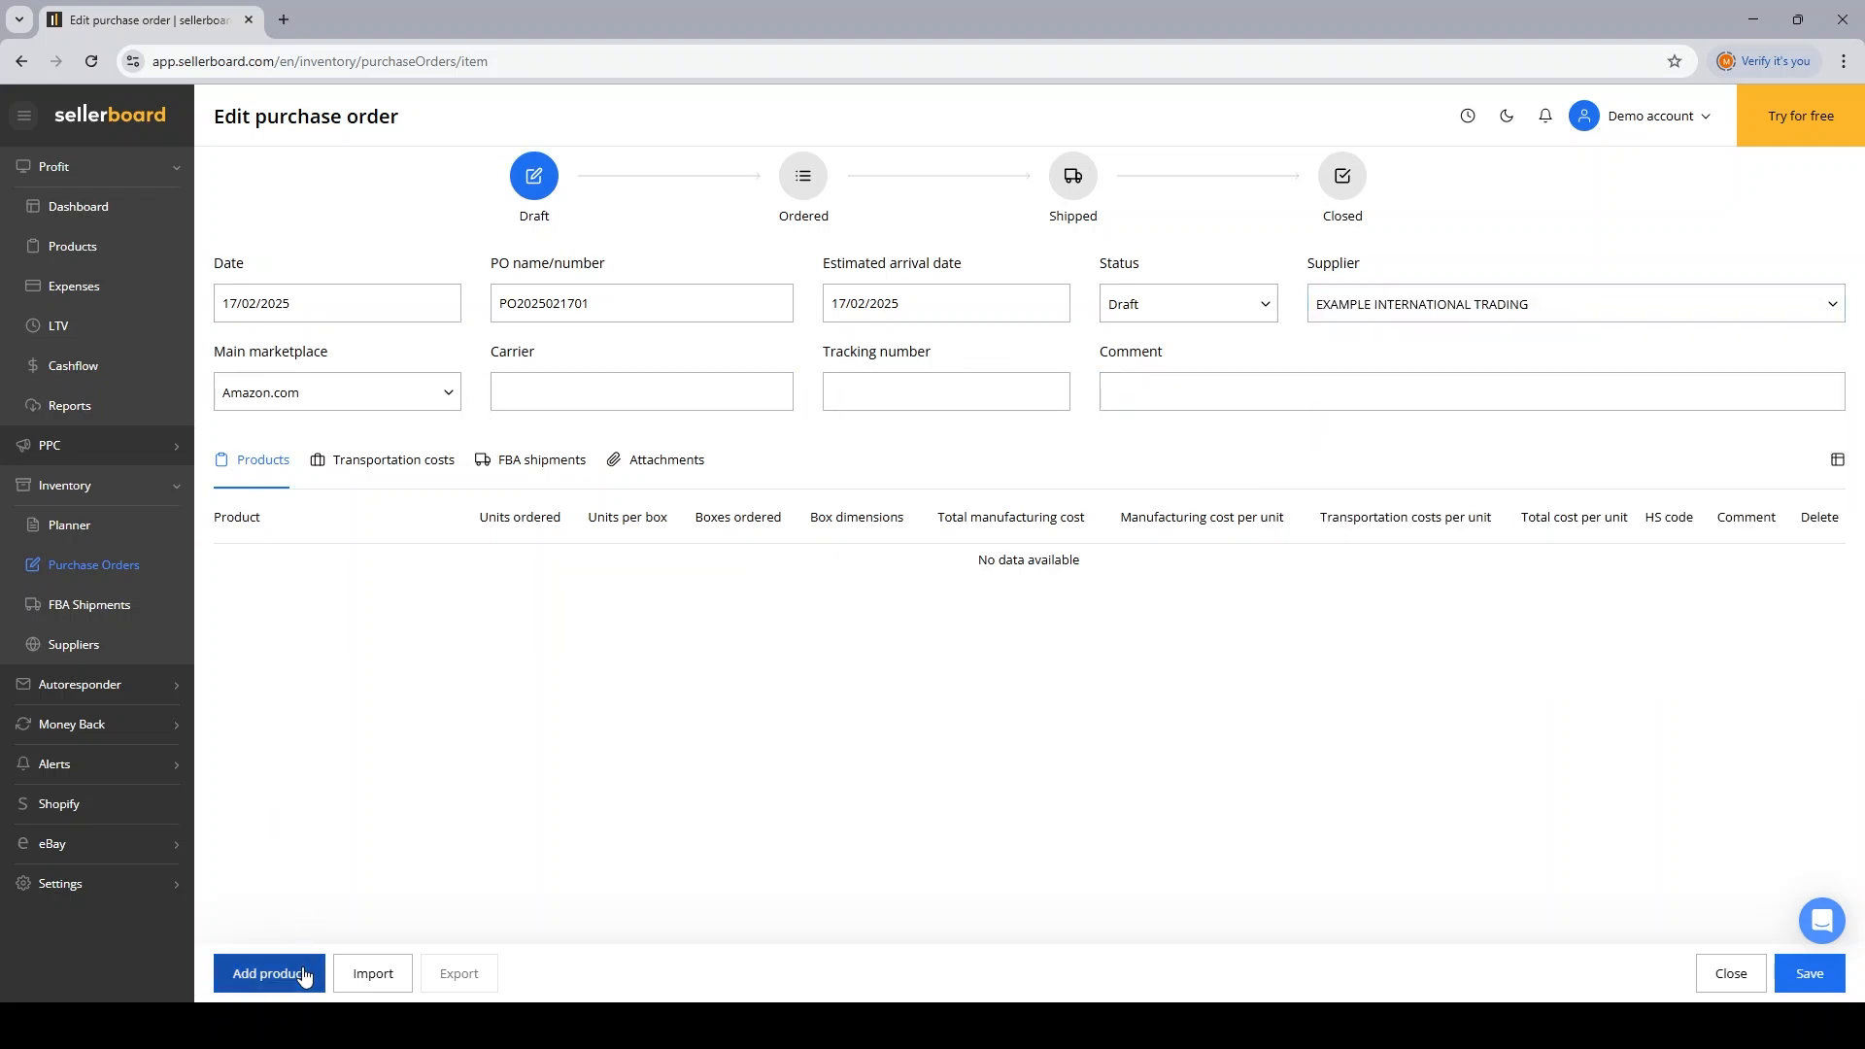
Step: Add 1,000 Big Corrugated Boxes ($3,460) and 2,000 jewellery boxes ($4,180), and start a transportation cost
click(269, 974)
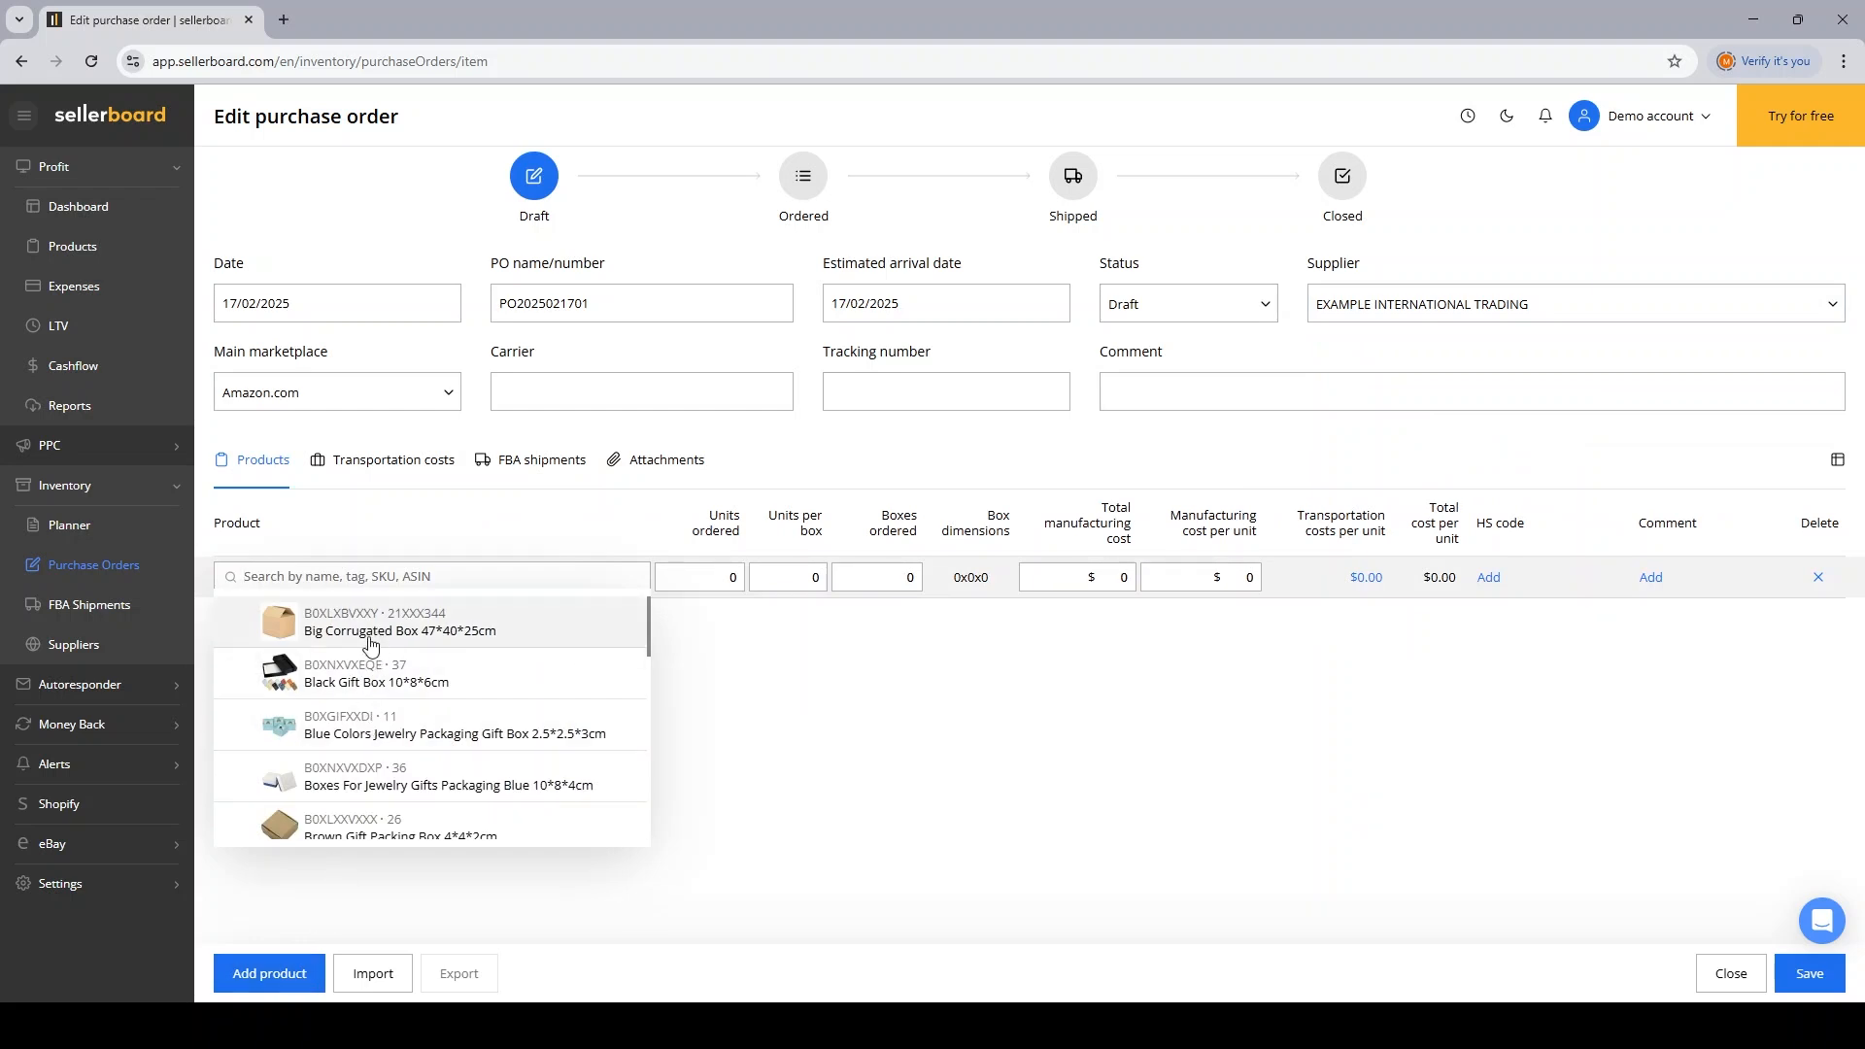
click(372, 623)
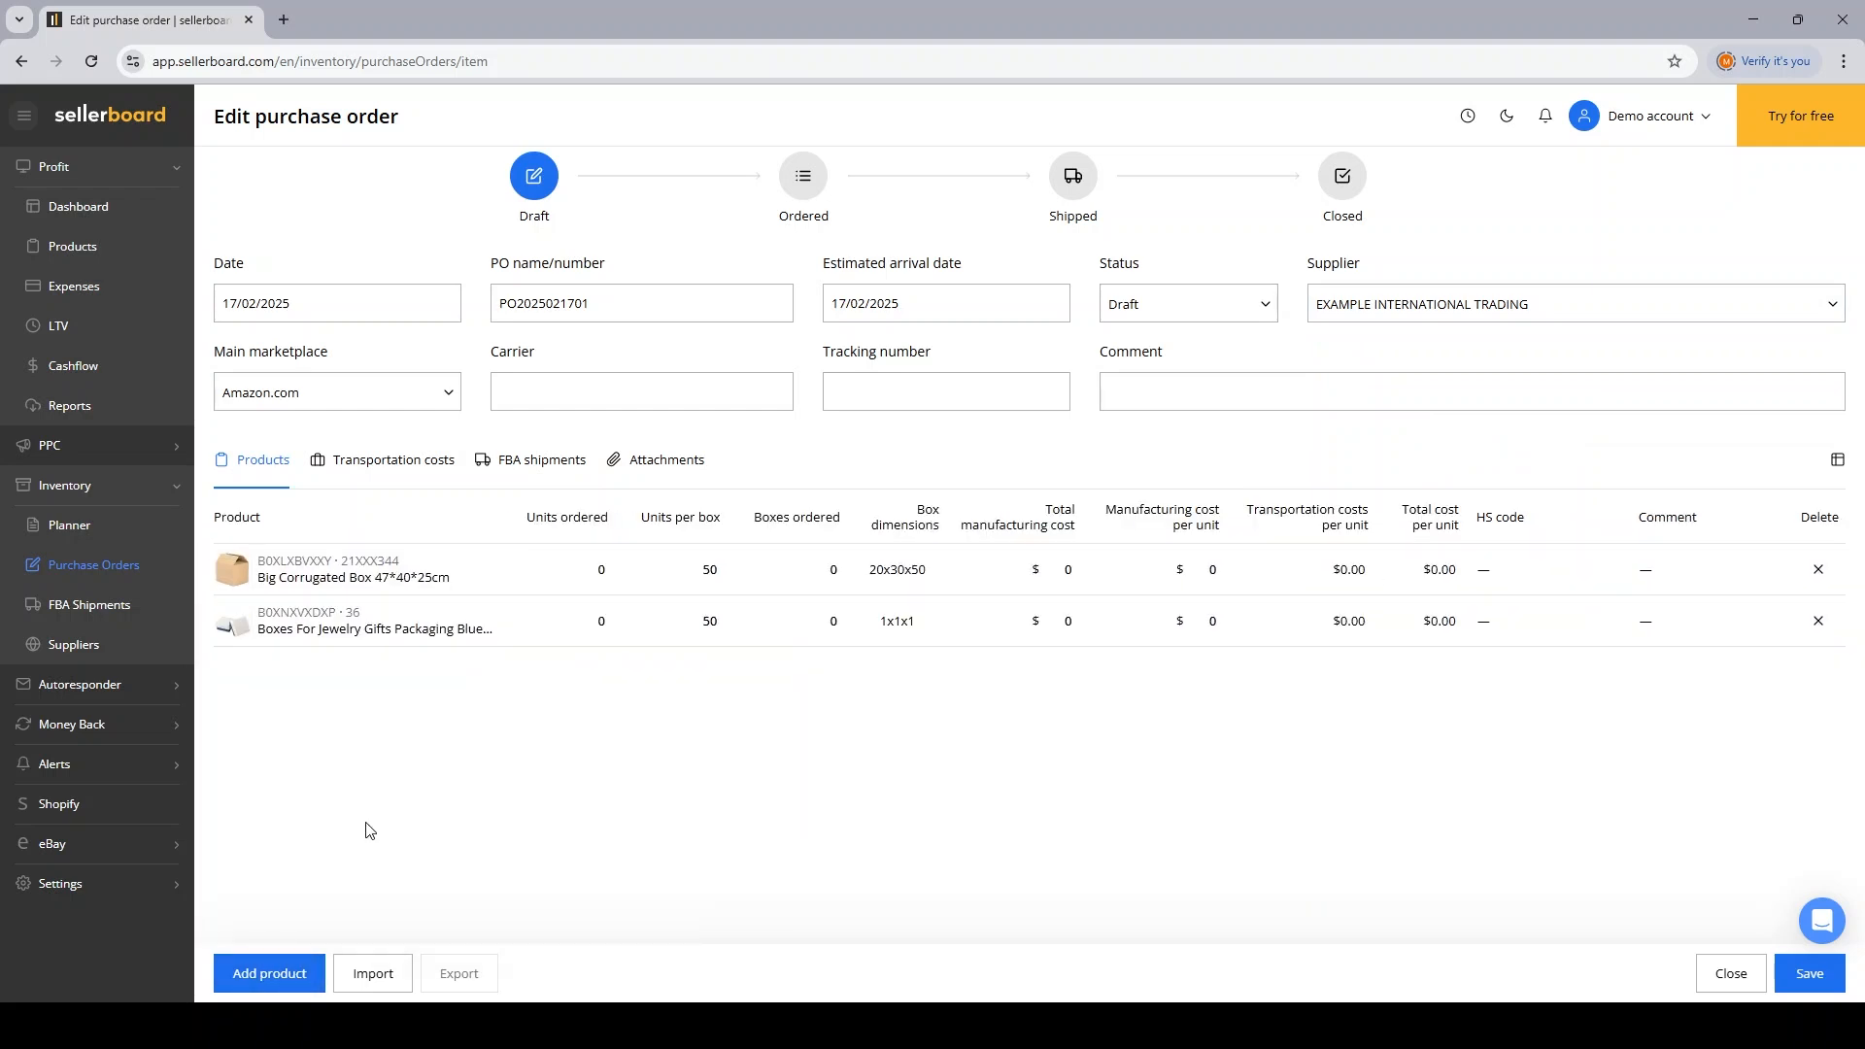
click(555, 569)
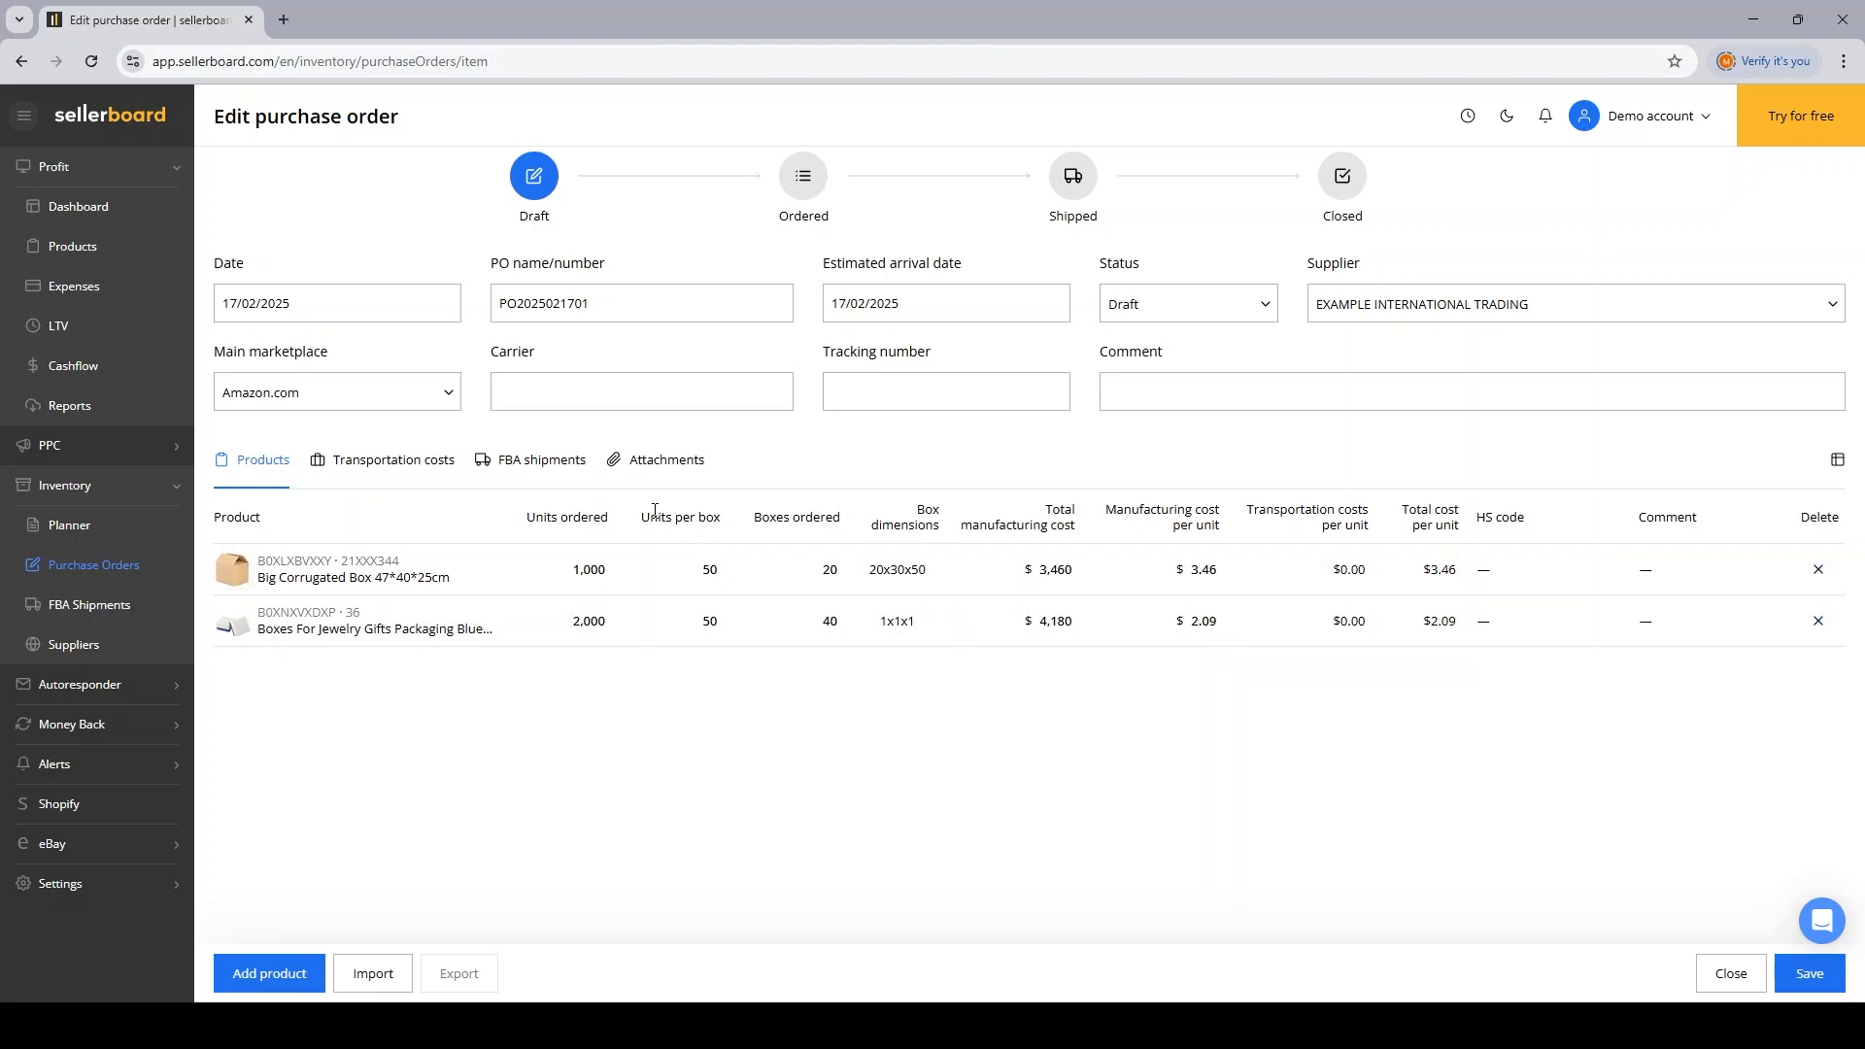
click(708, 621)
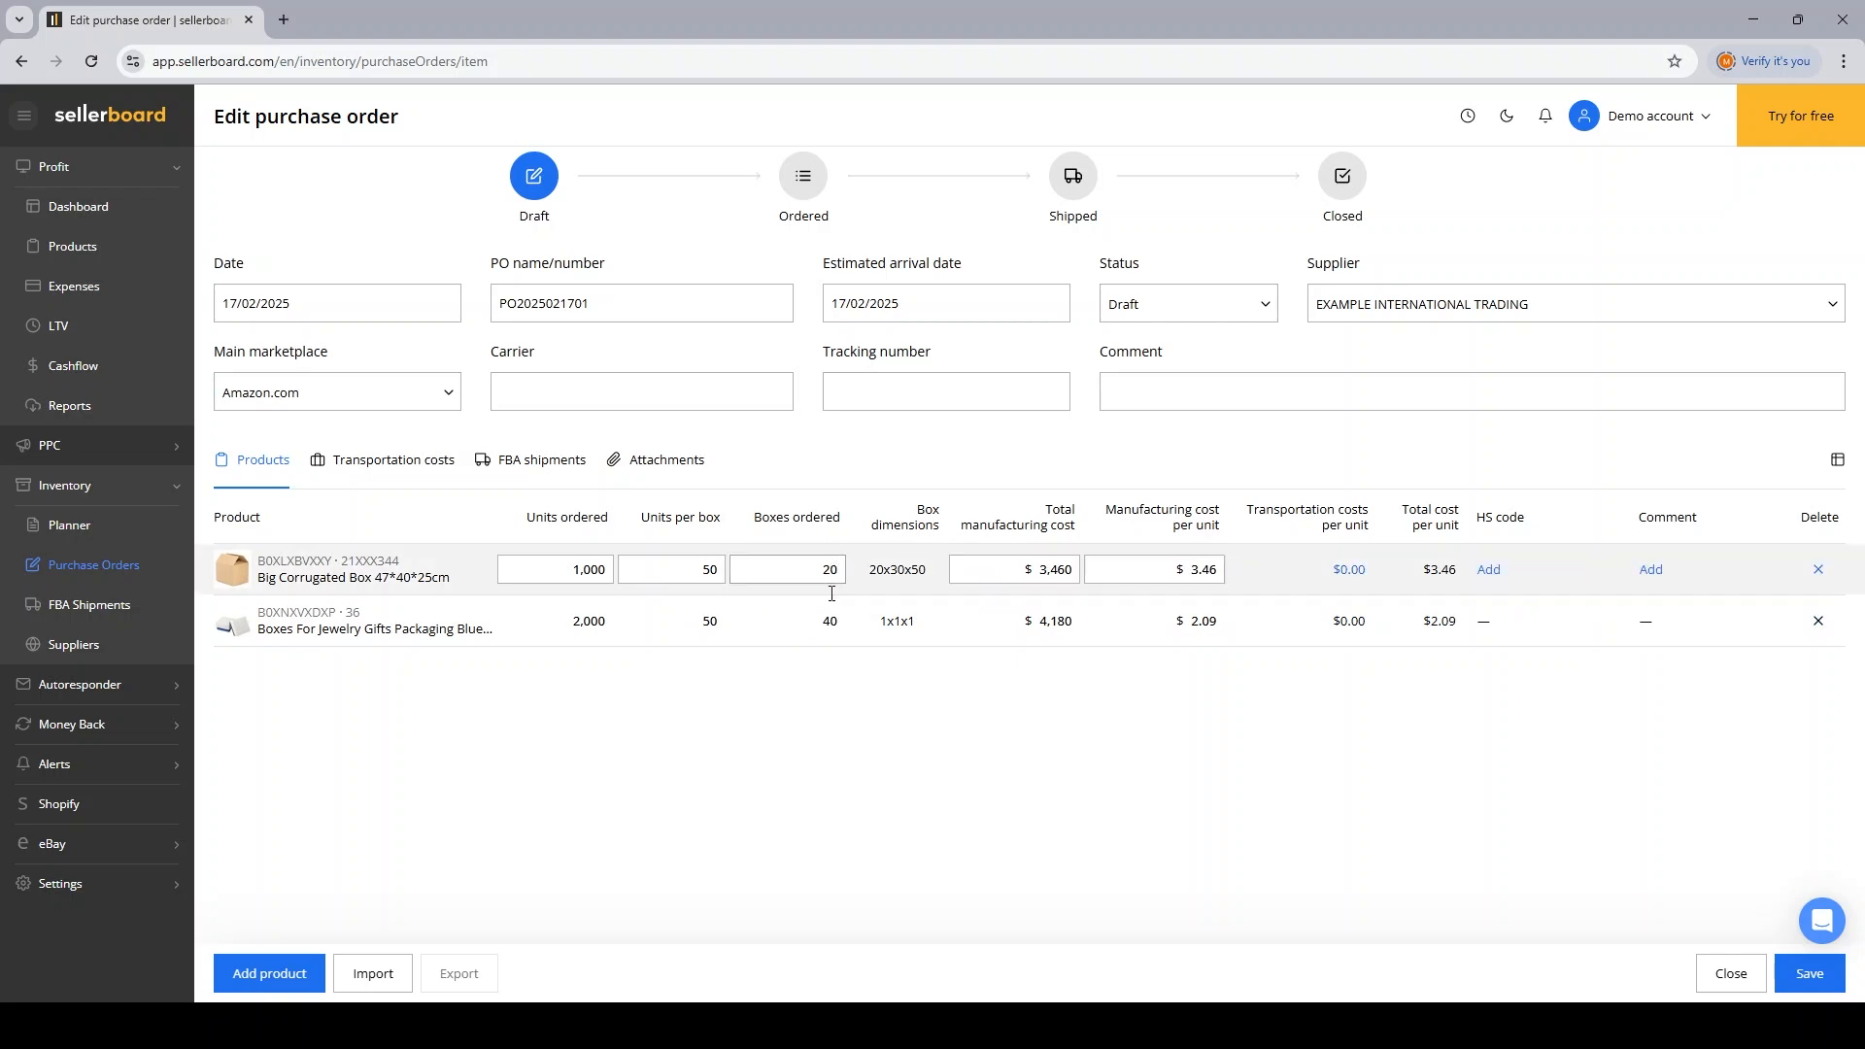
click(672, 620)
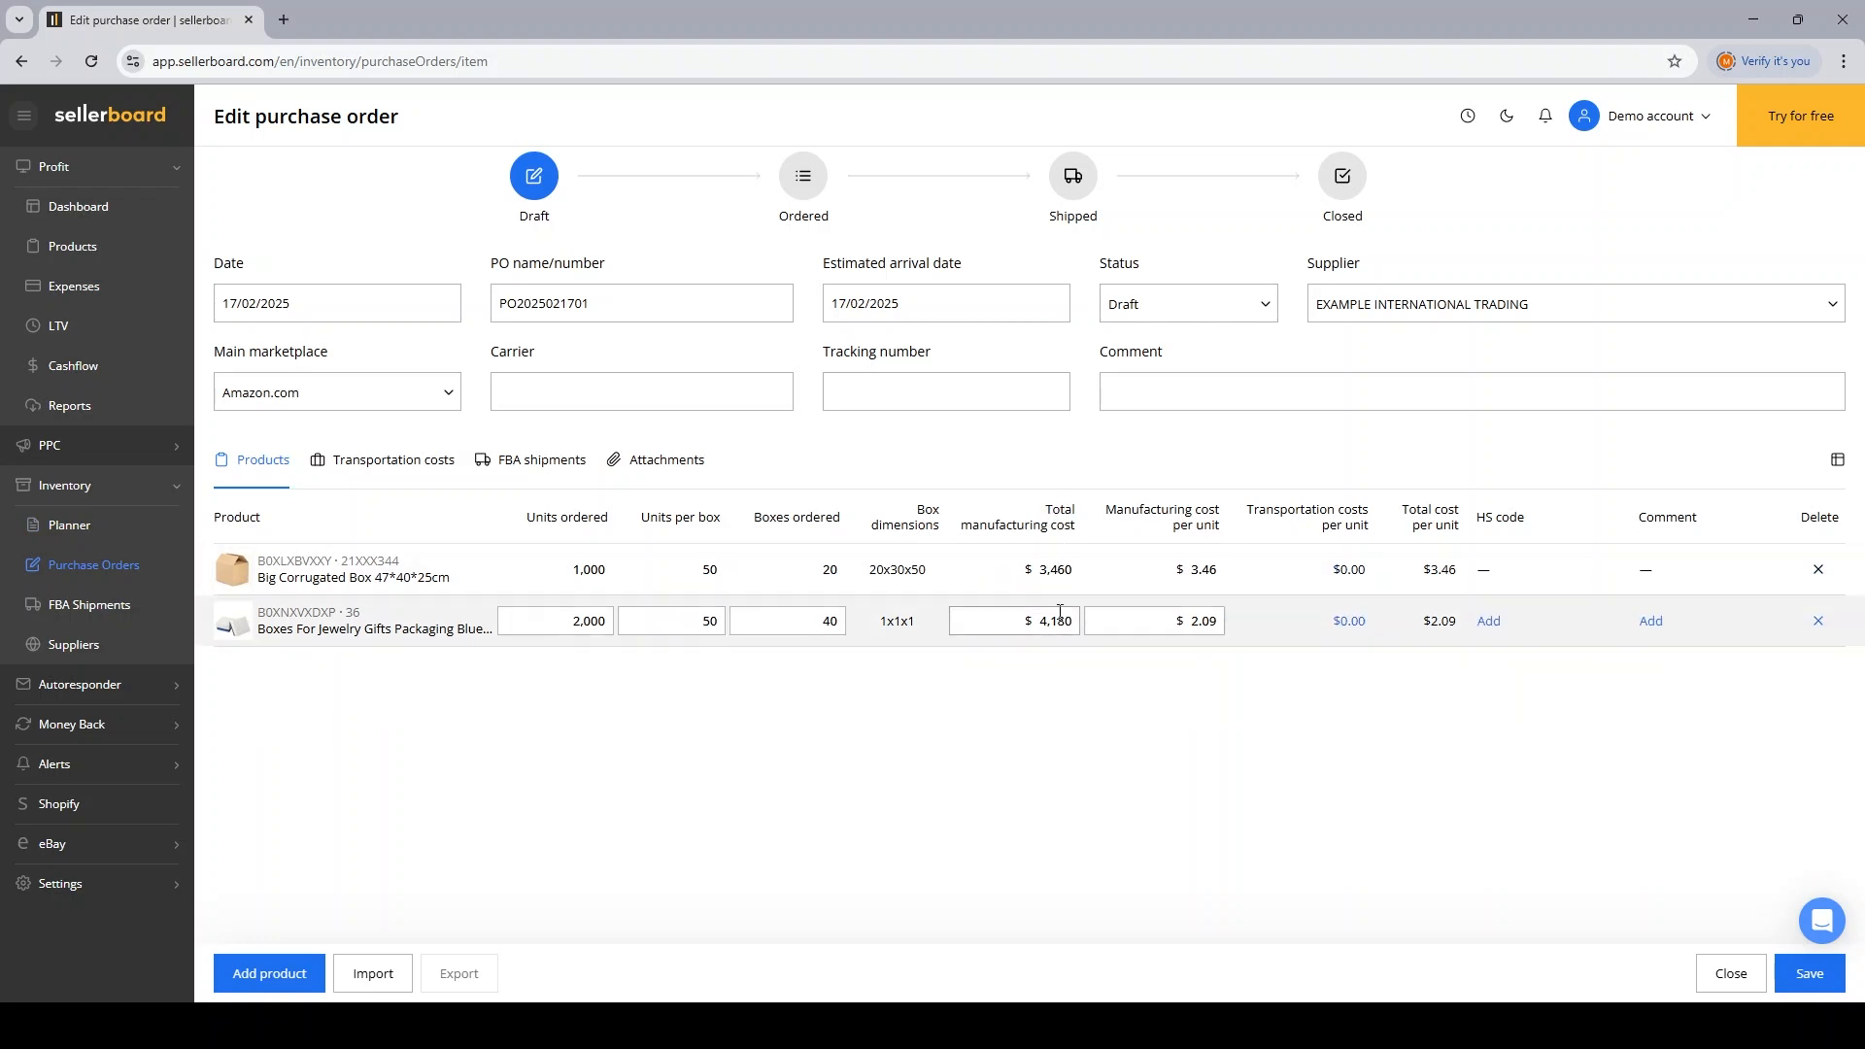
click(1048, 570)
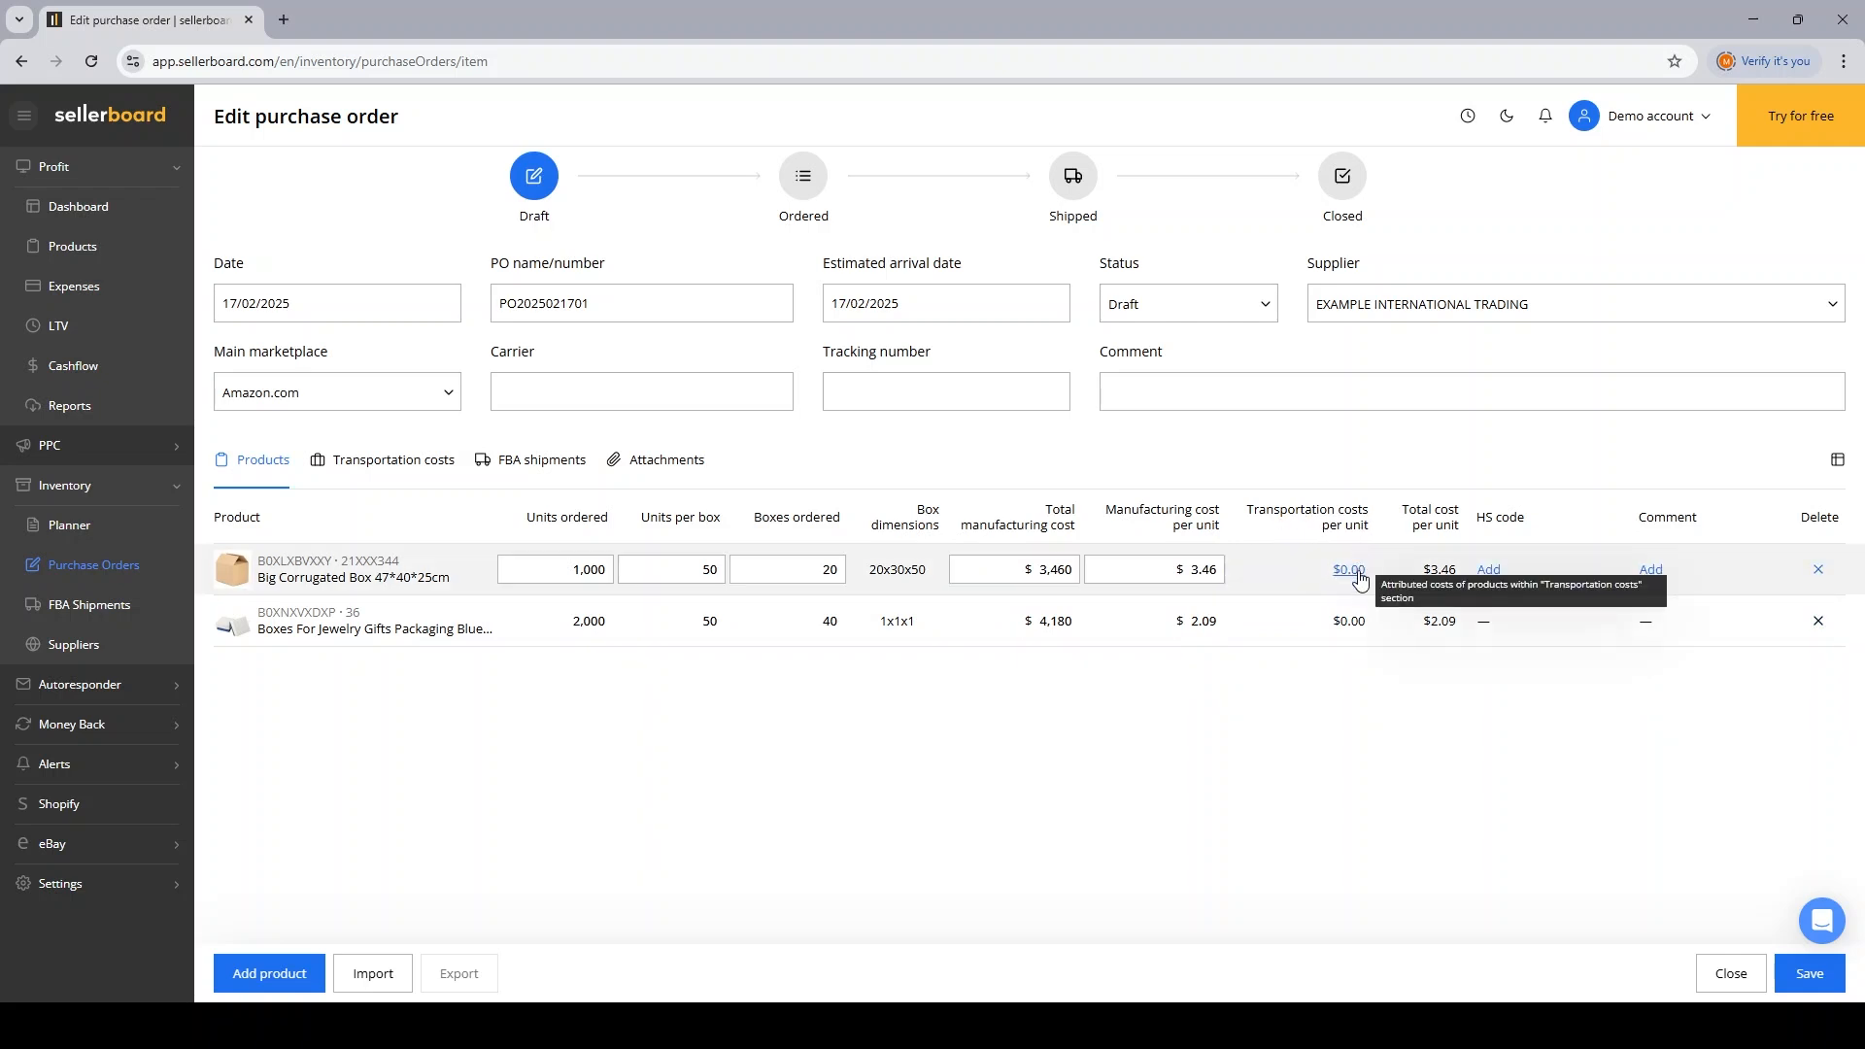
click(391, 460)
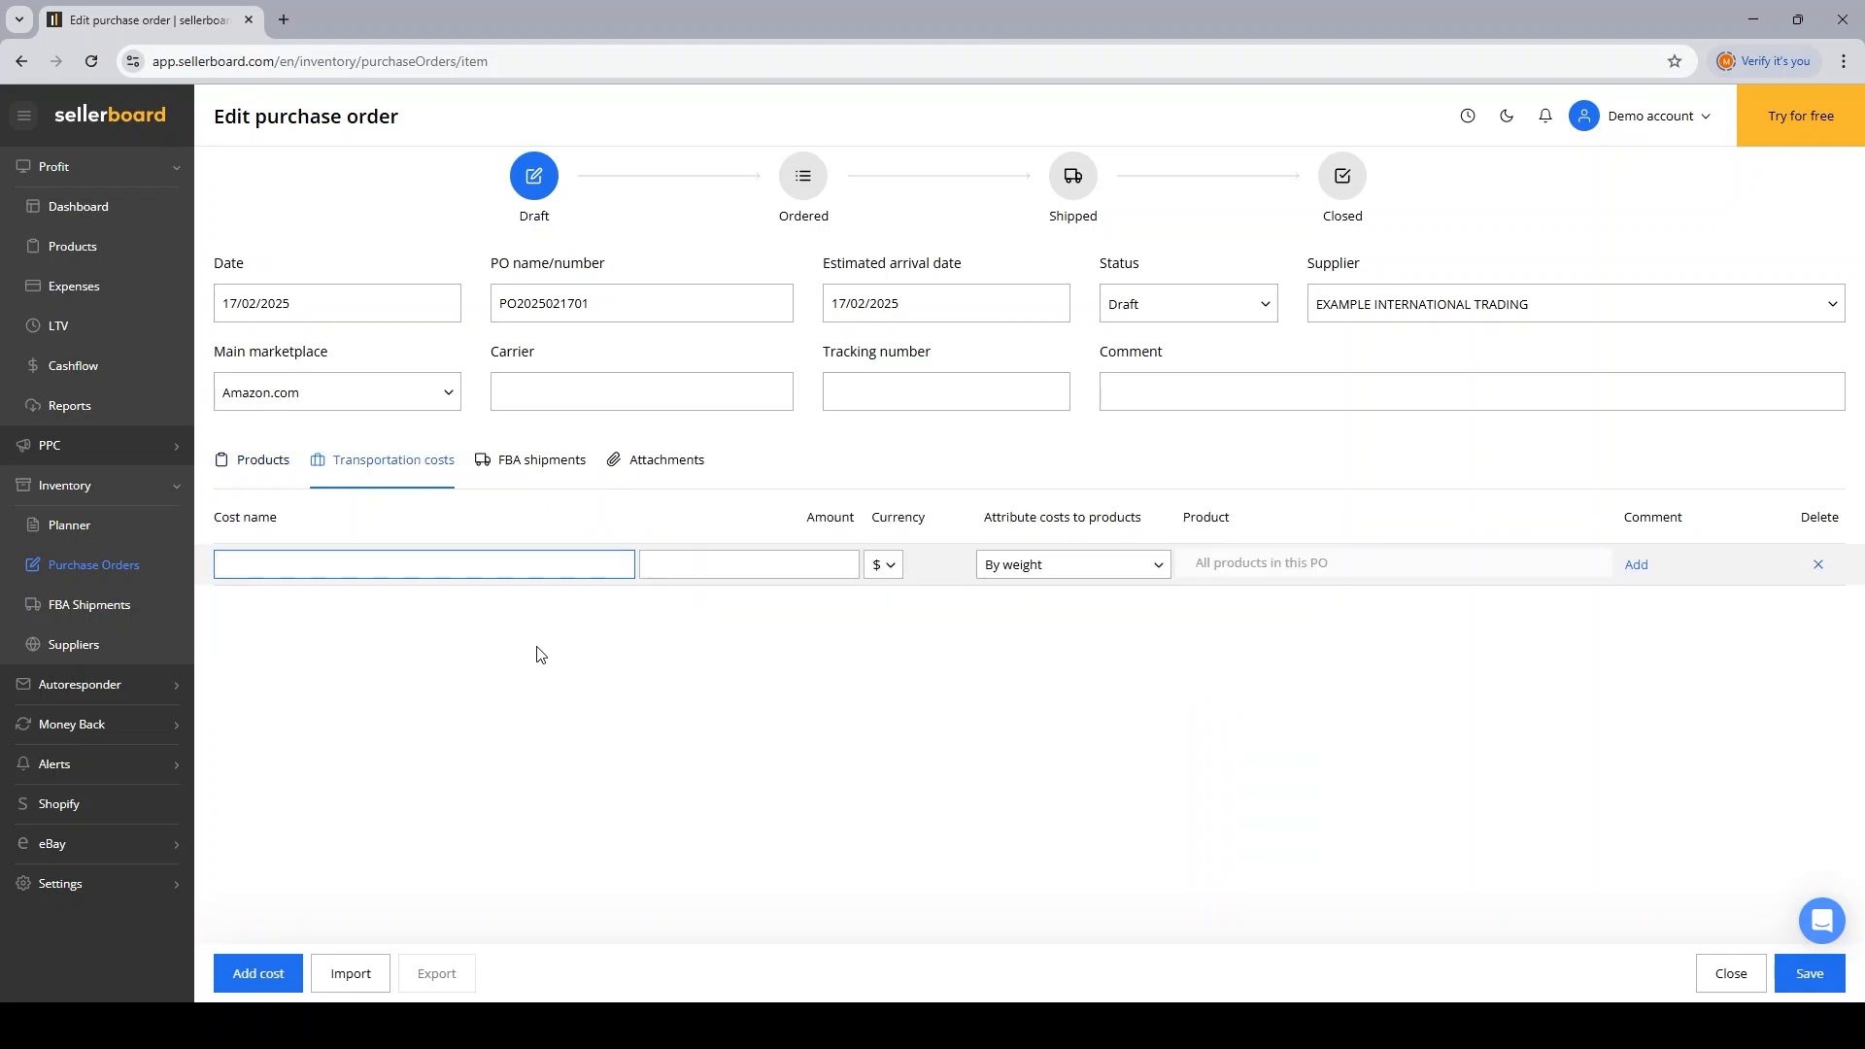
Step: Add a $500 Customs clearance cost attributed by manufacturing costs
text(Customs)
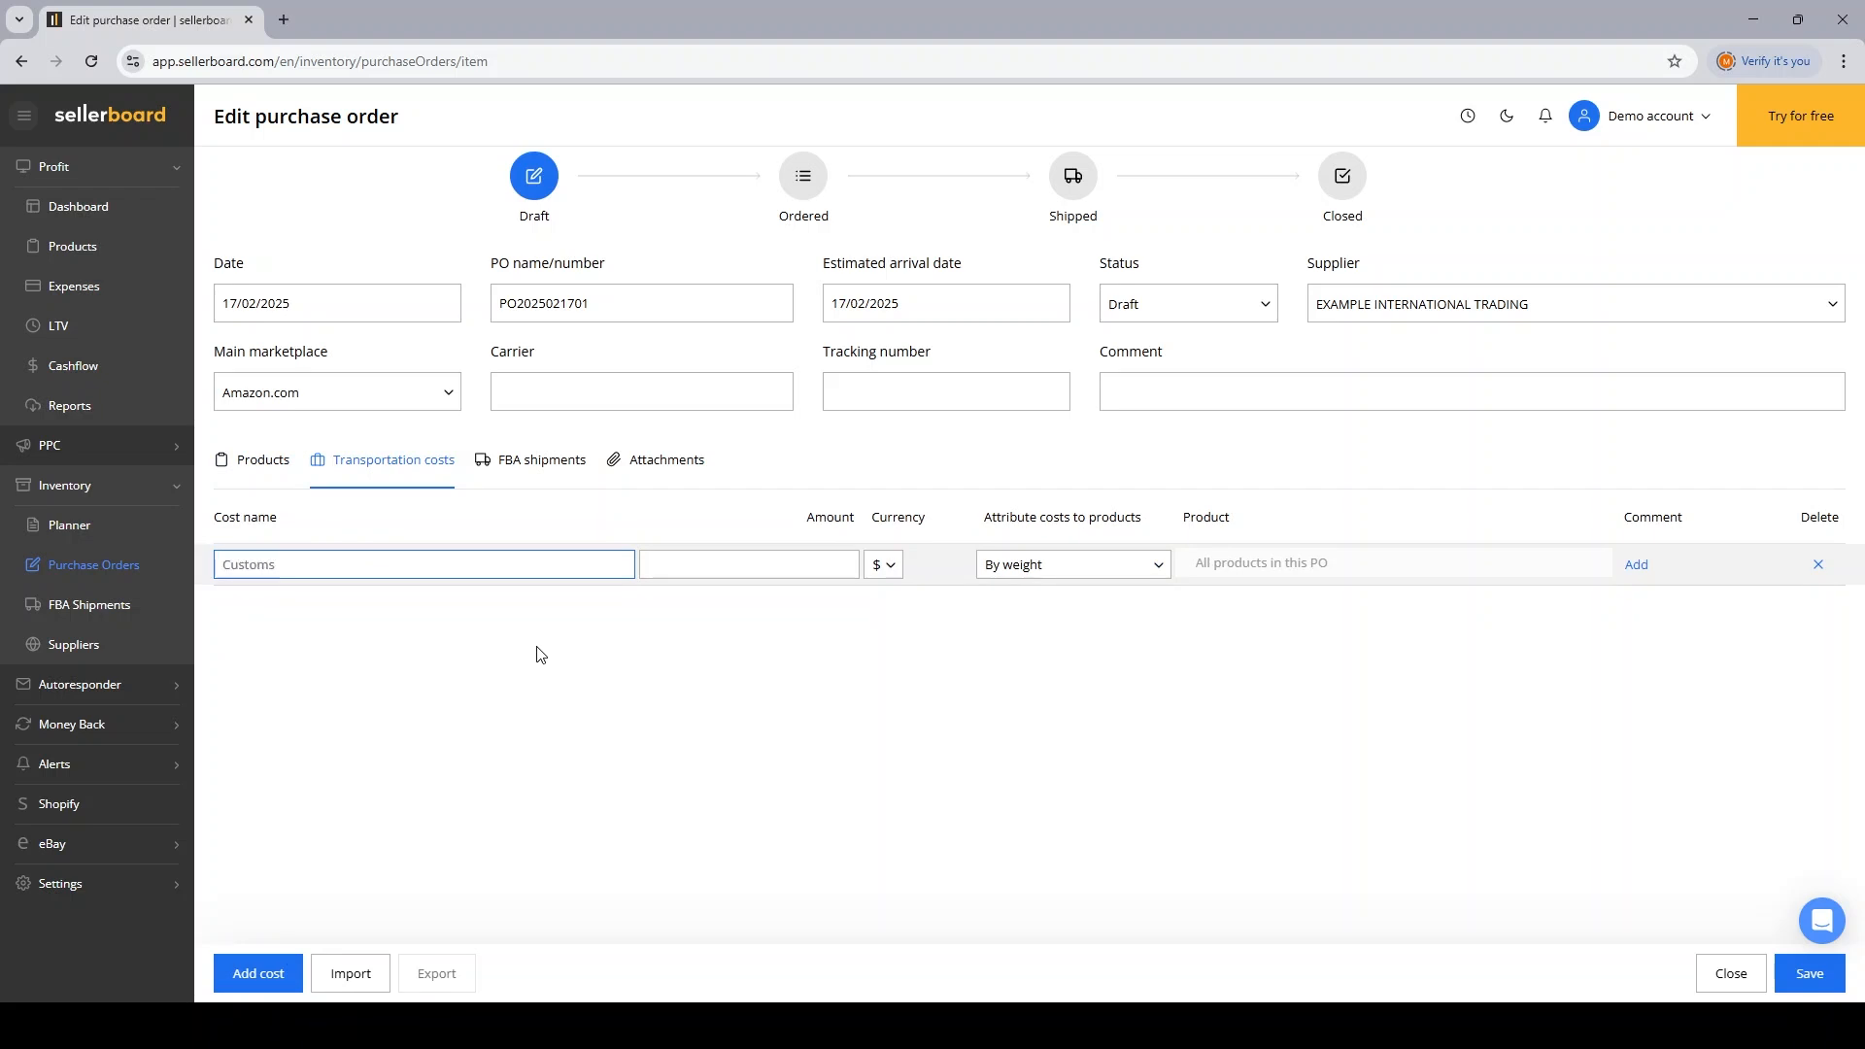
text(clearanc)
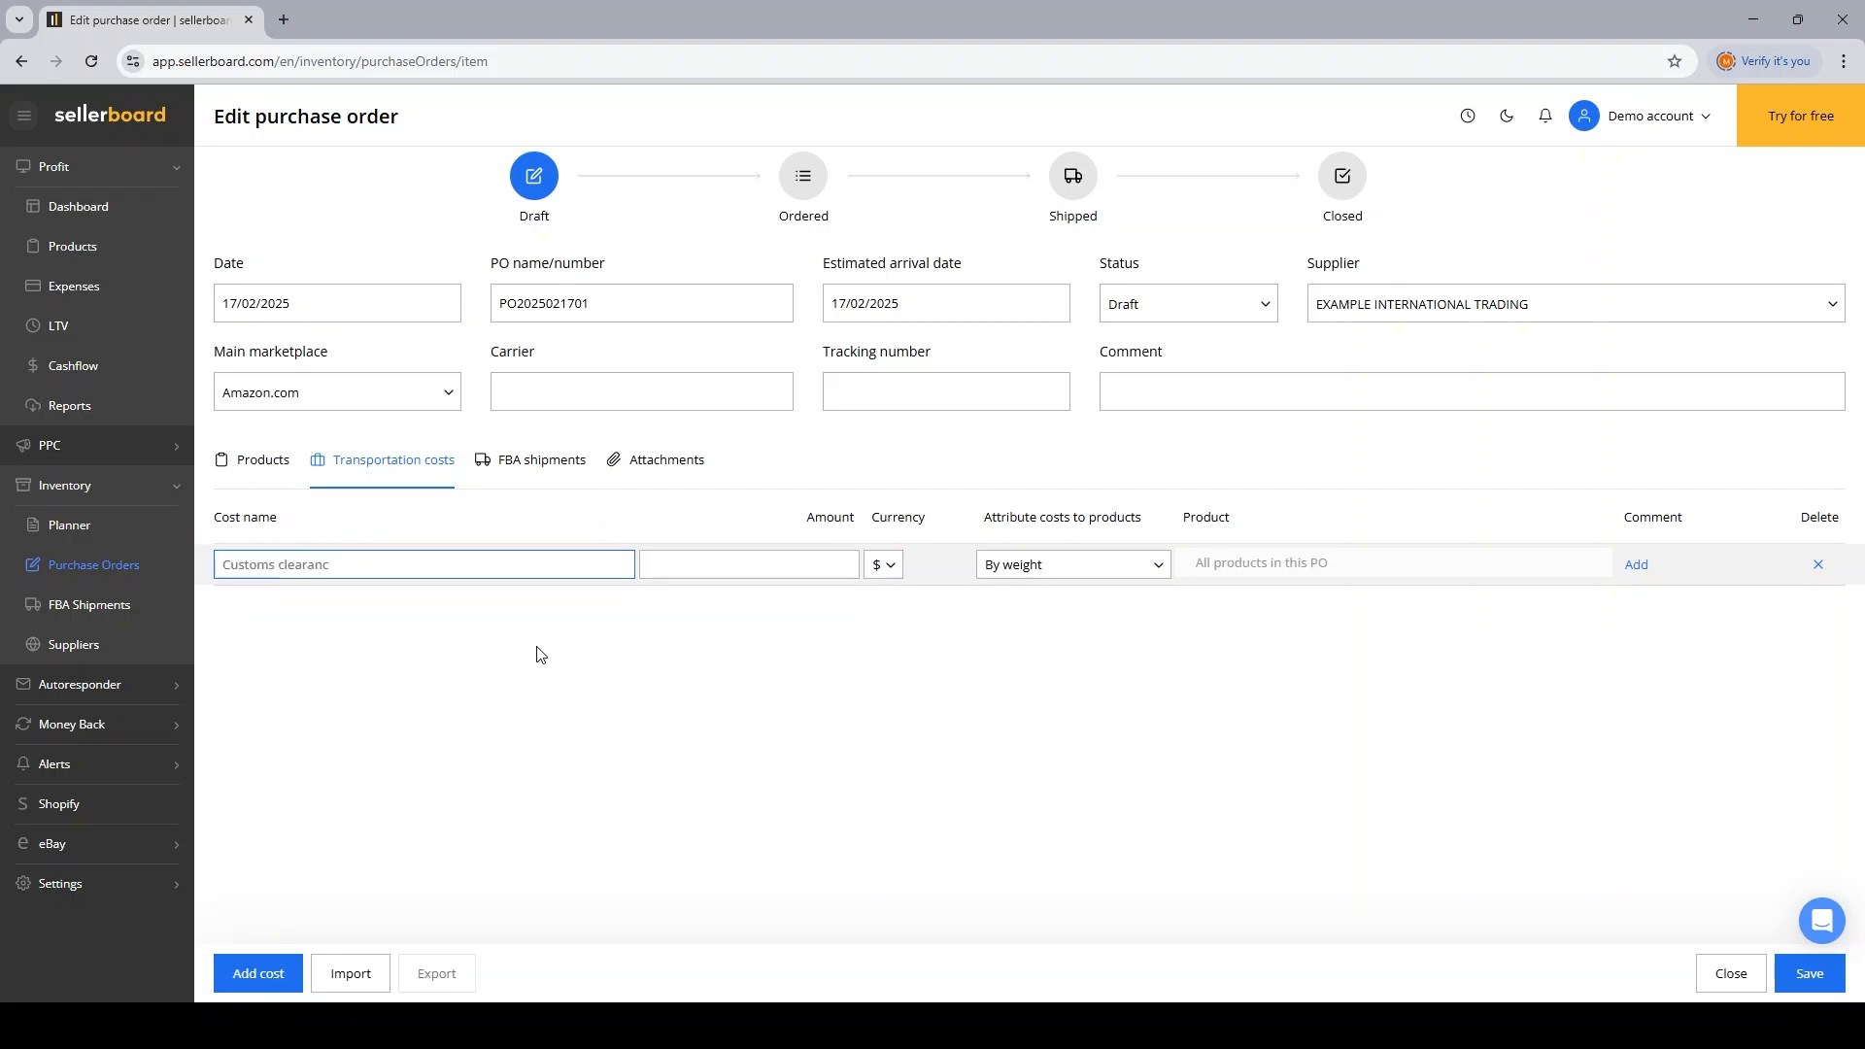
text(500)
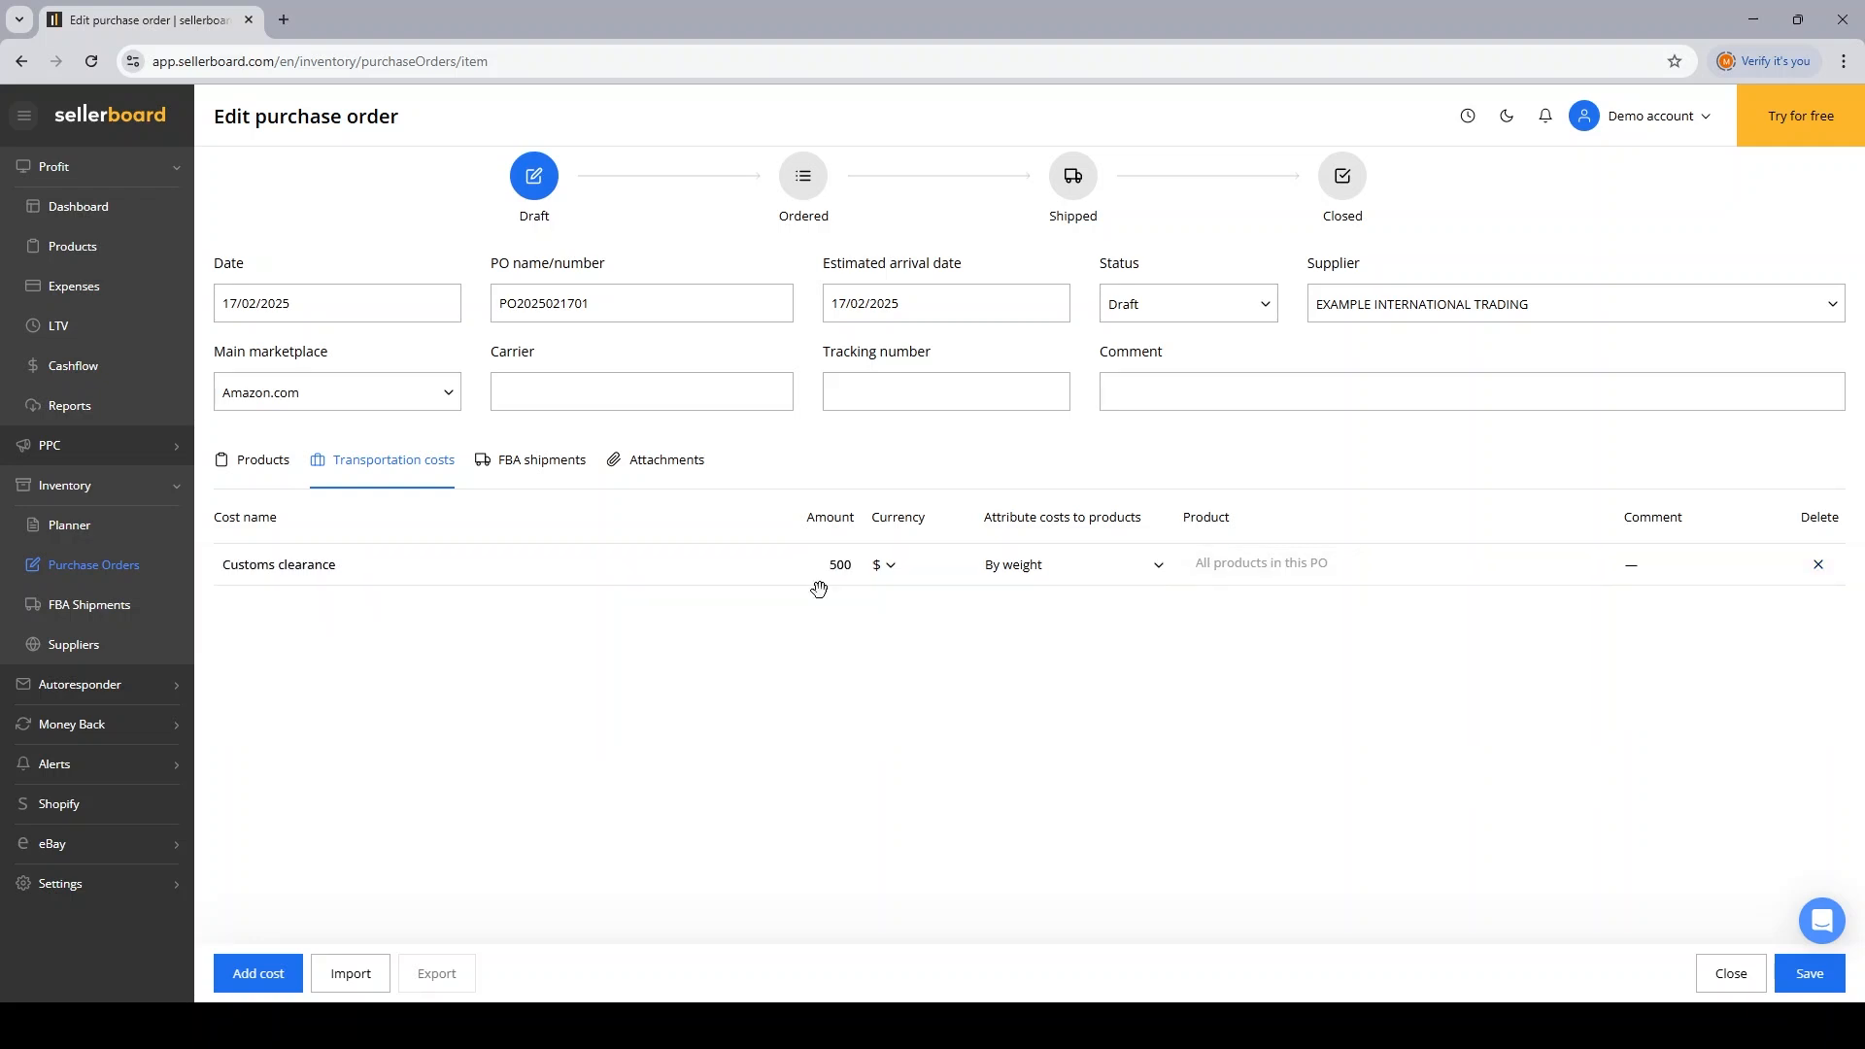
click(1075, 564)
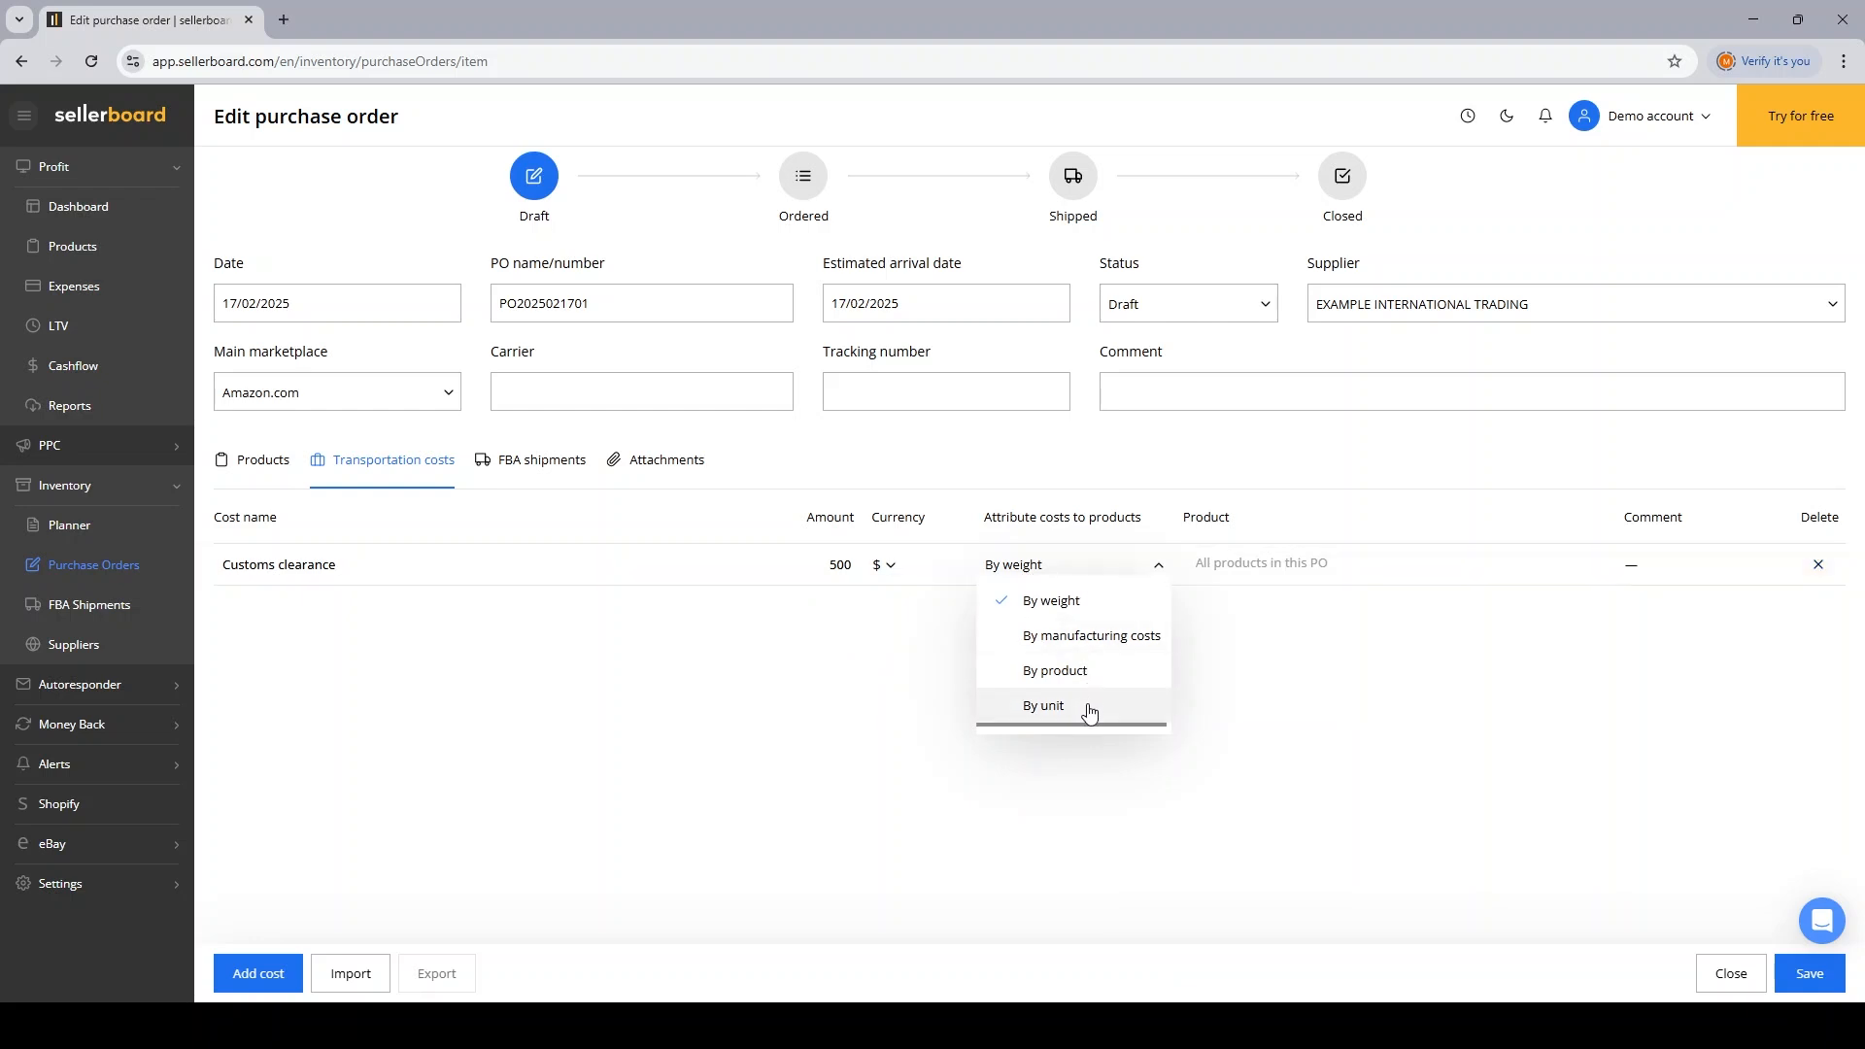
click(1091, 636)
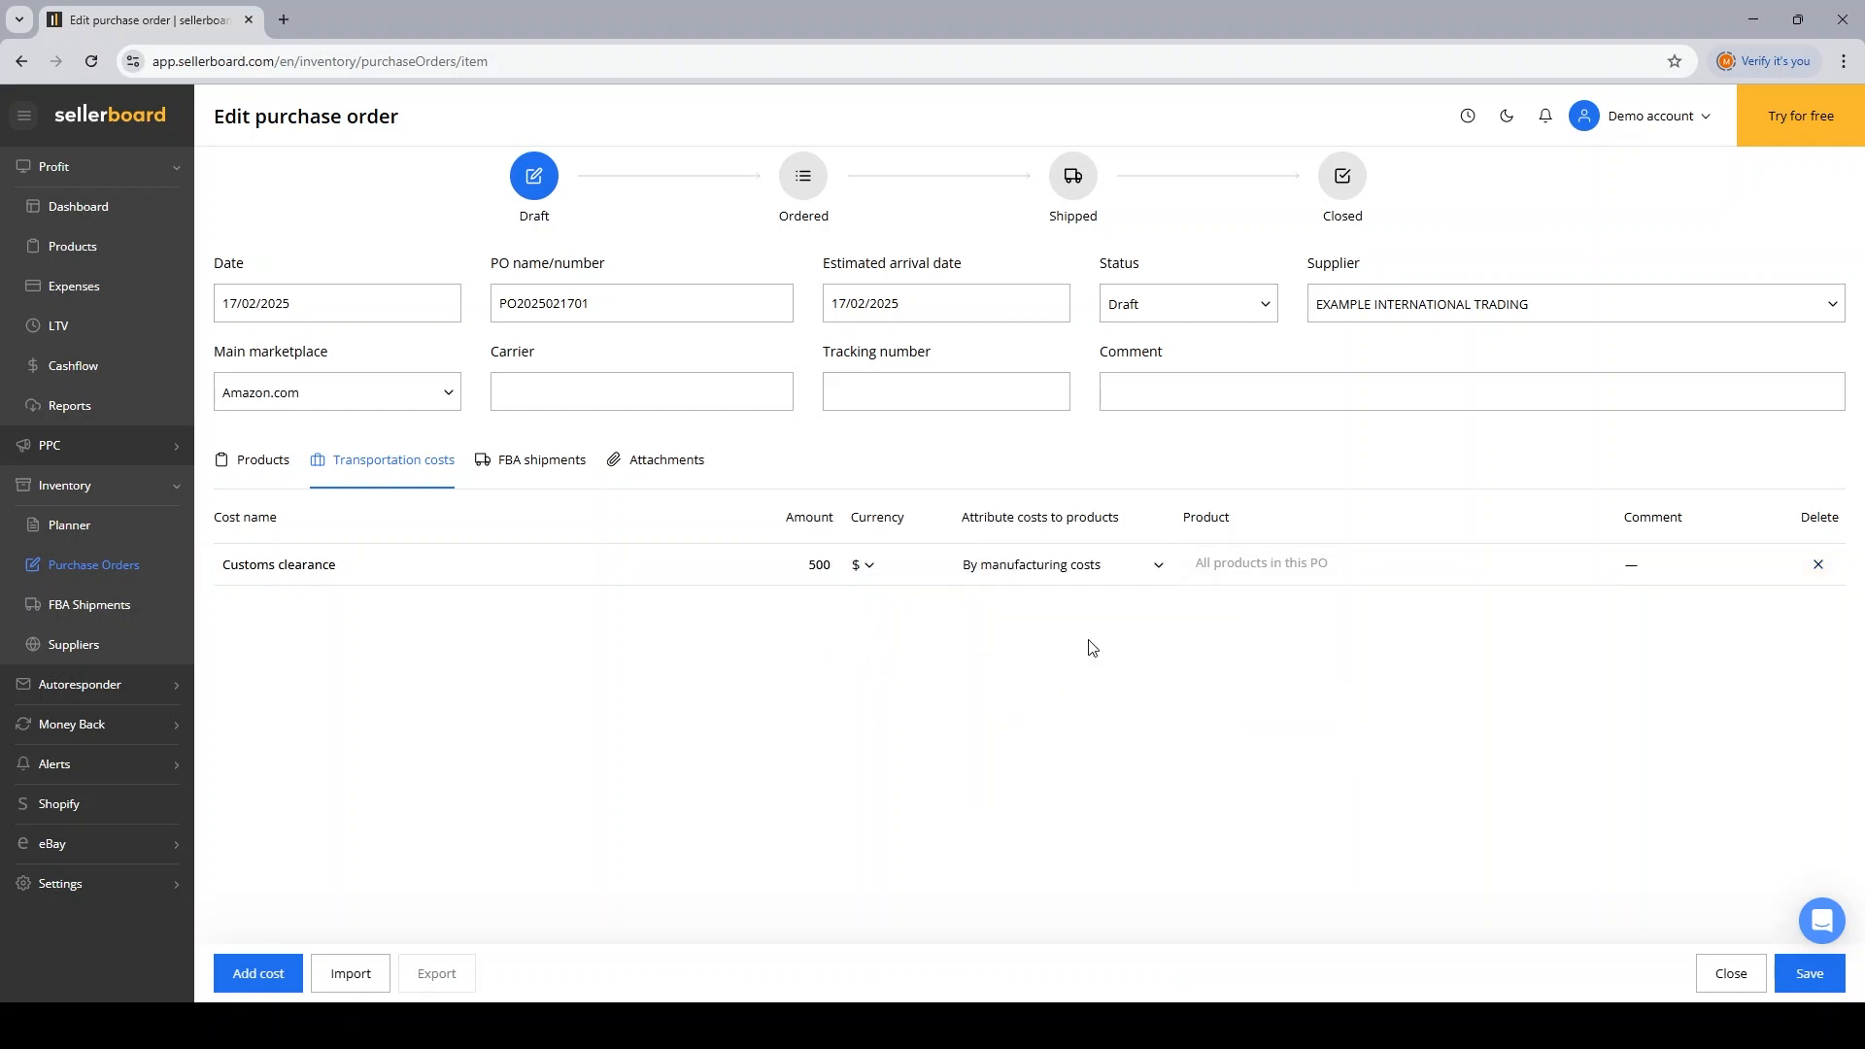
mouse_move(358, 771)
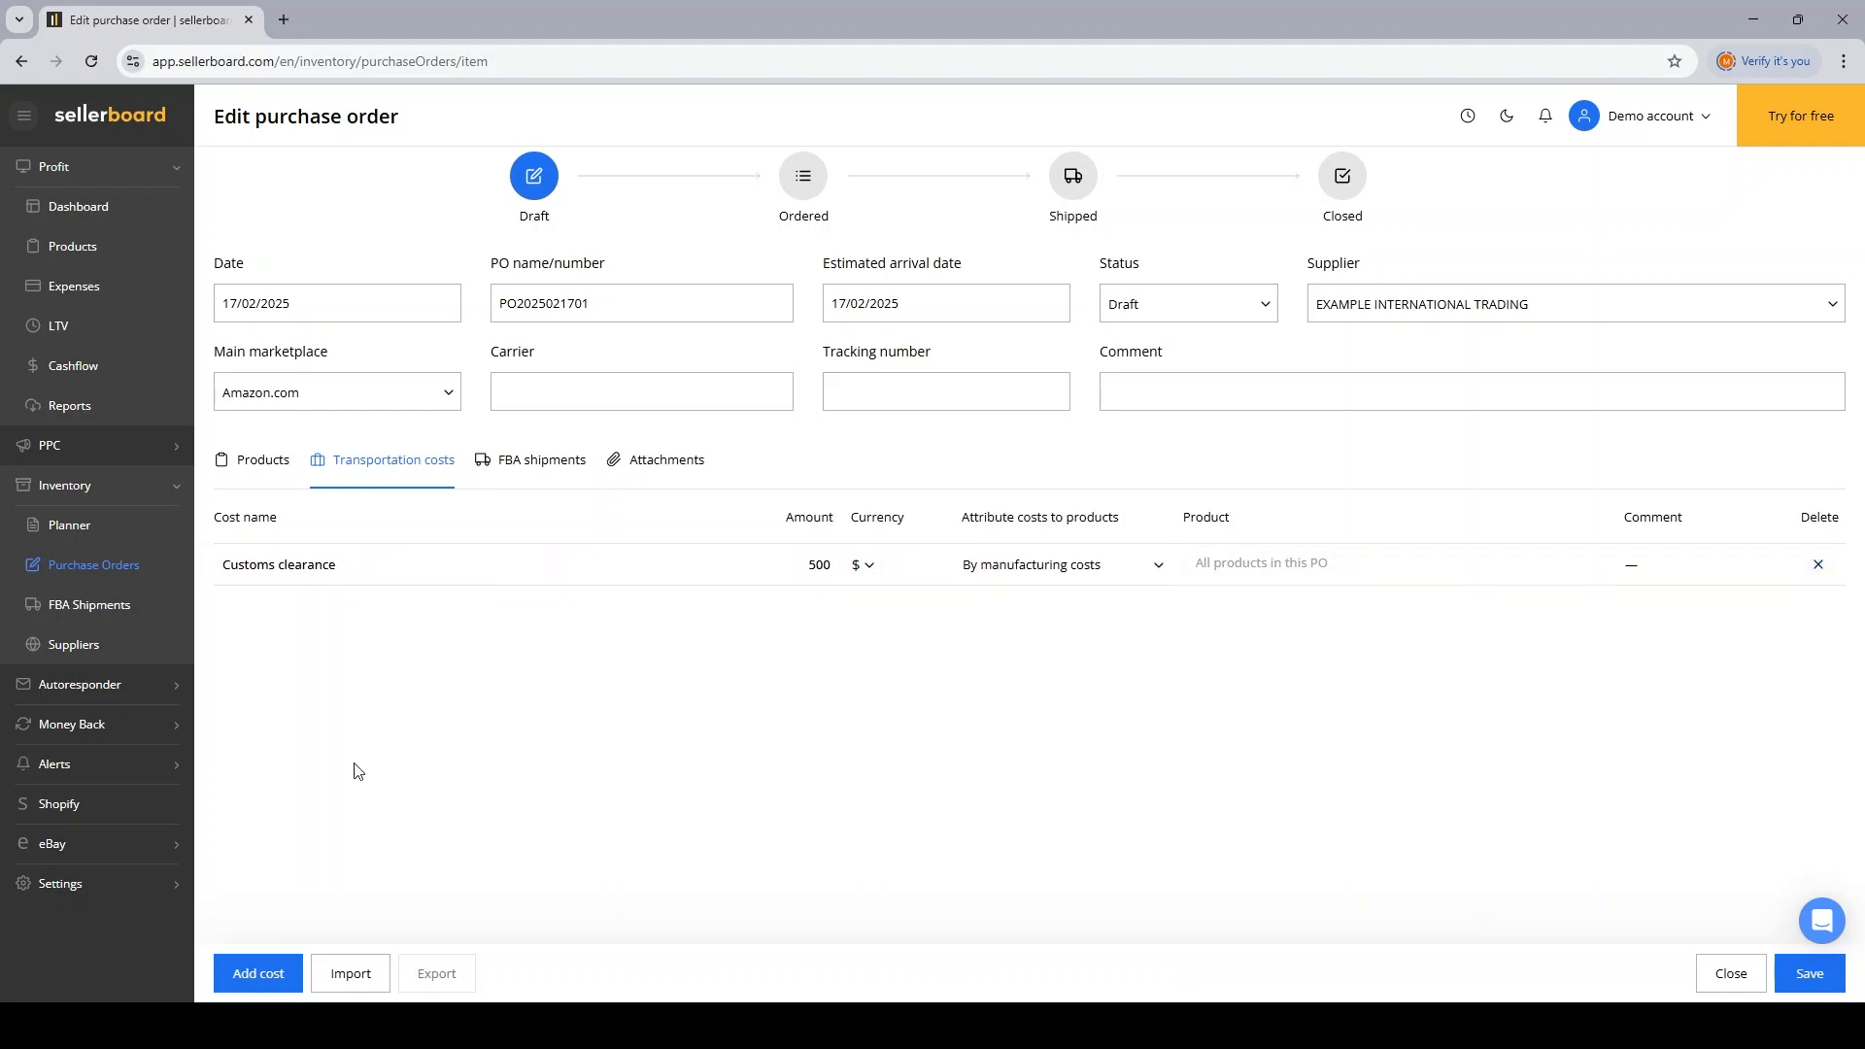
Step: Add a $100 Quality check cost charged to the Big Corrugated Box
click(257, 973)
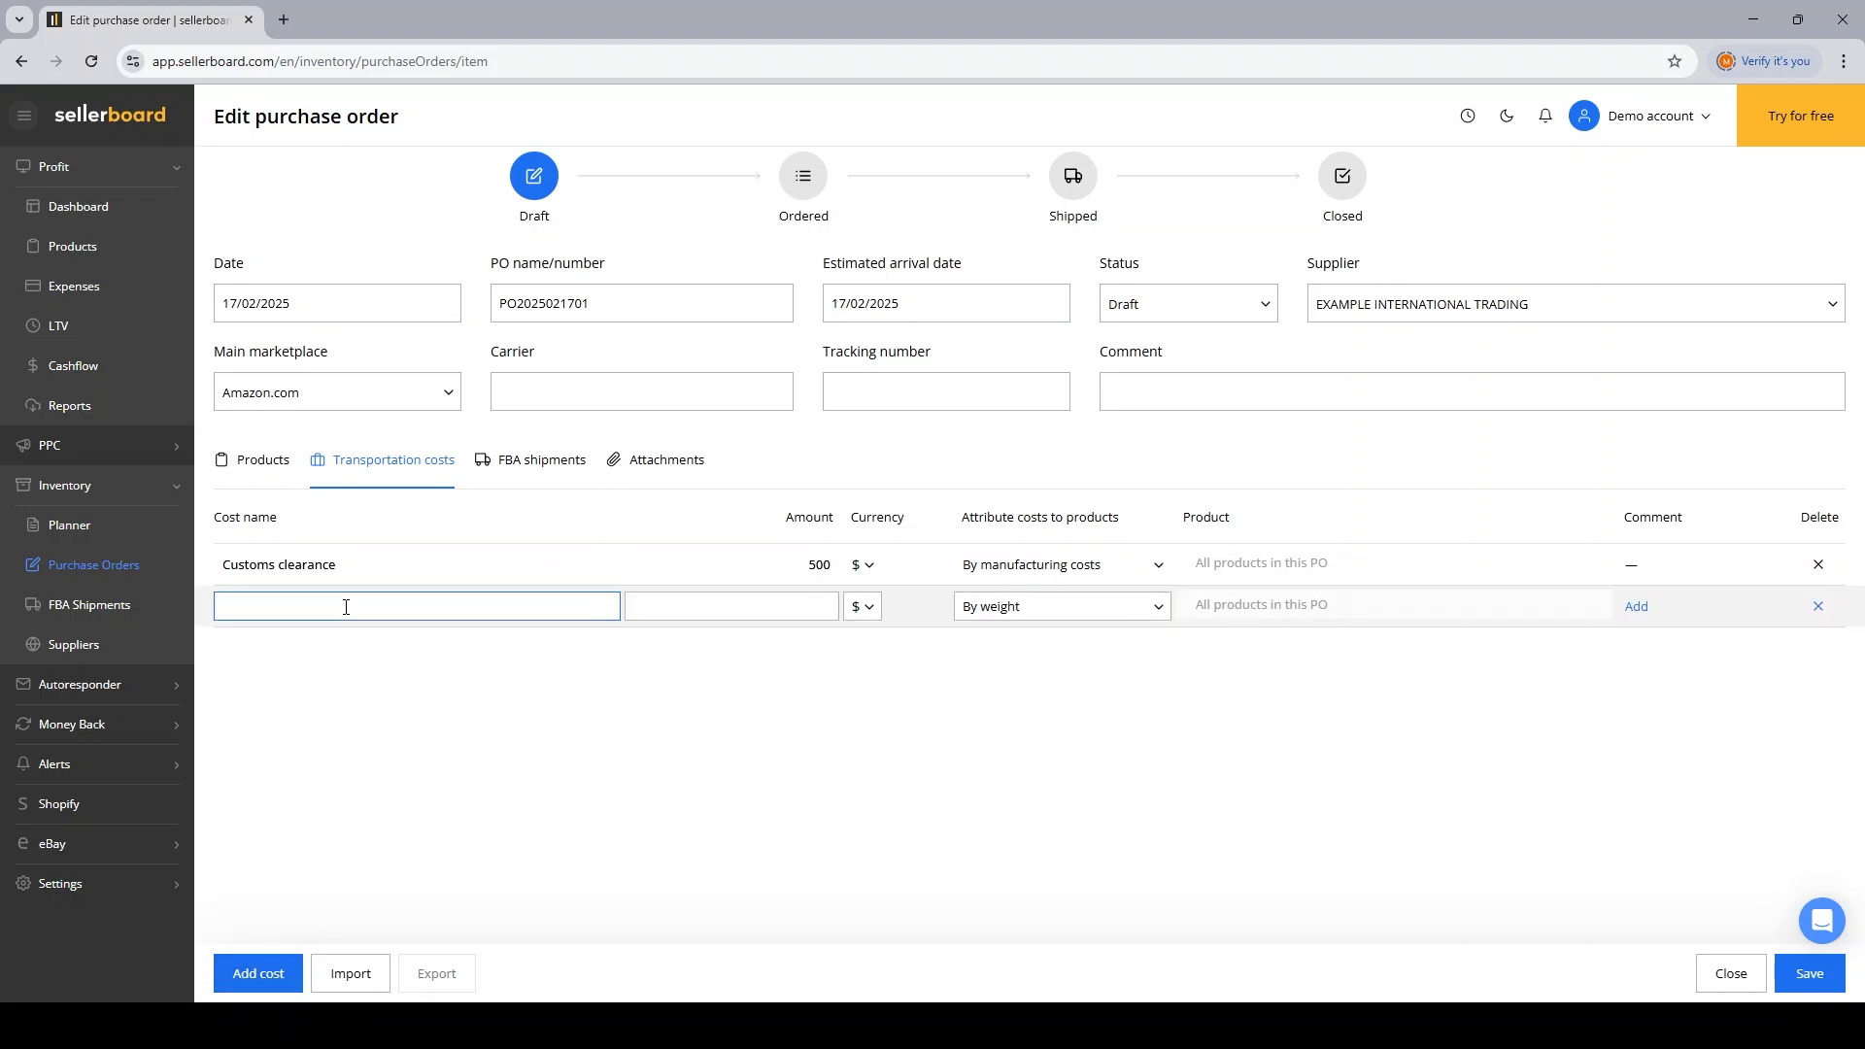
text(Quality check)
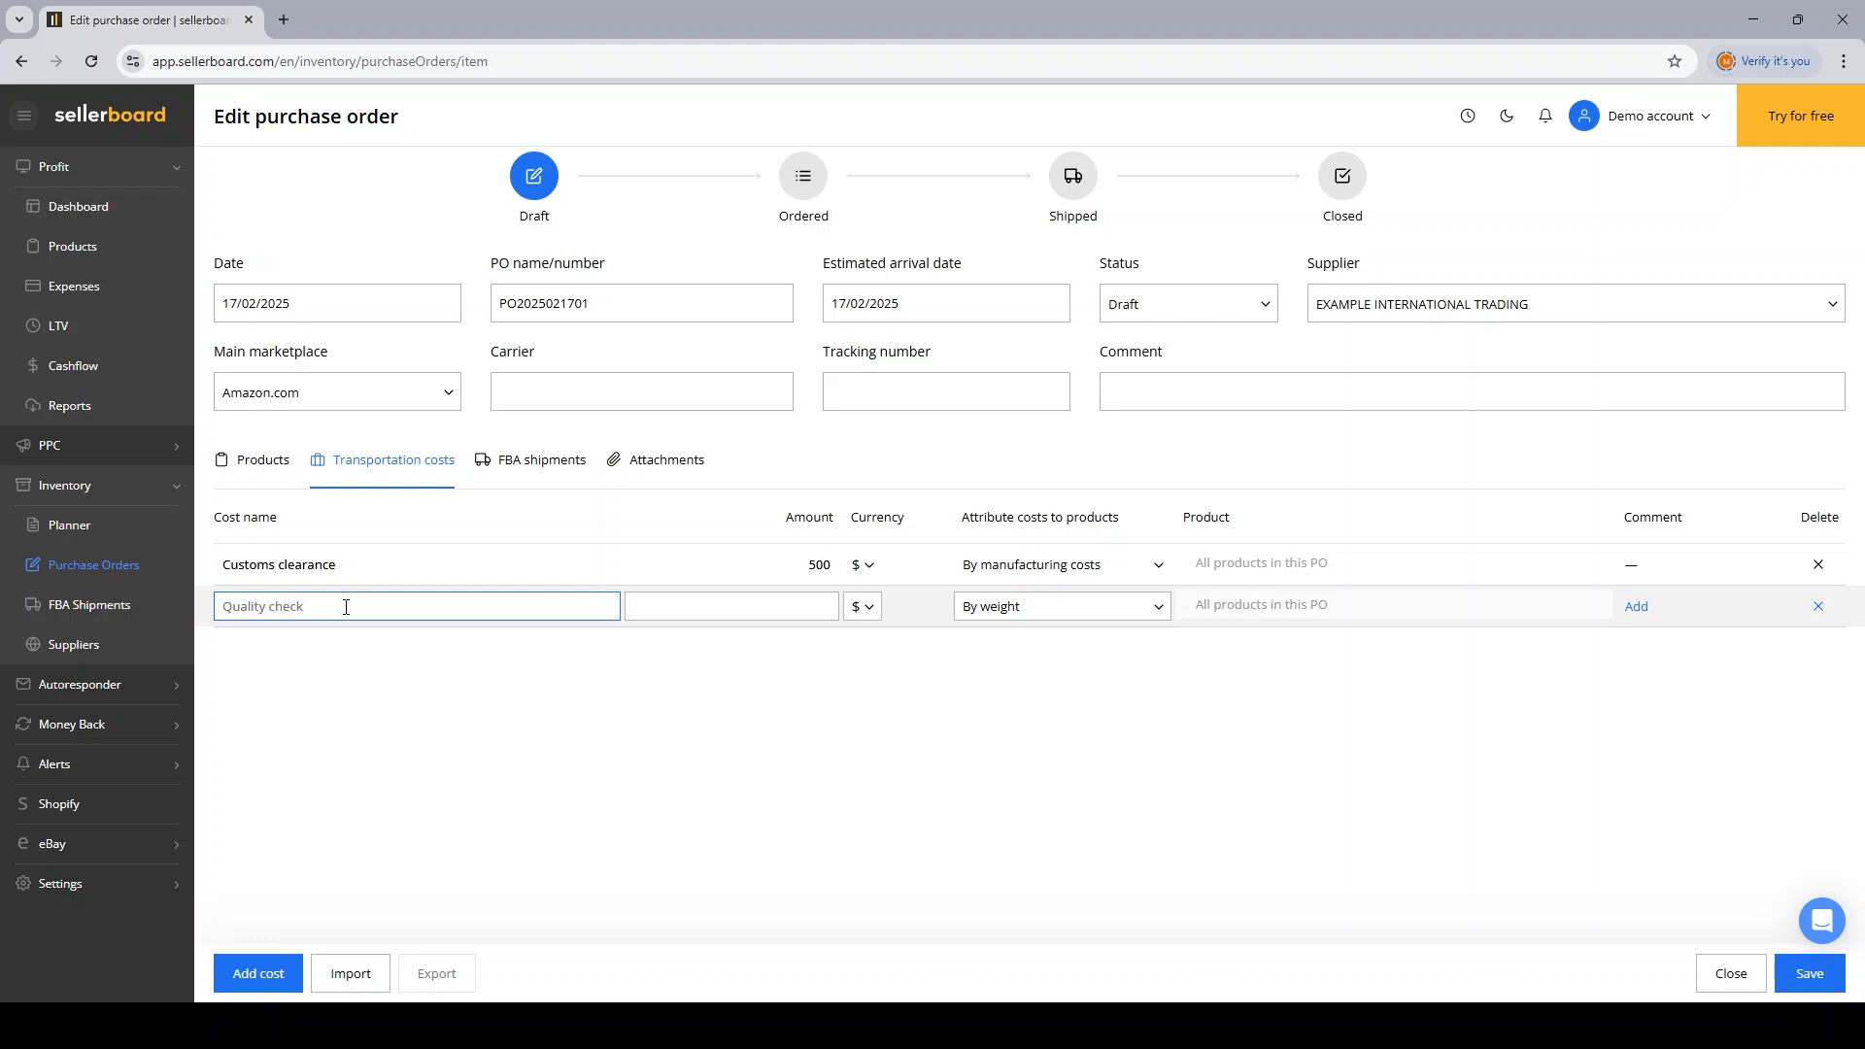
text(100)
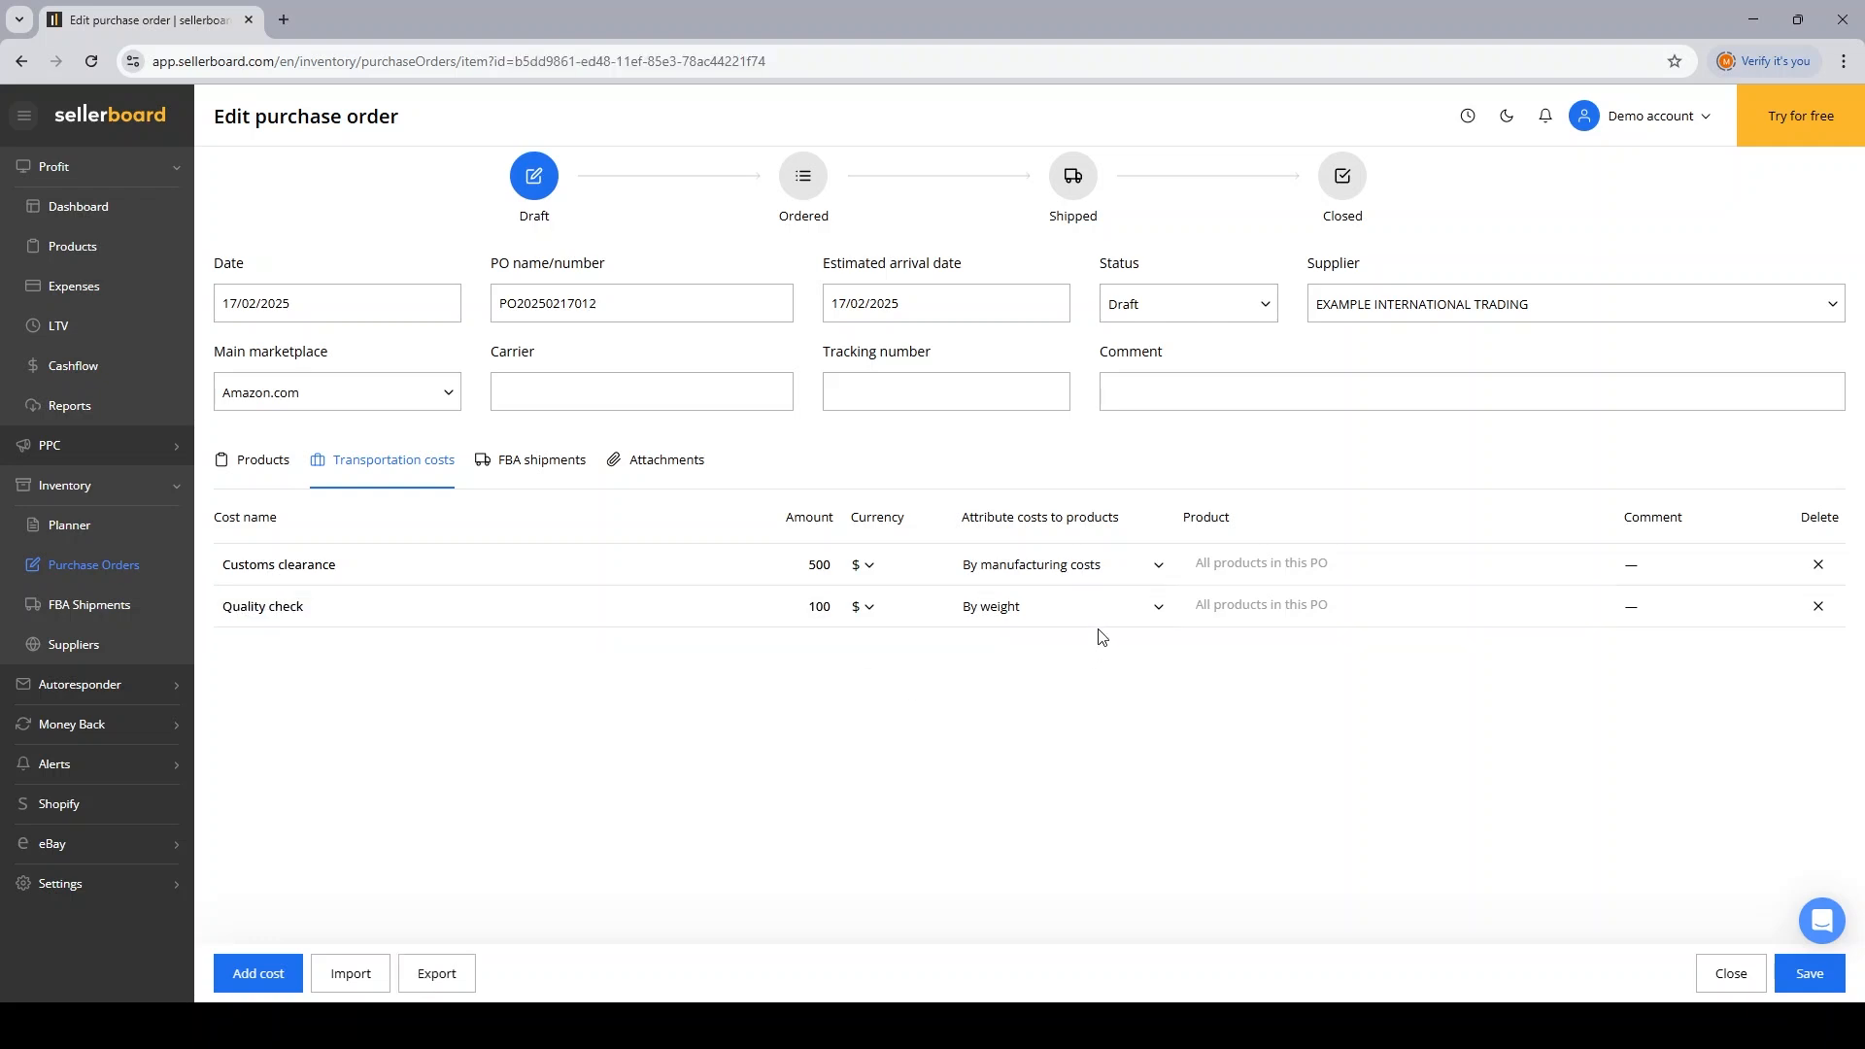
click(1063, 606)
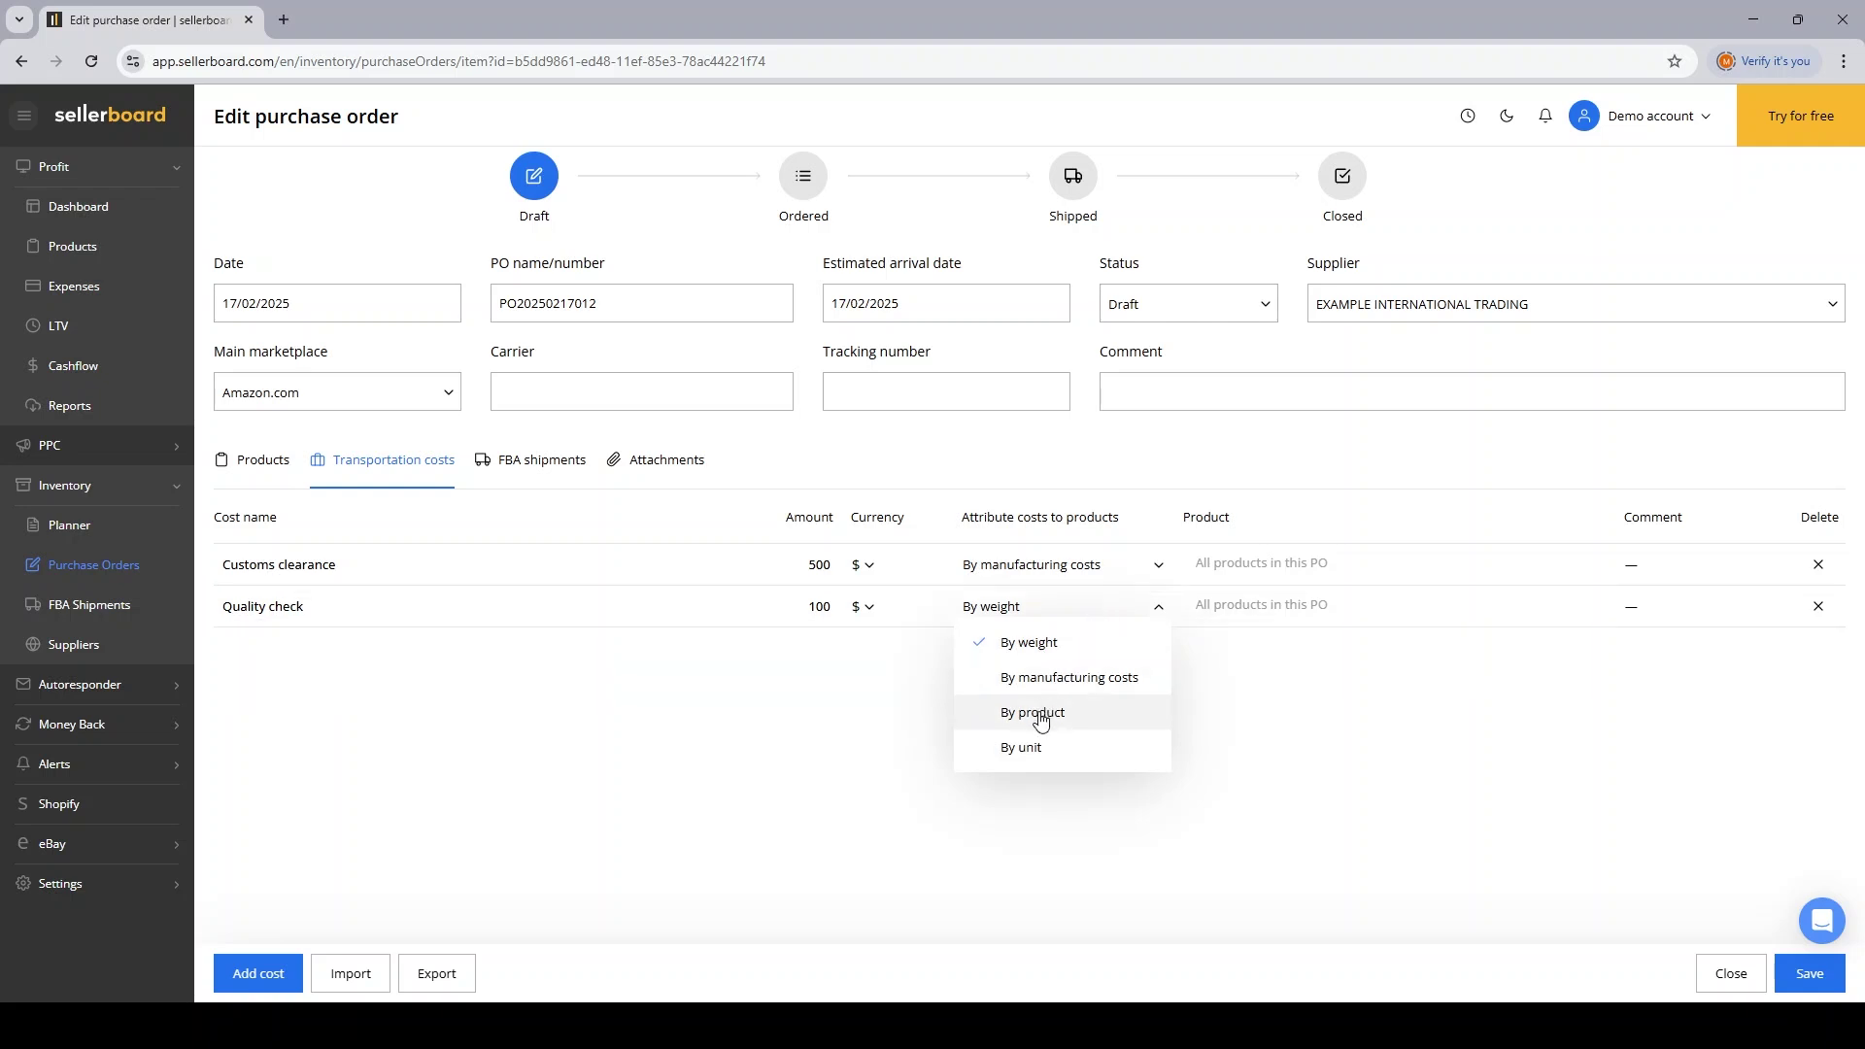
click(1033, 712)
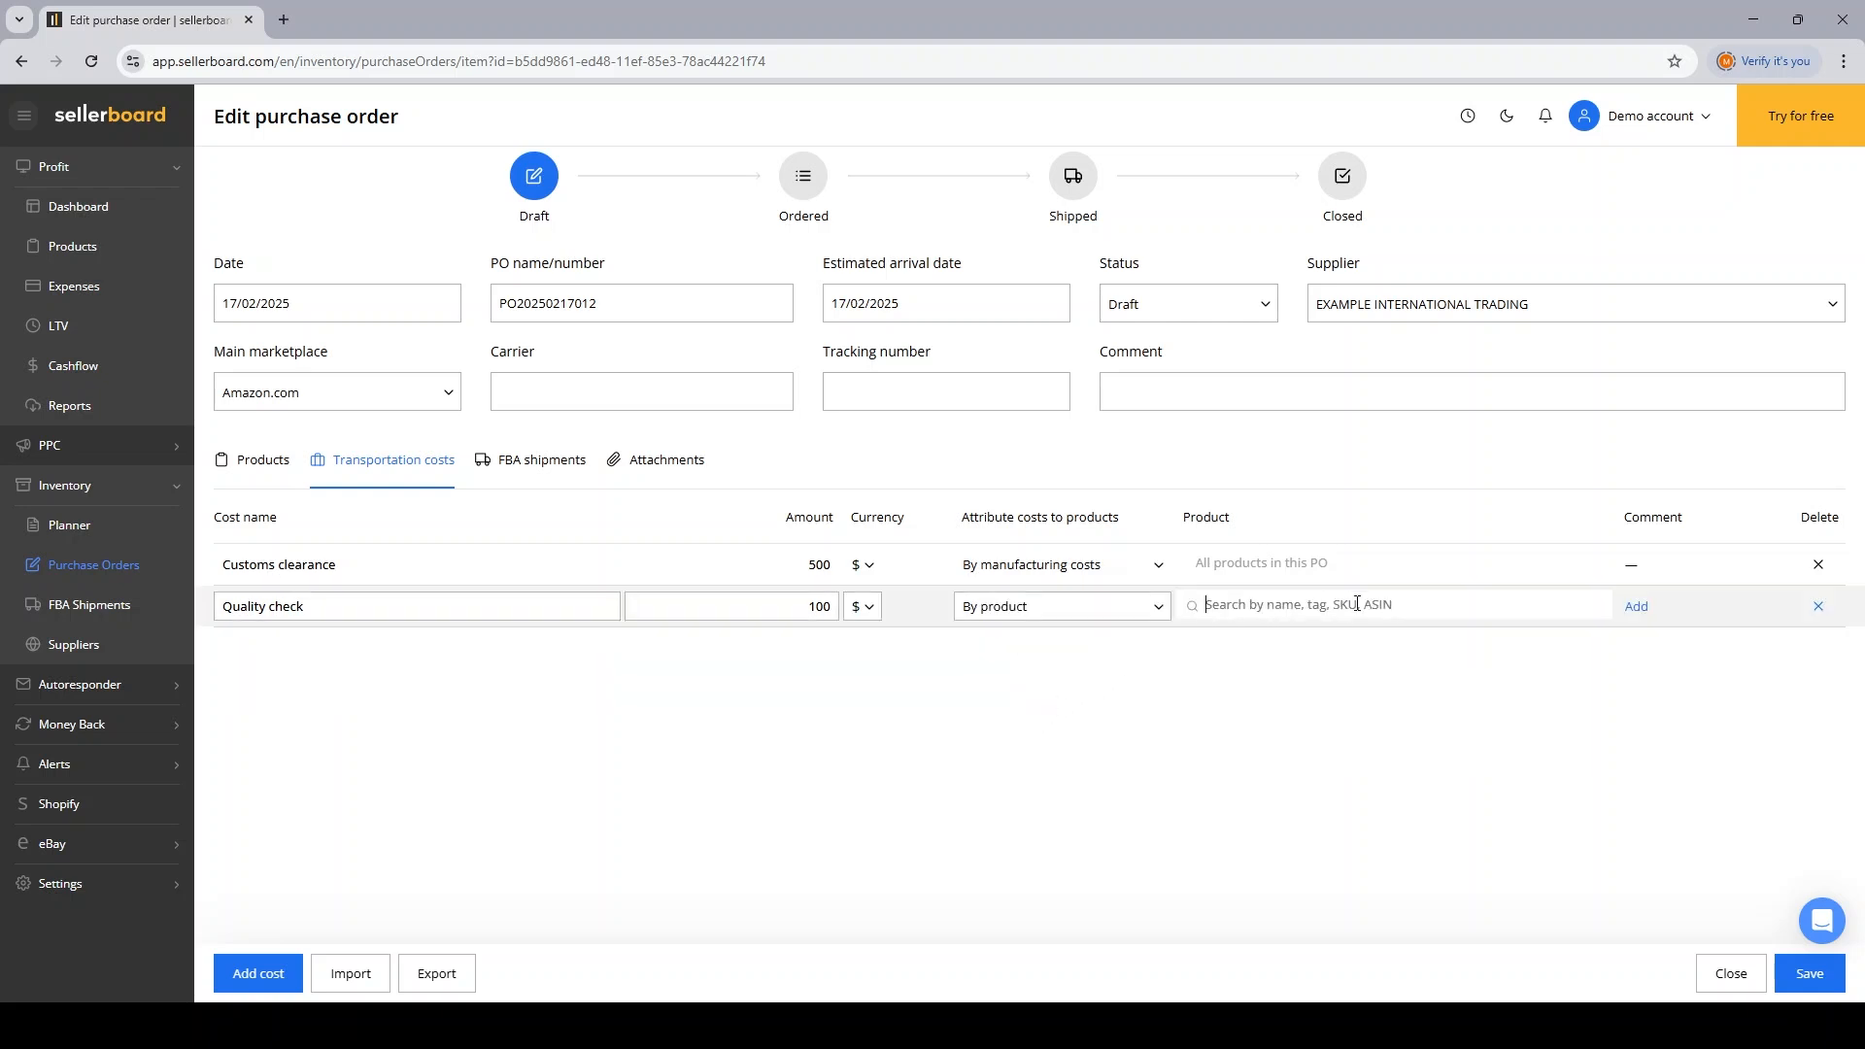
click(1352, 604)
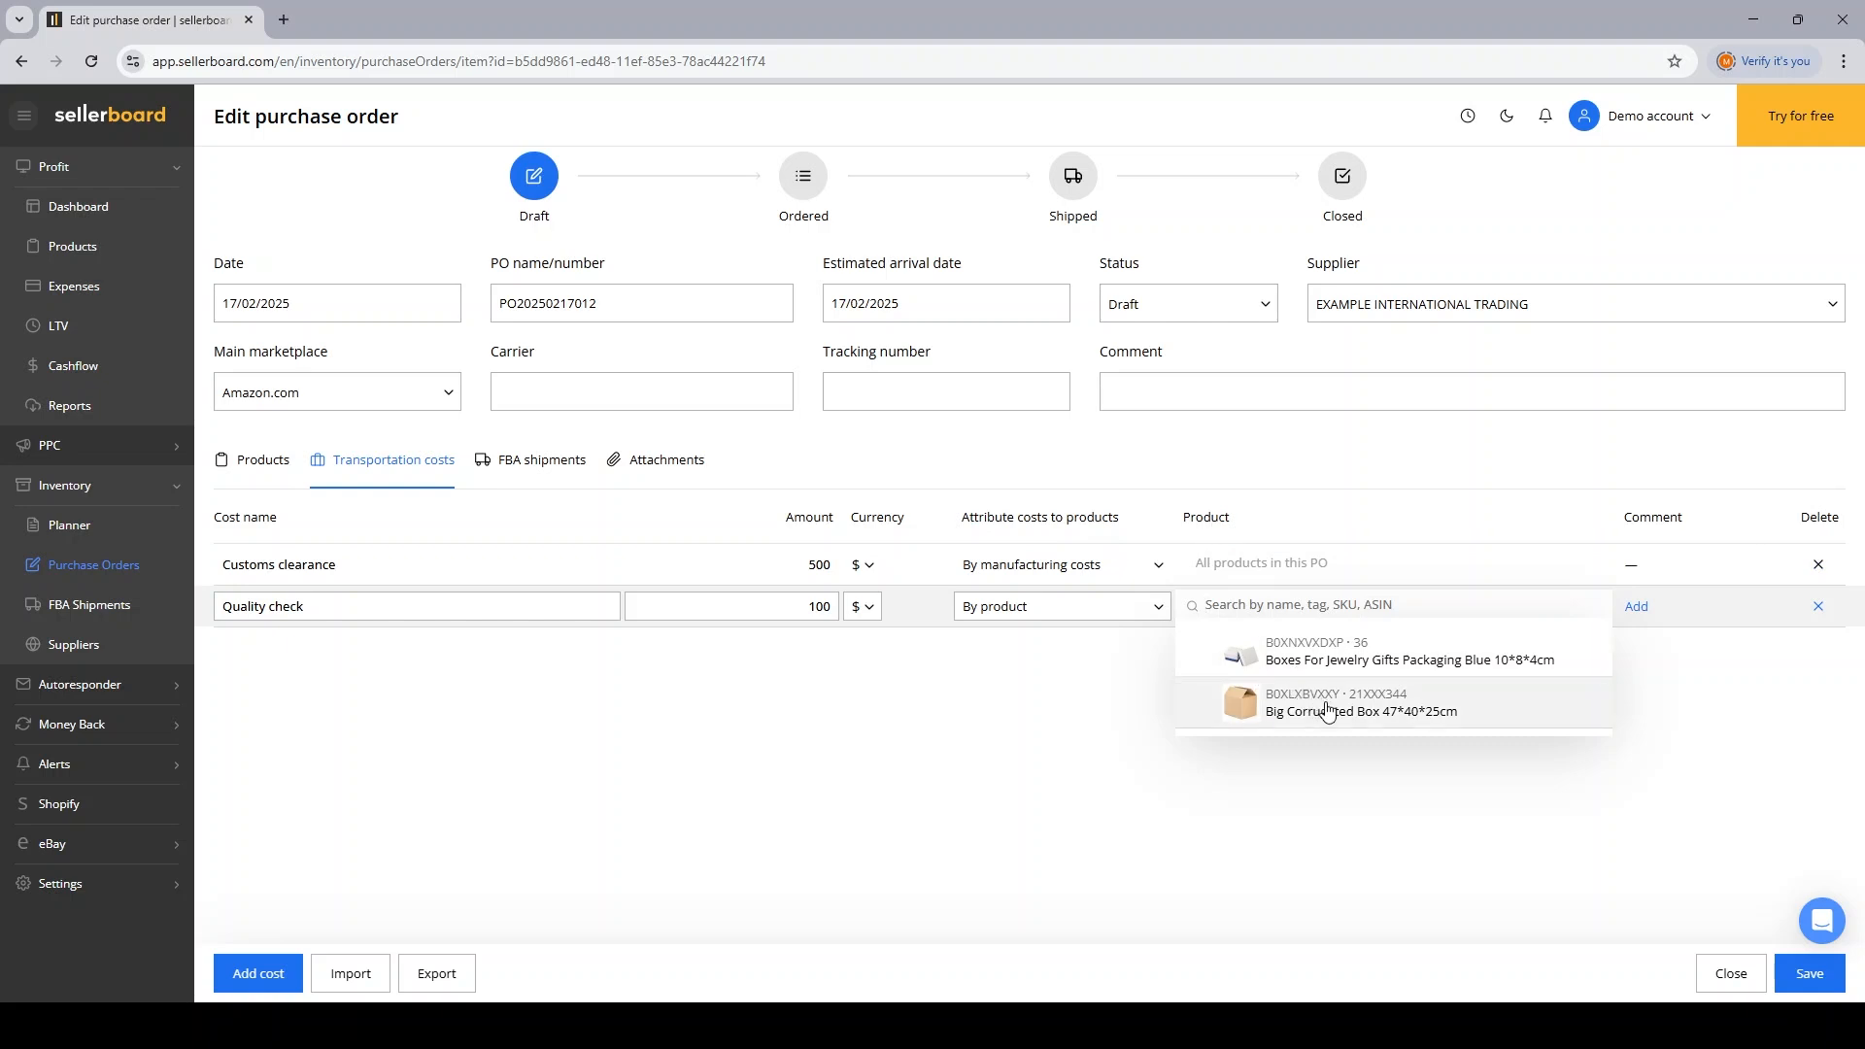
click(1360, 704)
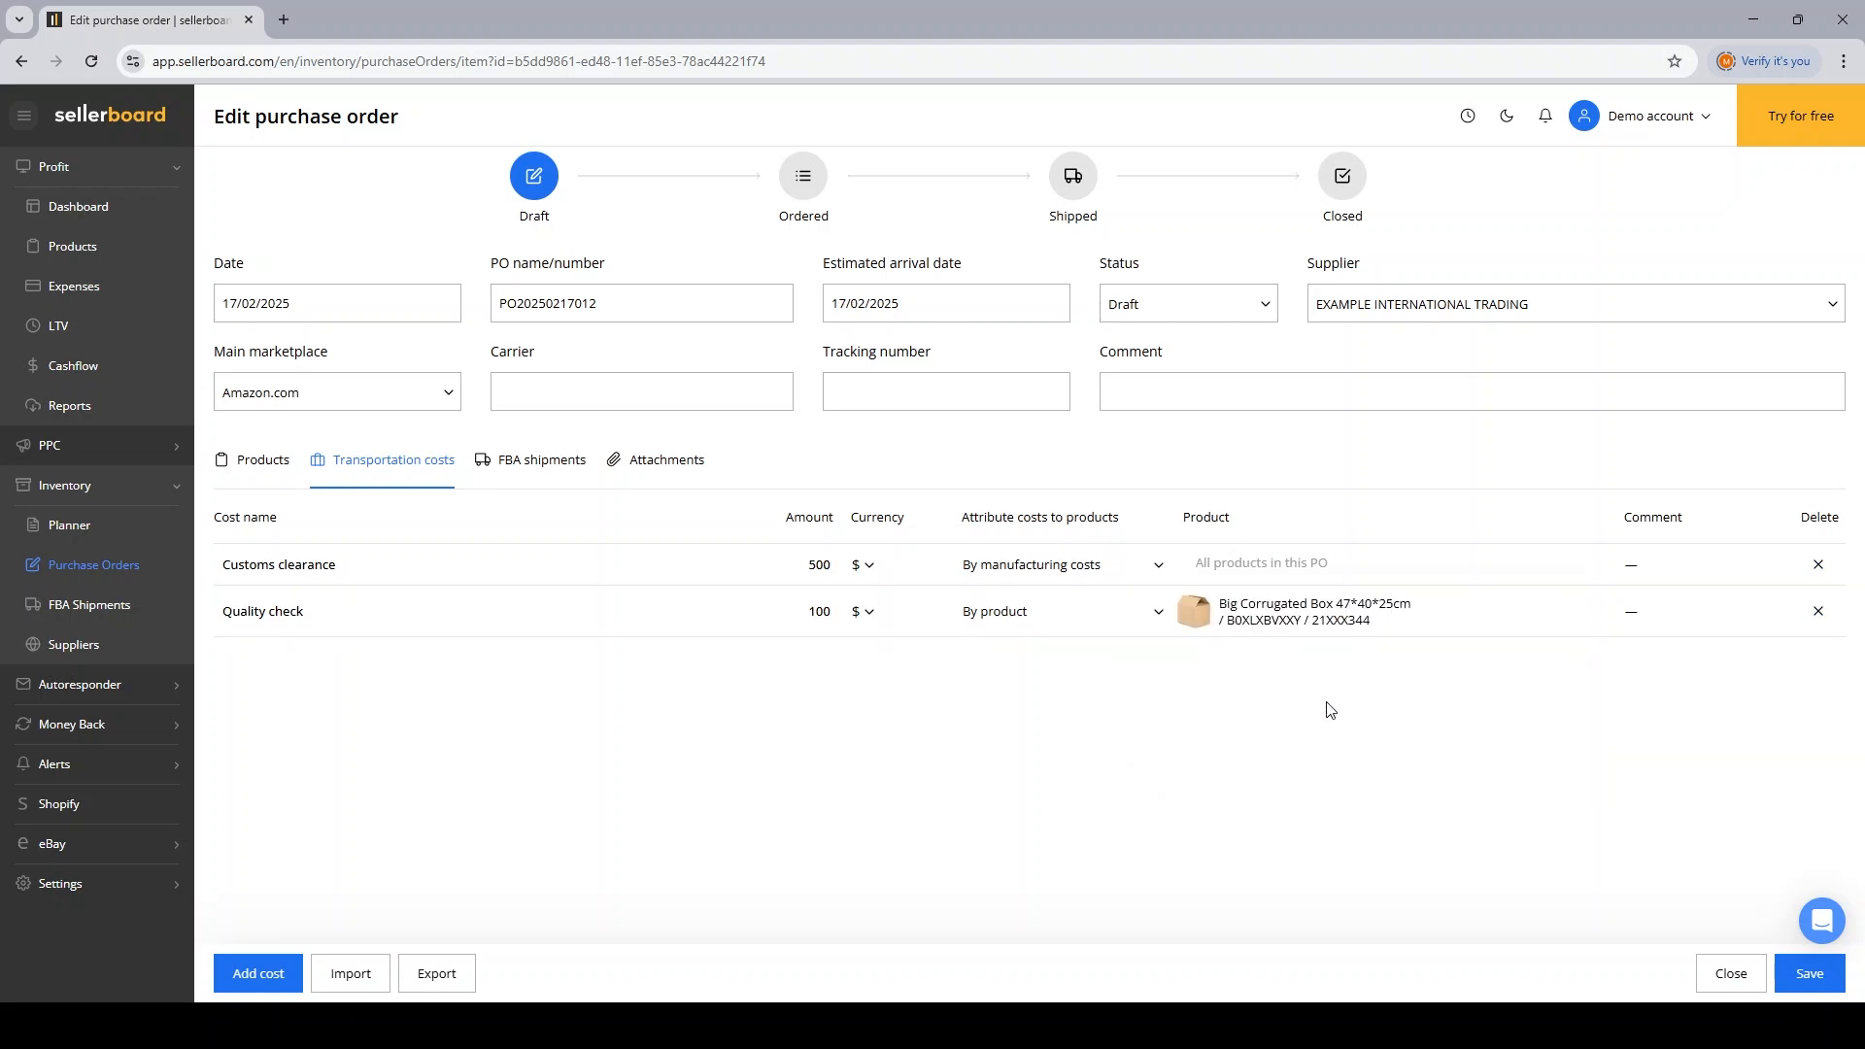
mouse_move(334, 520)
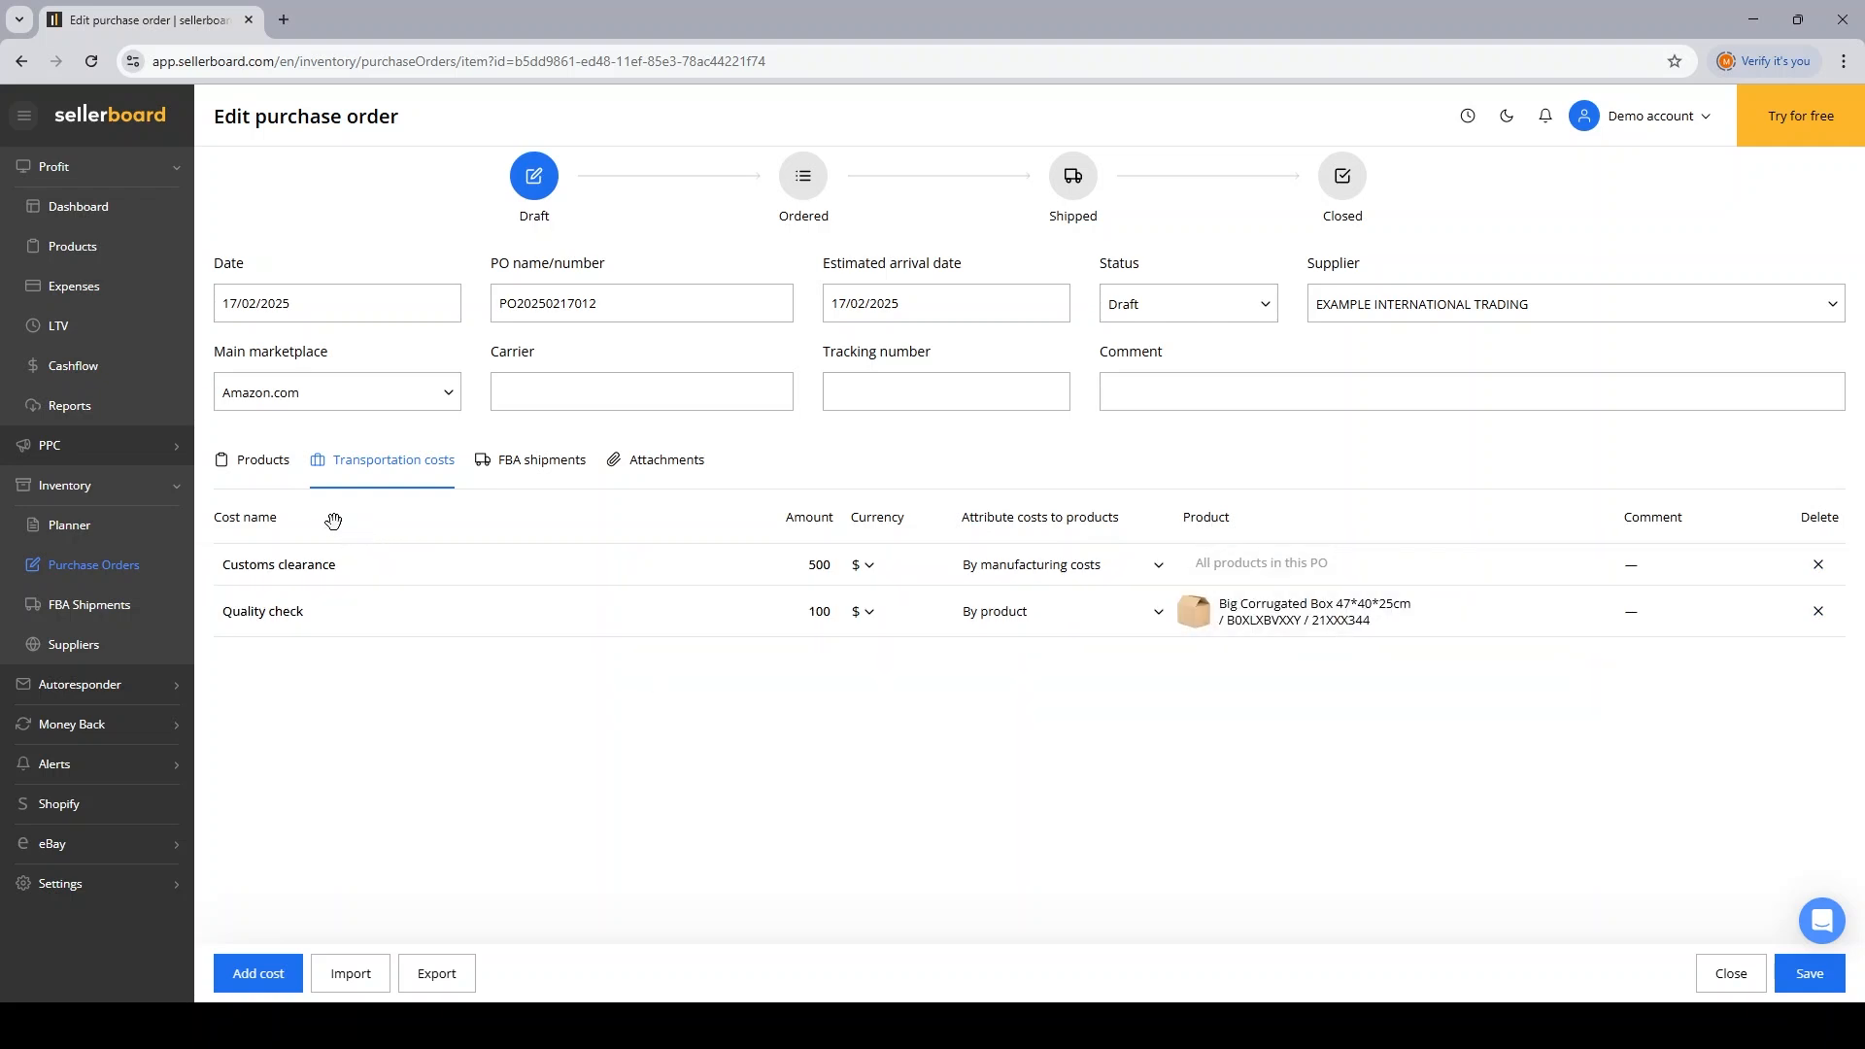
Step: Check per-unit transport costs ($3.79, $2.23 total), then the empty FBA shipments and attachments
click(261, 460)
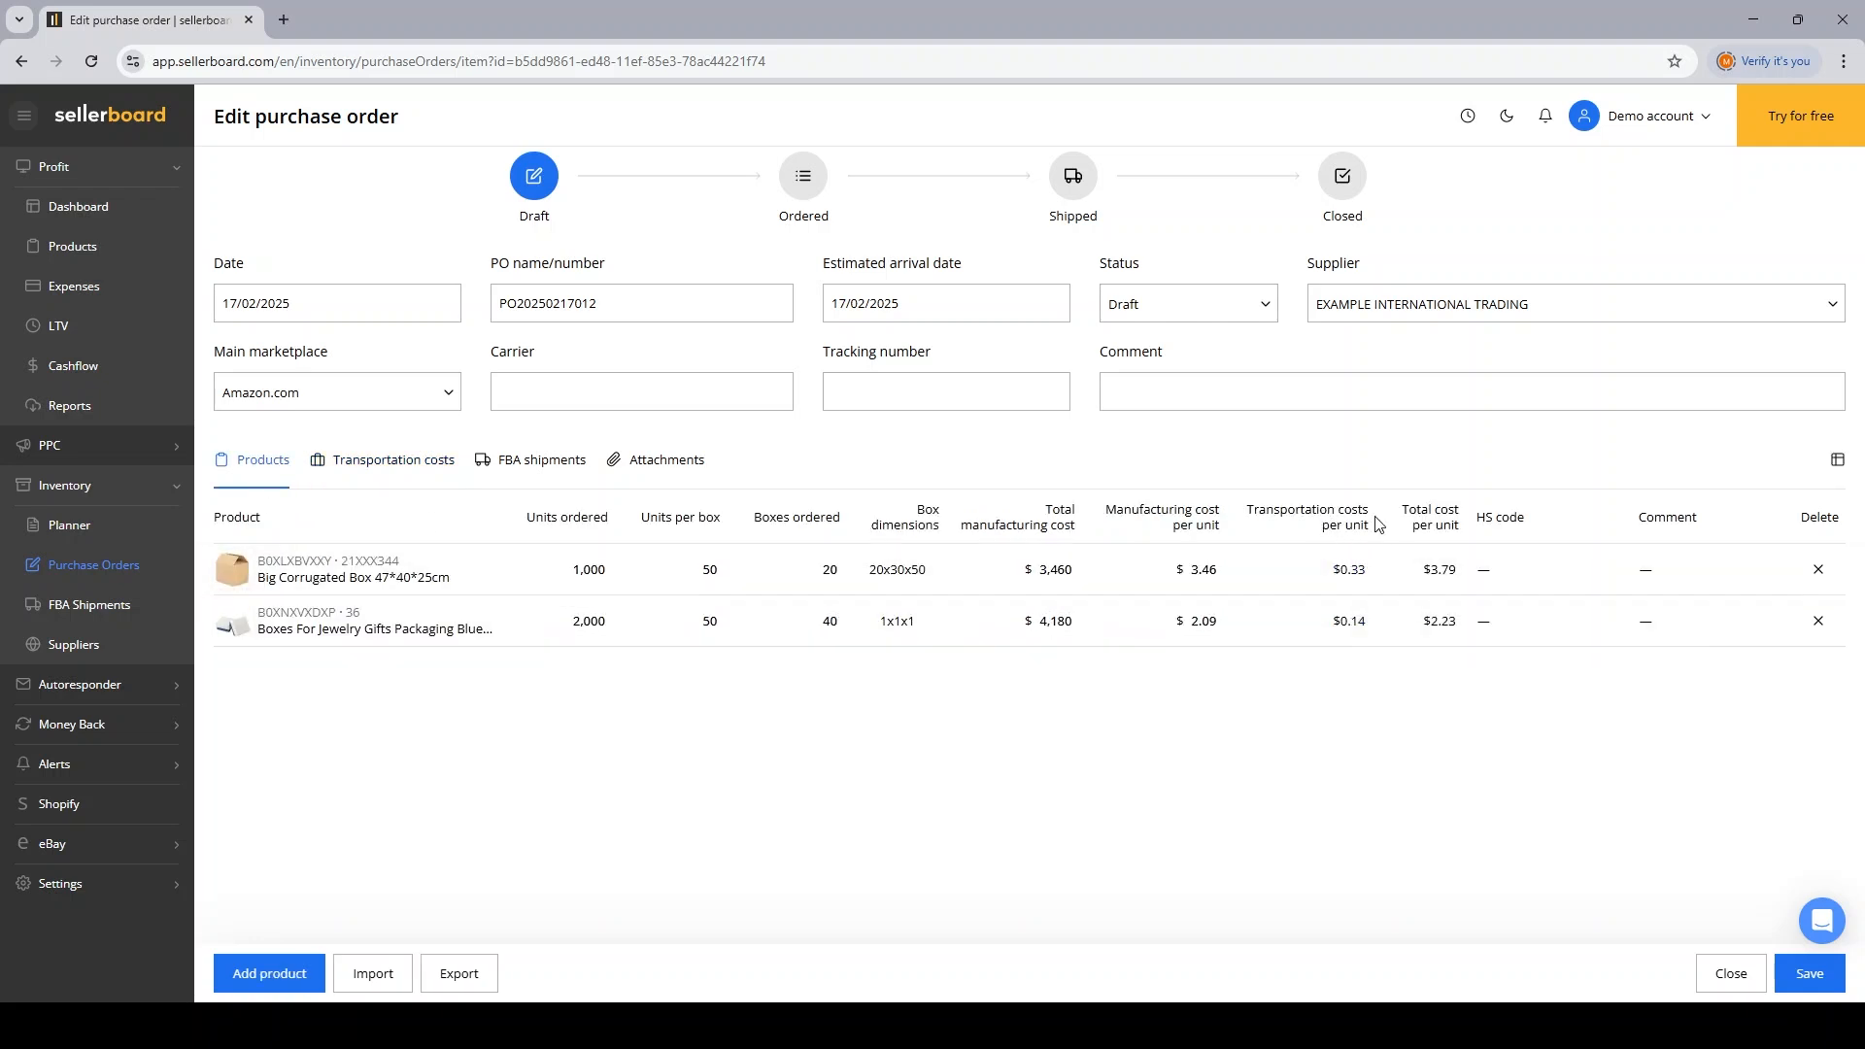
mouse_move(1417, 548)
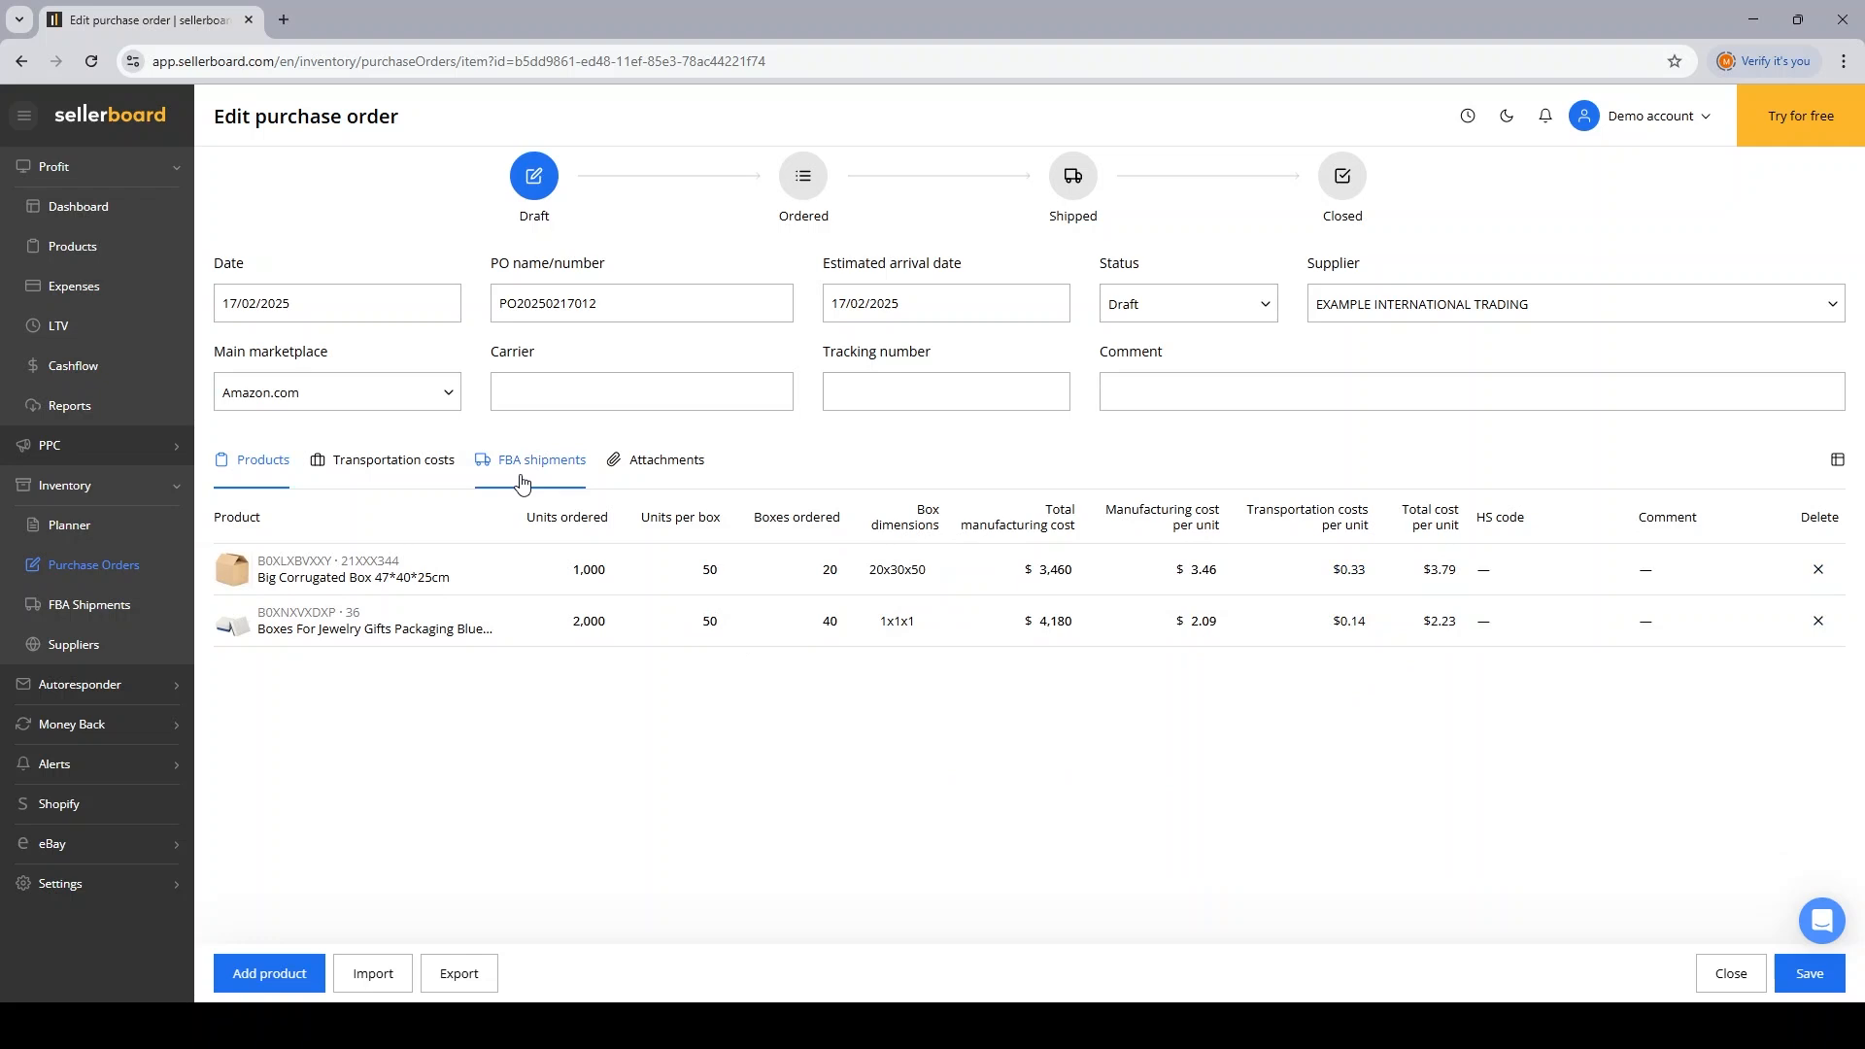
click(540, 460)
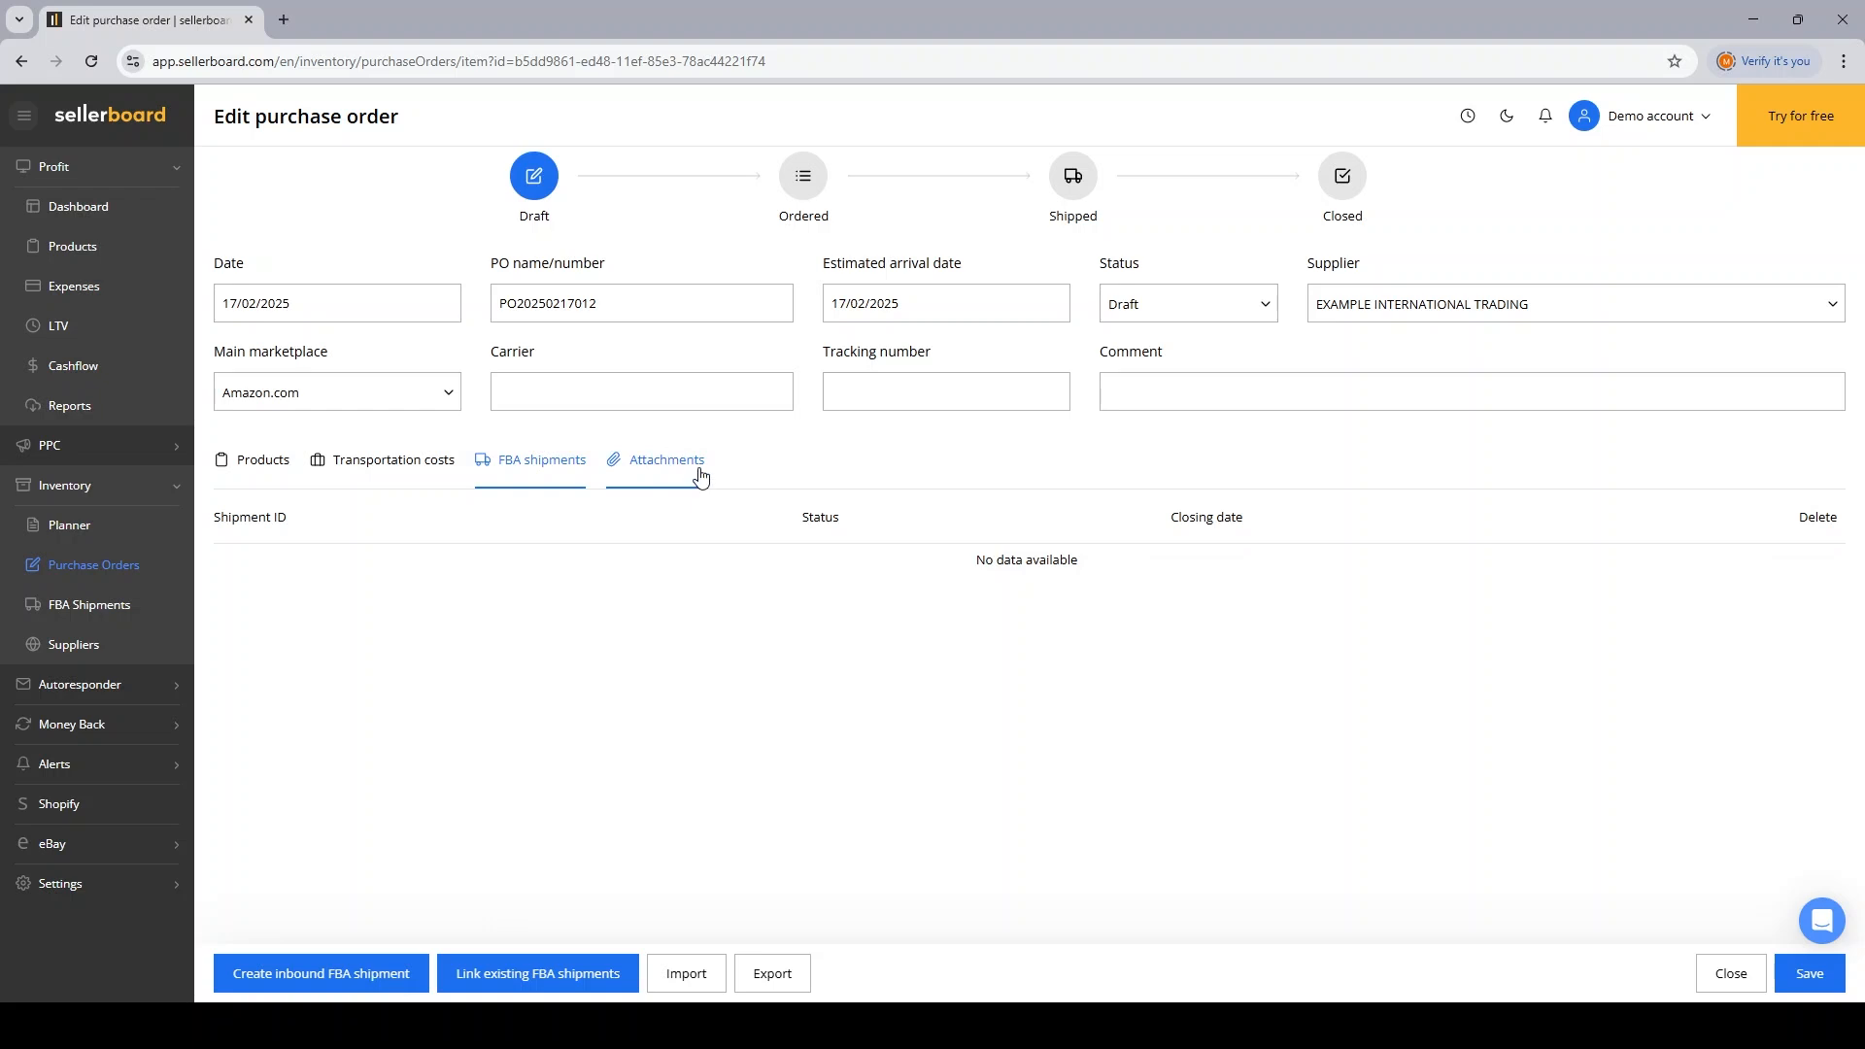
click(665, 460)
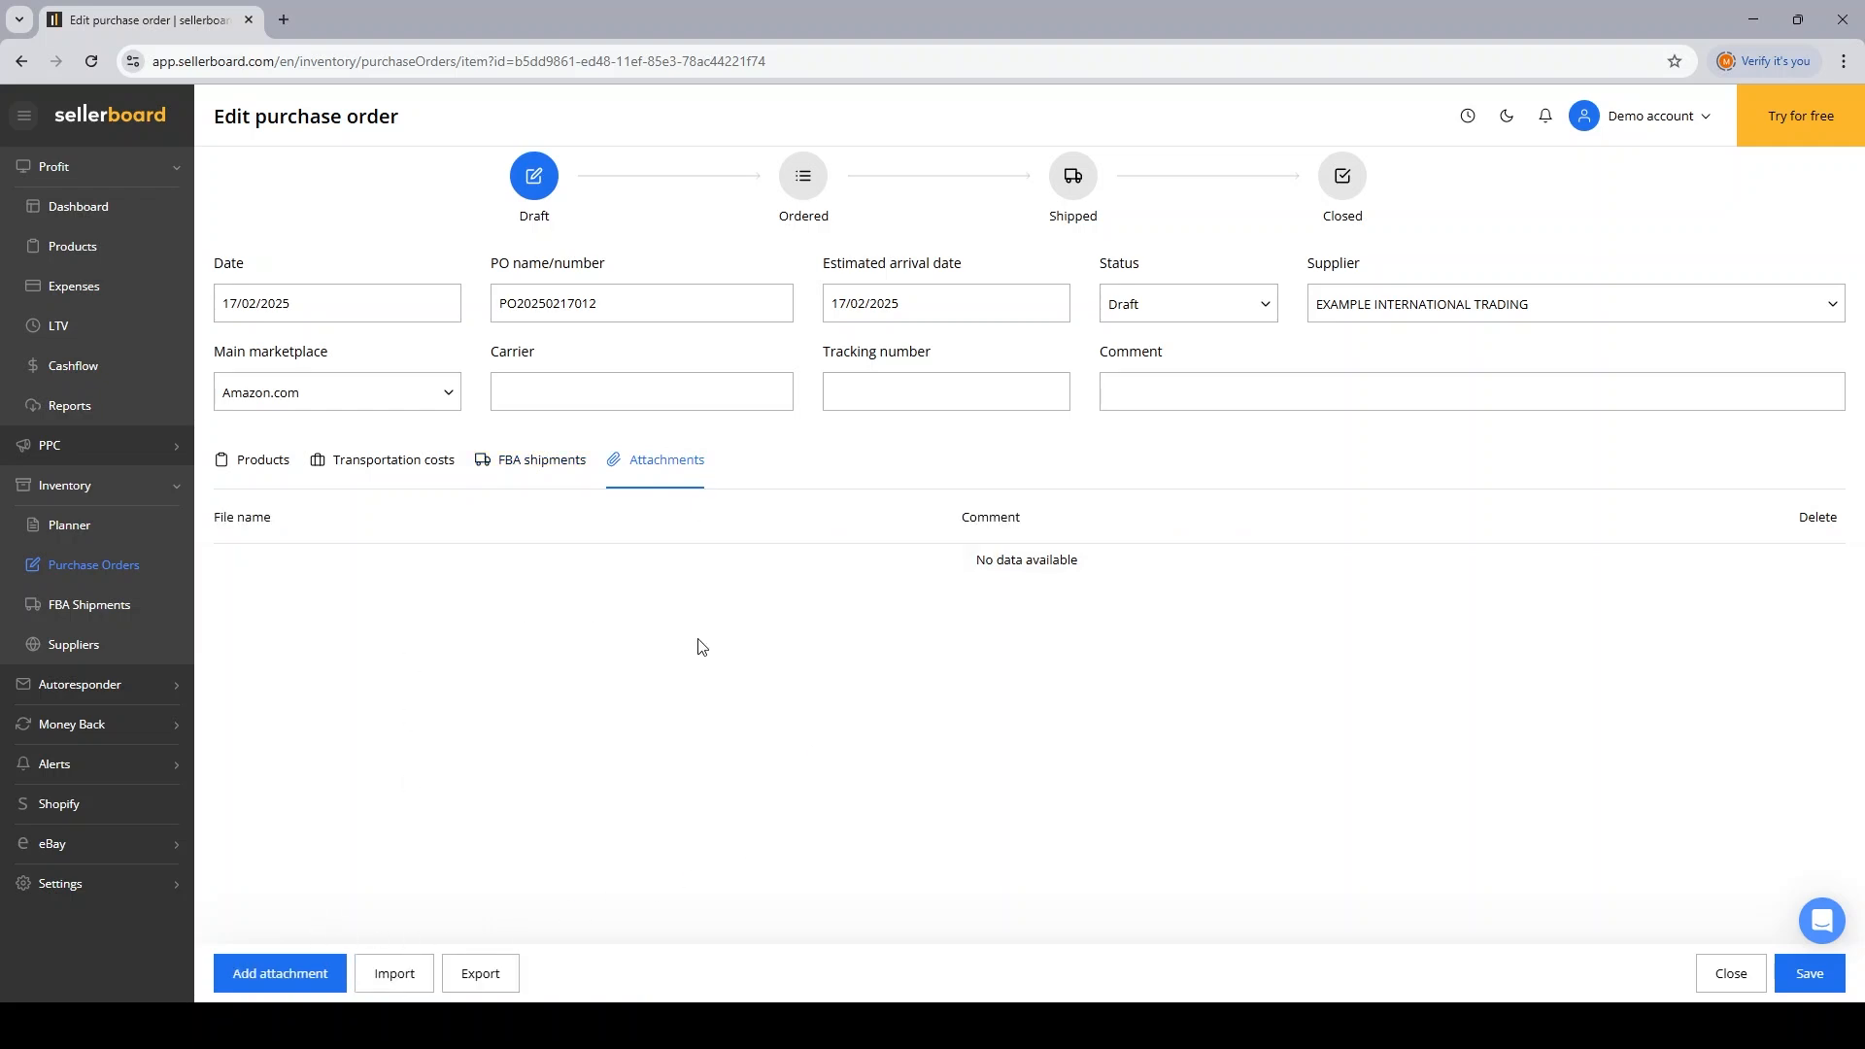
mouse_move(875, 622)
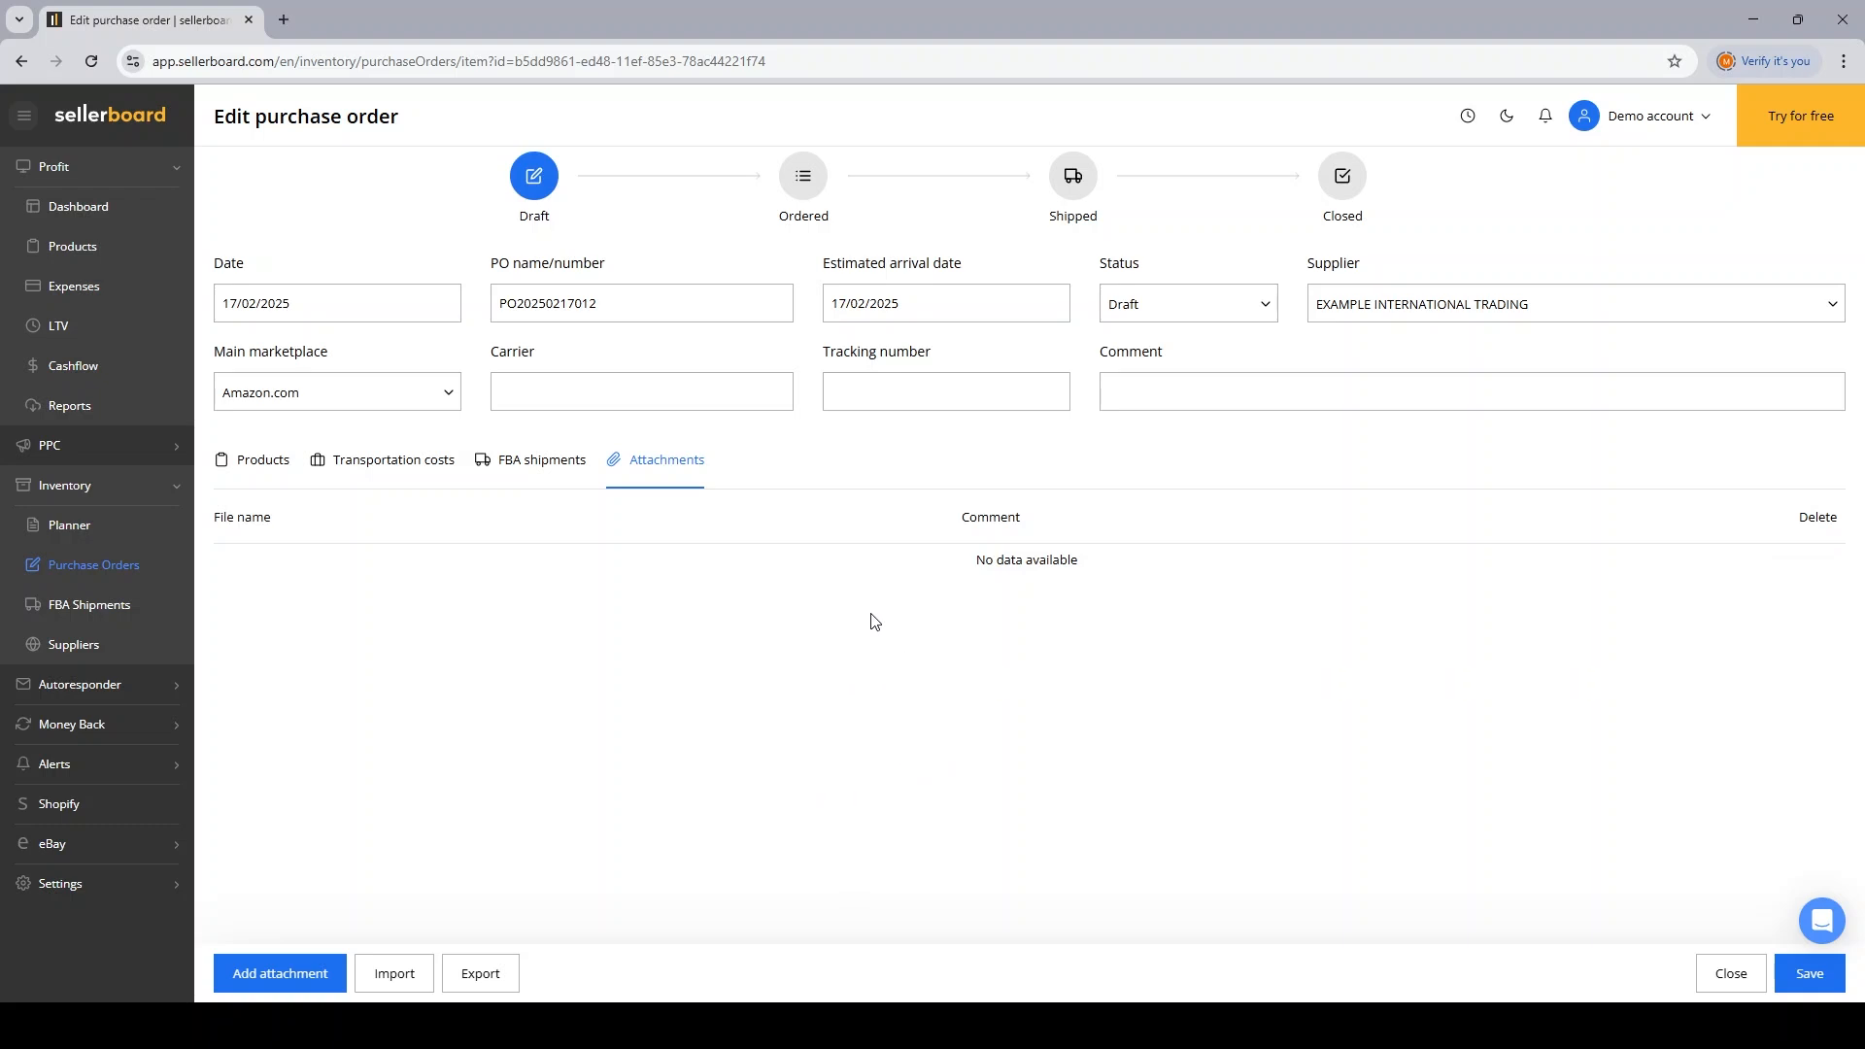
mouse_move(986, 613)
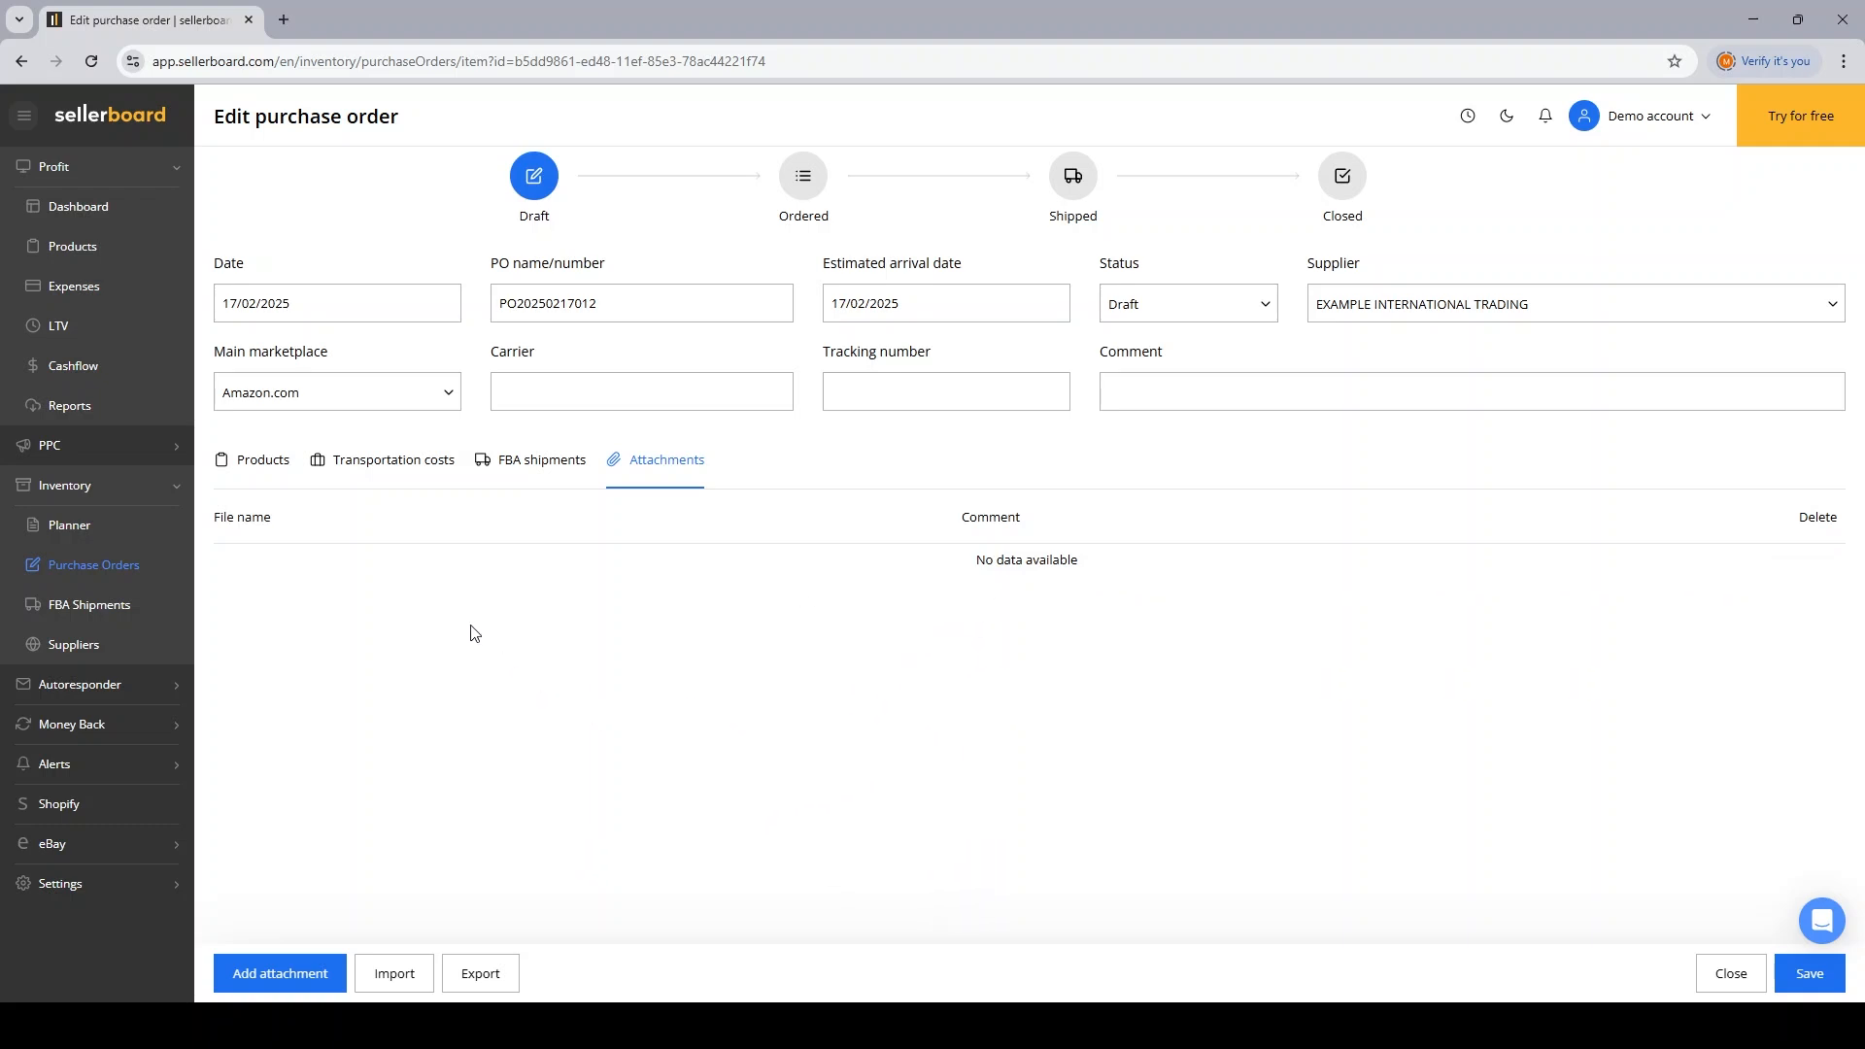
click(262, 459)
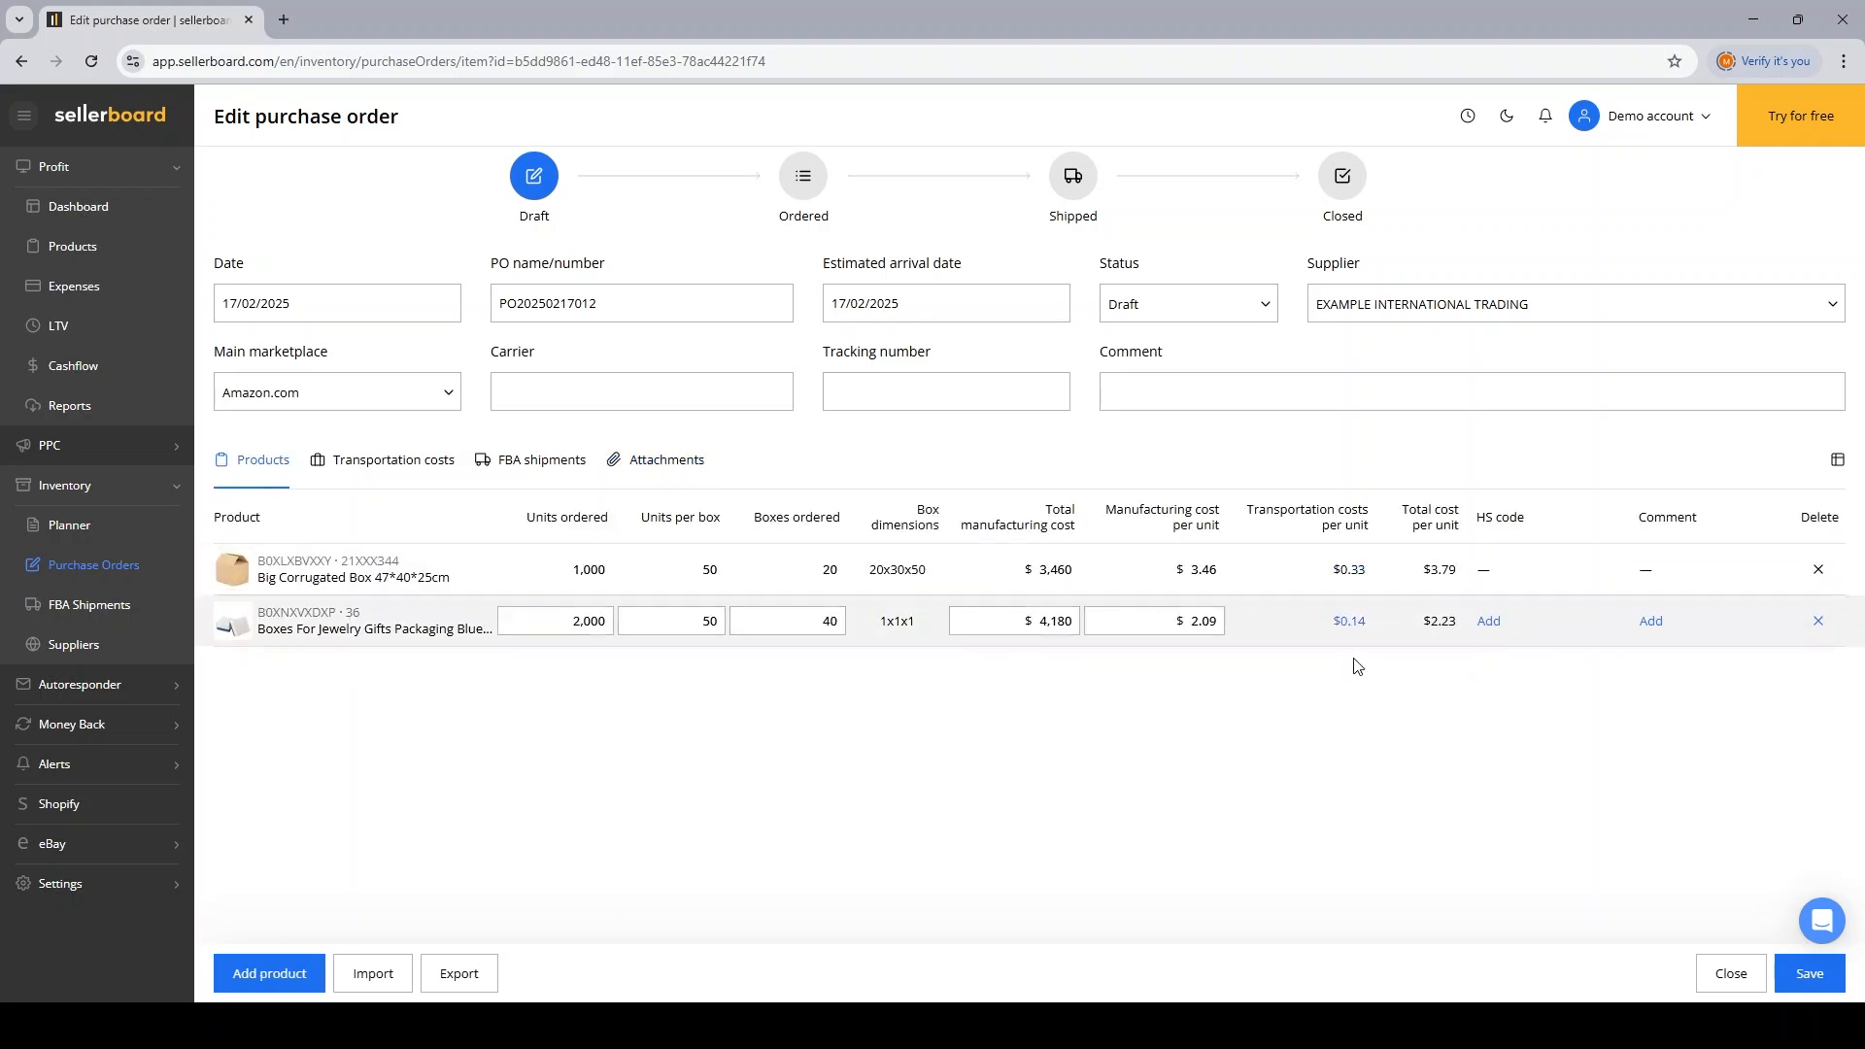
click(1810, 974)
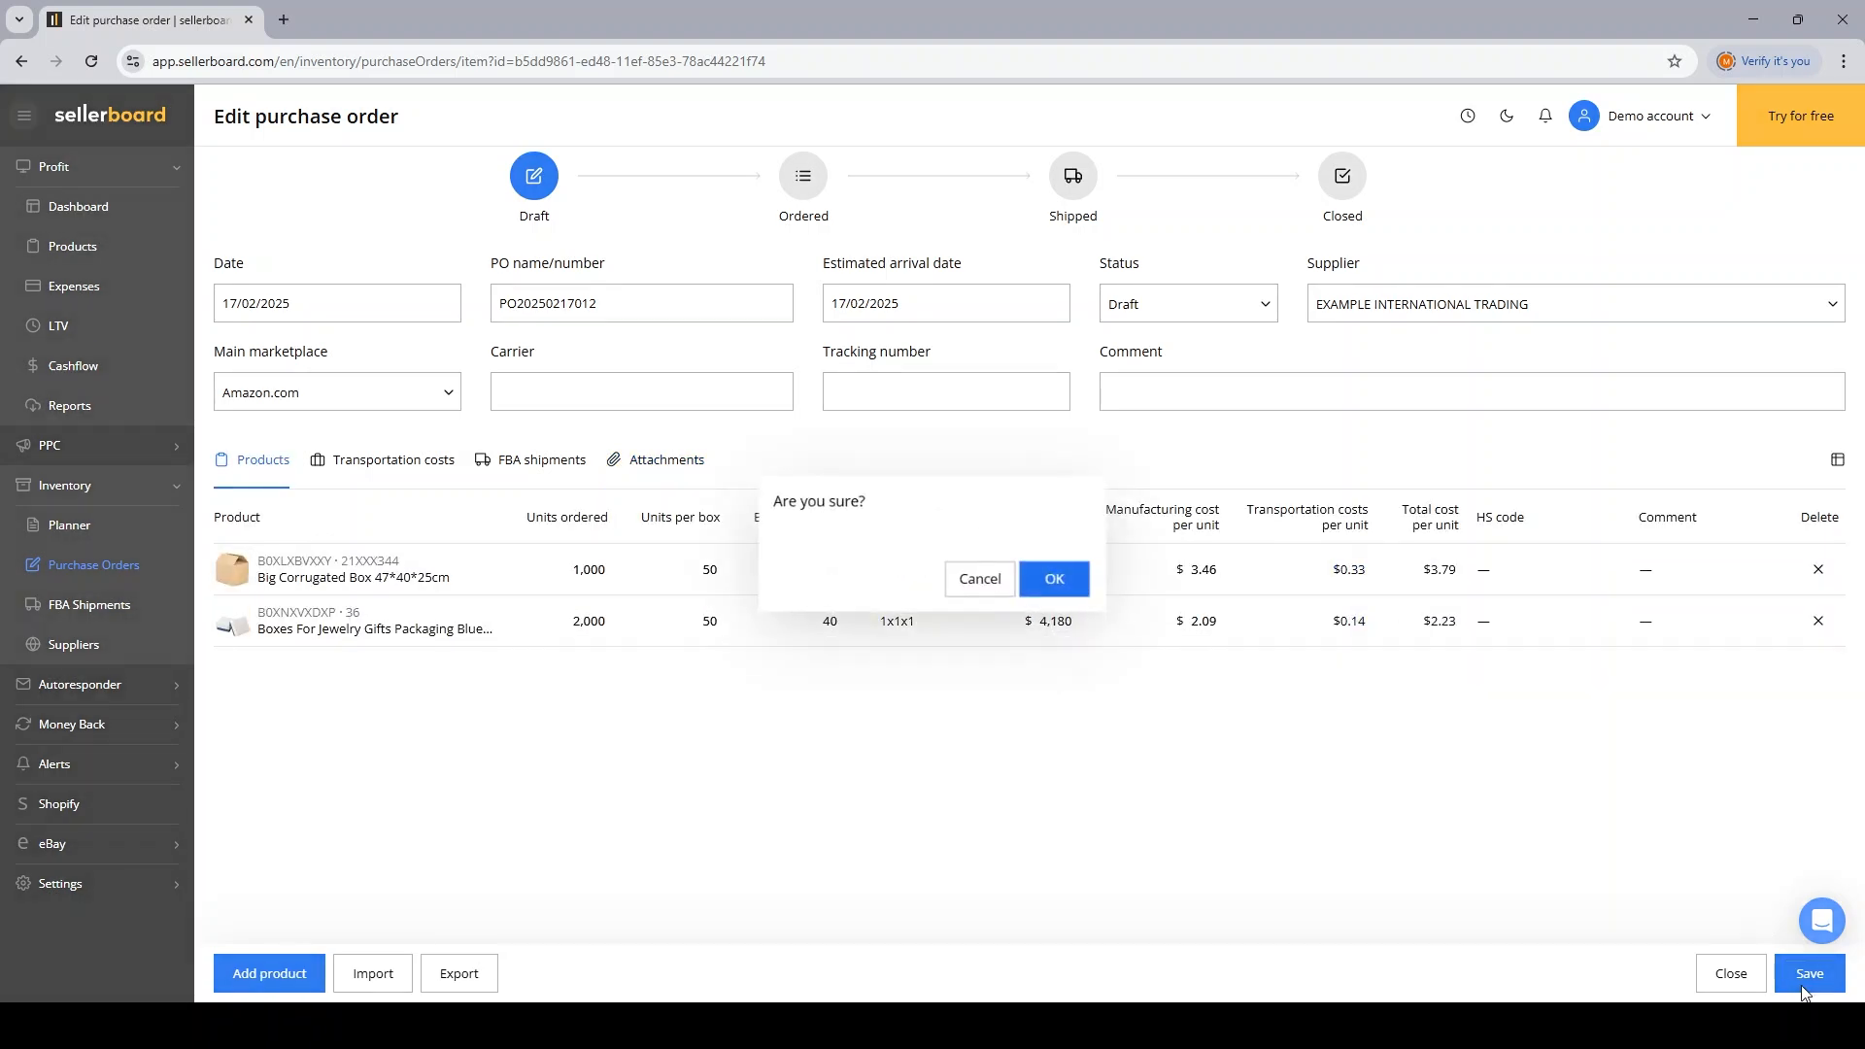
click(1054, 578)
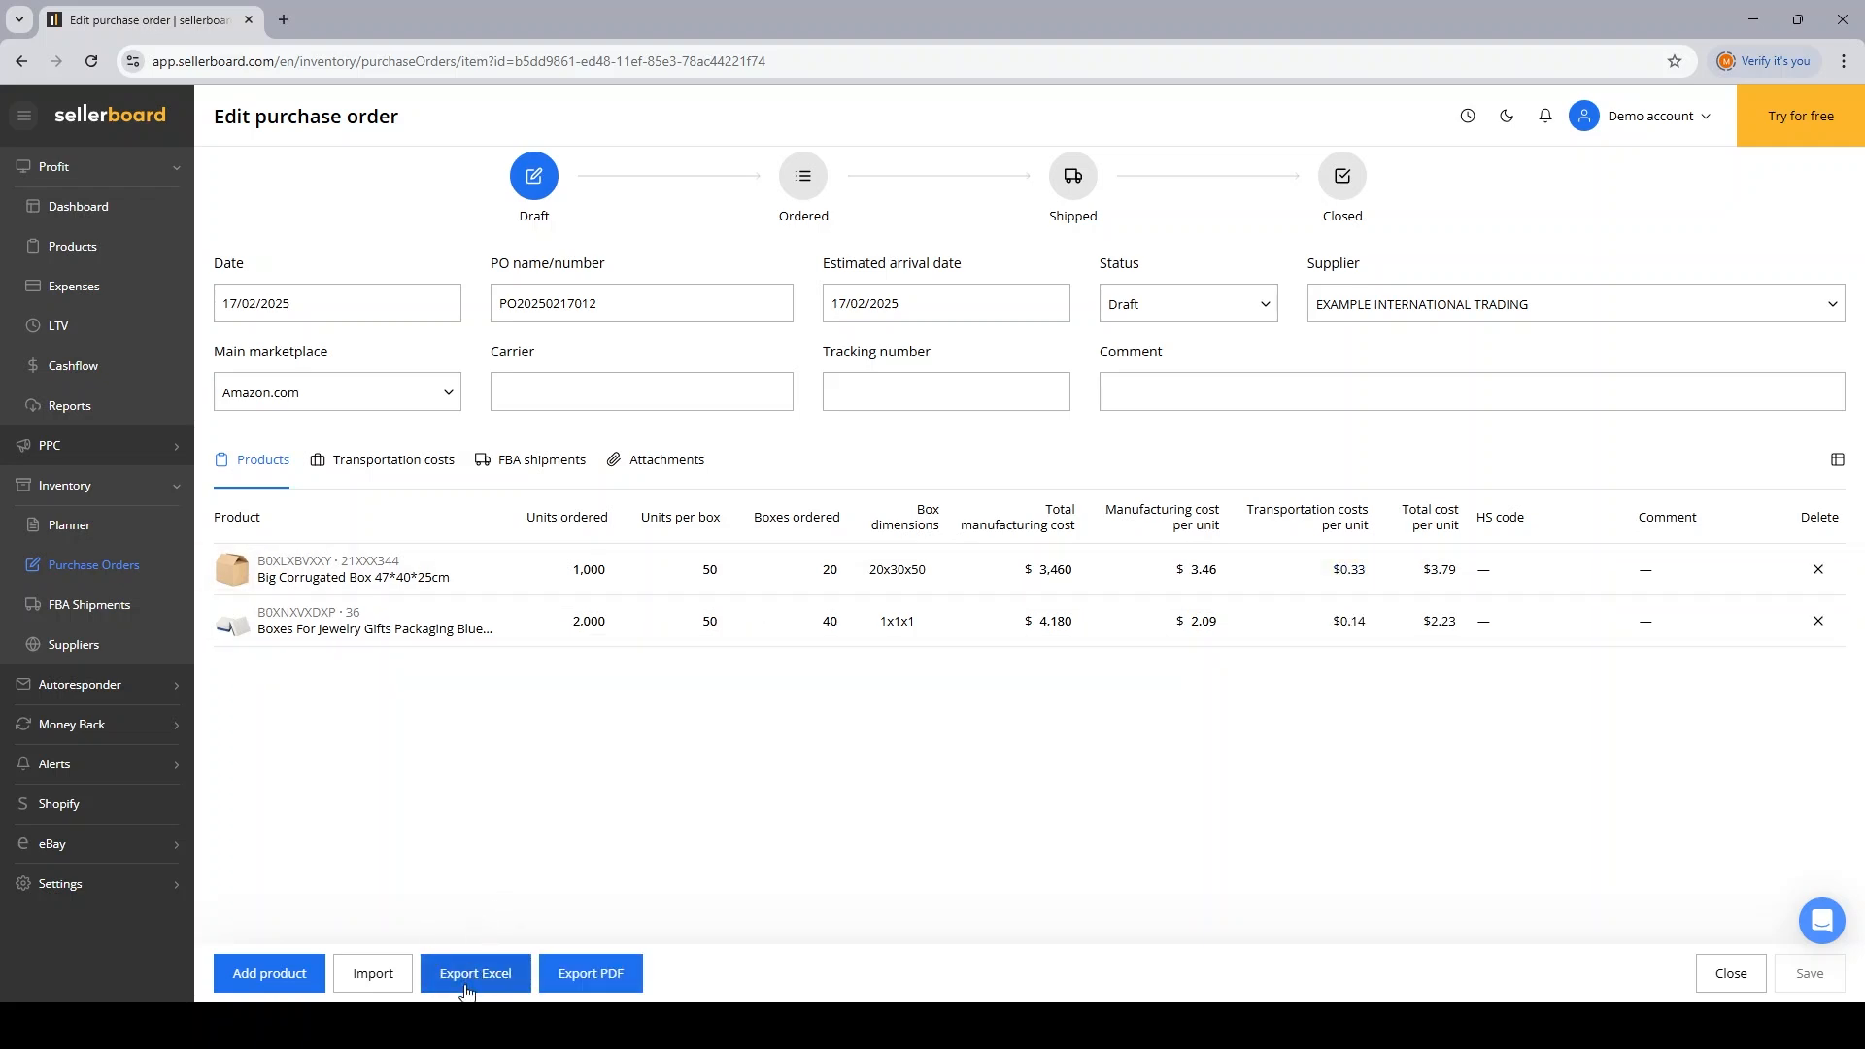
mouse_move(616, 991)
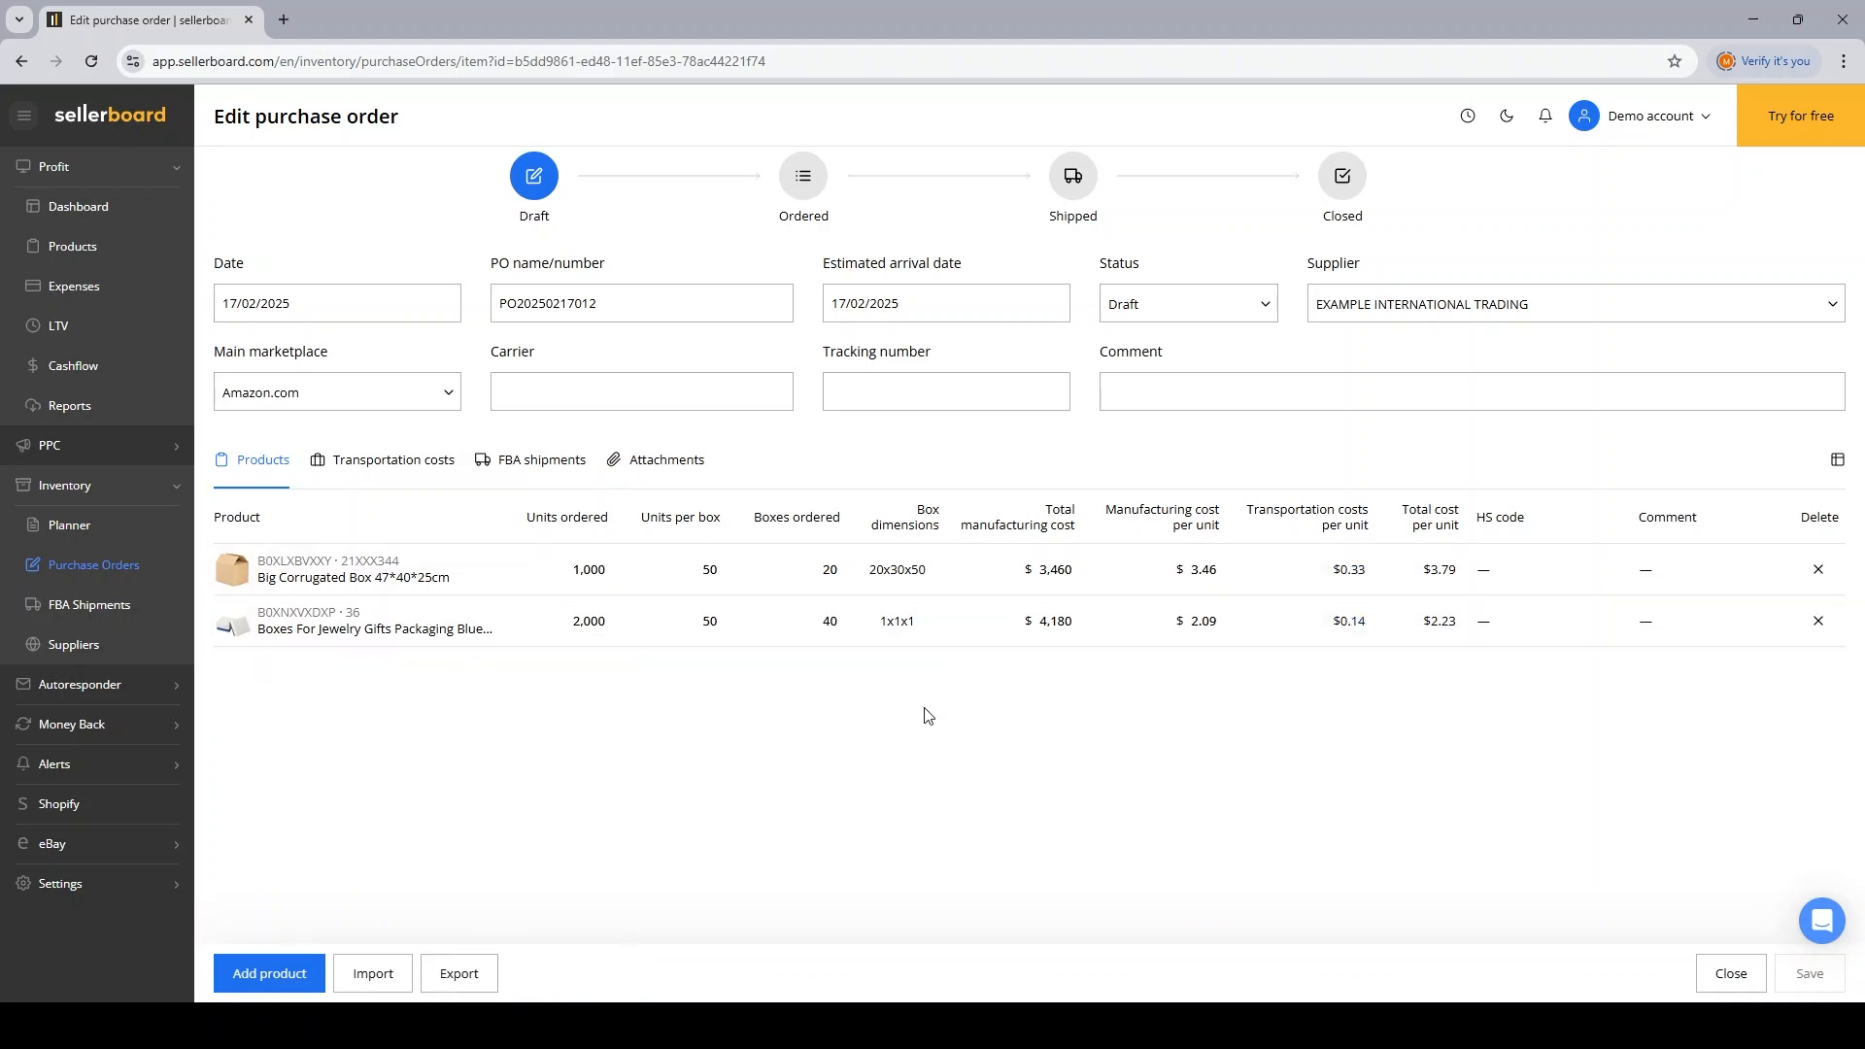
mouse_move(538, 230)
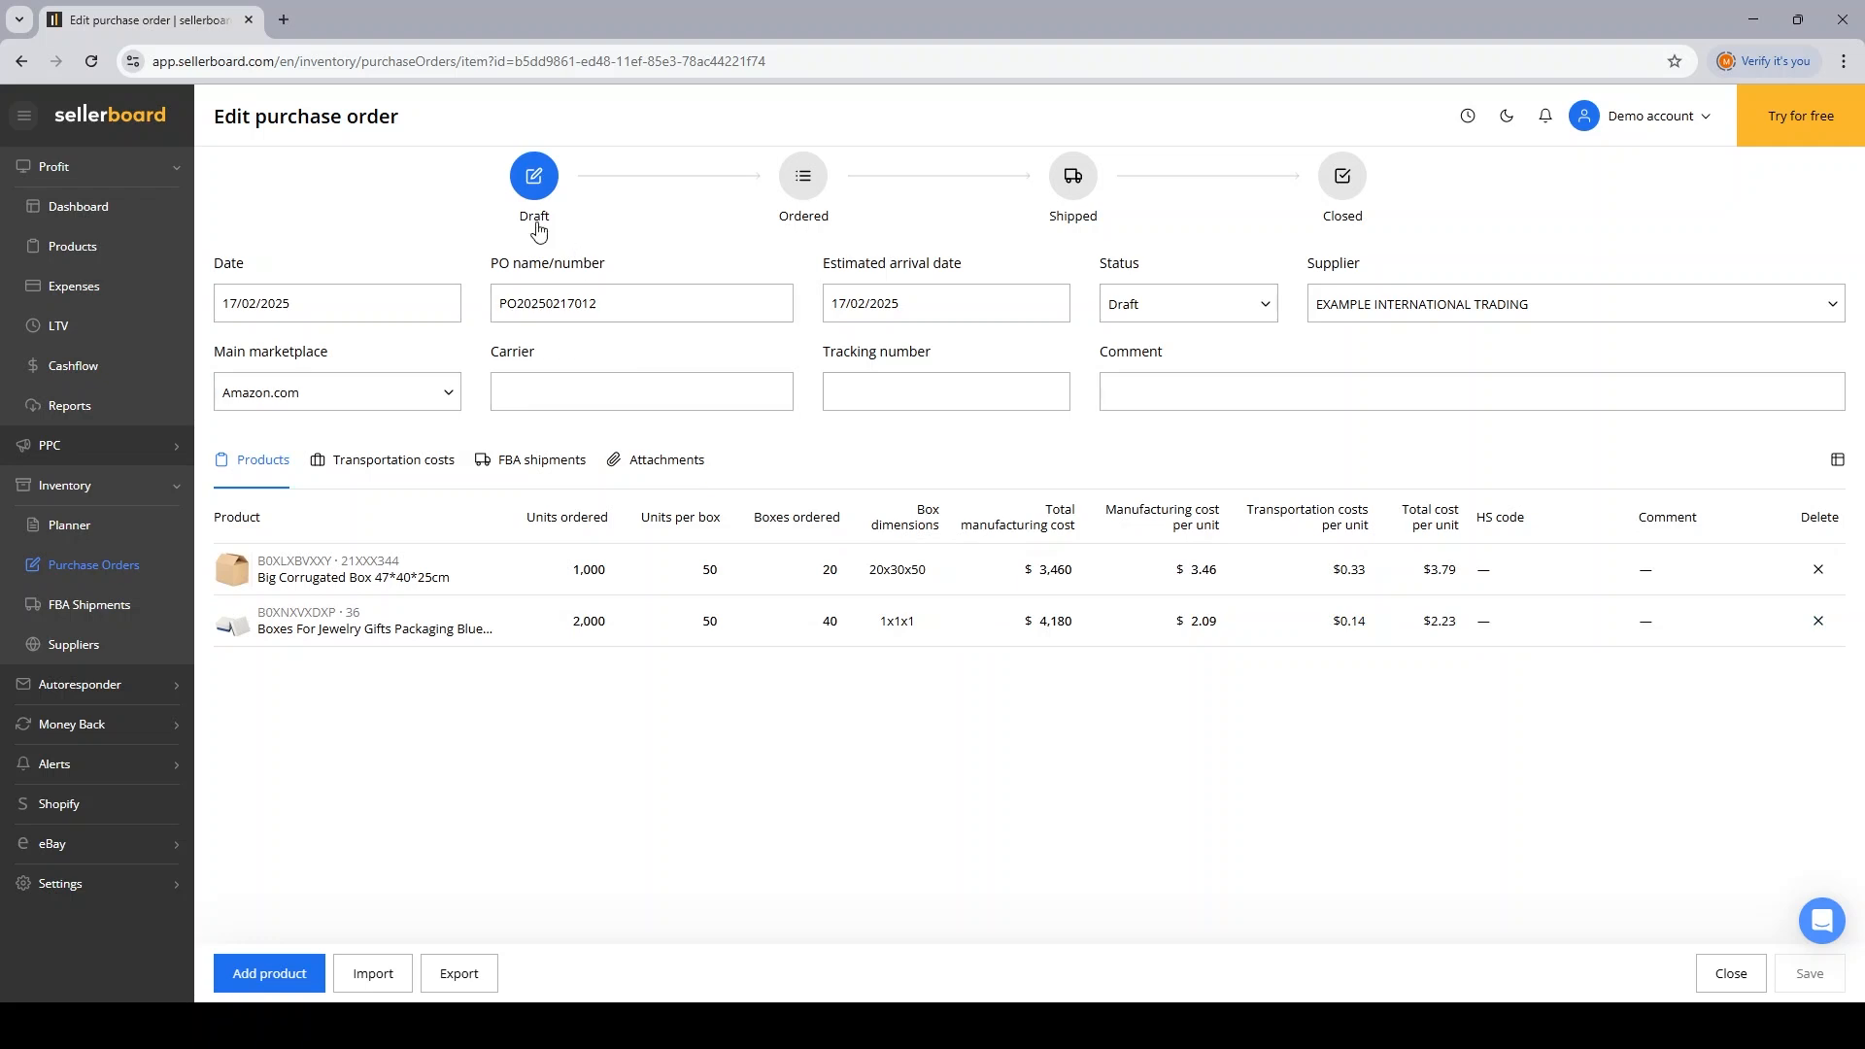
click(804, 175)
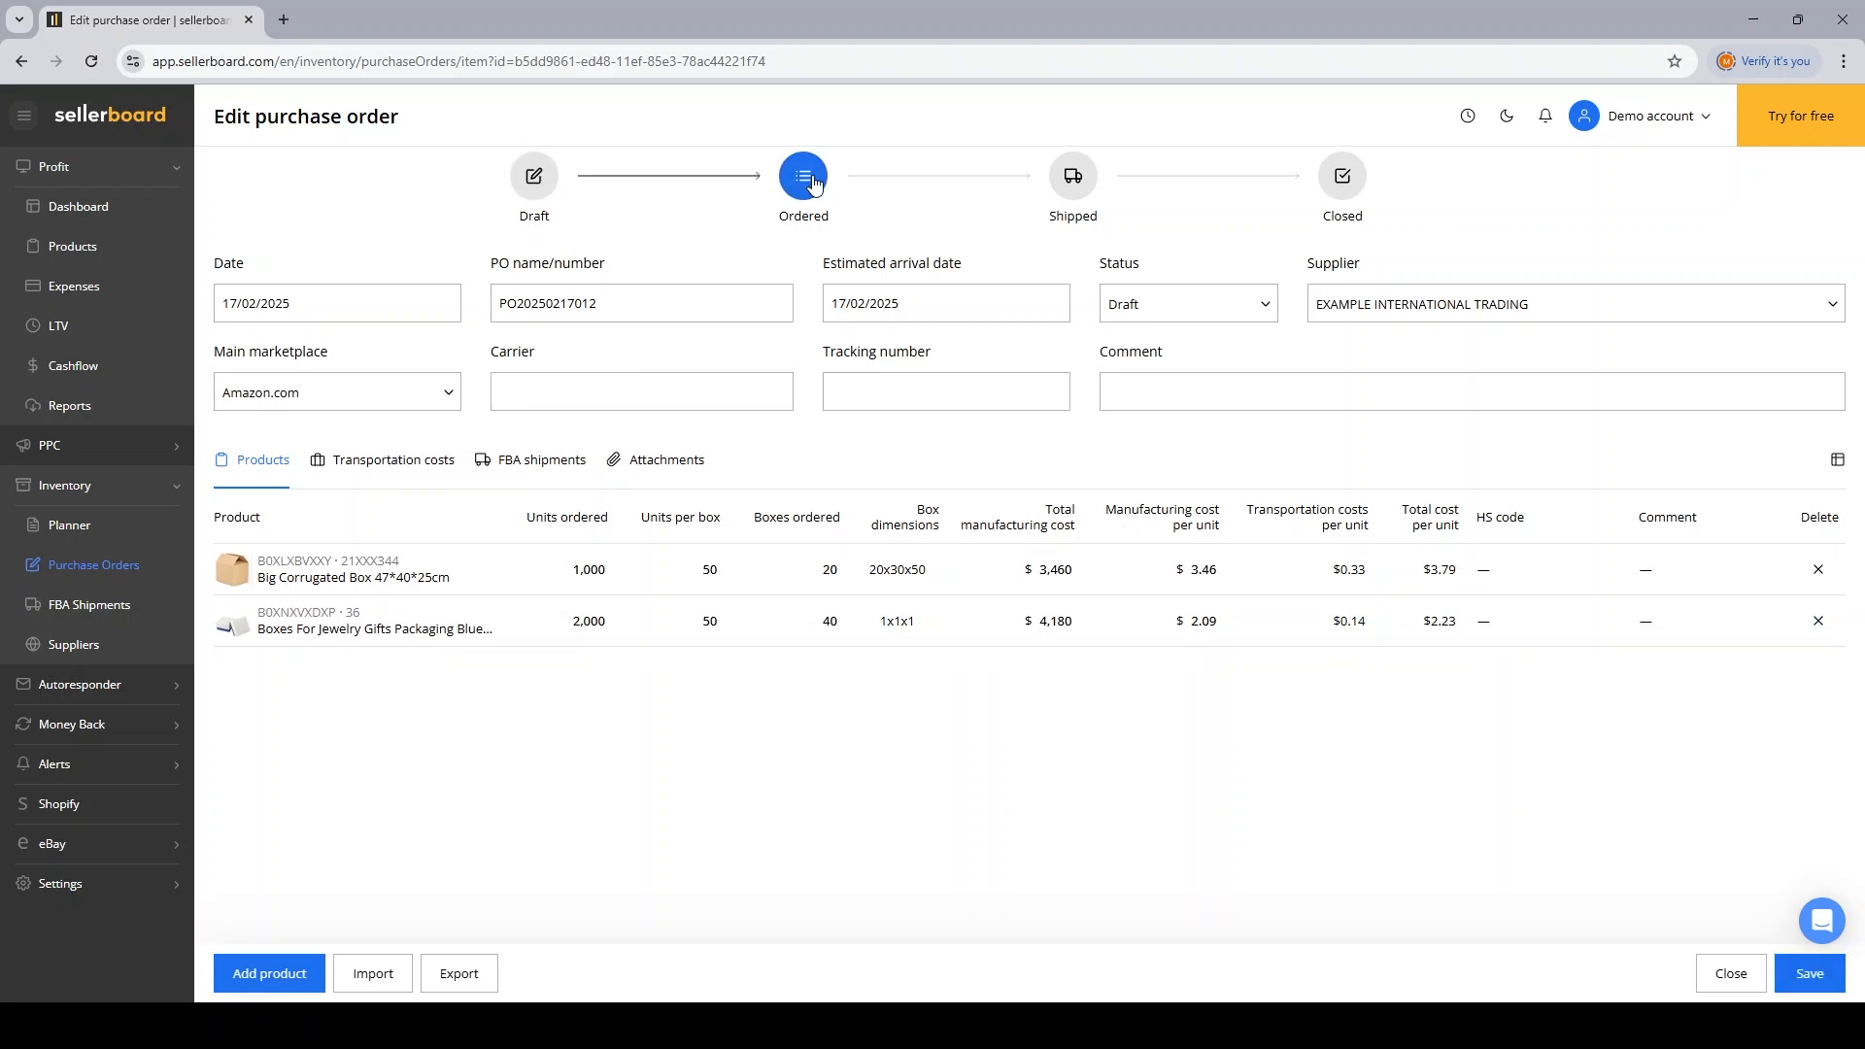
click(803, 176)
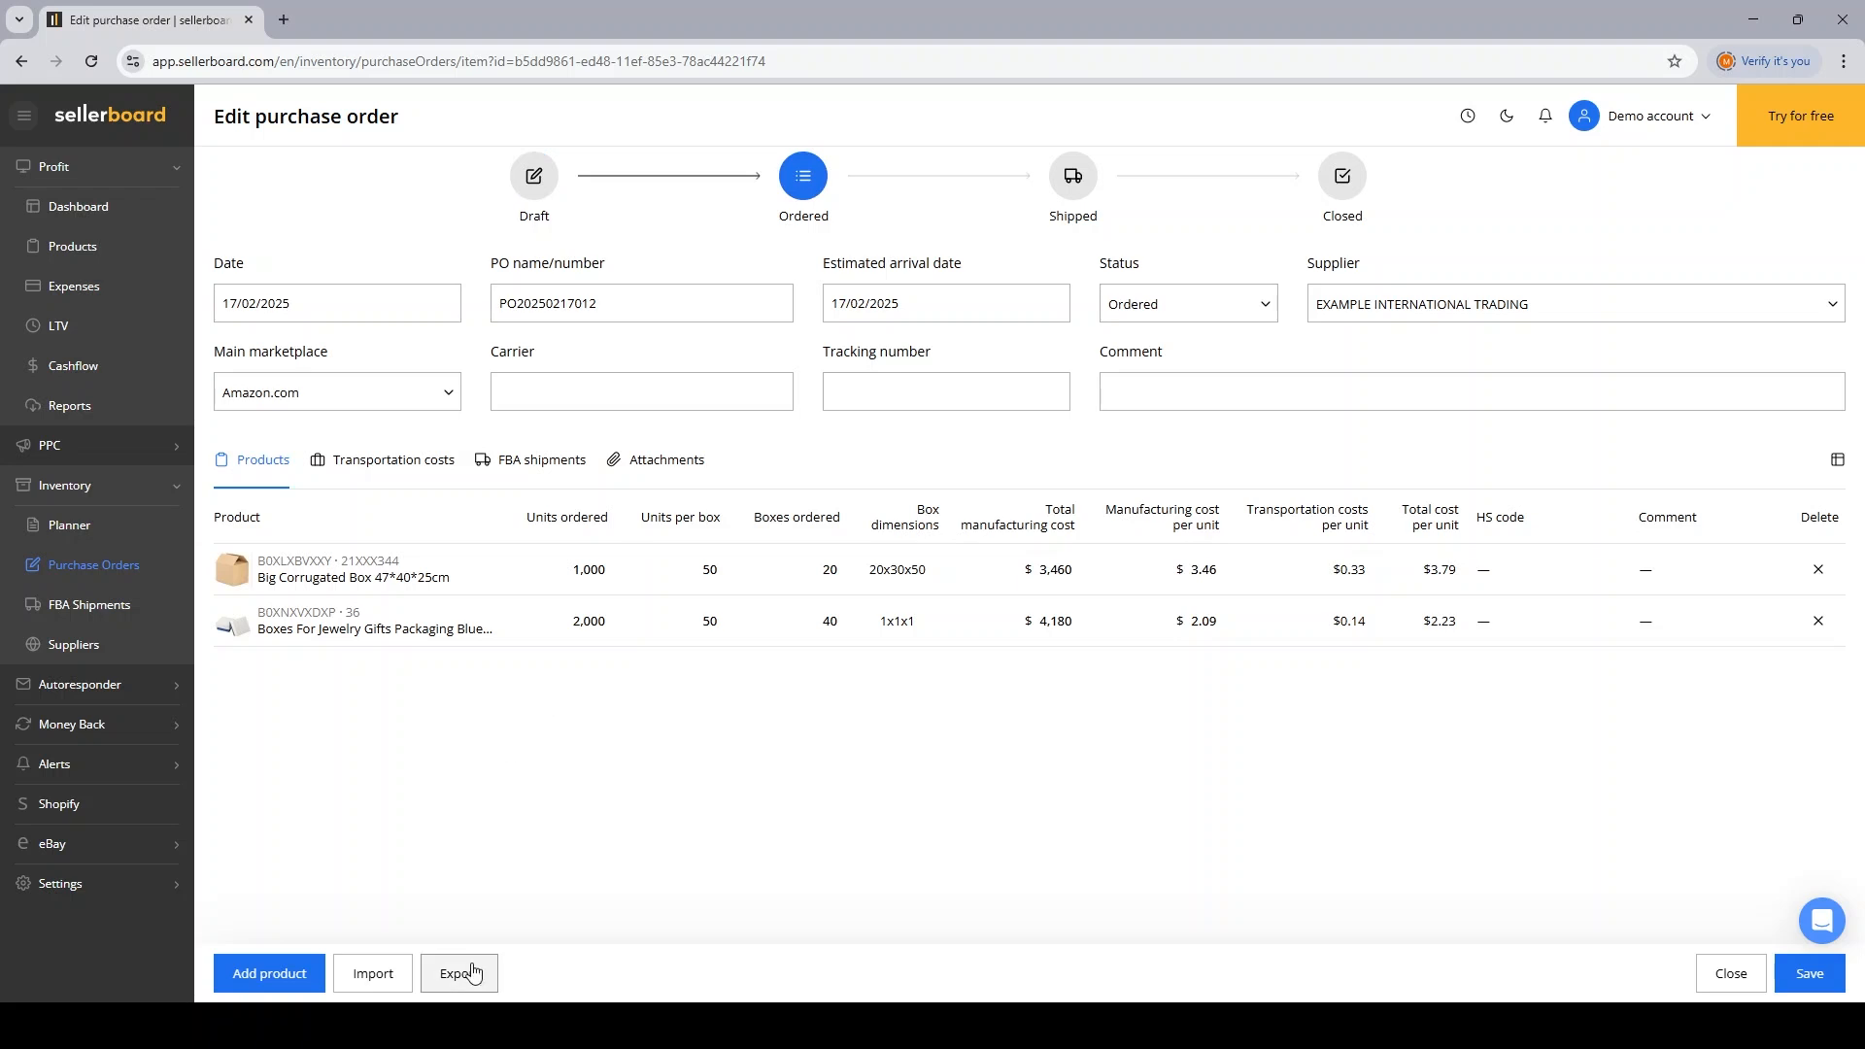
mouse_move(841, 163)
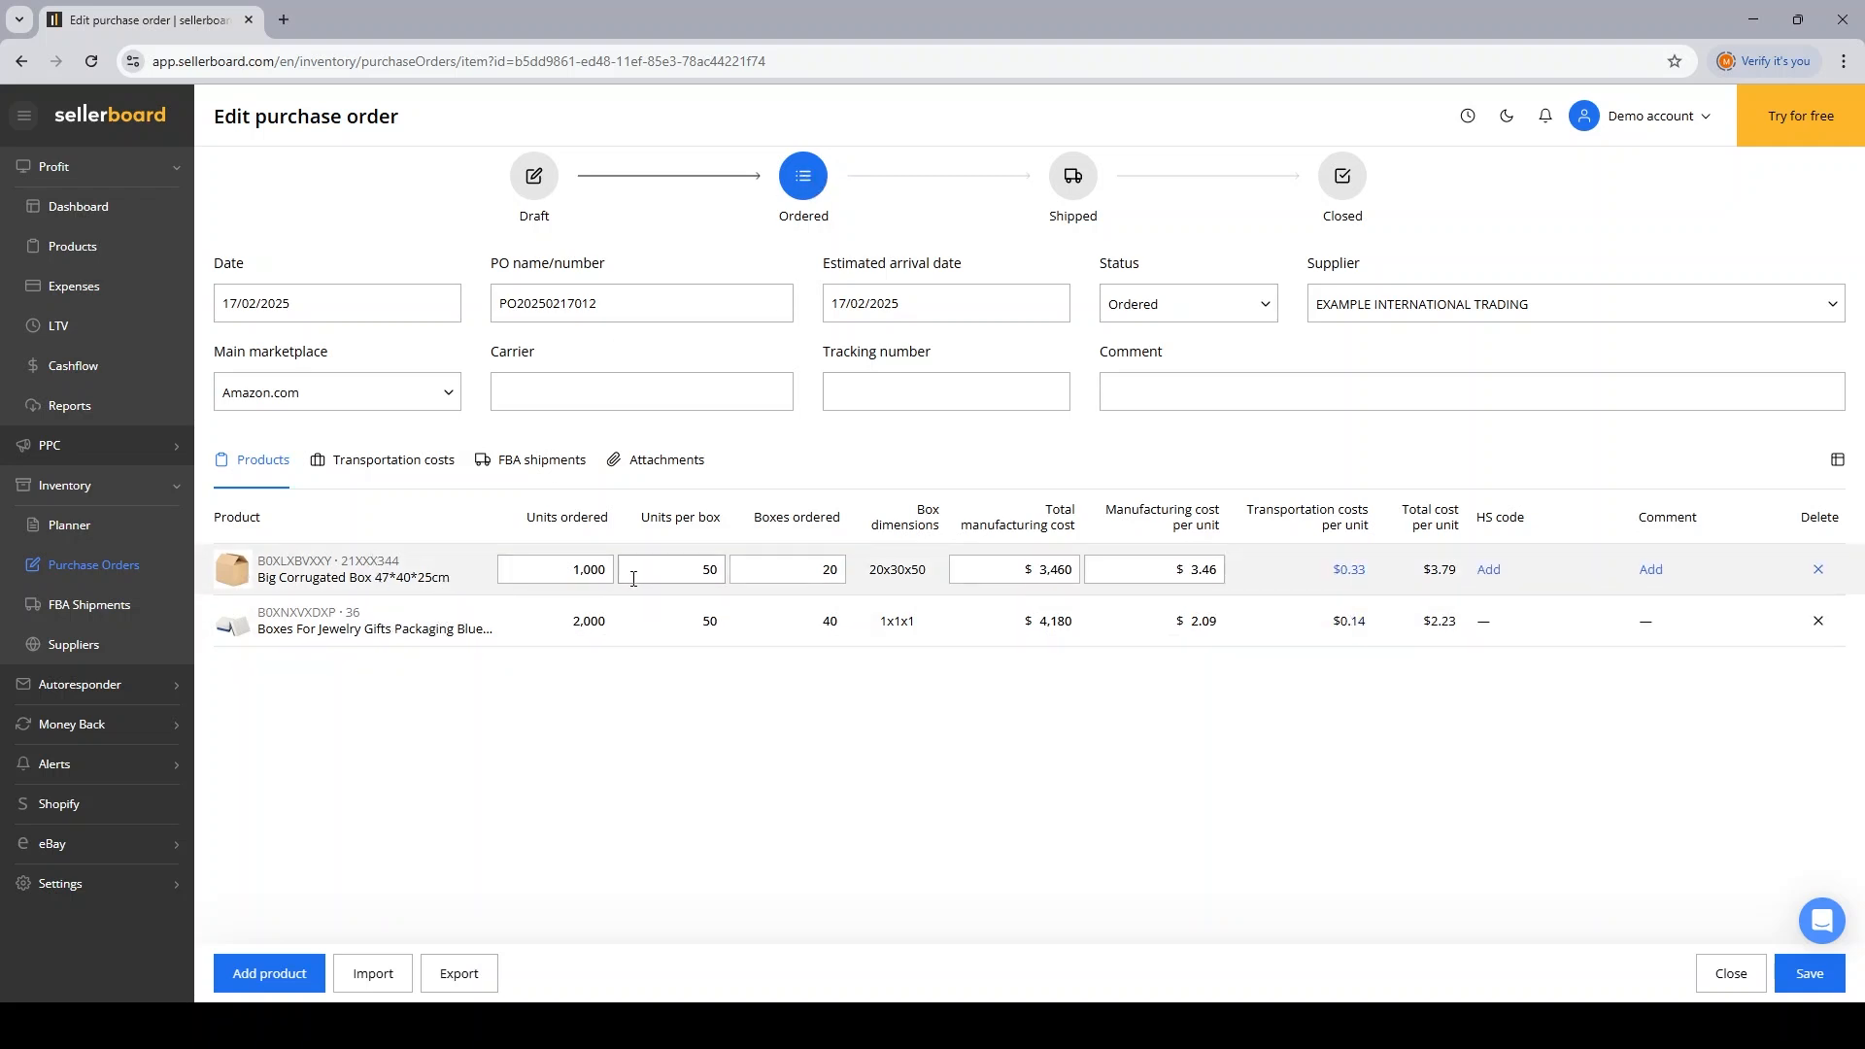
mouse_move(1356, 564)
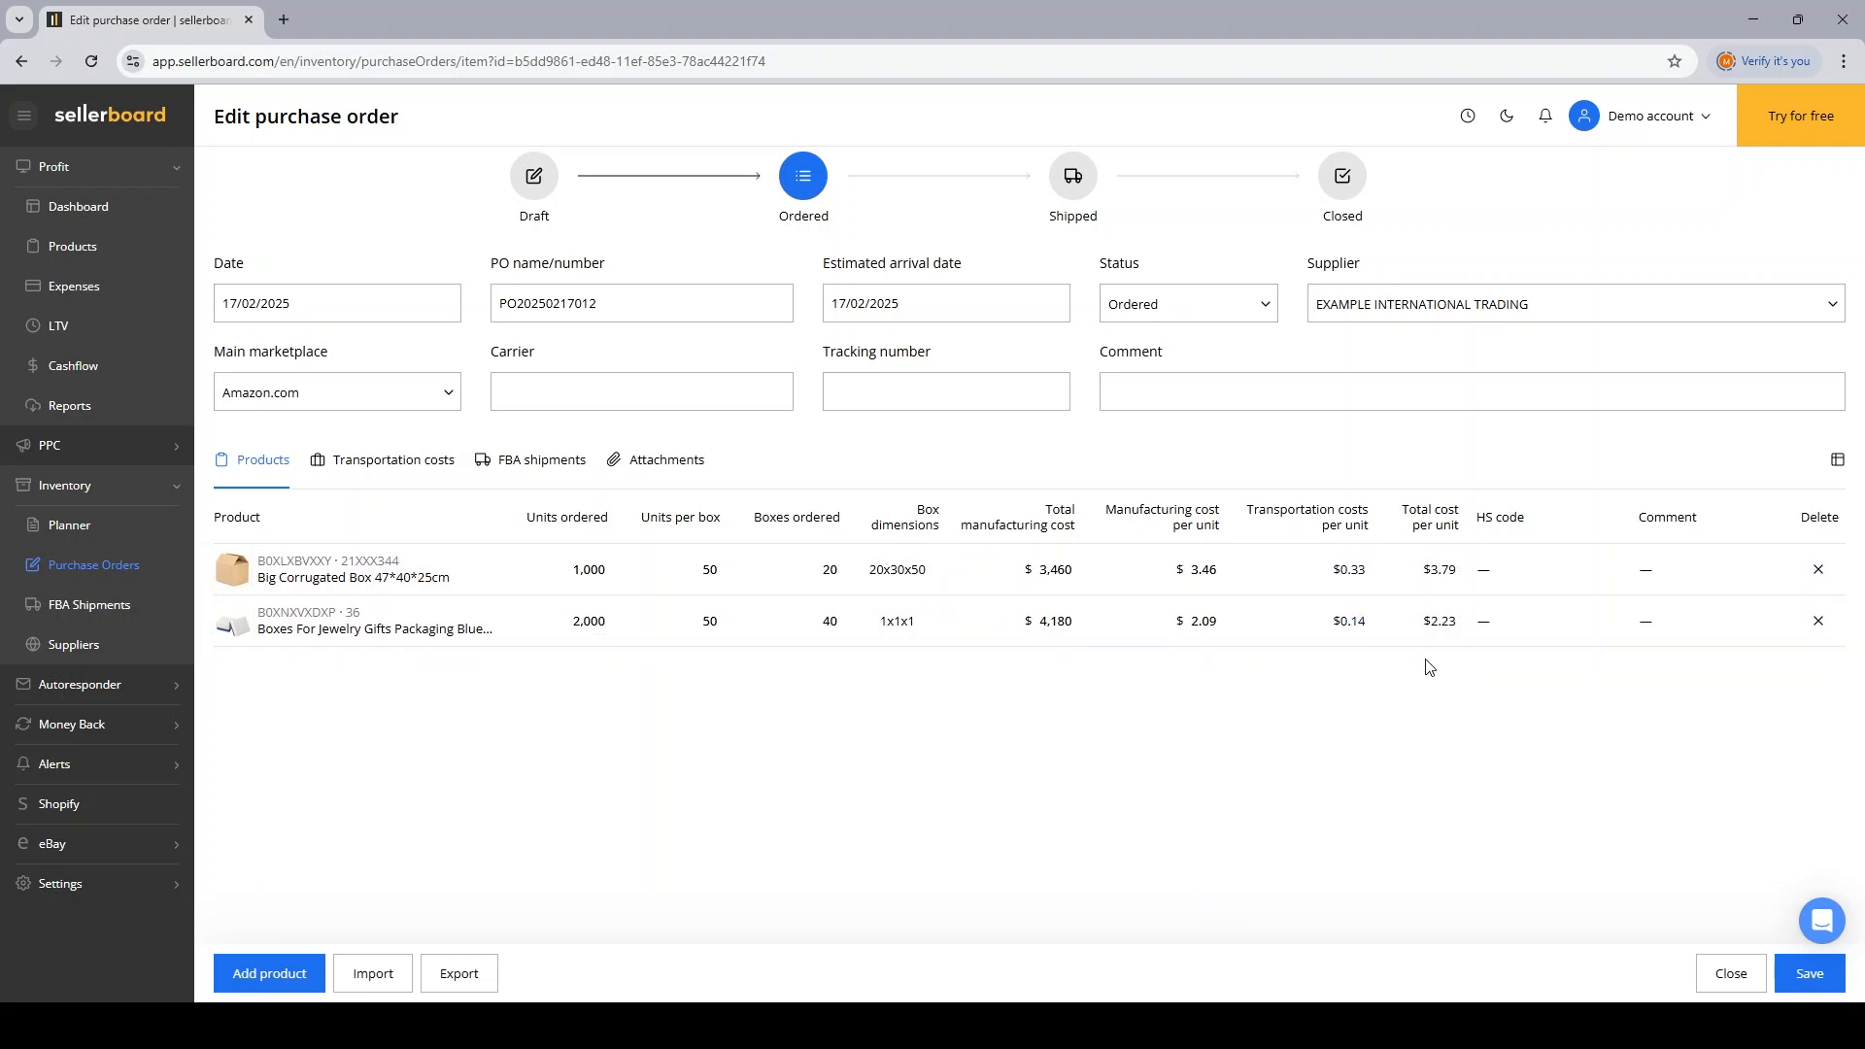
mouse_move(1412, 664)
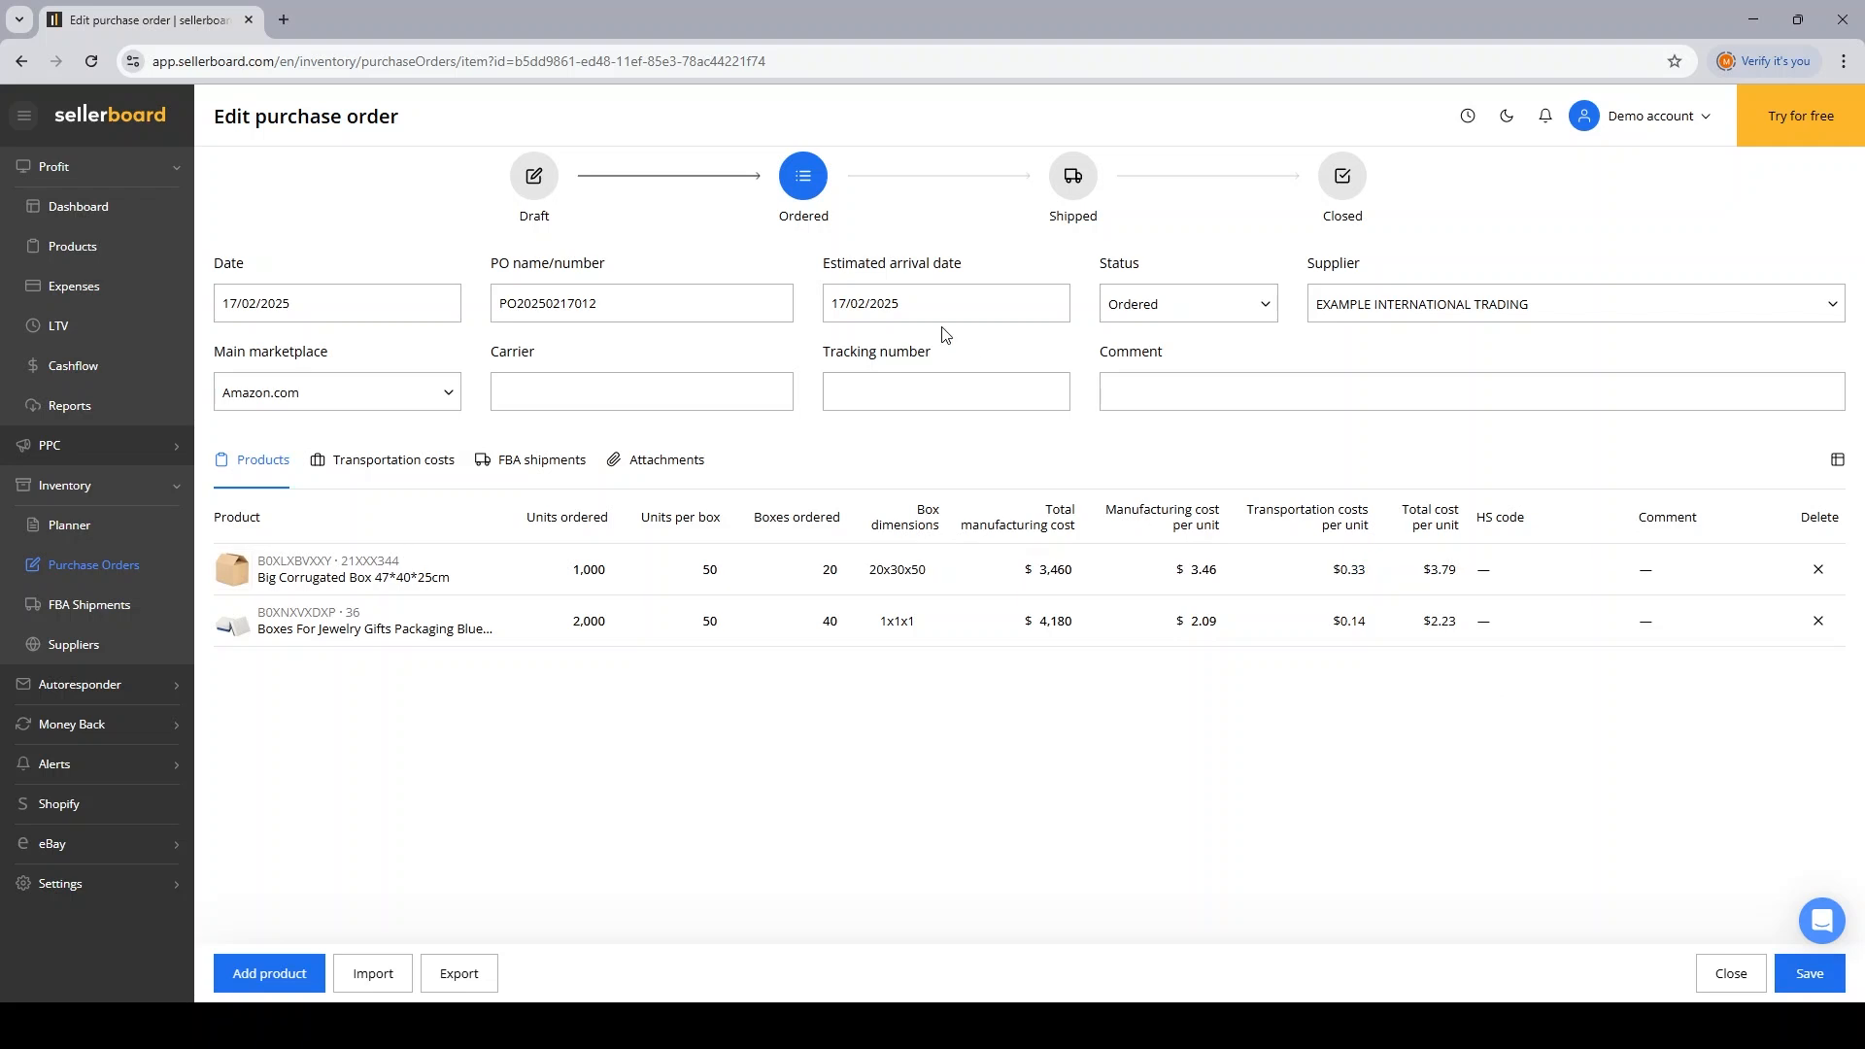
click(1810, 974)
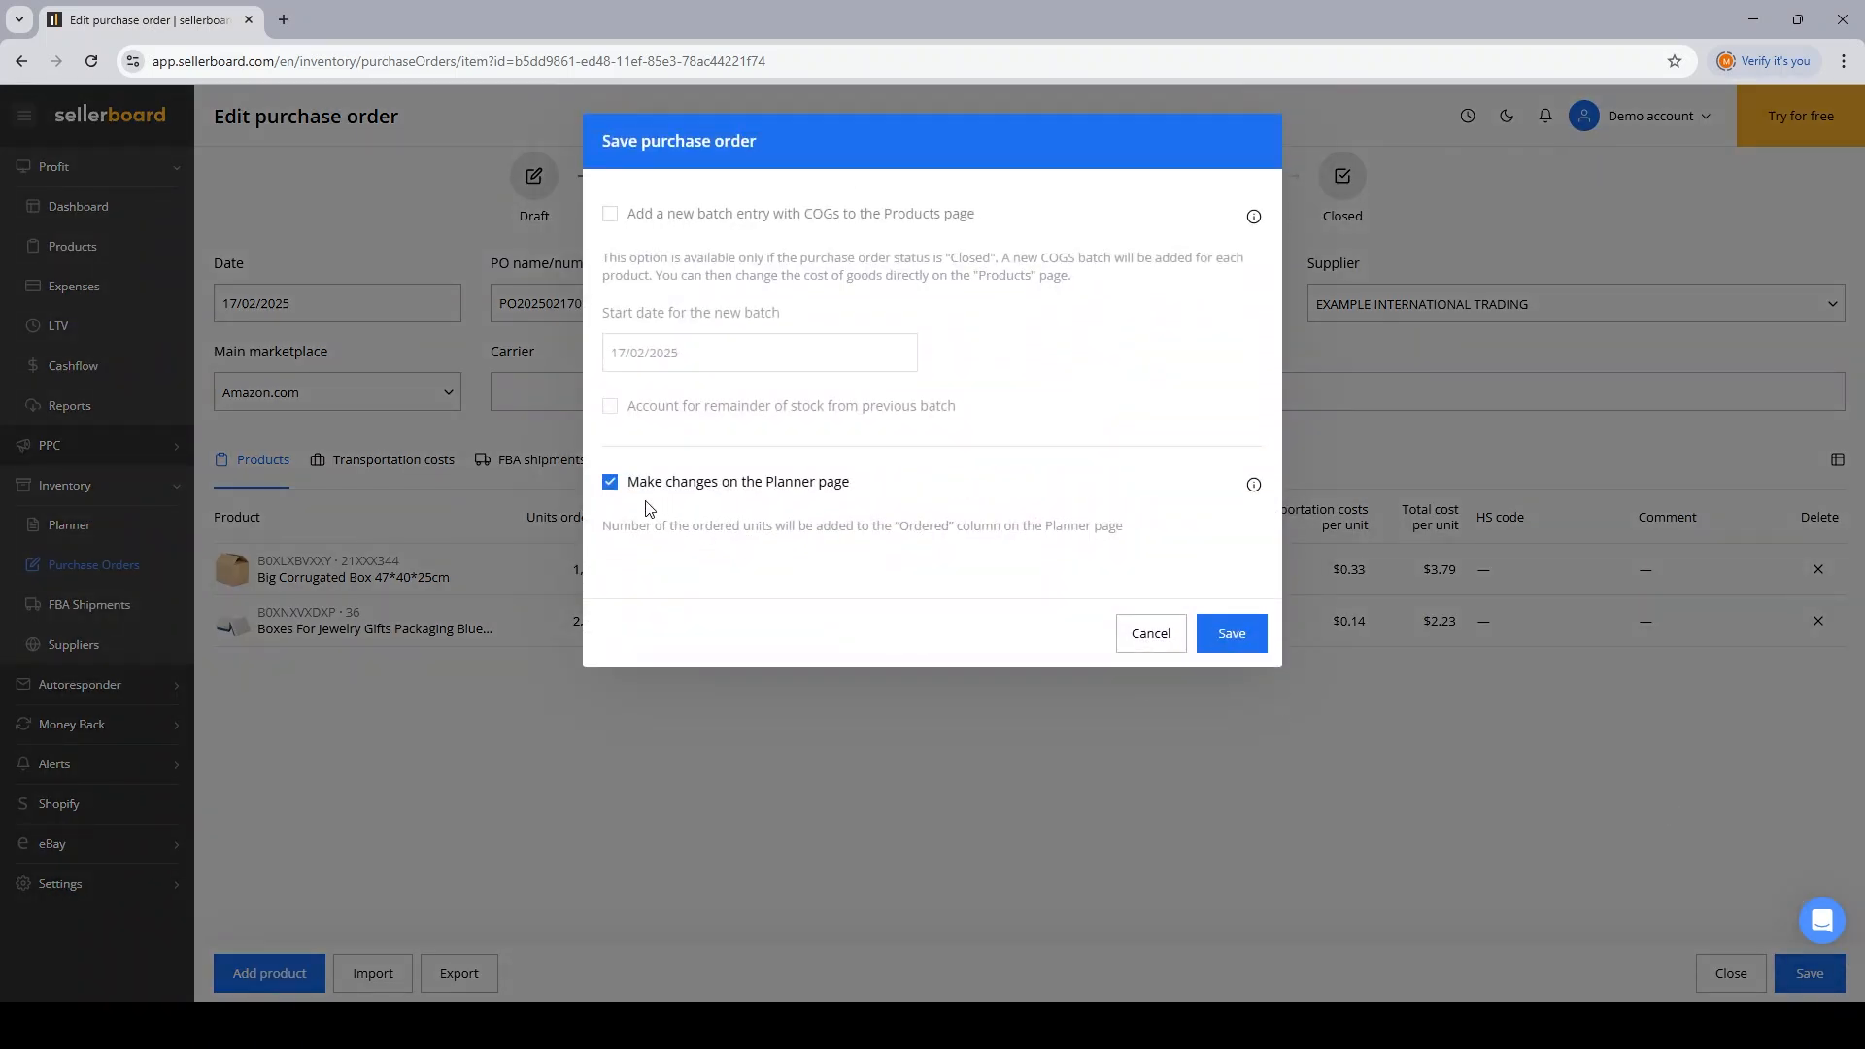
mouse_move(861, 493)
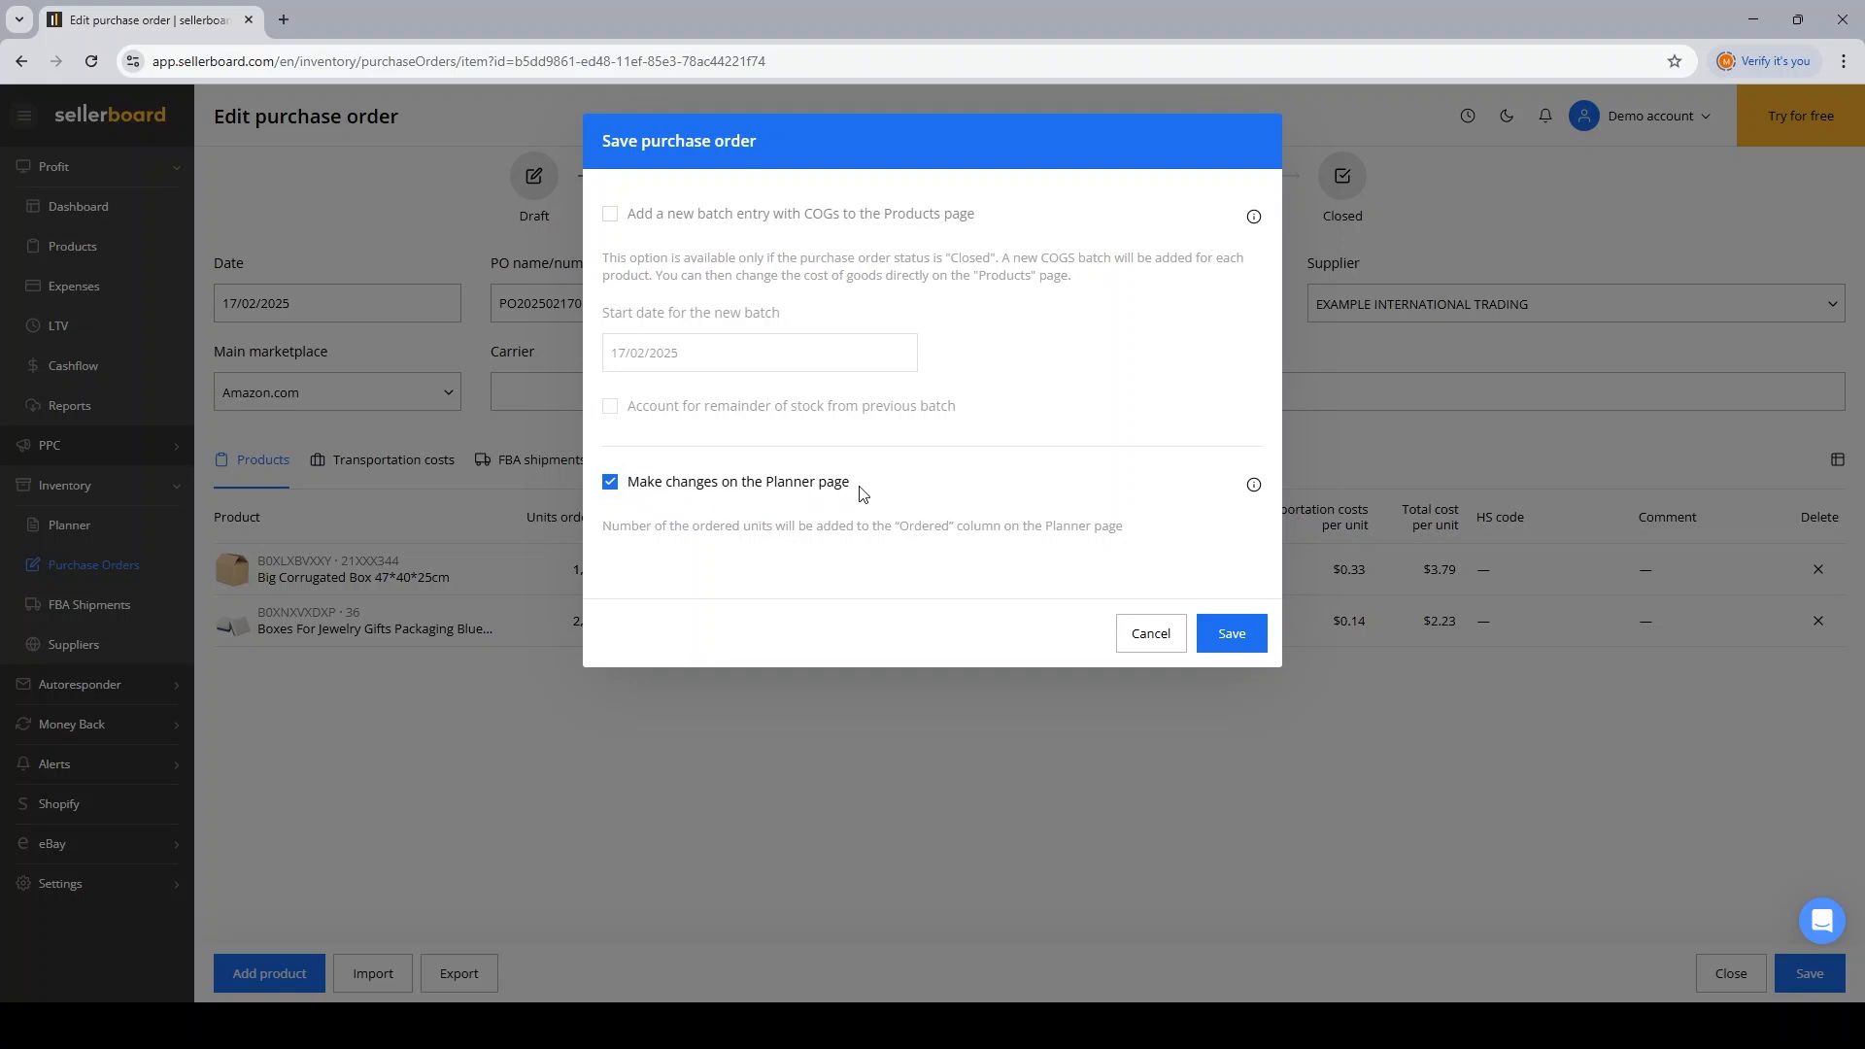
mouse_move(1181, 651)
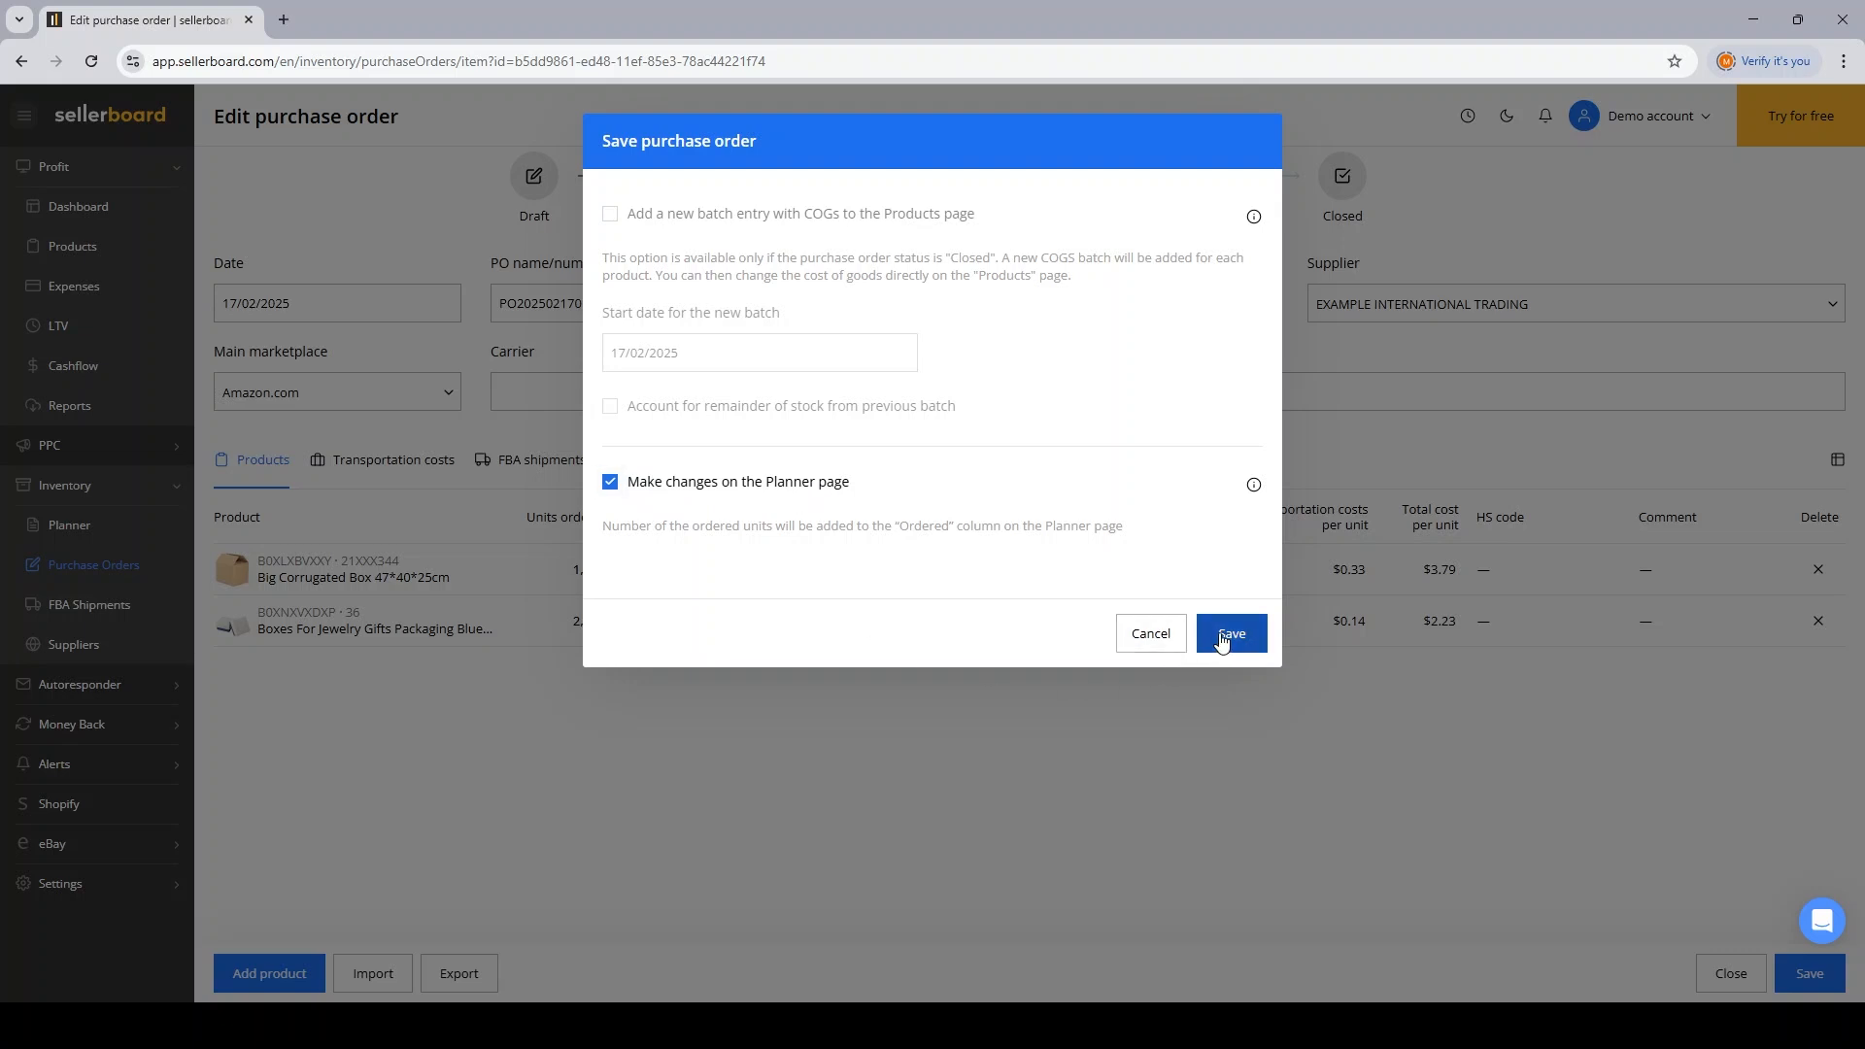
Step: Confirm the save with 'Make changes on the Planner page' kept checked
click(1231, 634)
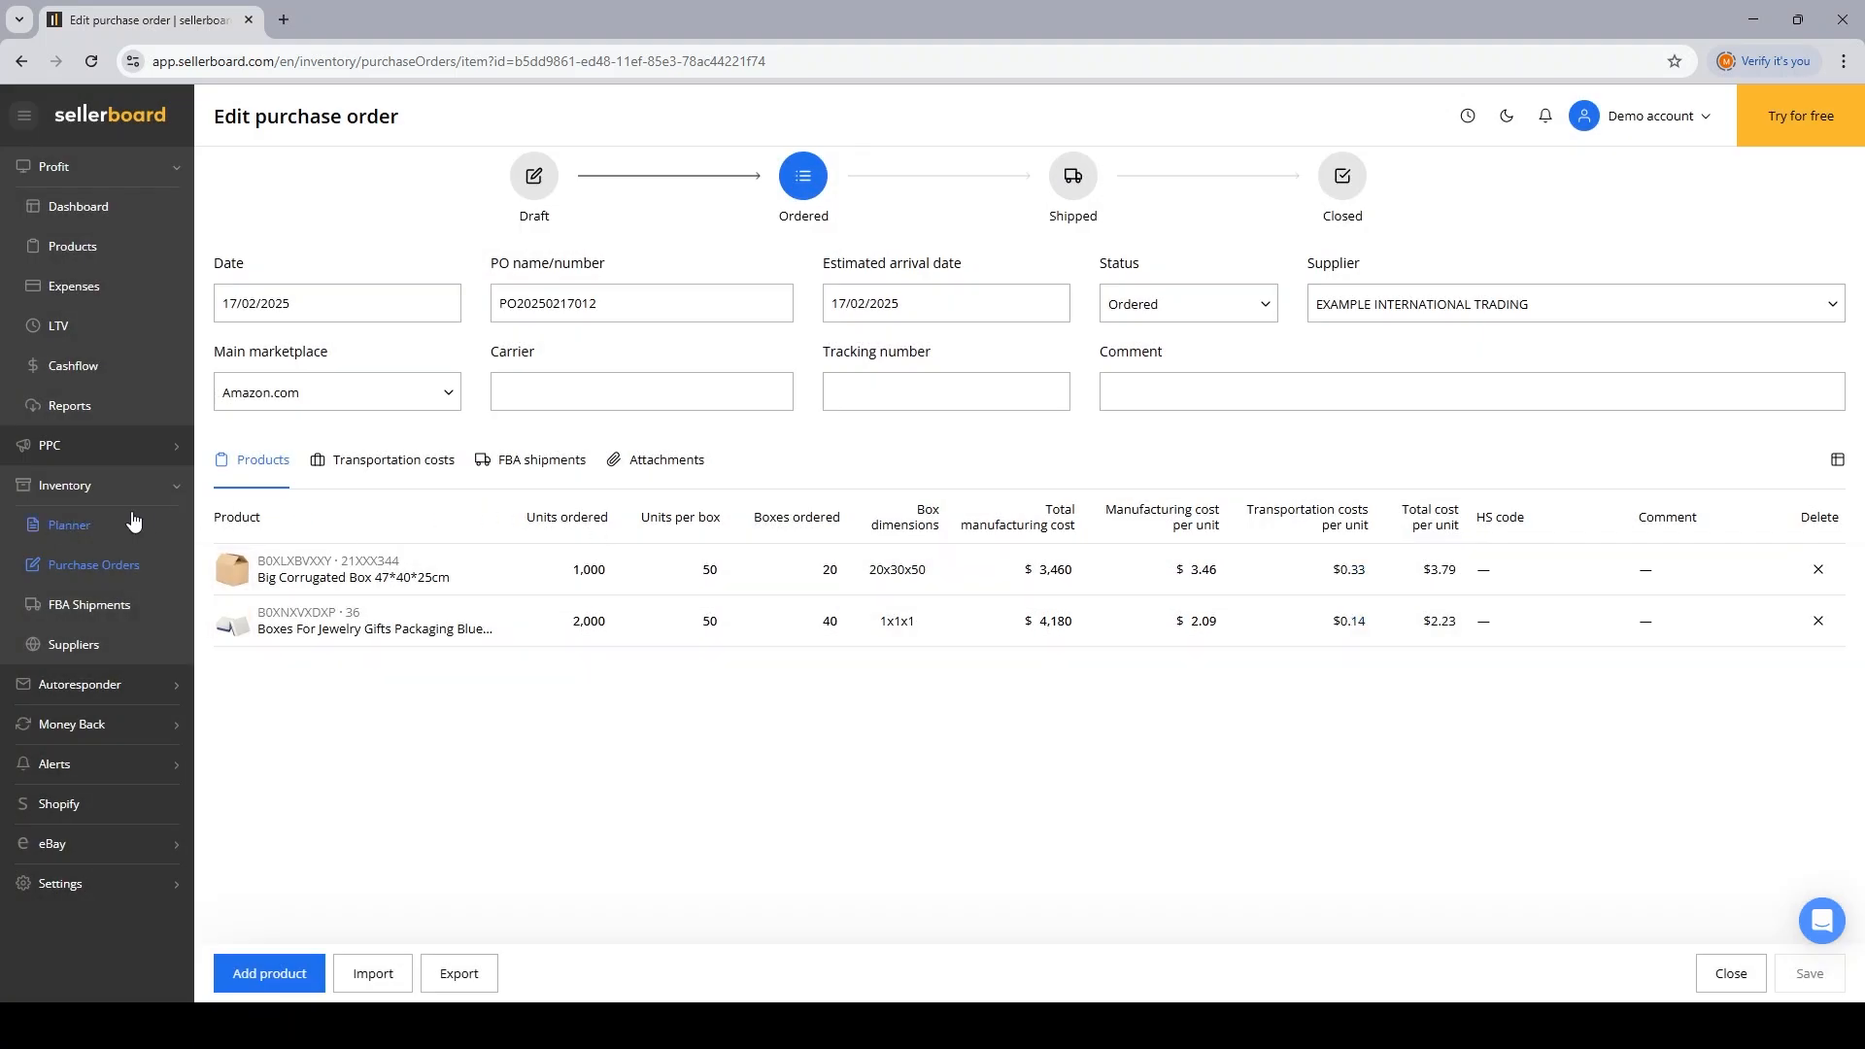
click(68, 525)
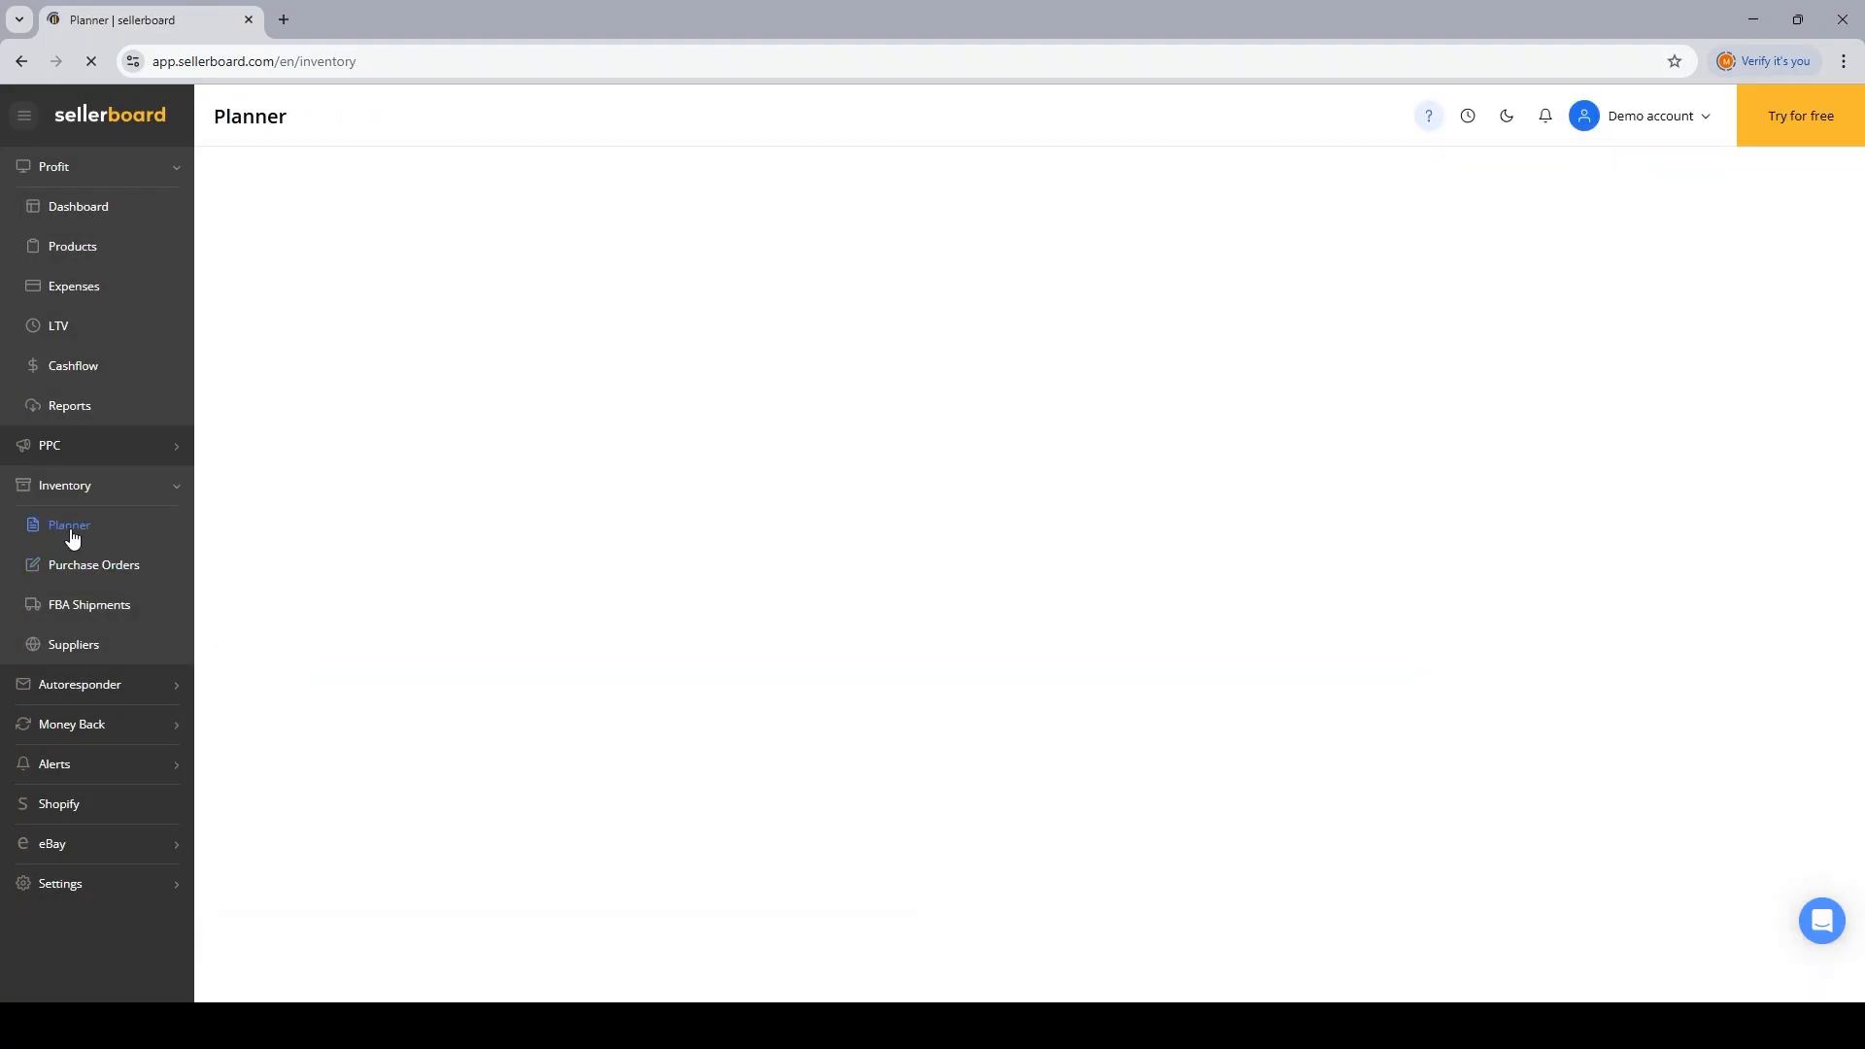
click(69, 525)
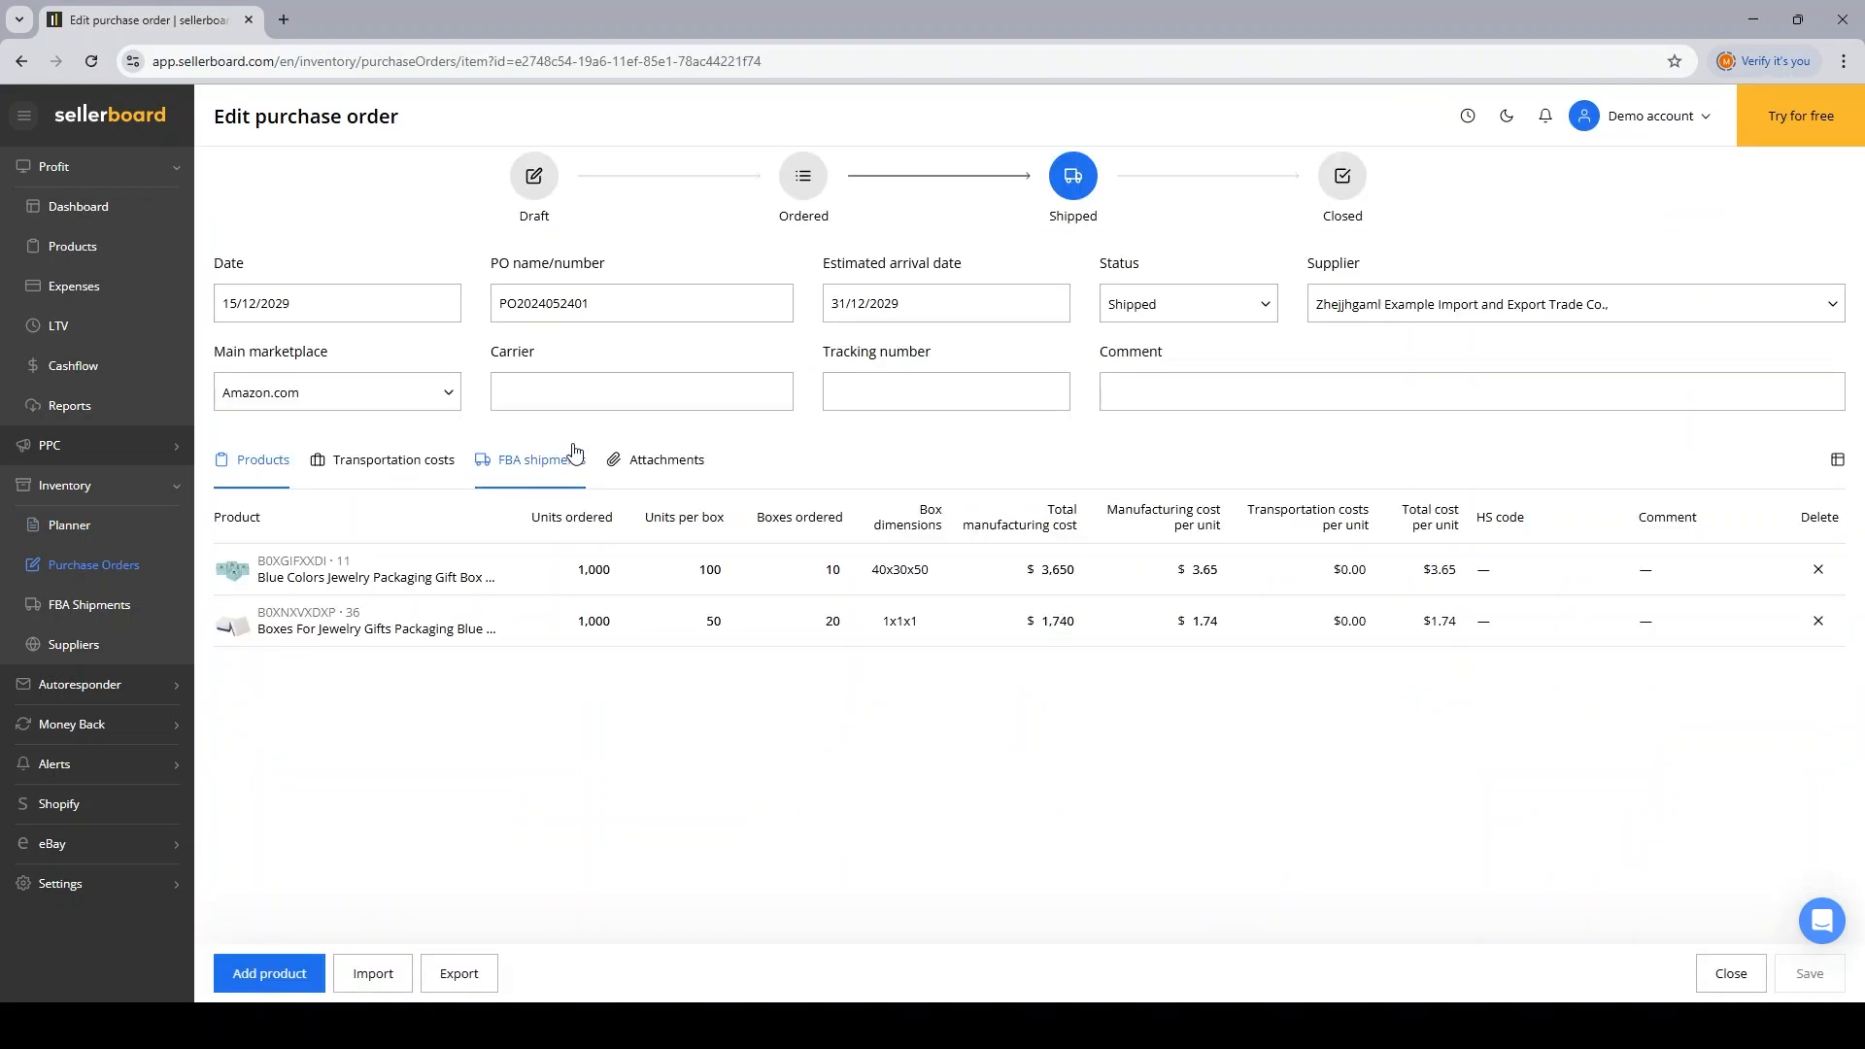
click(802, 176)
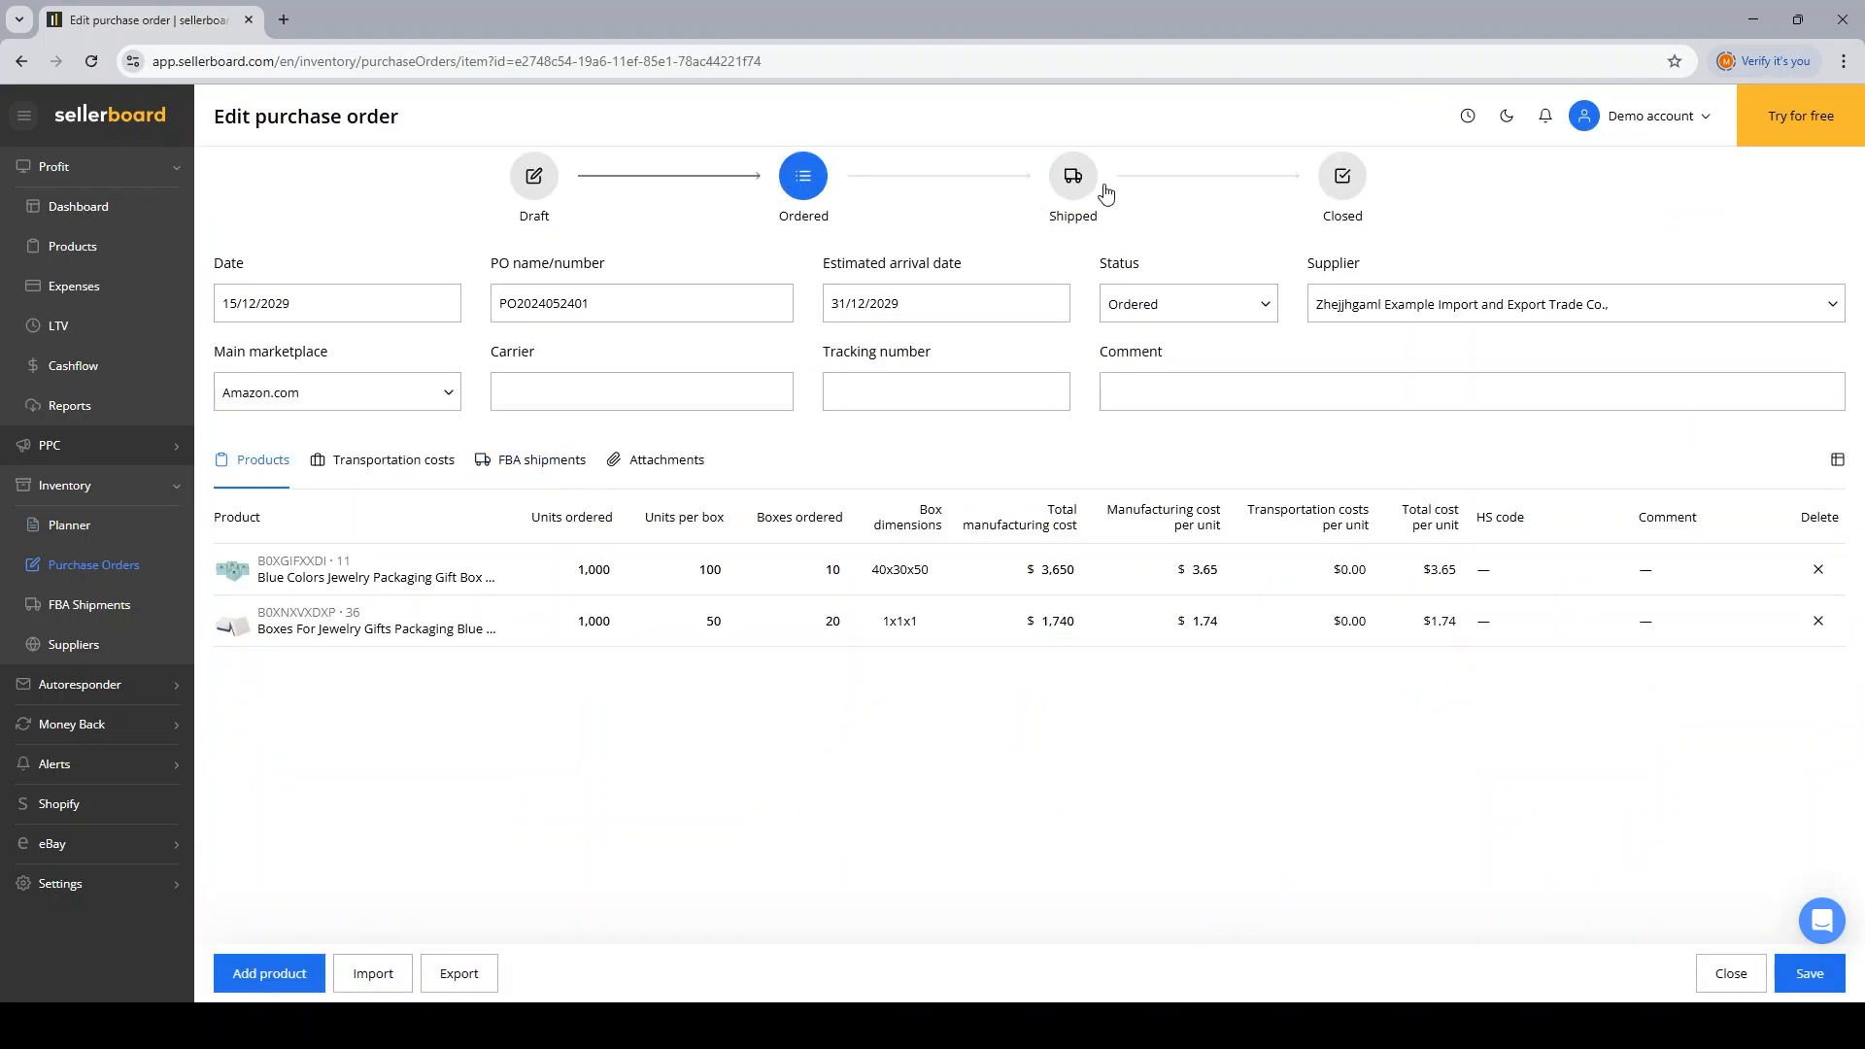
click(1072, 176)
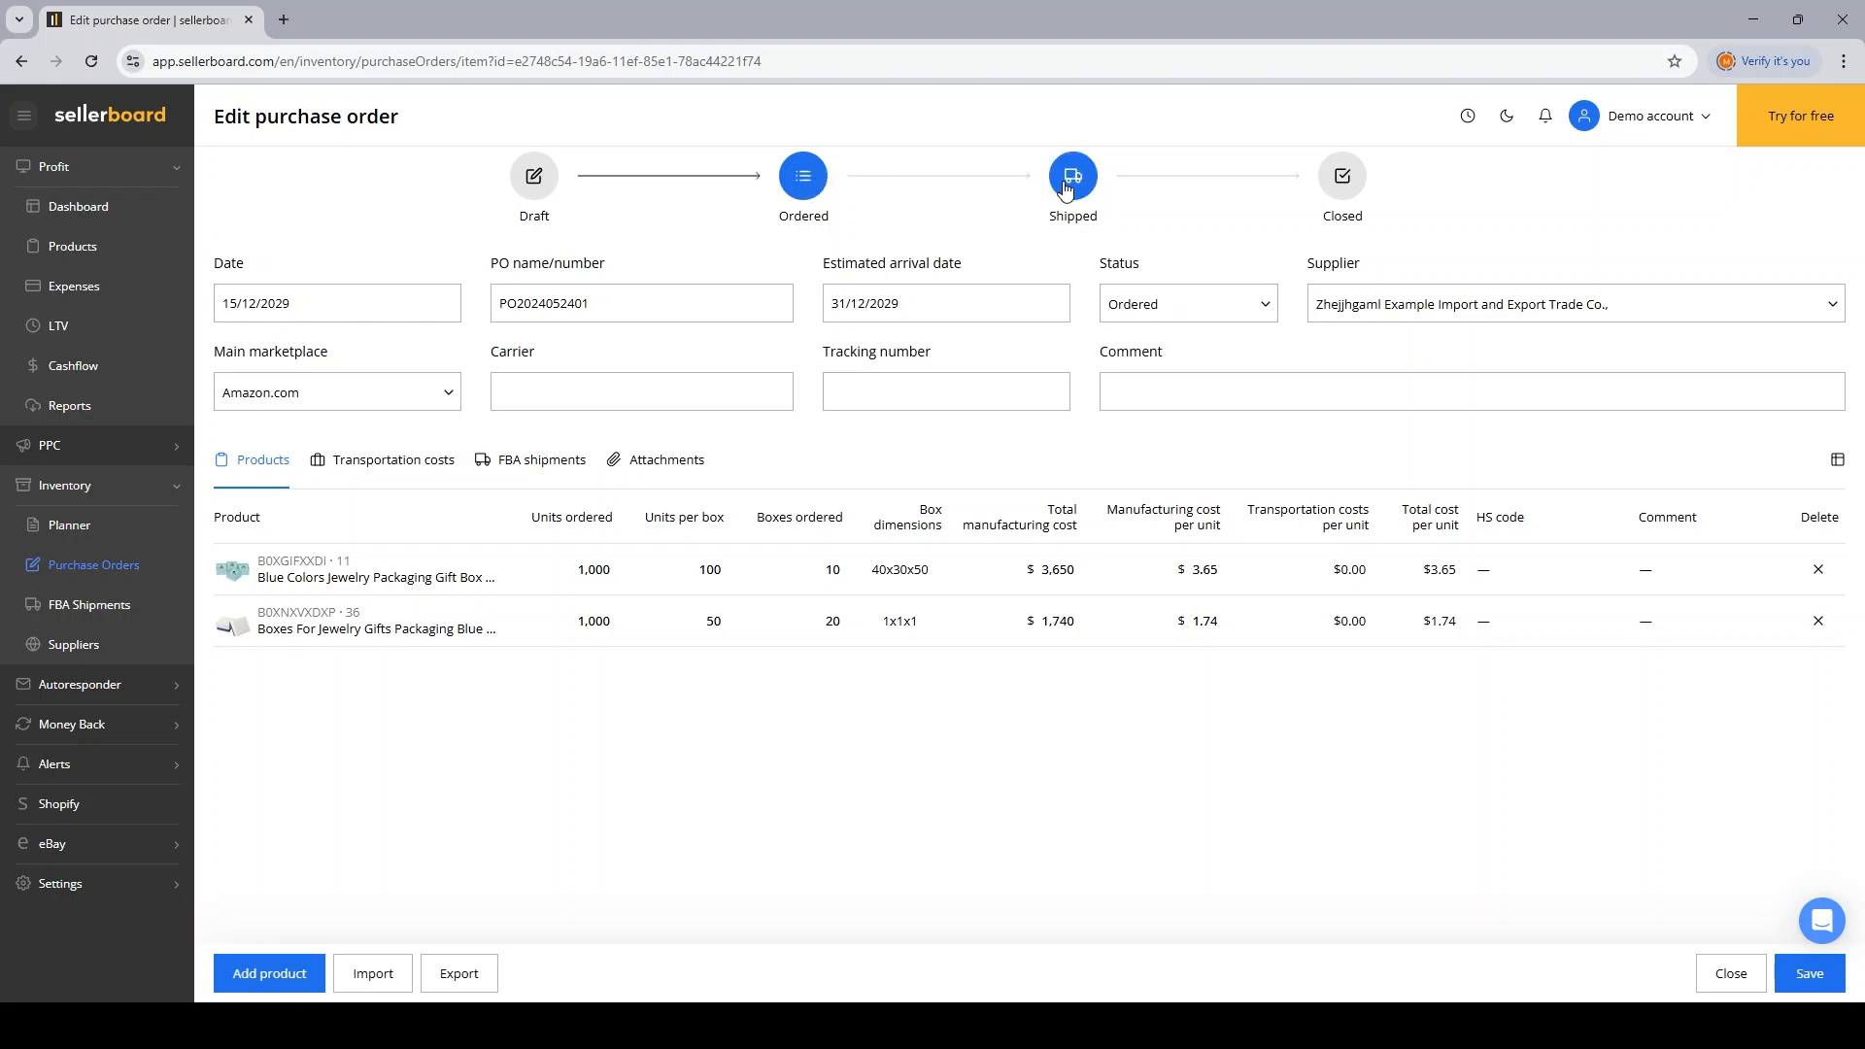
click(1073, 176)
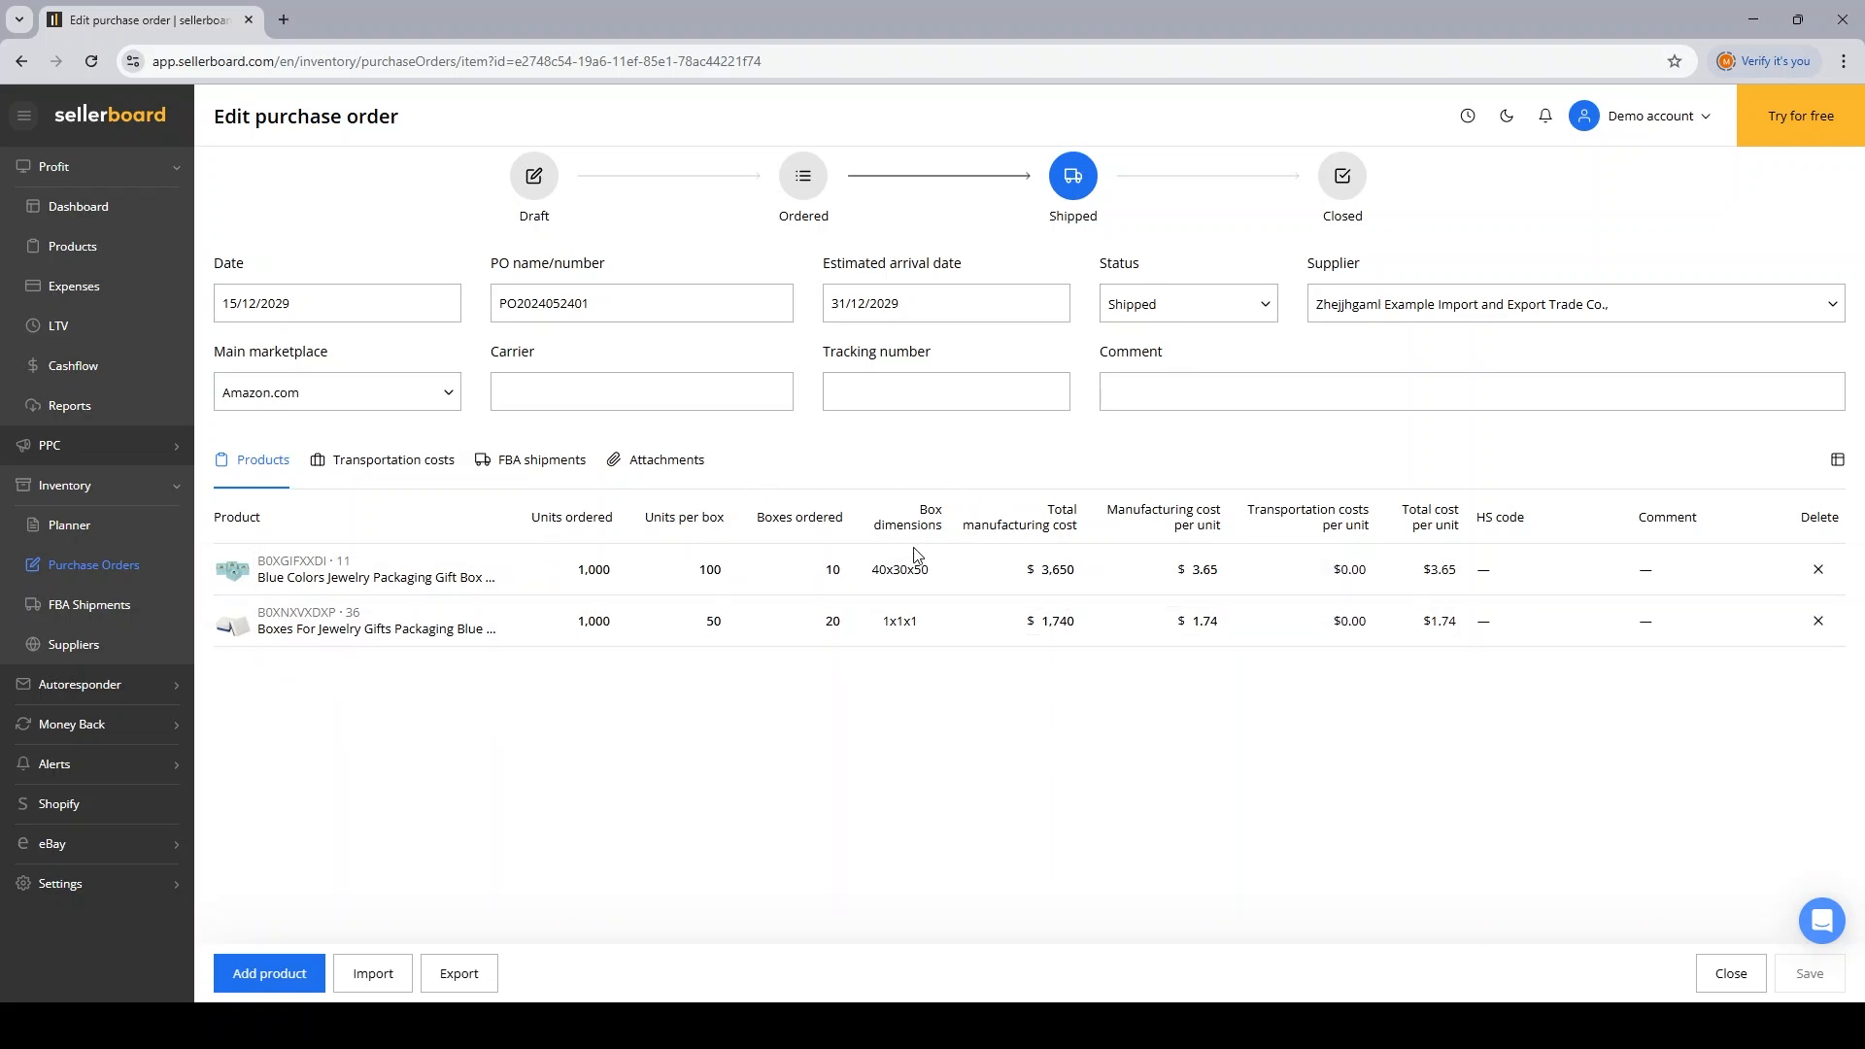
click(688, 620)
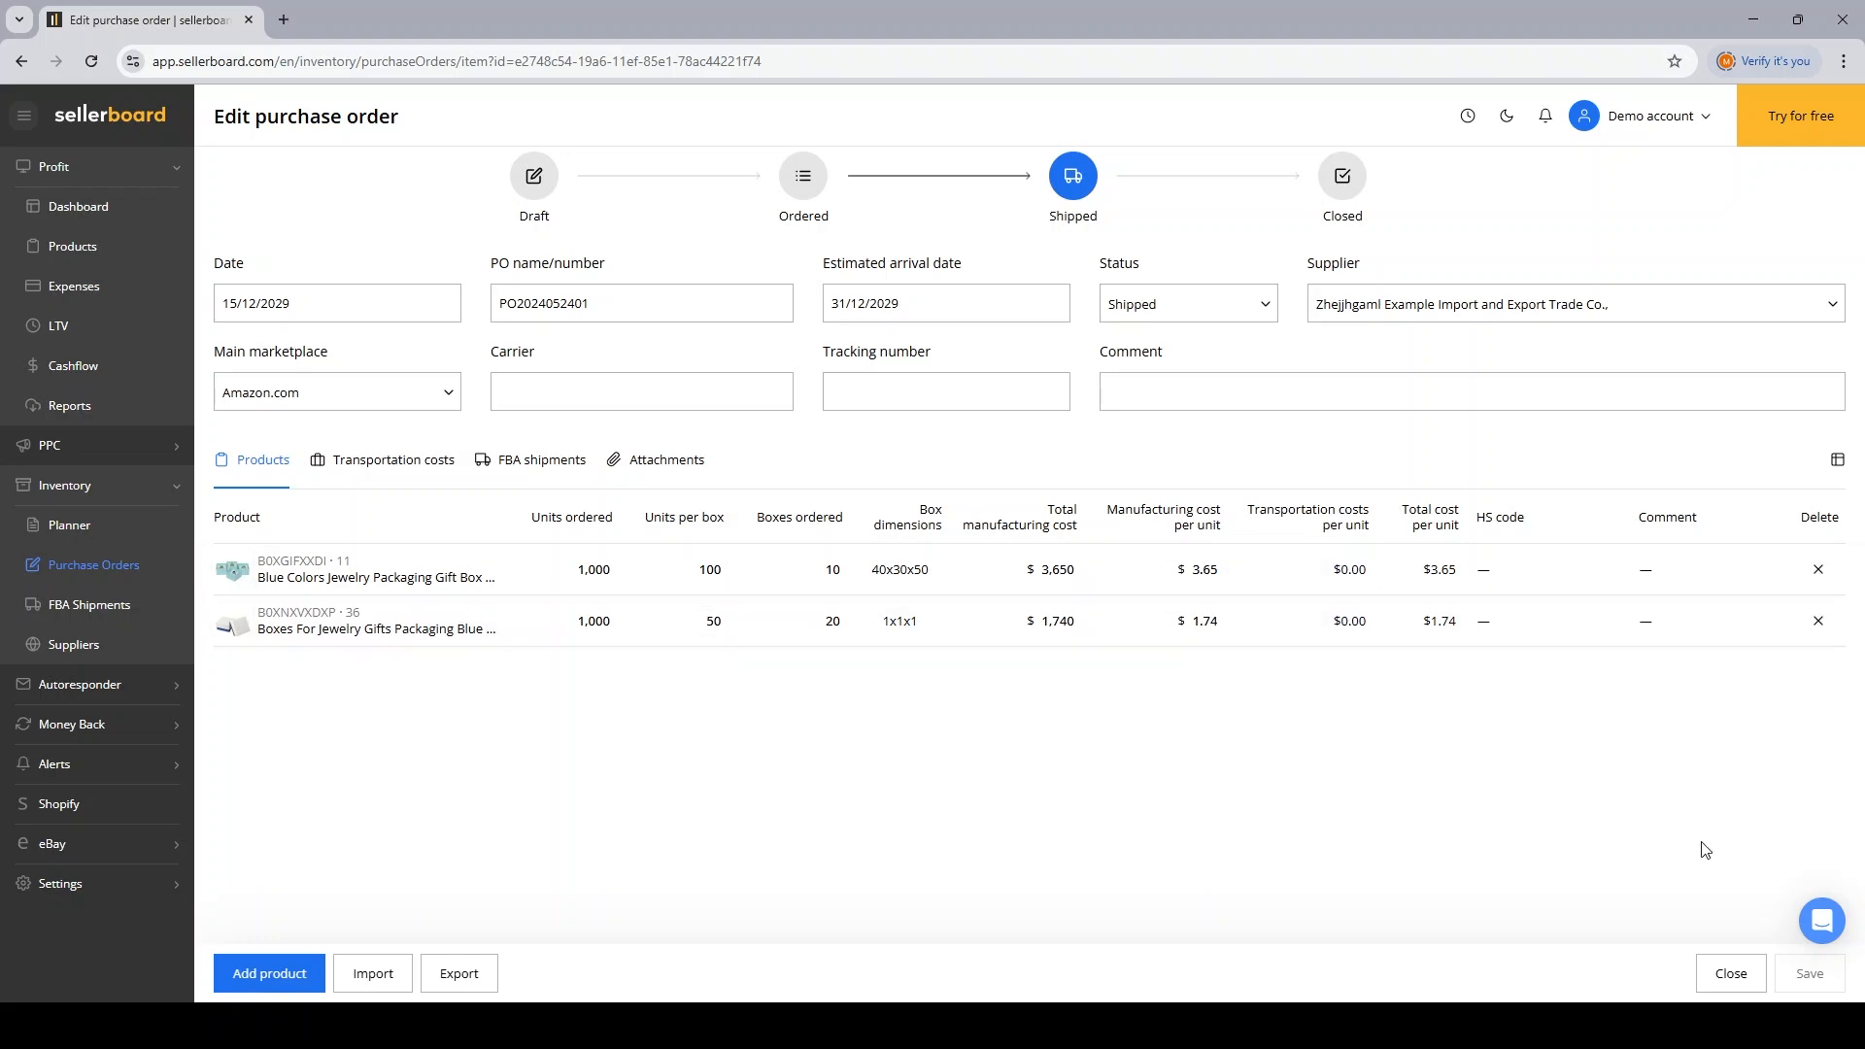
mouse_move(651, 670)
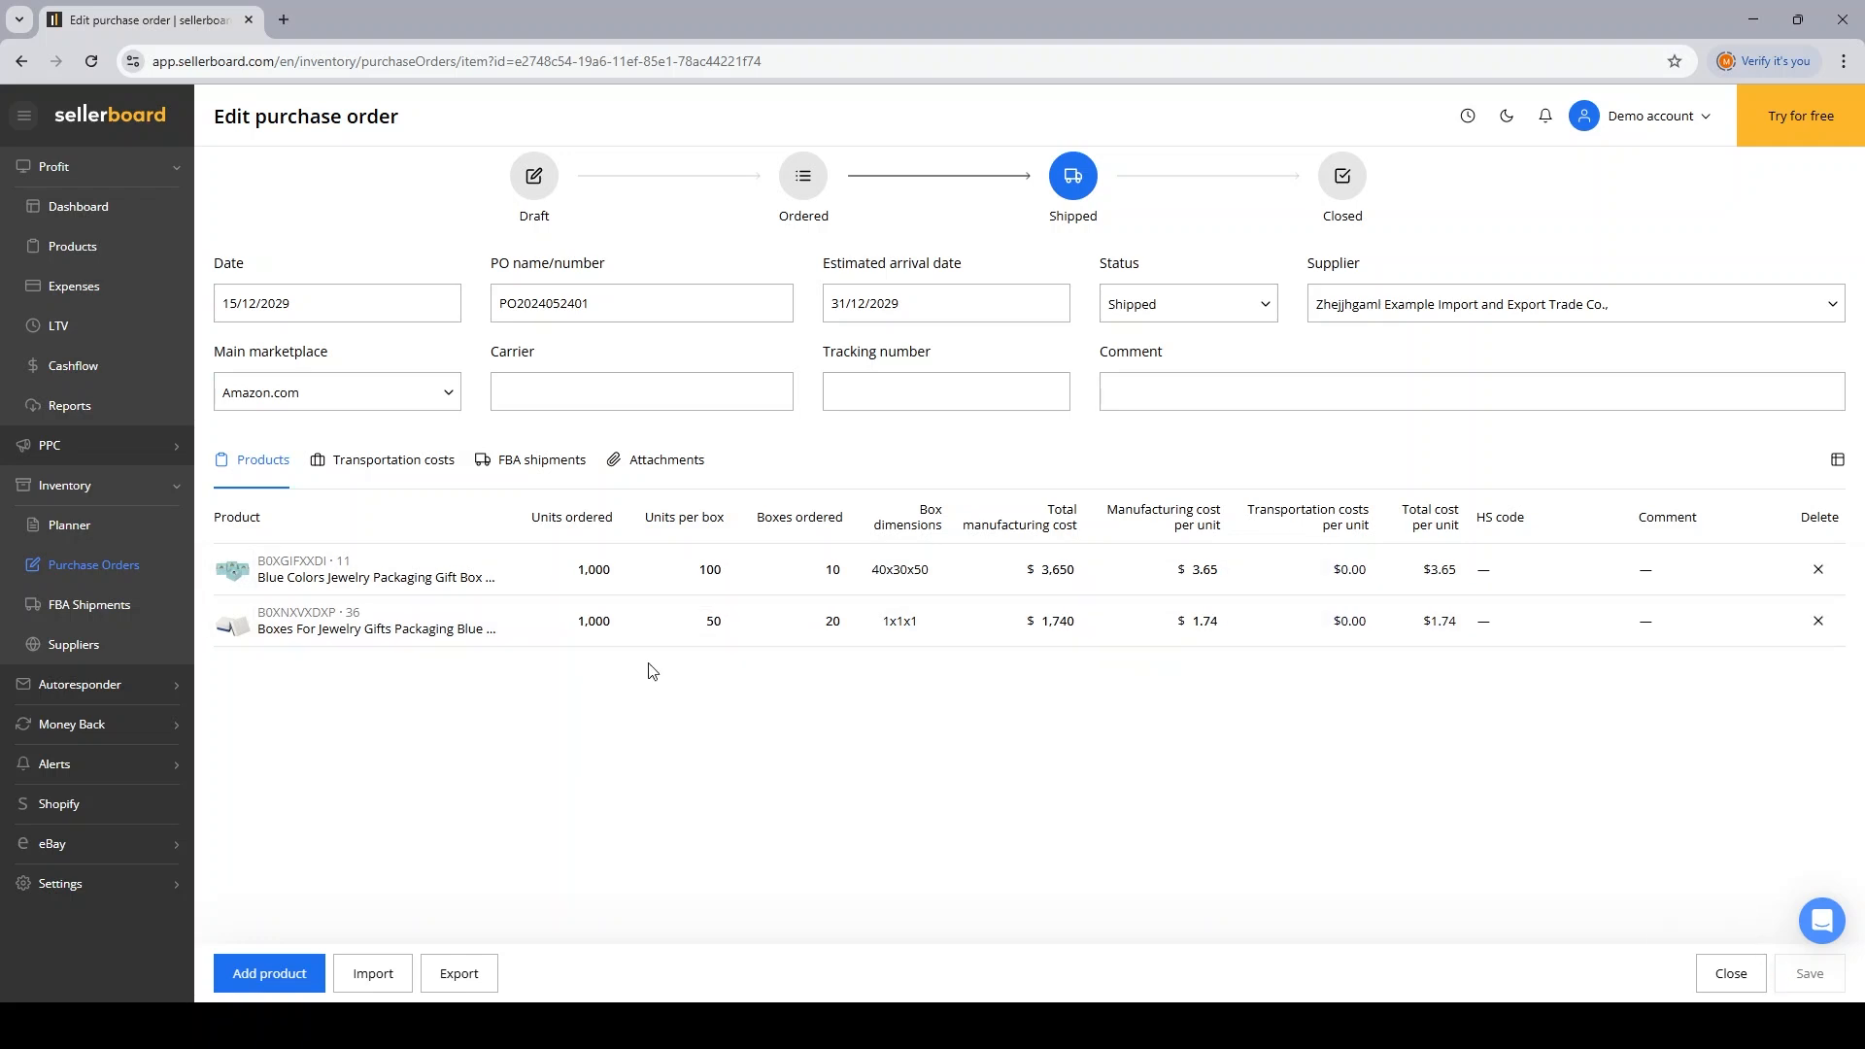
click(945, 391)
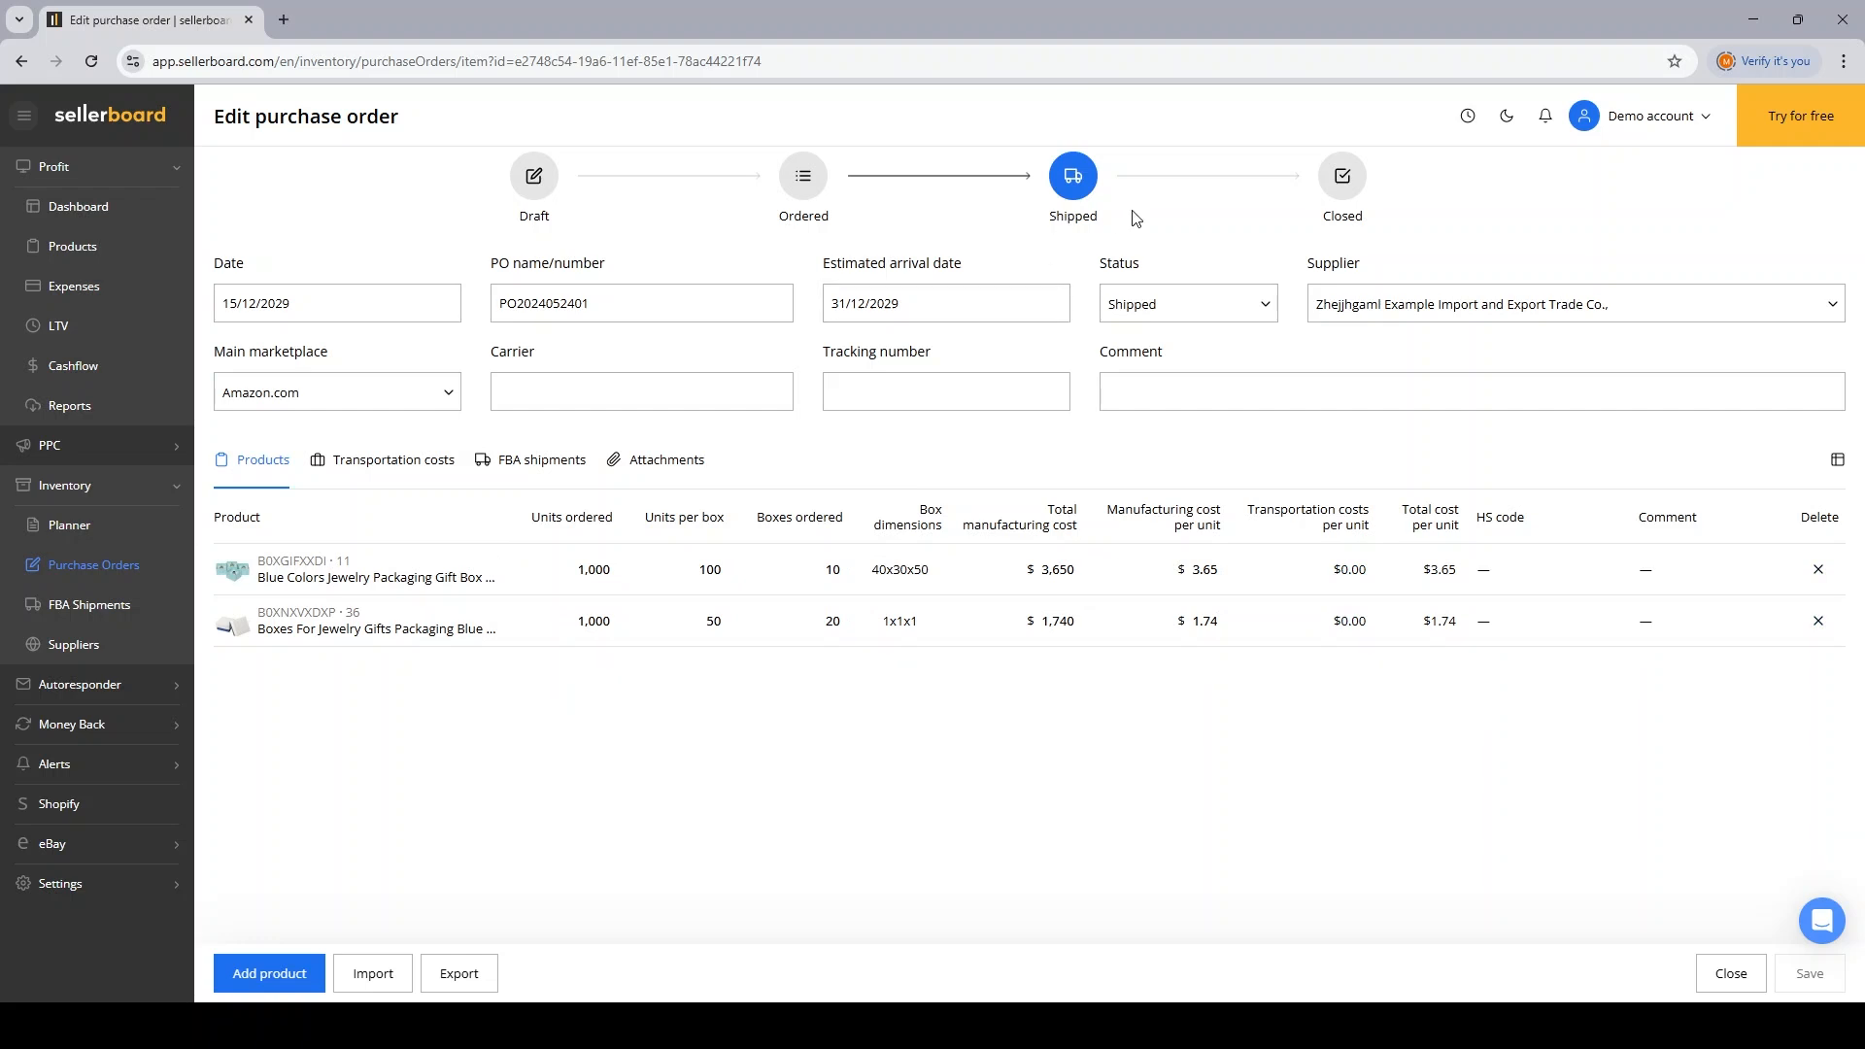
click(1342, 175)
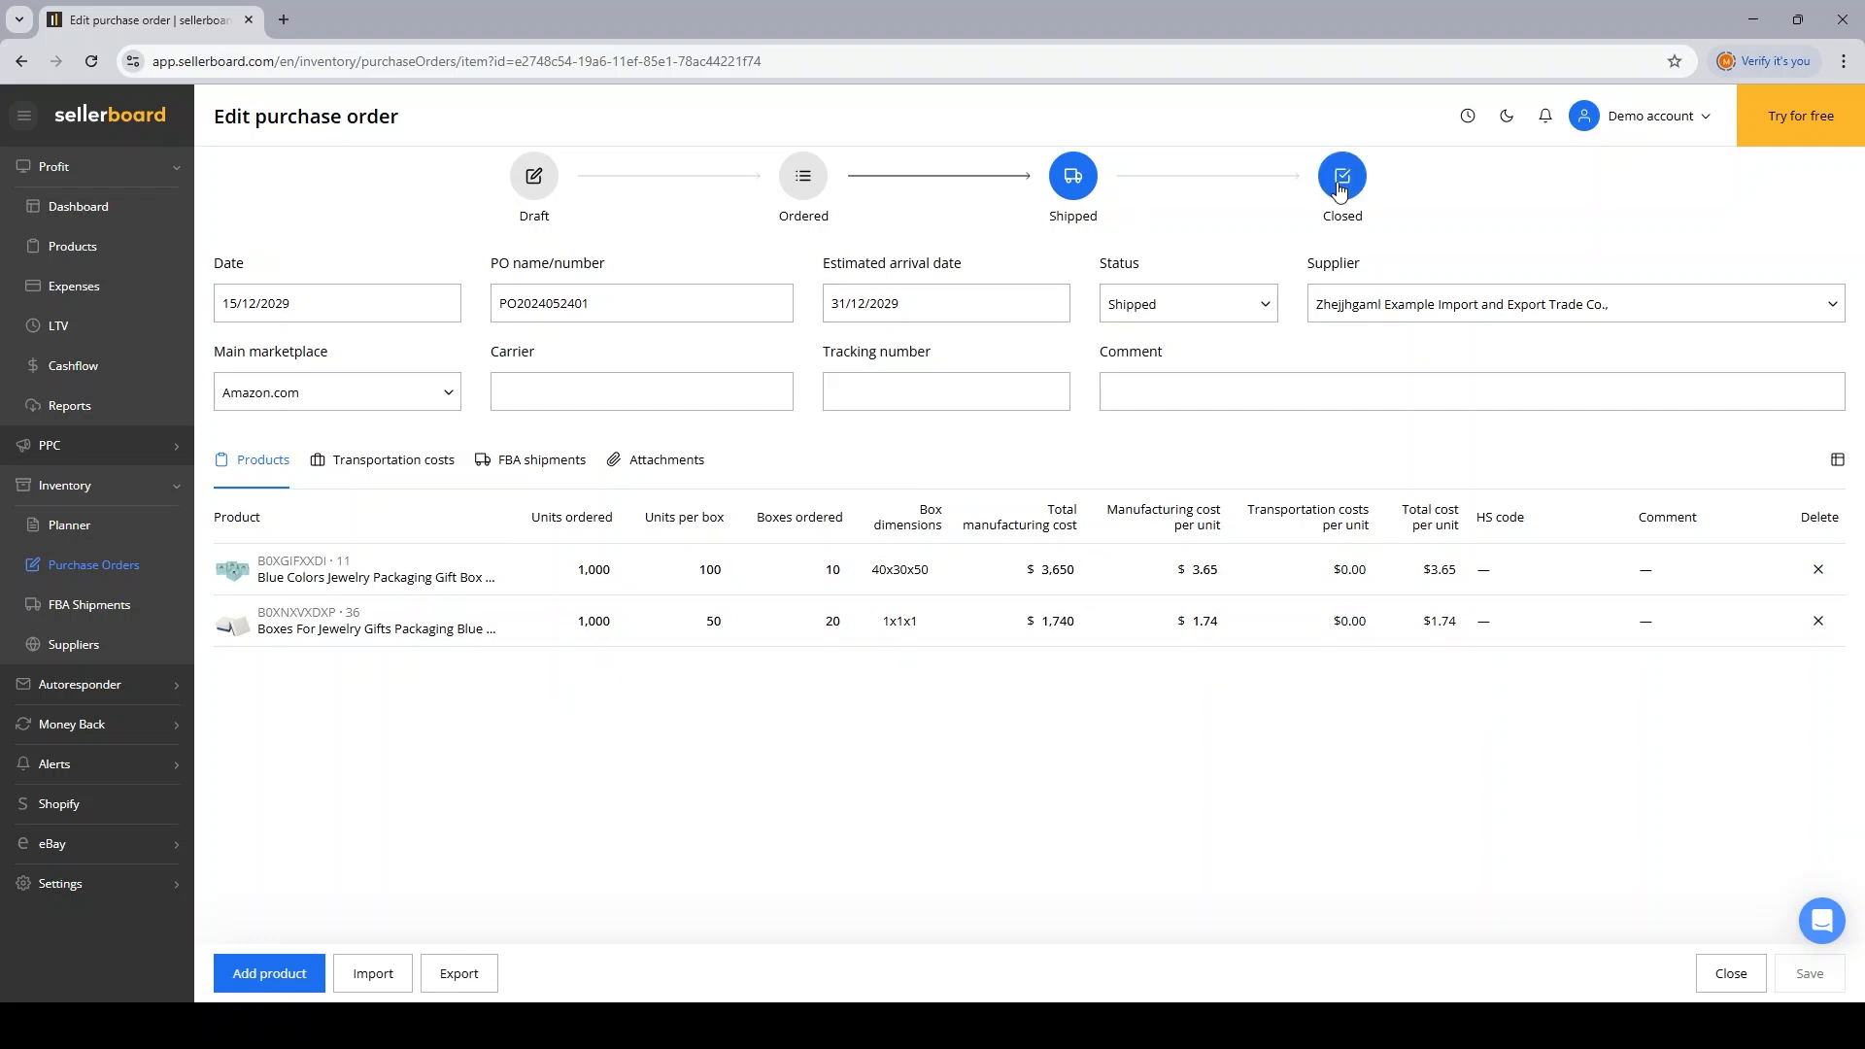
click(1341, 176)
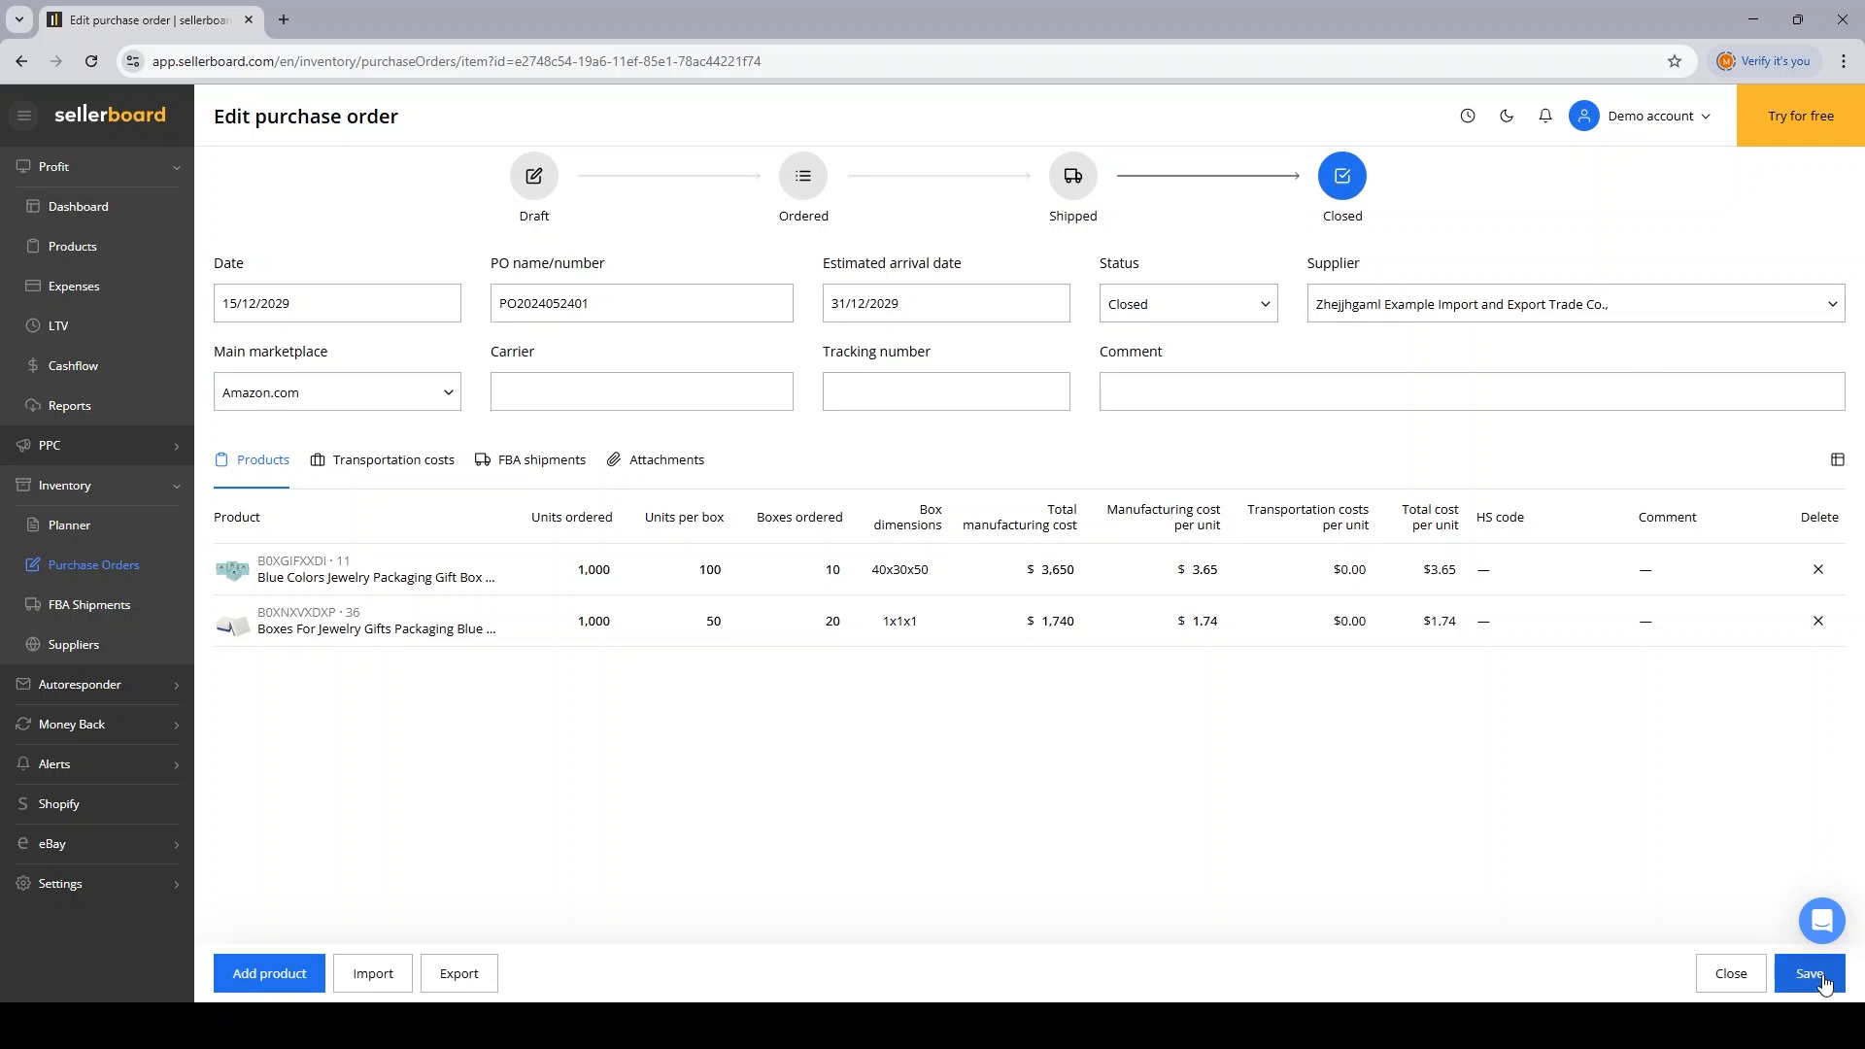
Step: Save the closed order with a new 31/12/2029 COGS batch, leftover-stock accounting and Planner Ordered updates
click(1810, 973)
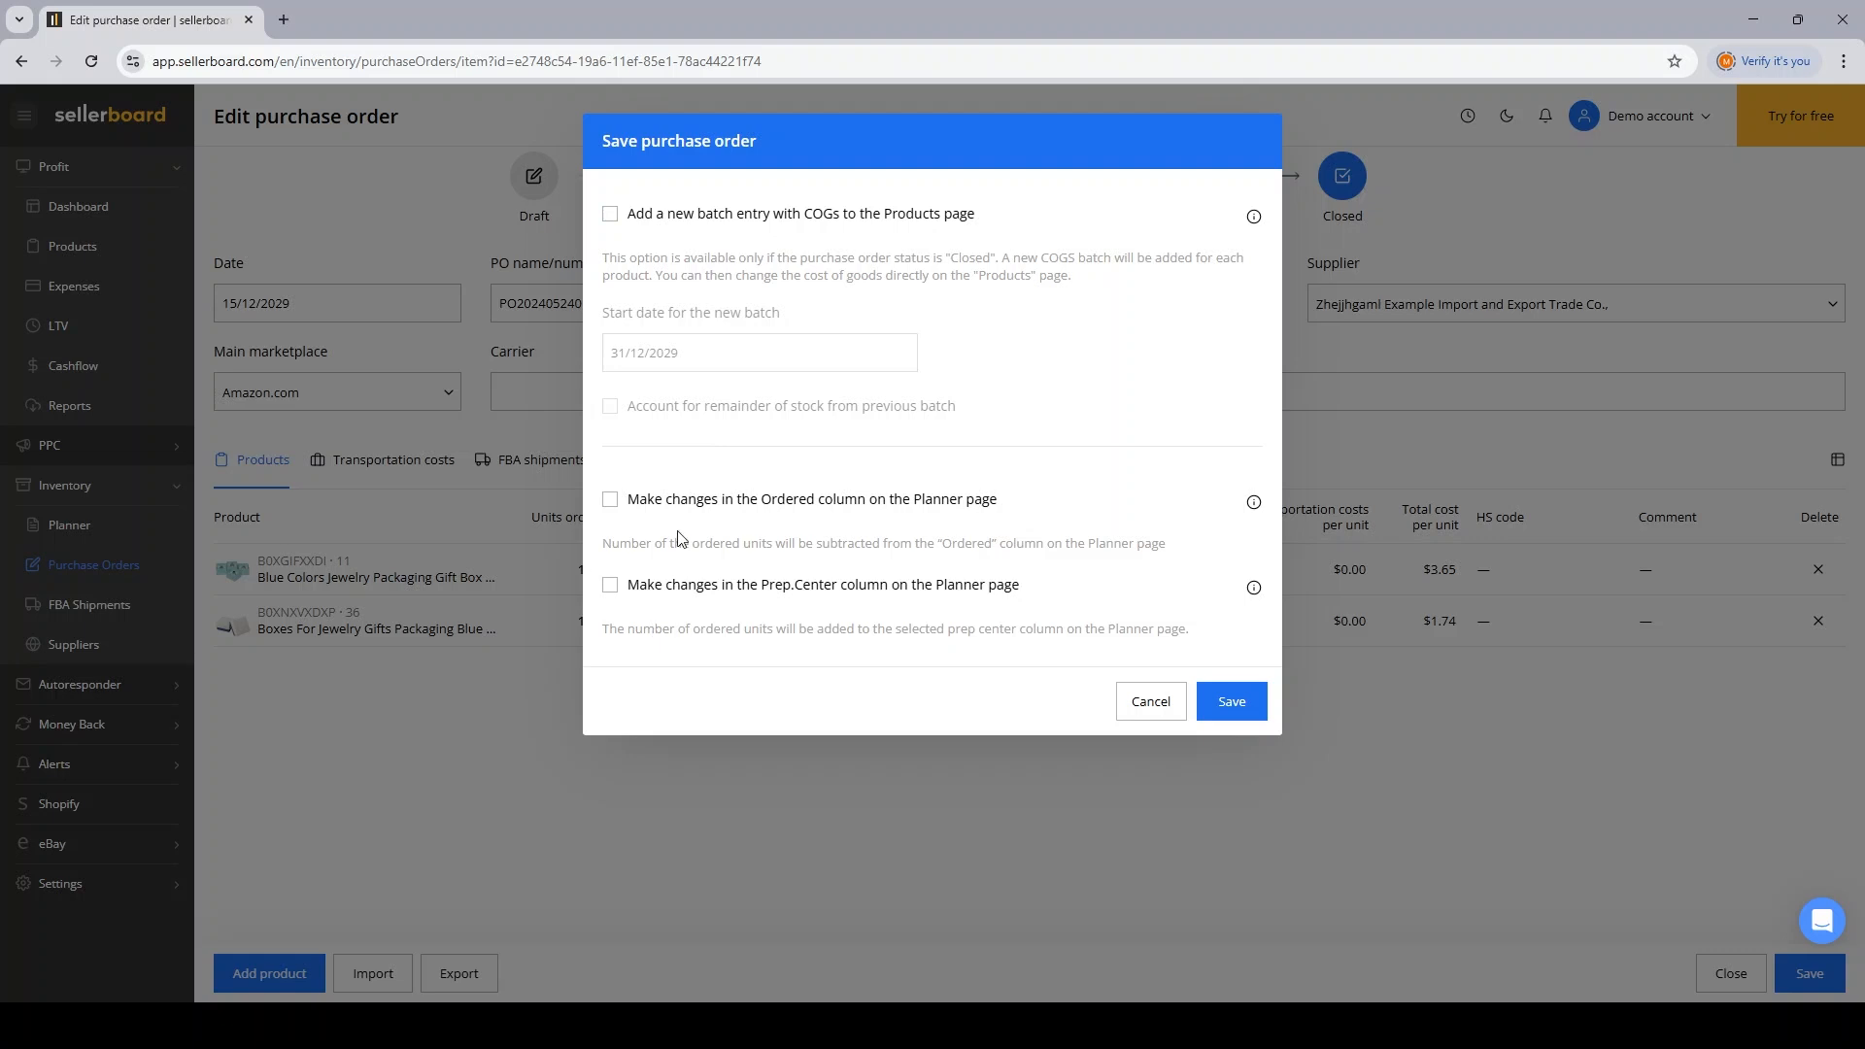
click(610, 214)
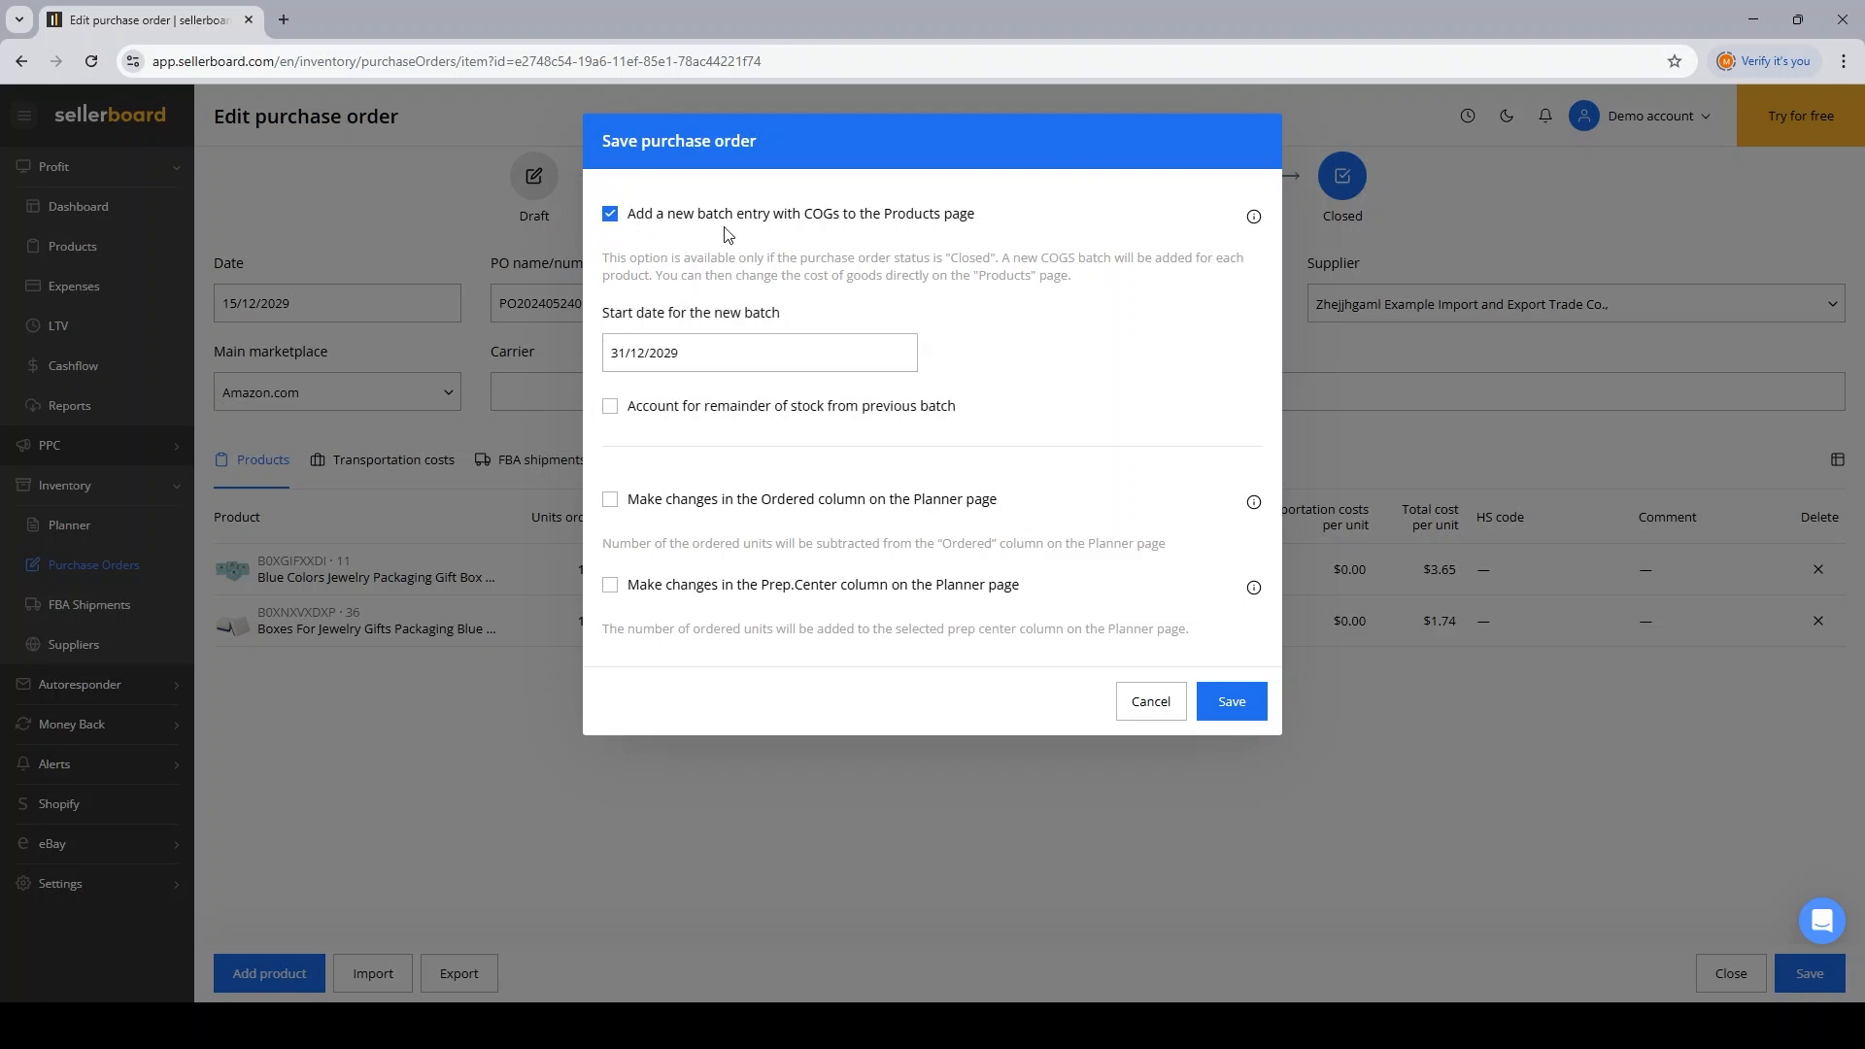
mouse_move(846, 235)
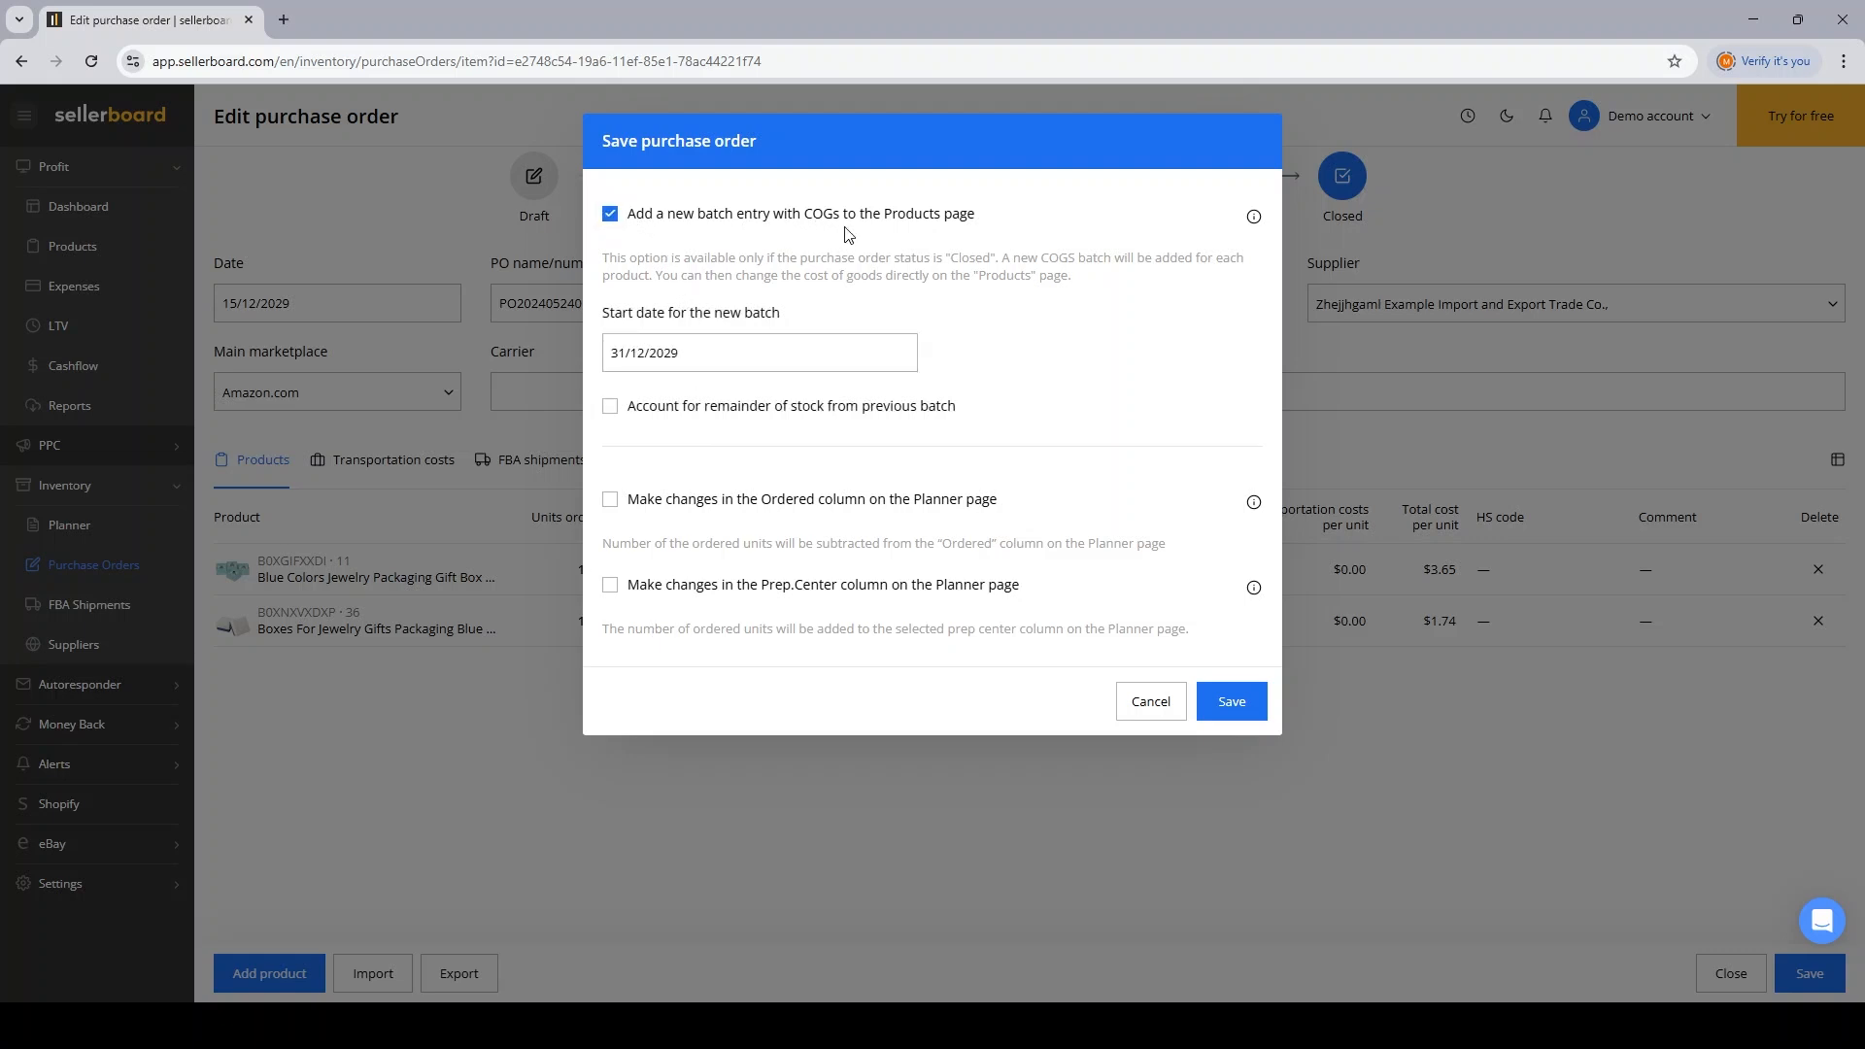
mouse_move(830, 242)
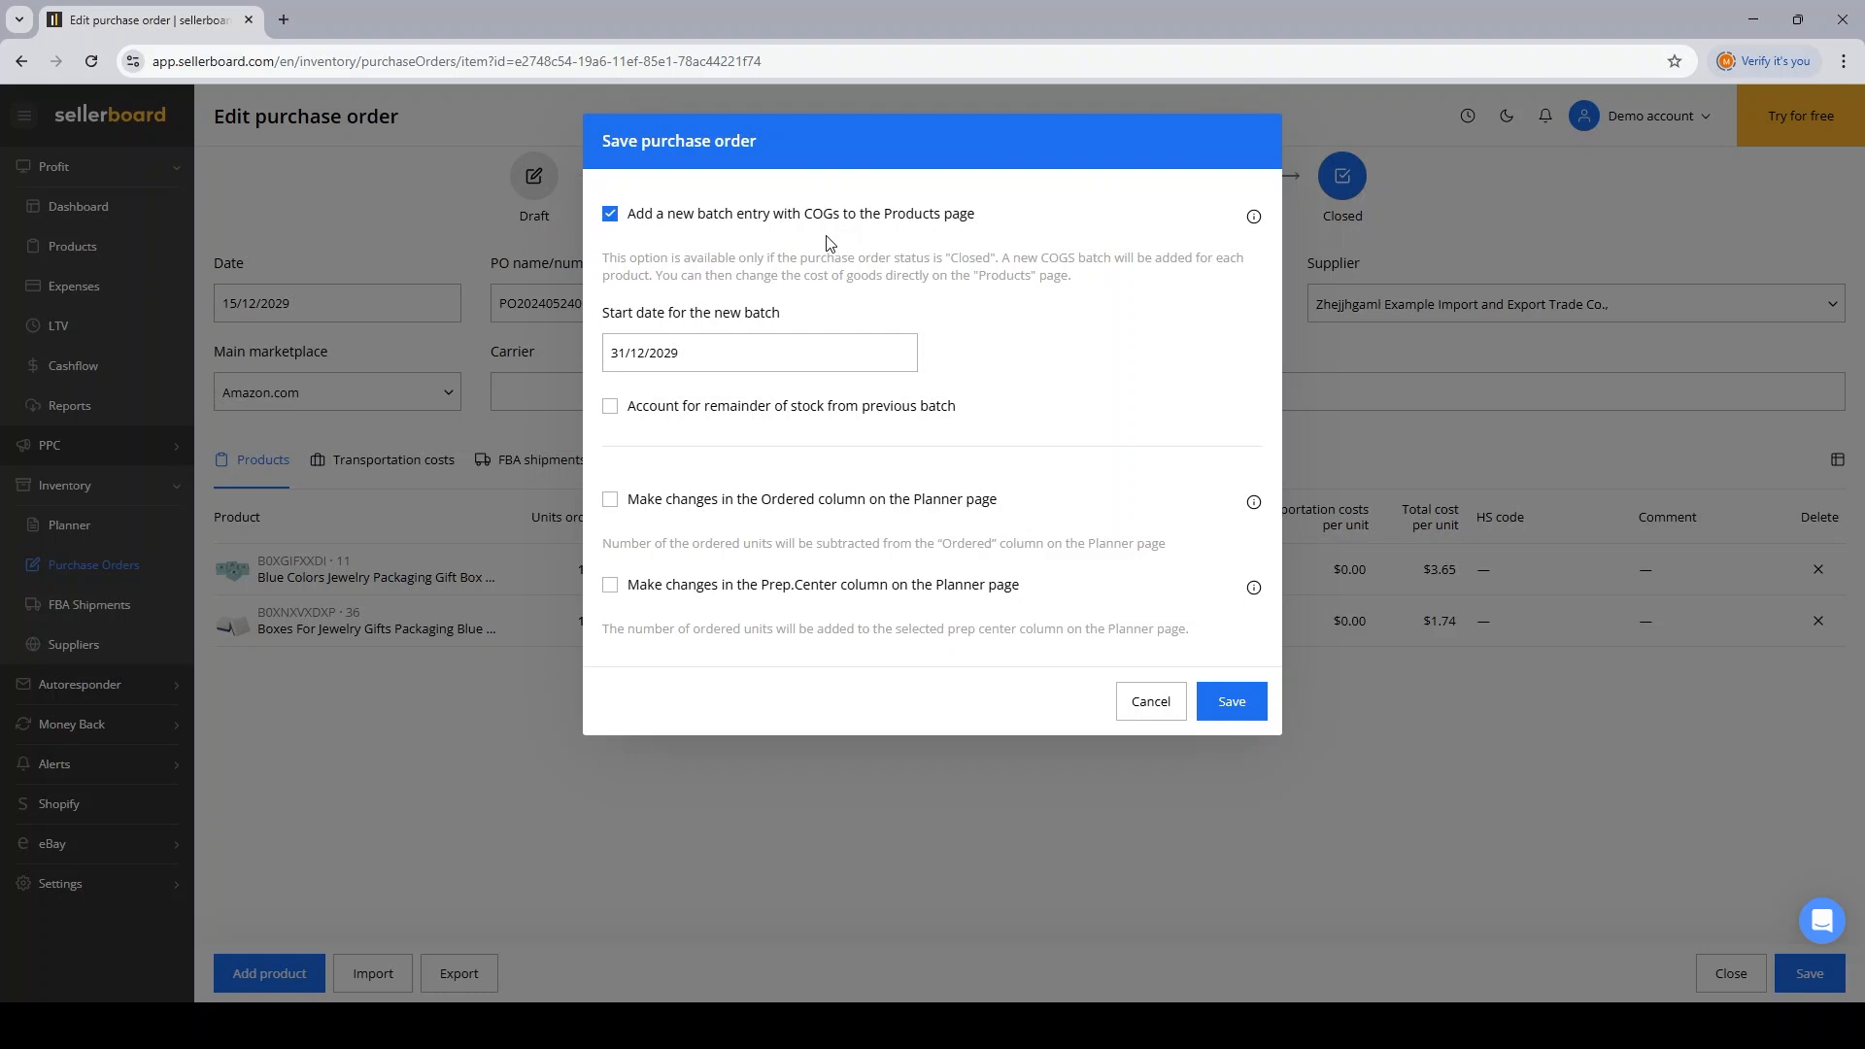
mouse_move(392, 567)
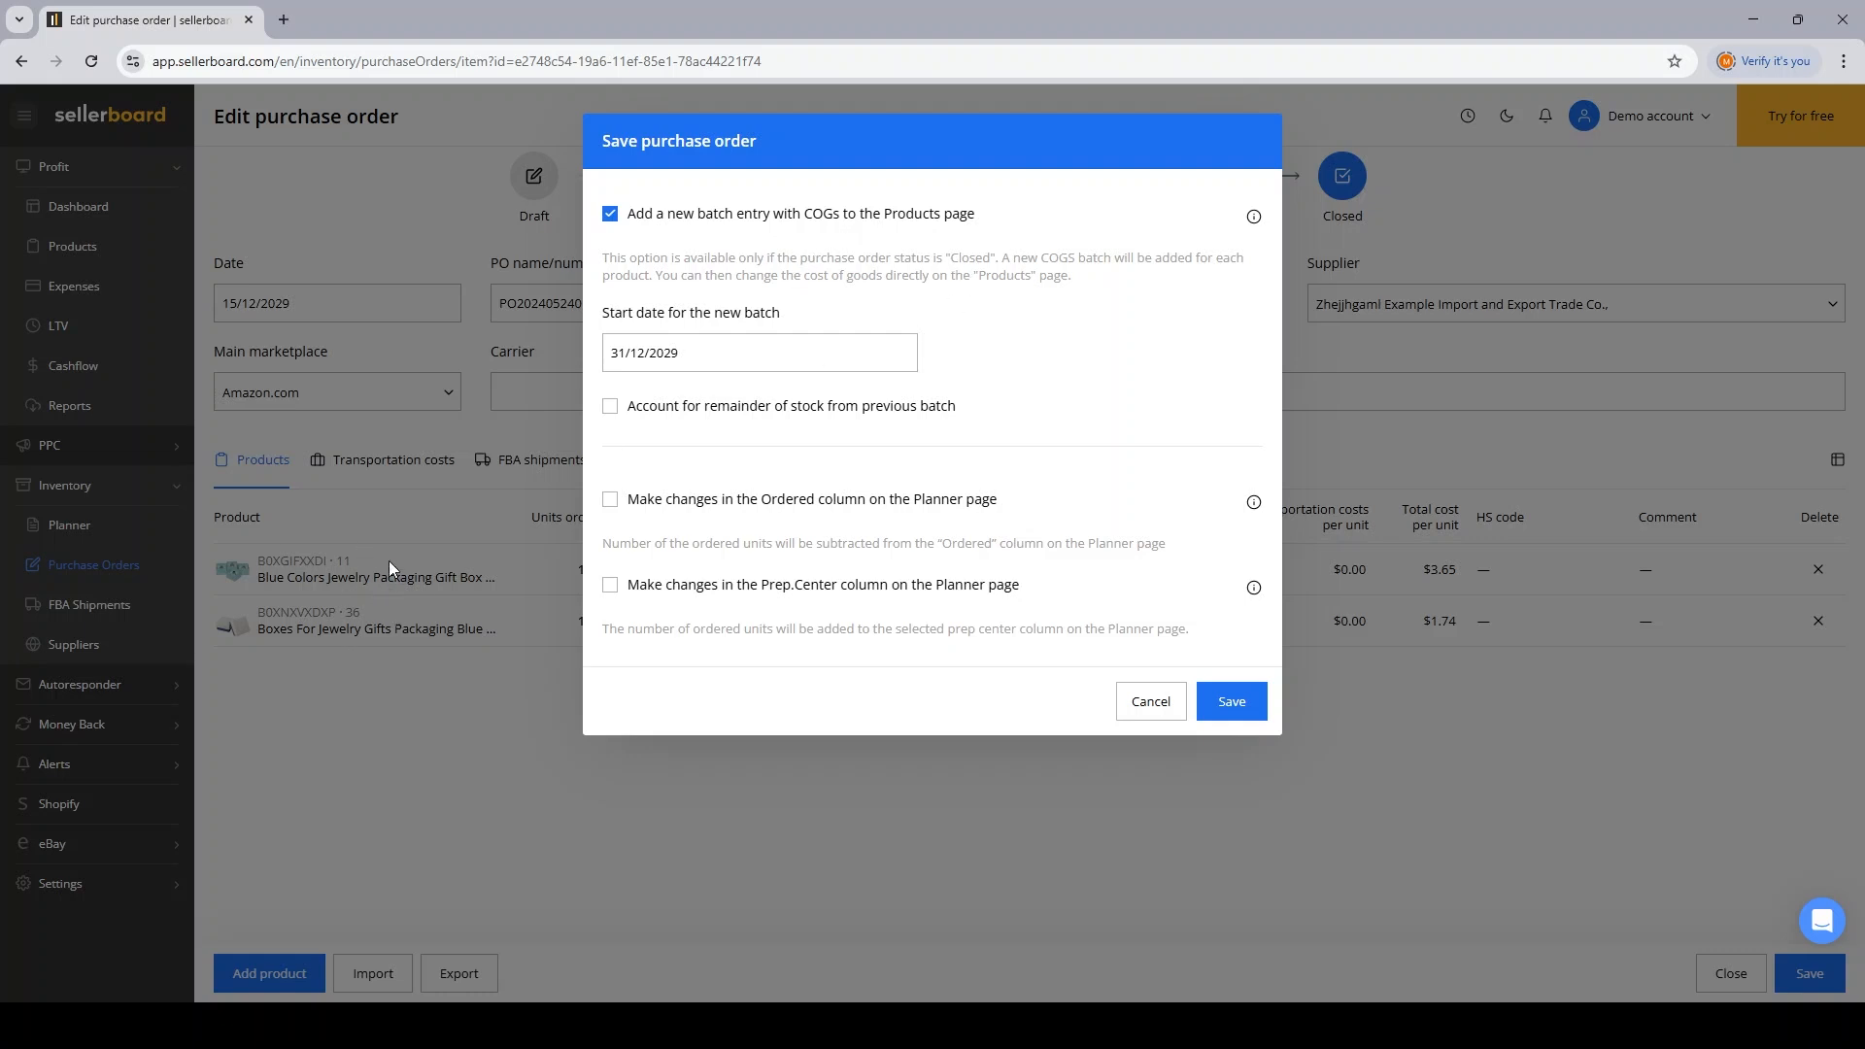
mouse_move(1451, 574)
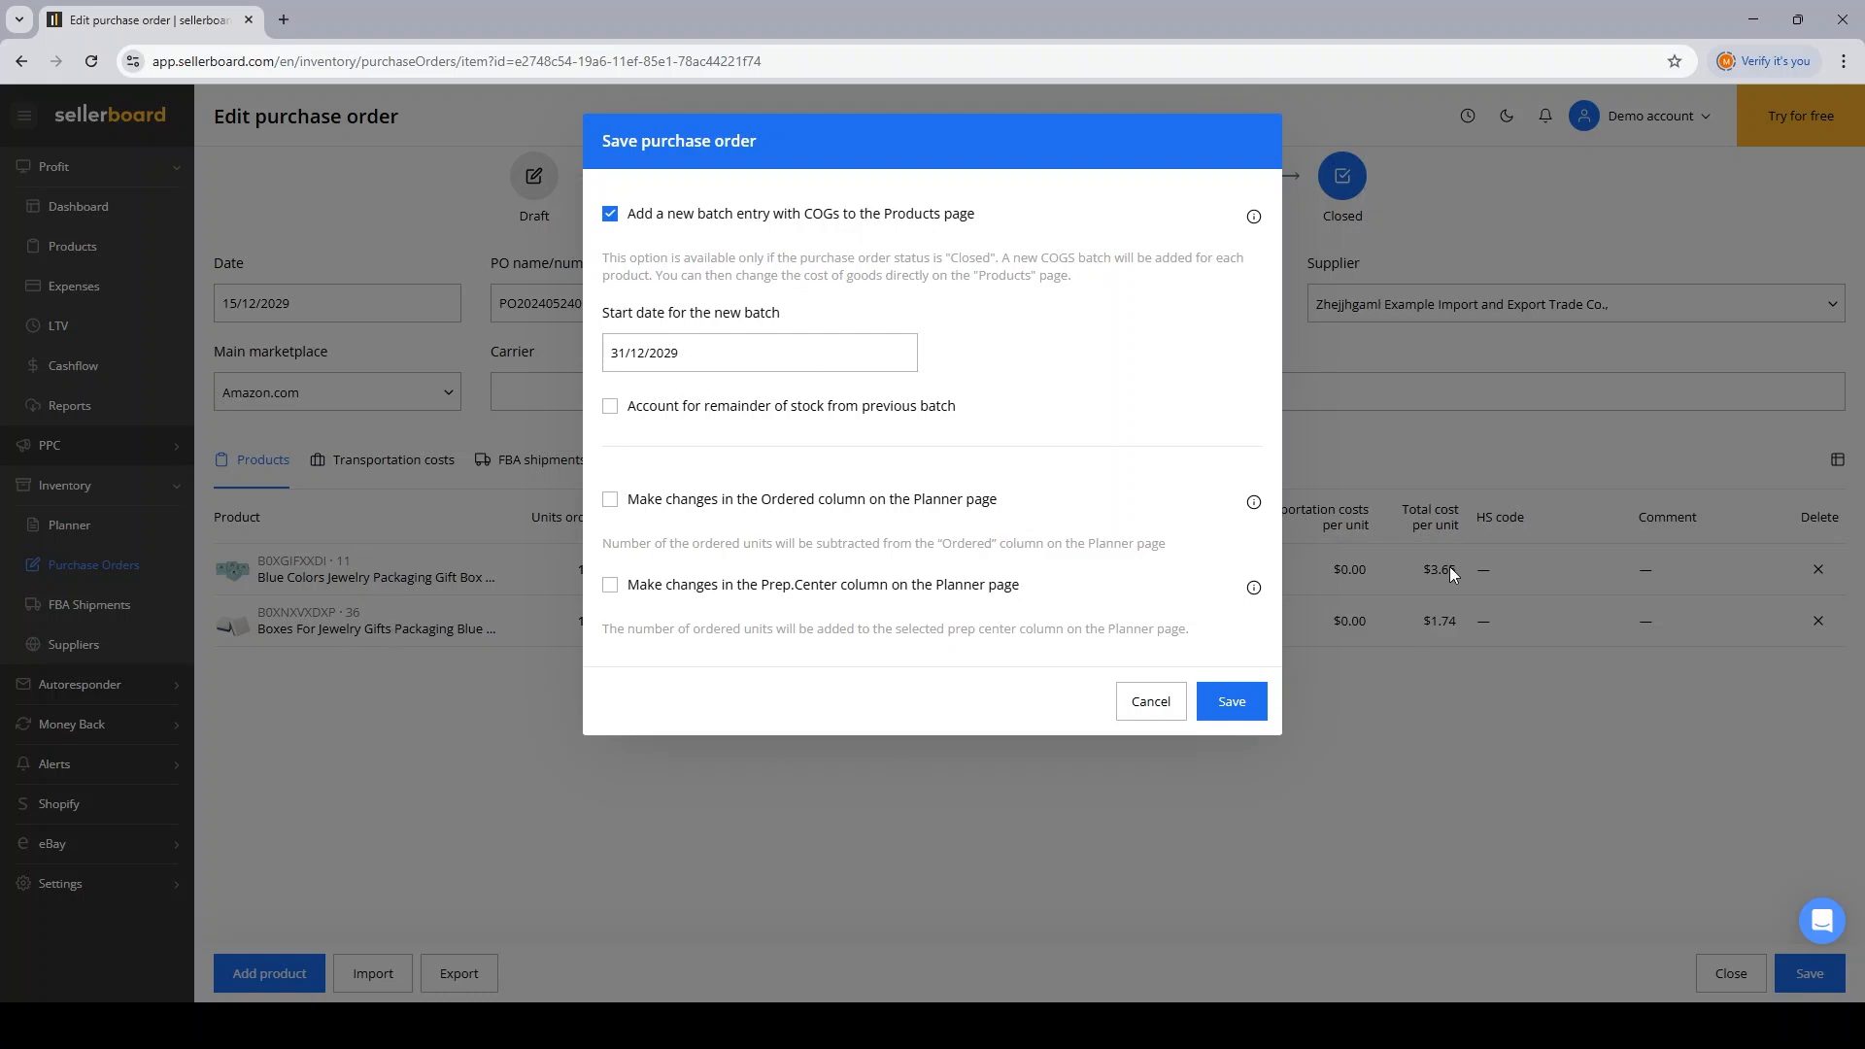
mouse_move(764, 295)
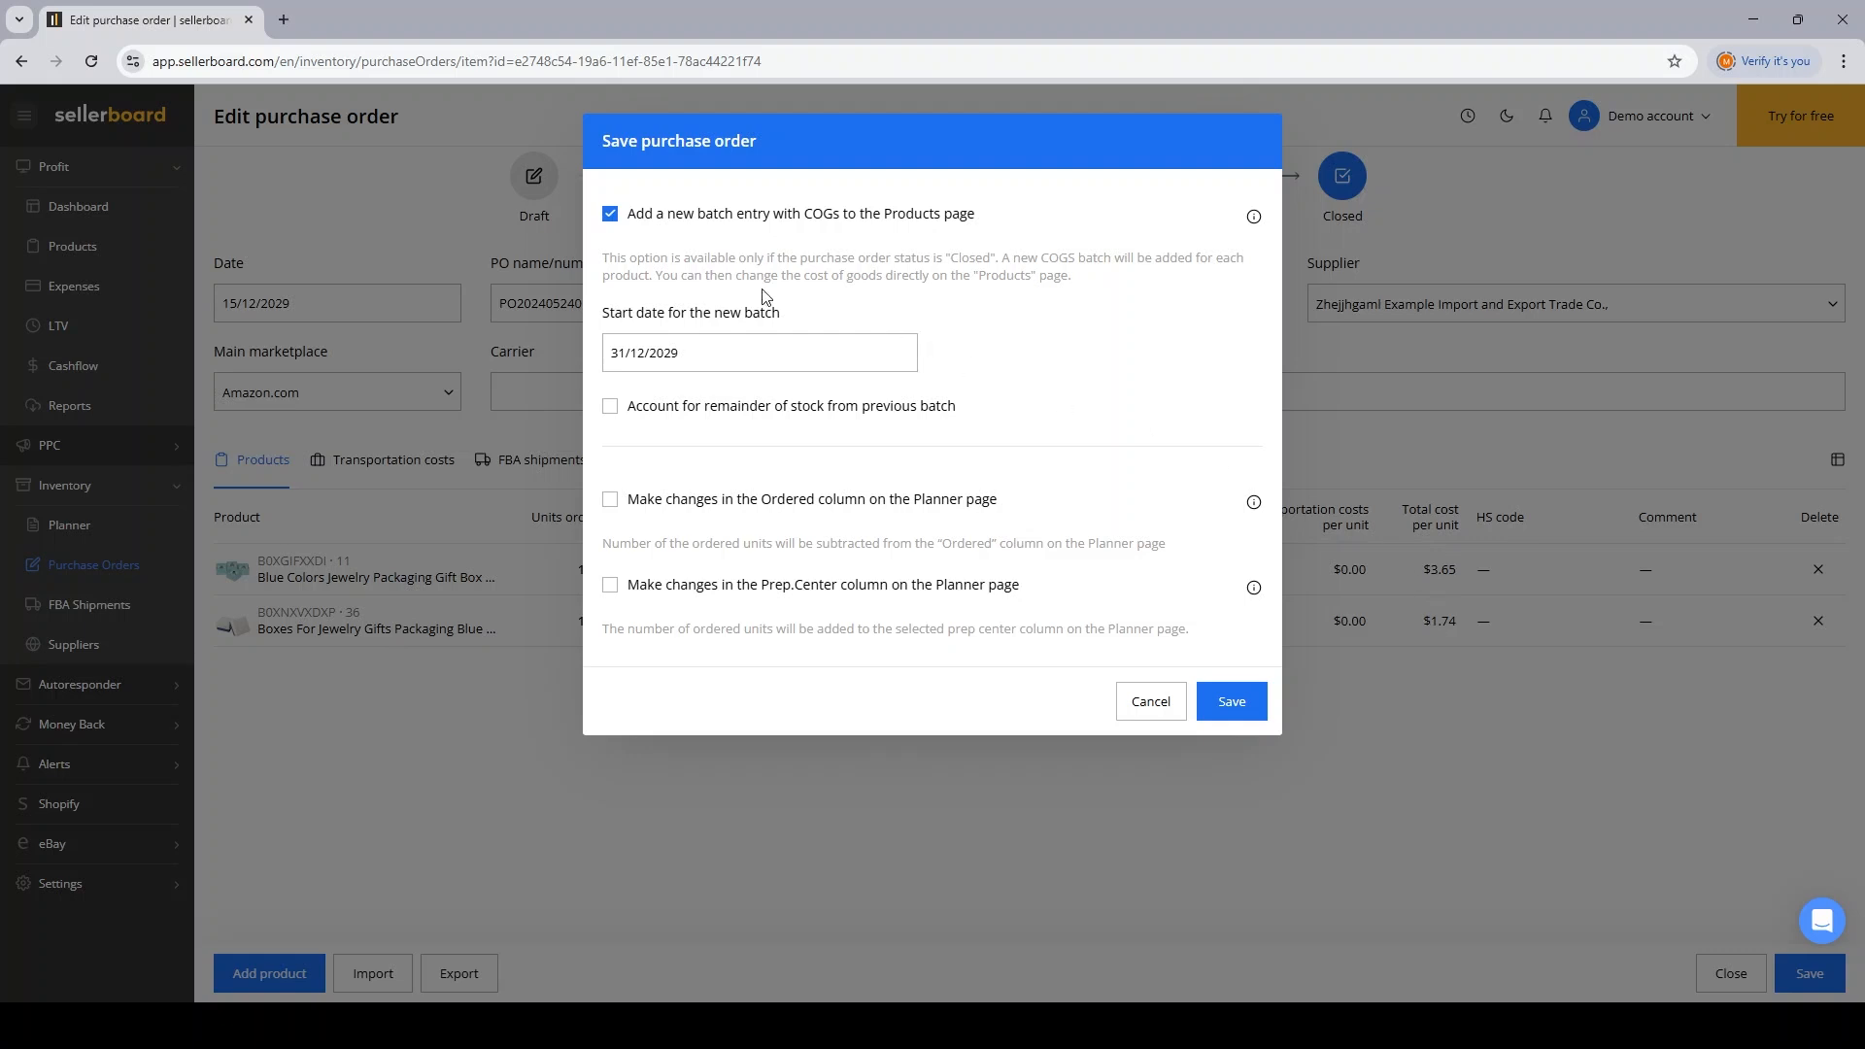
mouse_move(1361, 620)
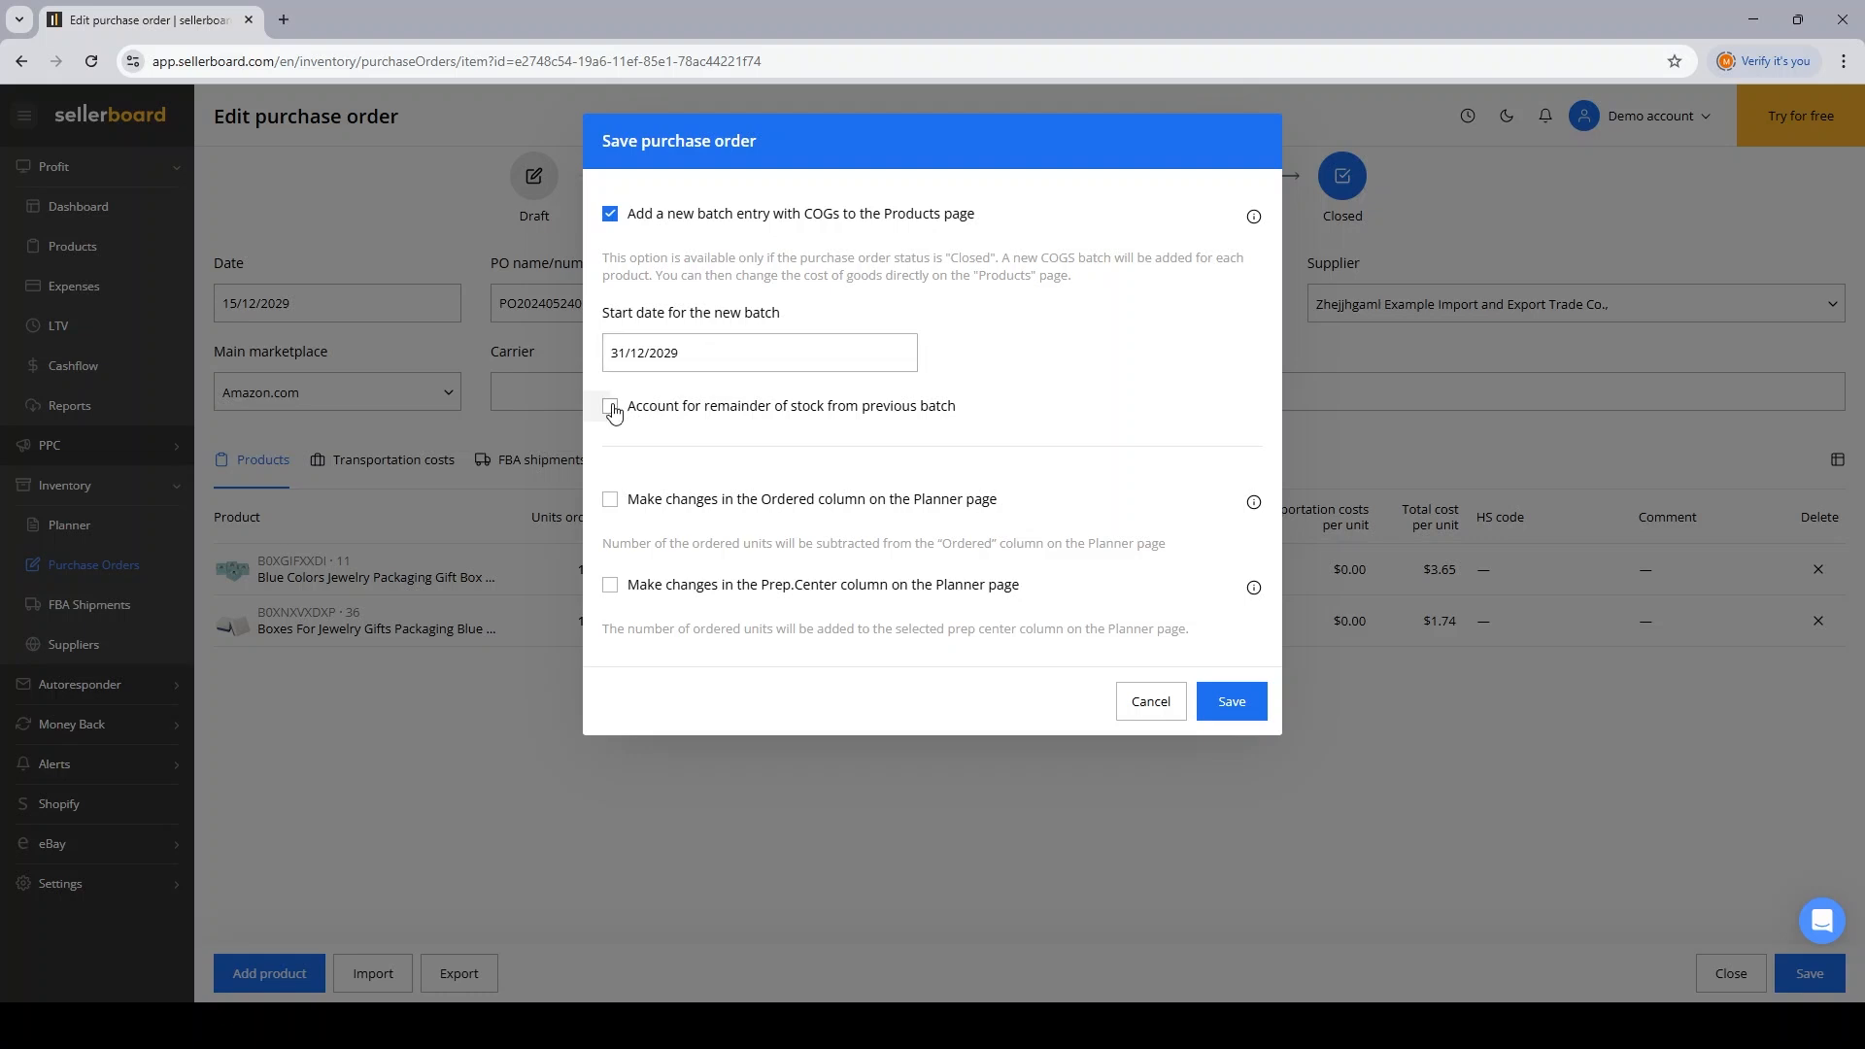
click(611, 407)
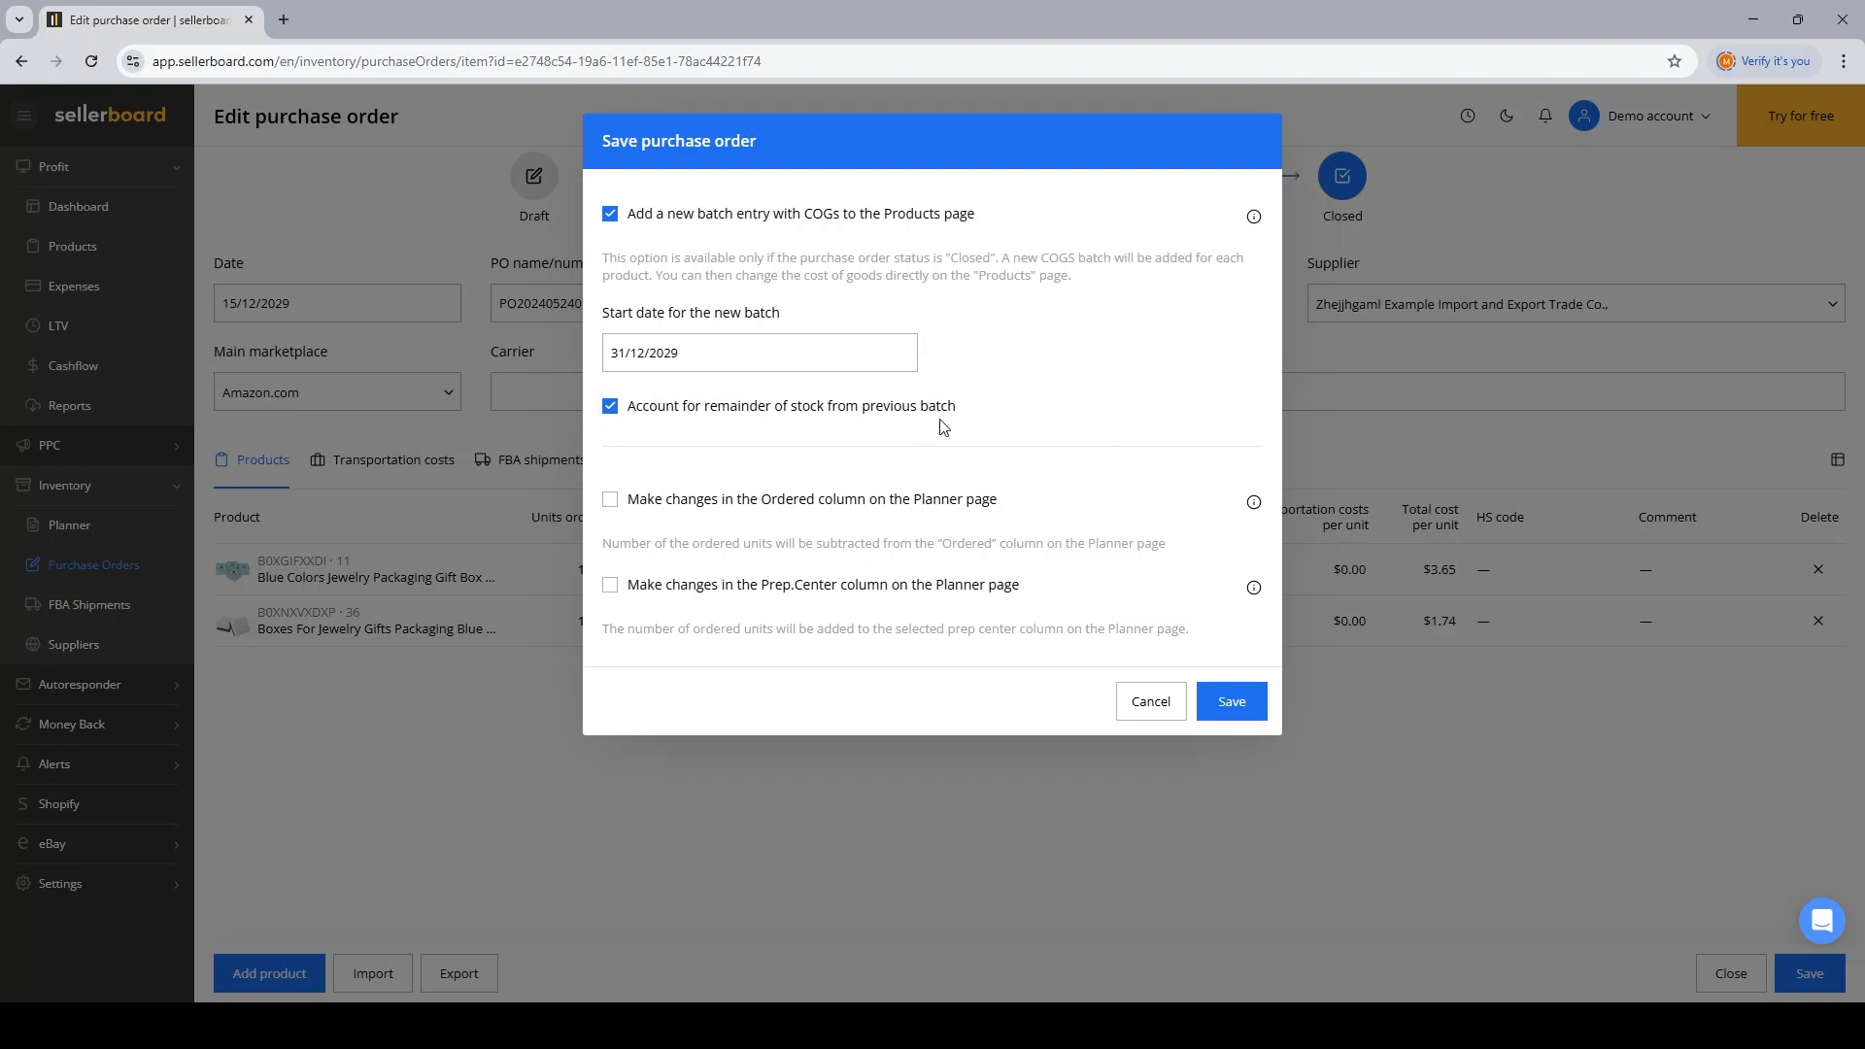
mouse_move(976, 429)
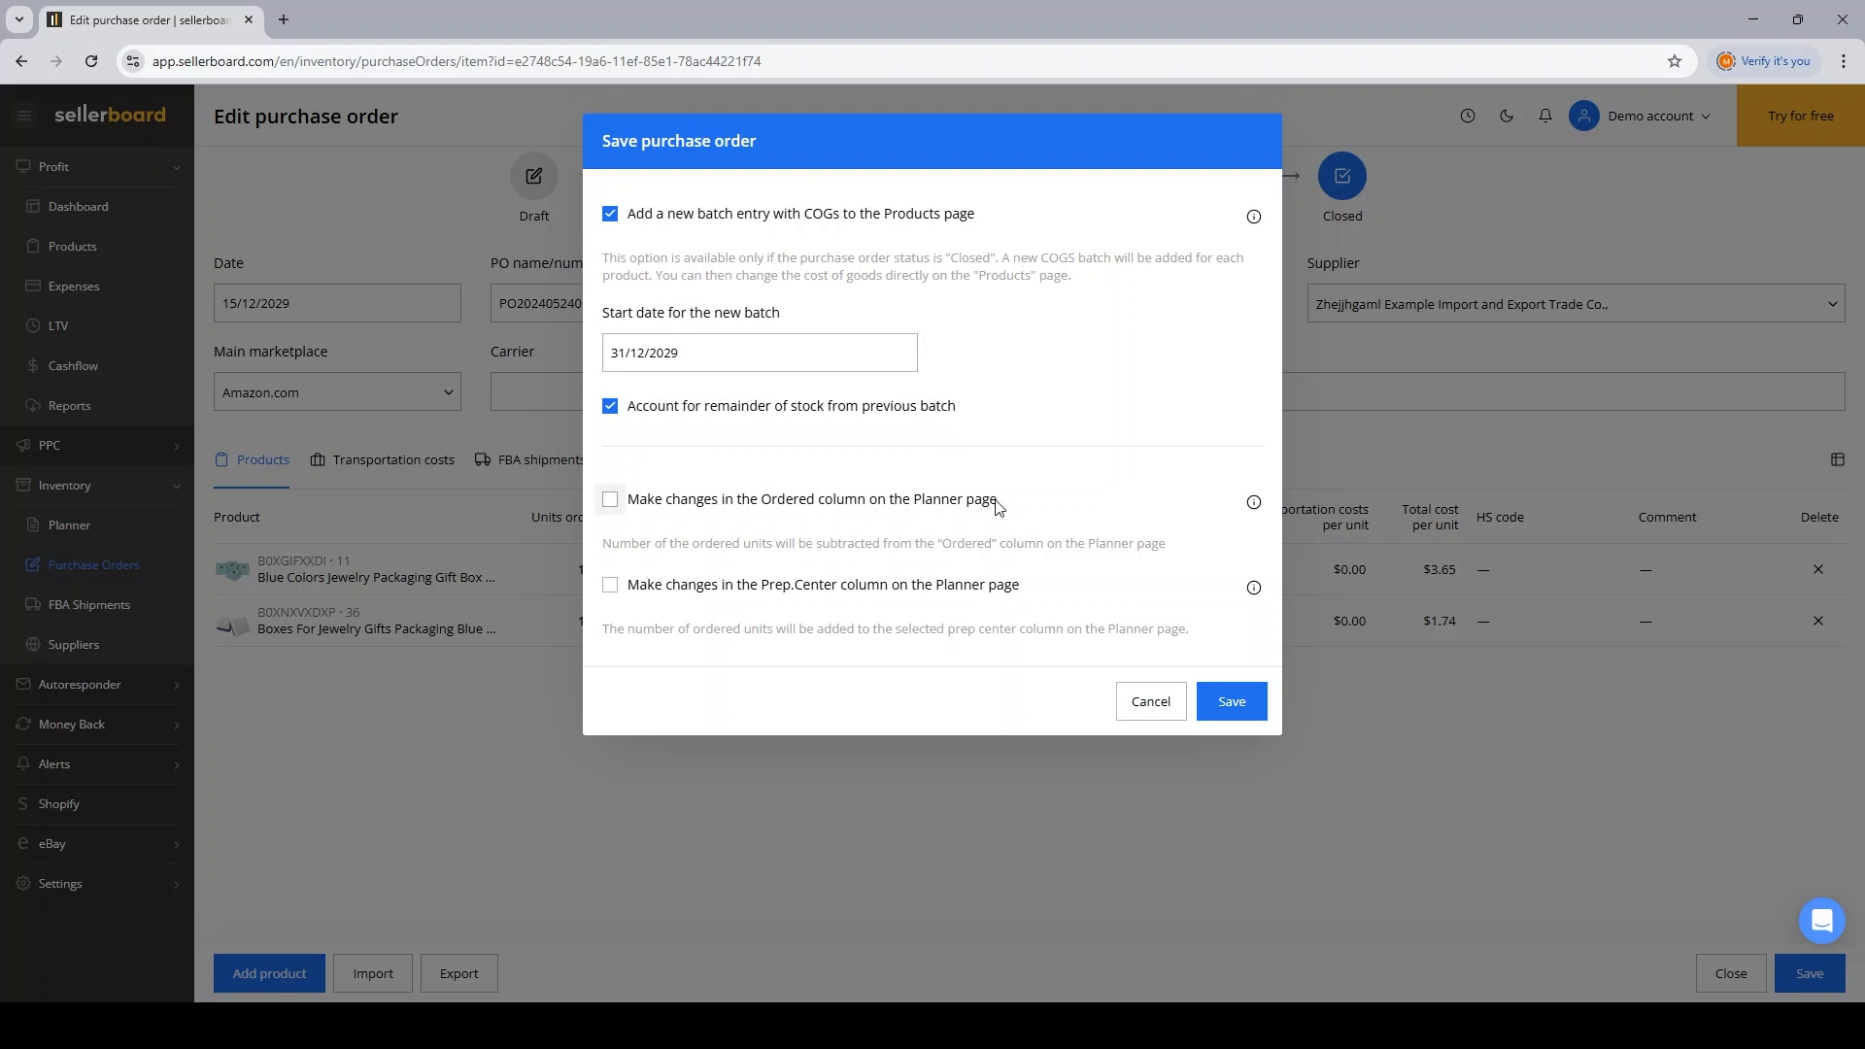
click(610, 499)
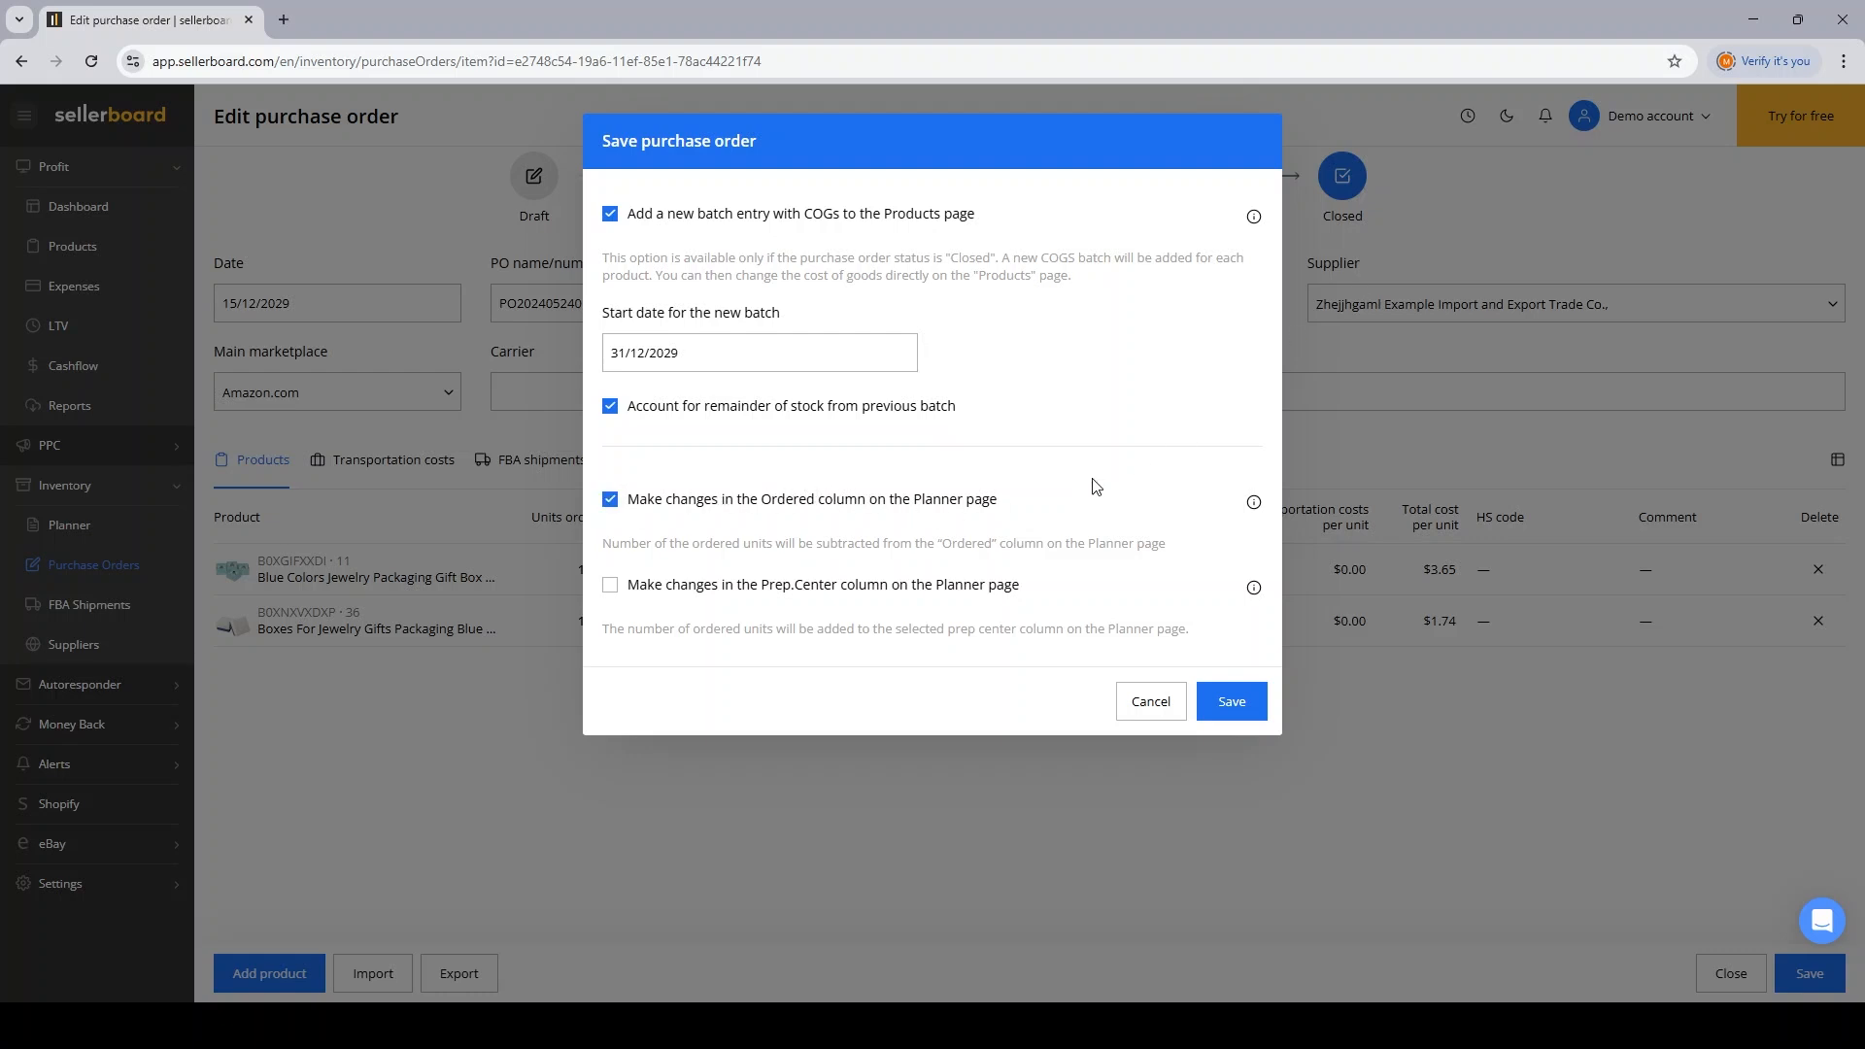
mouse_move(1366, 252)
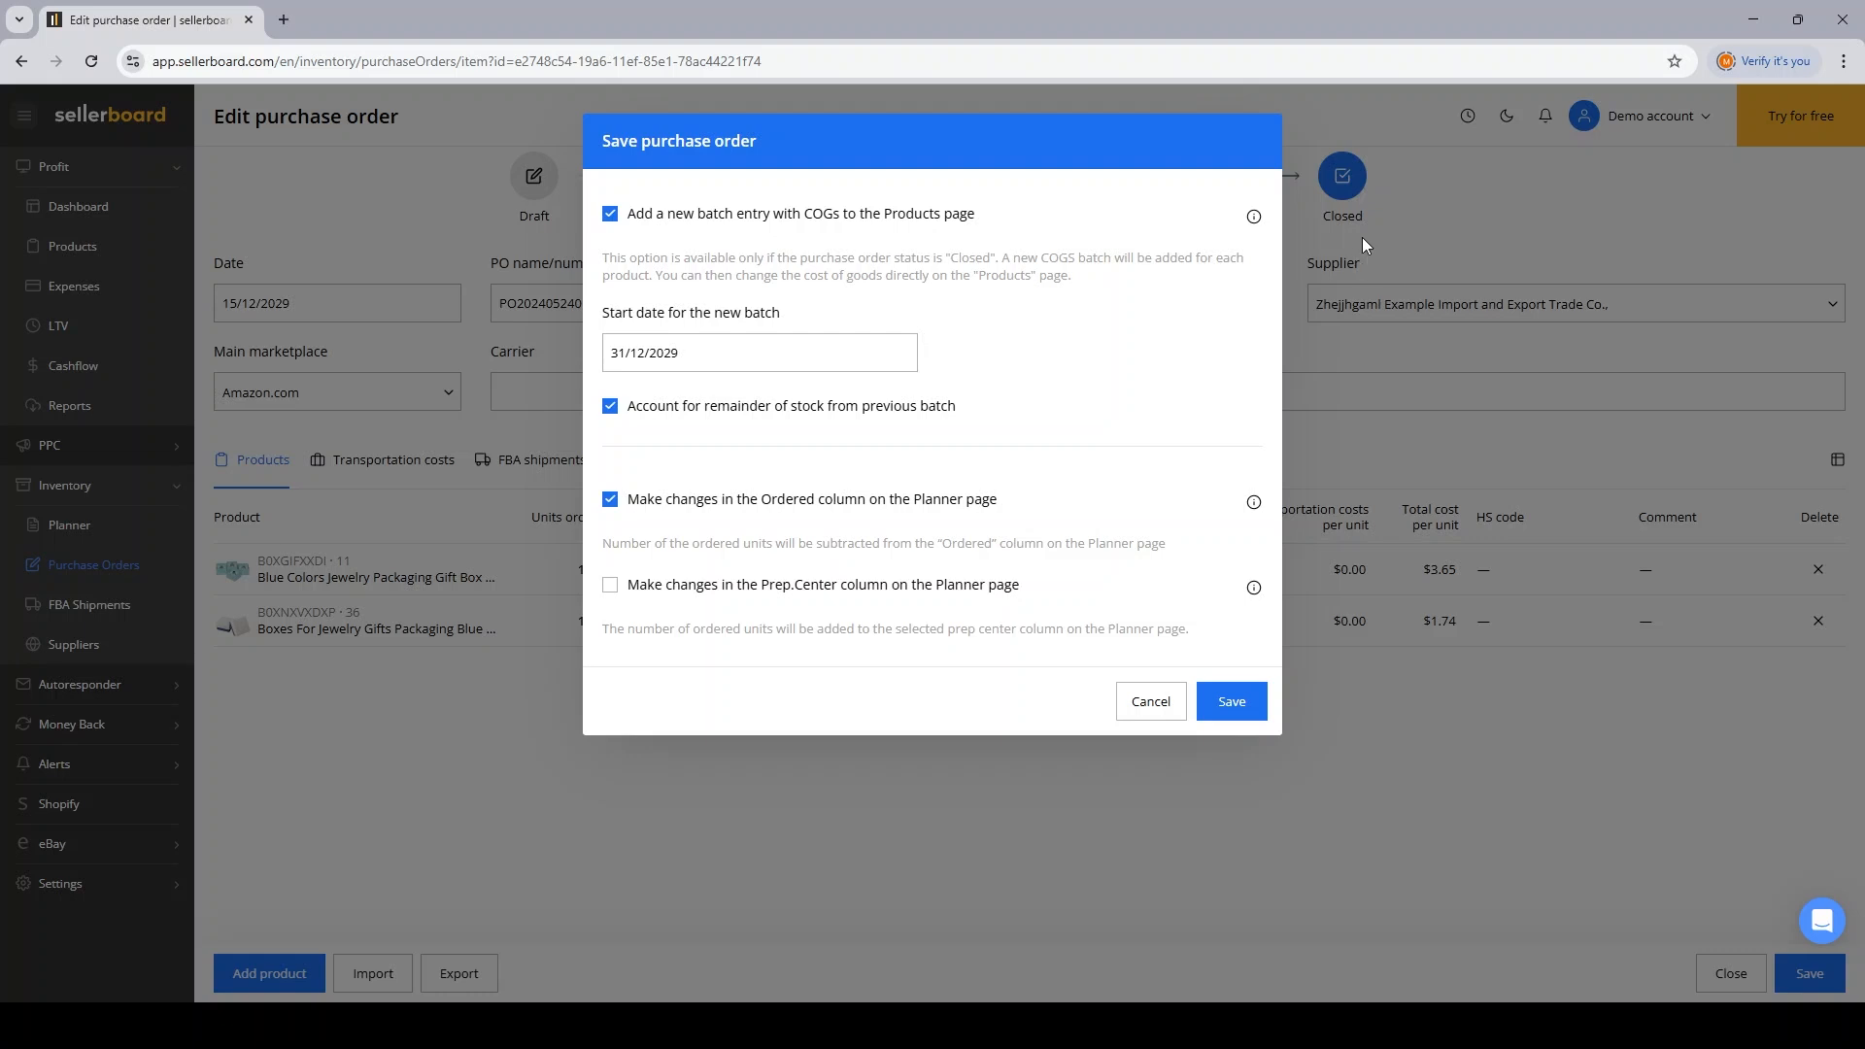
mouse_move(766, 512)
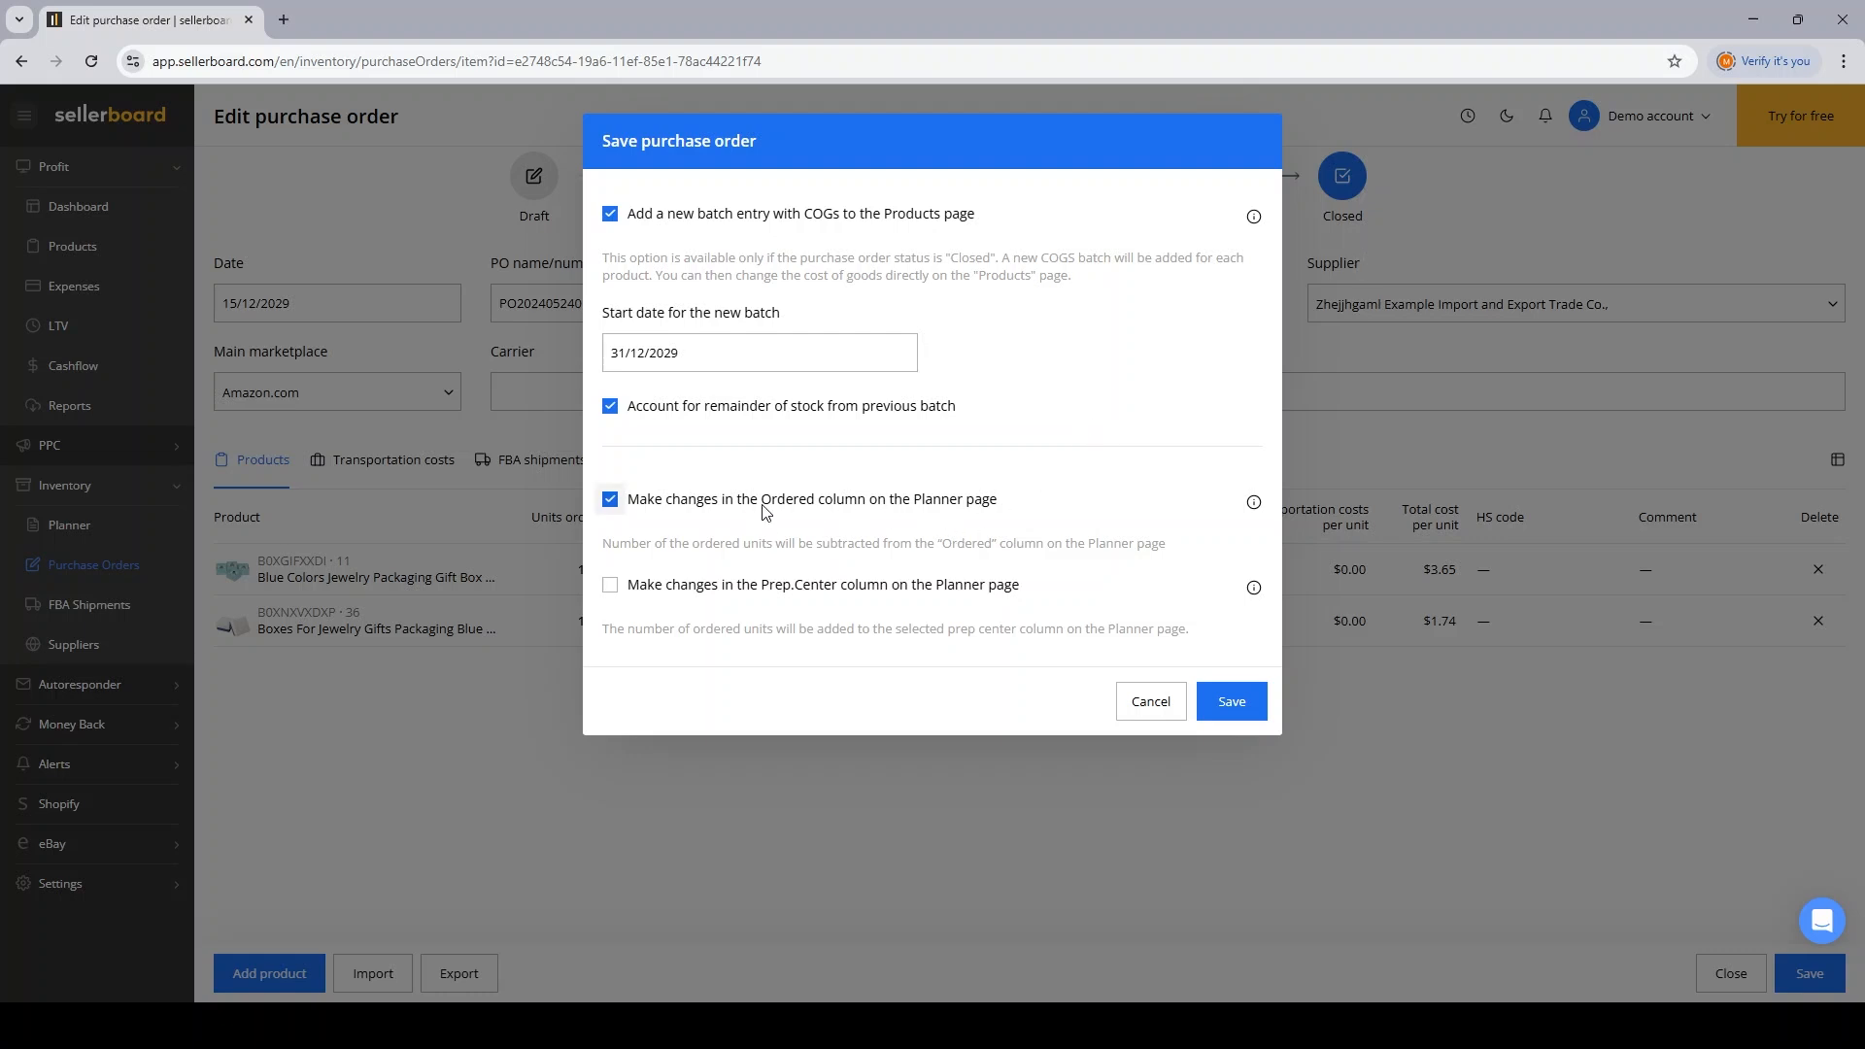
mouse_move(816, 513)
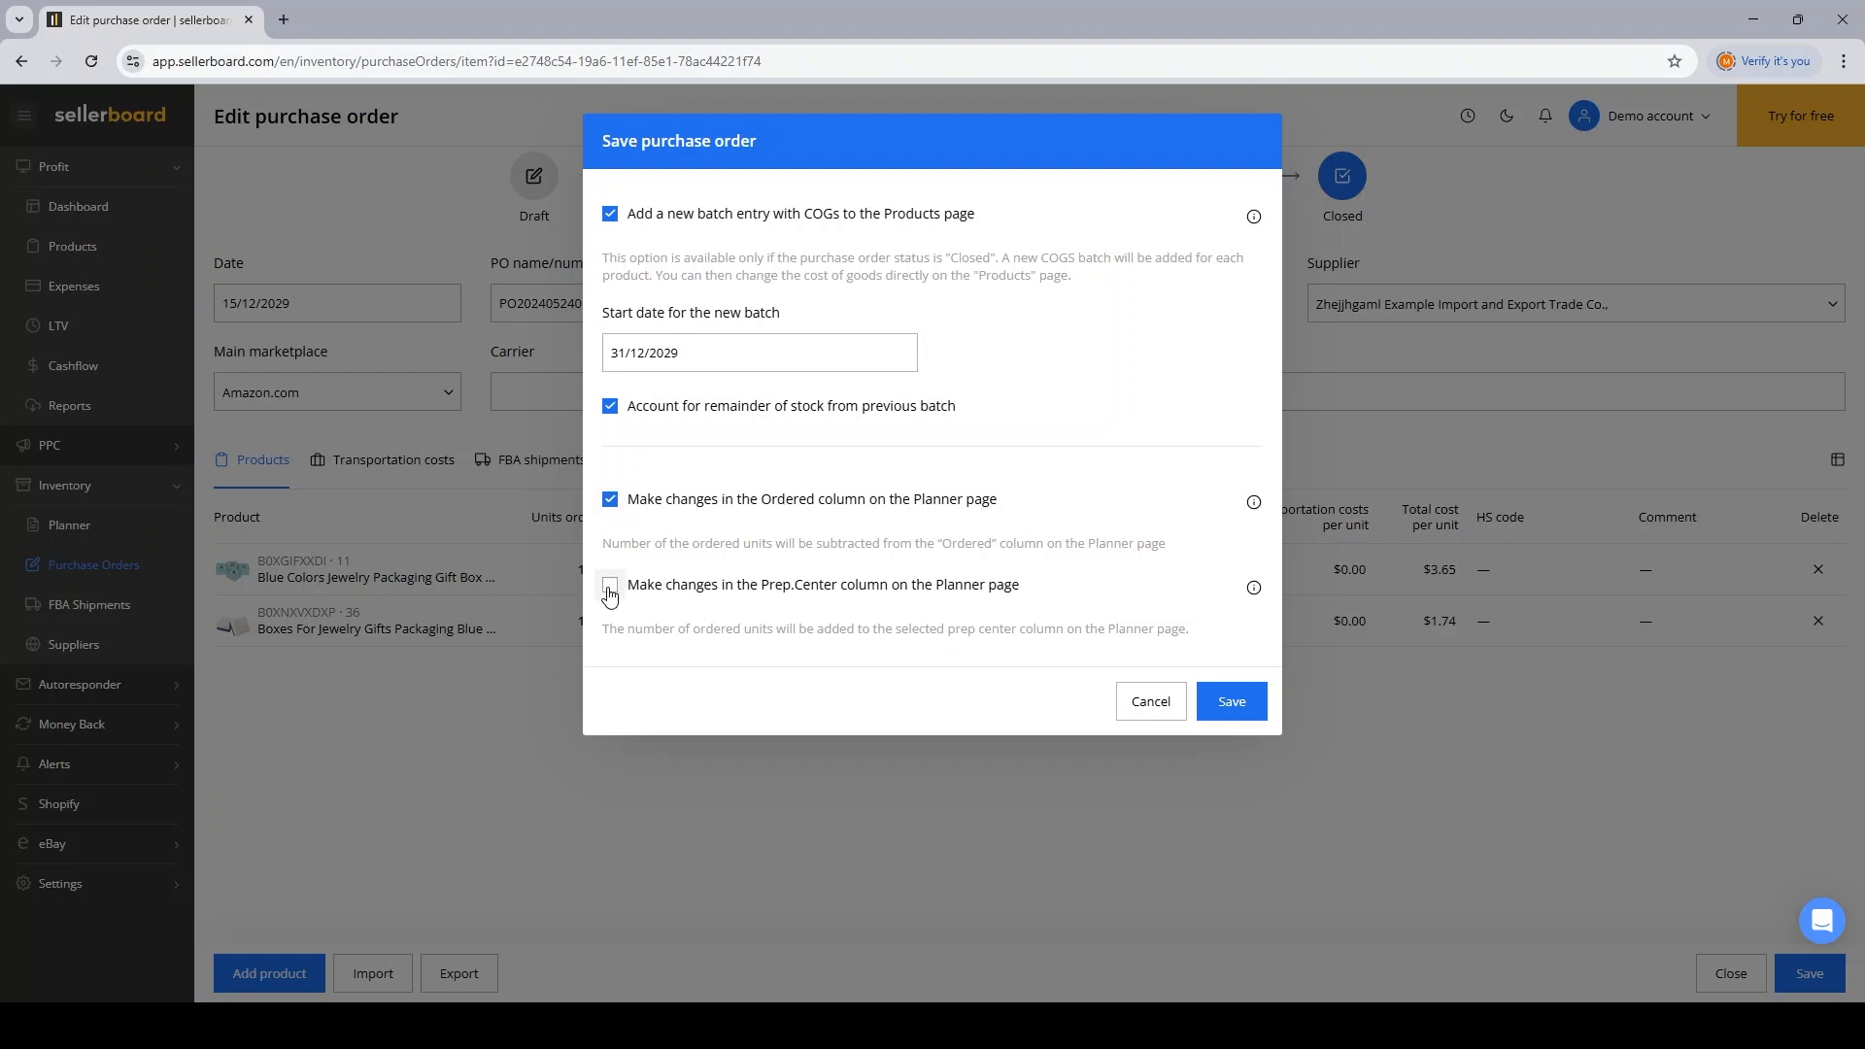
Step: Add the order's units to the 'Prep center 1 stock' column and save the order
click(611, 585)
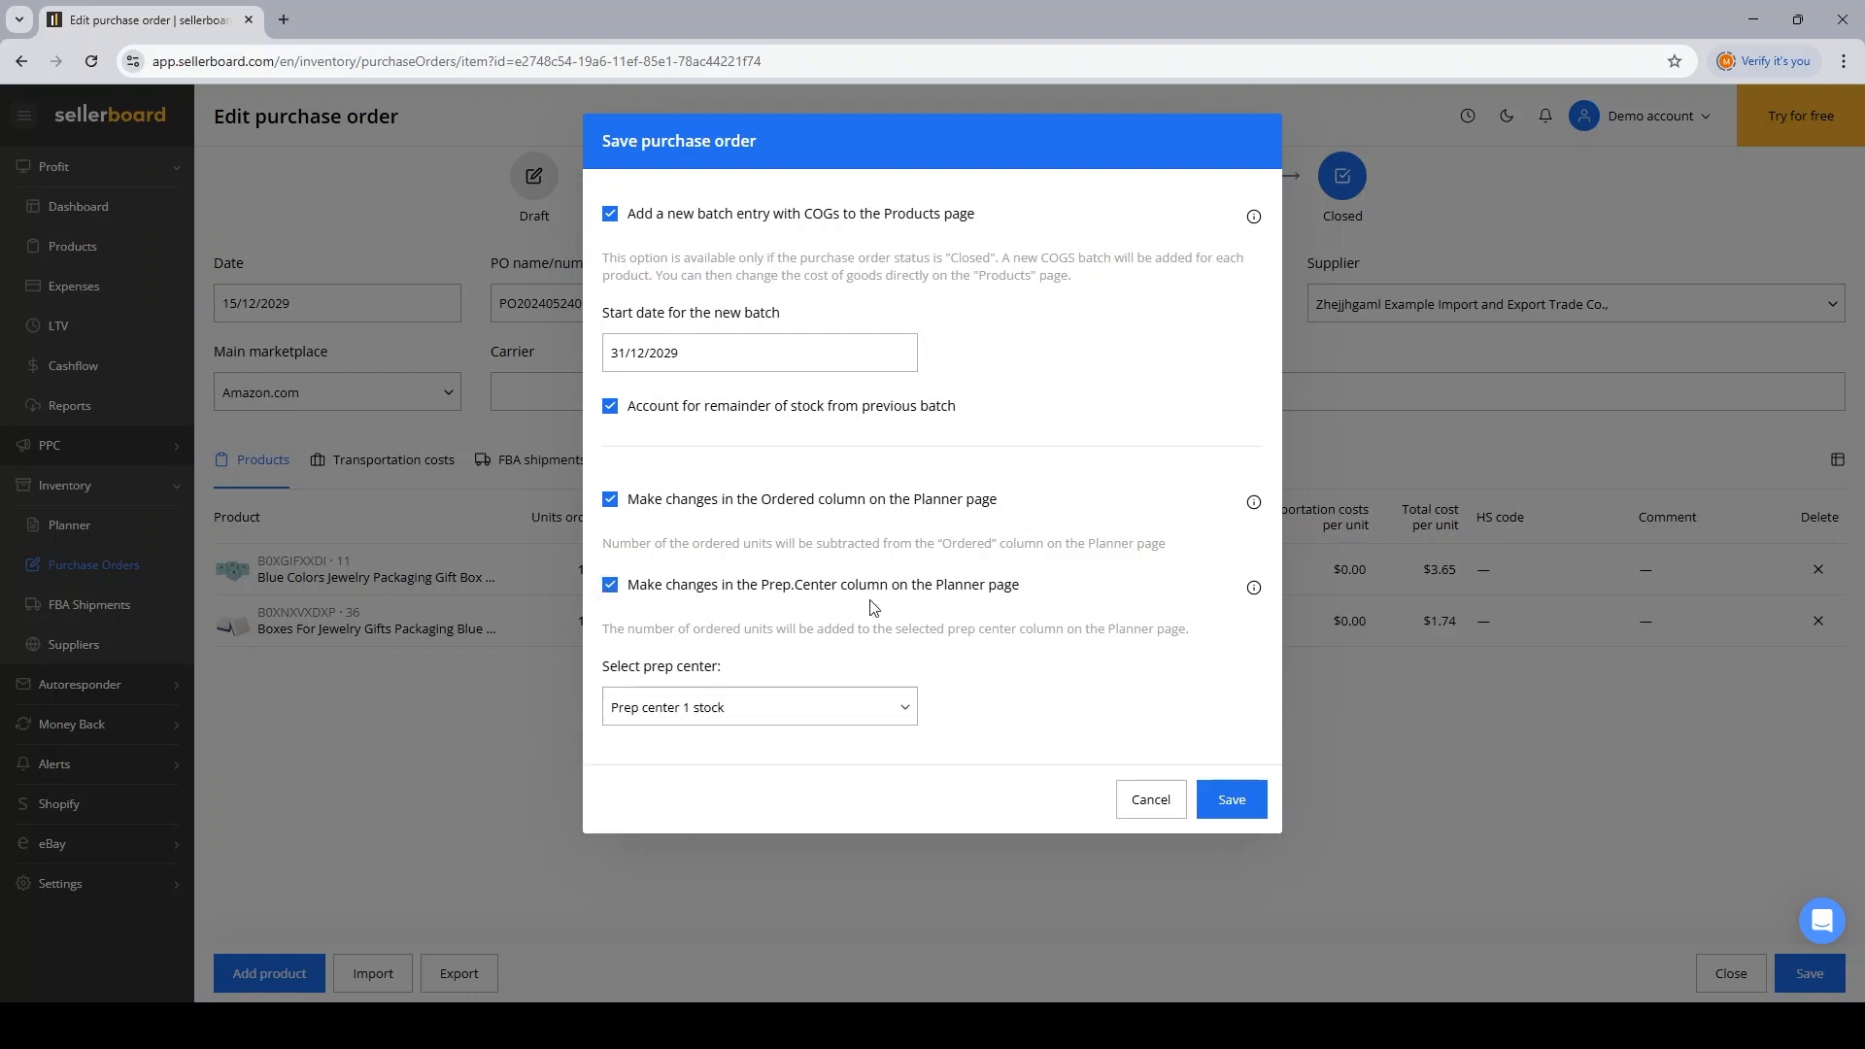
mouse_move(1039, 598)
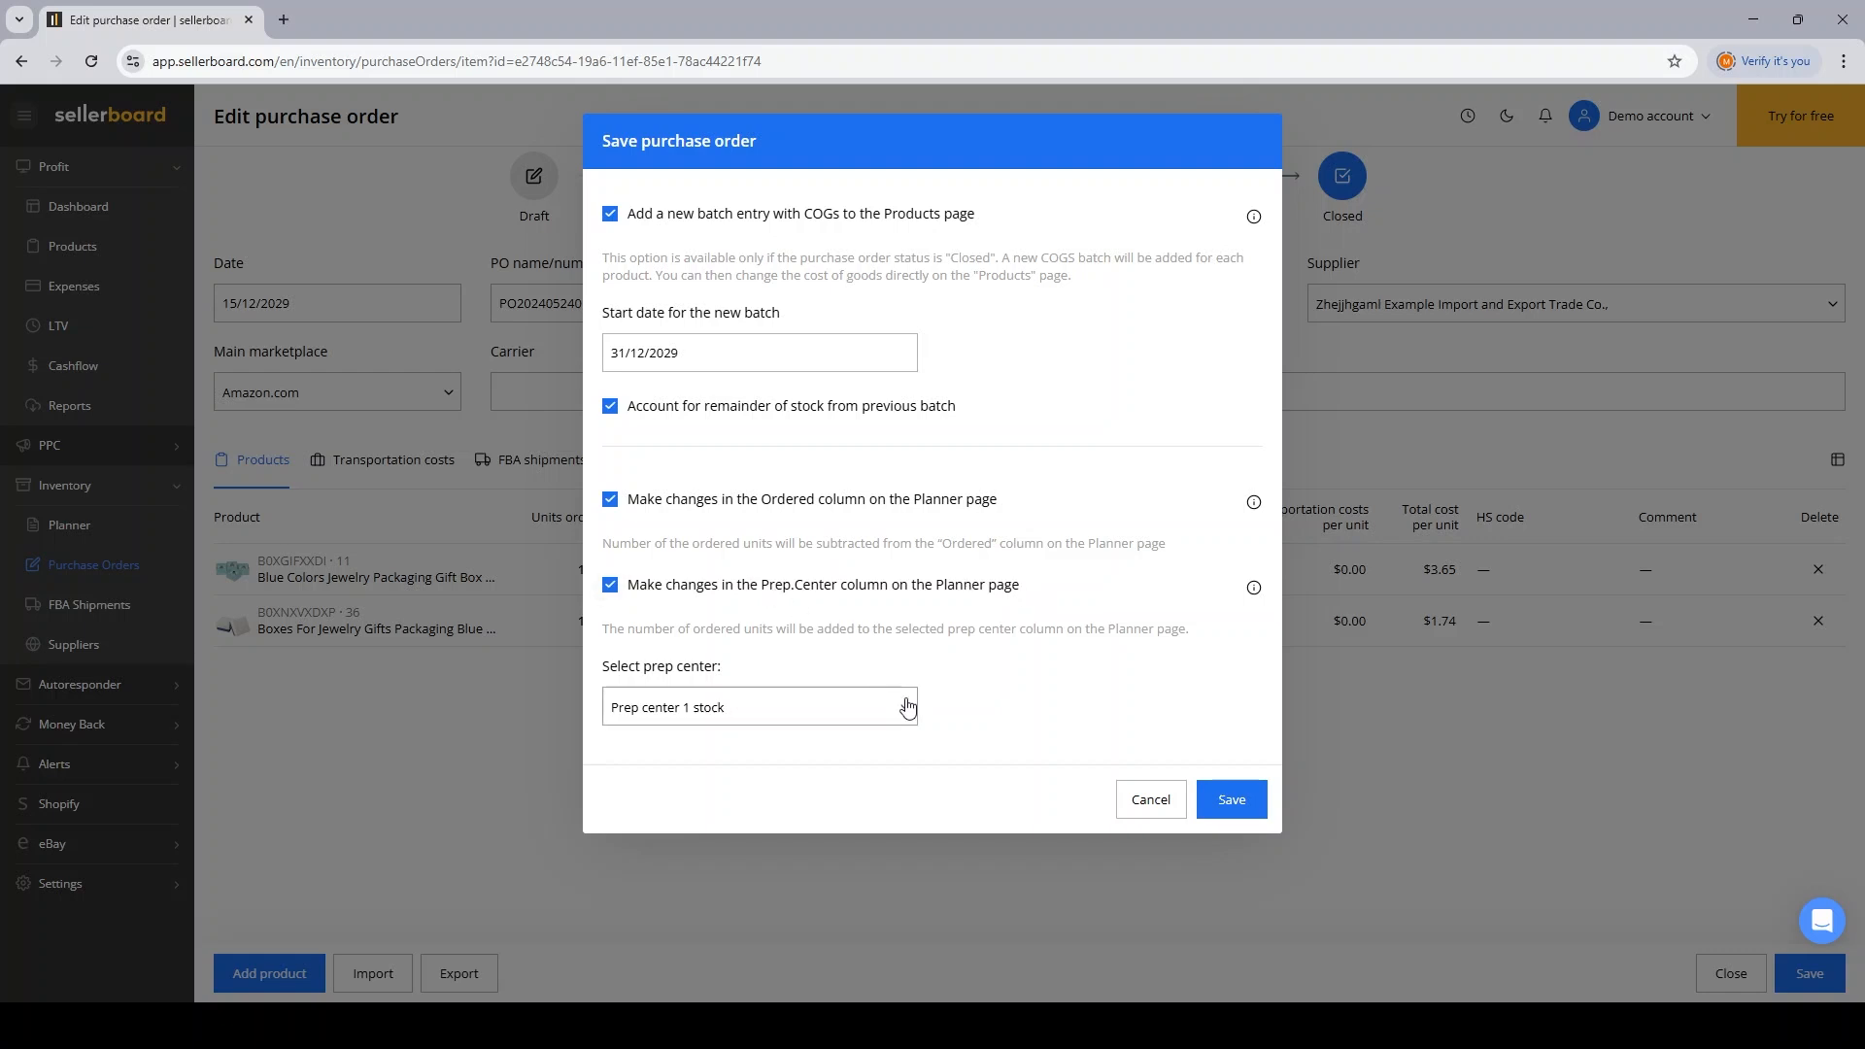
click(759, 706)
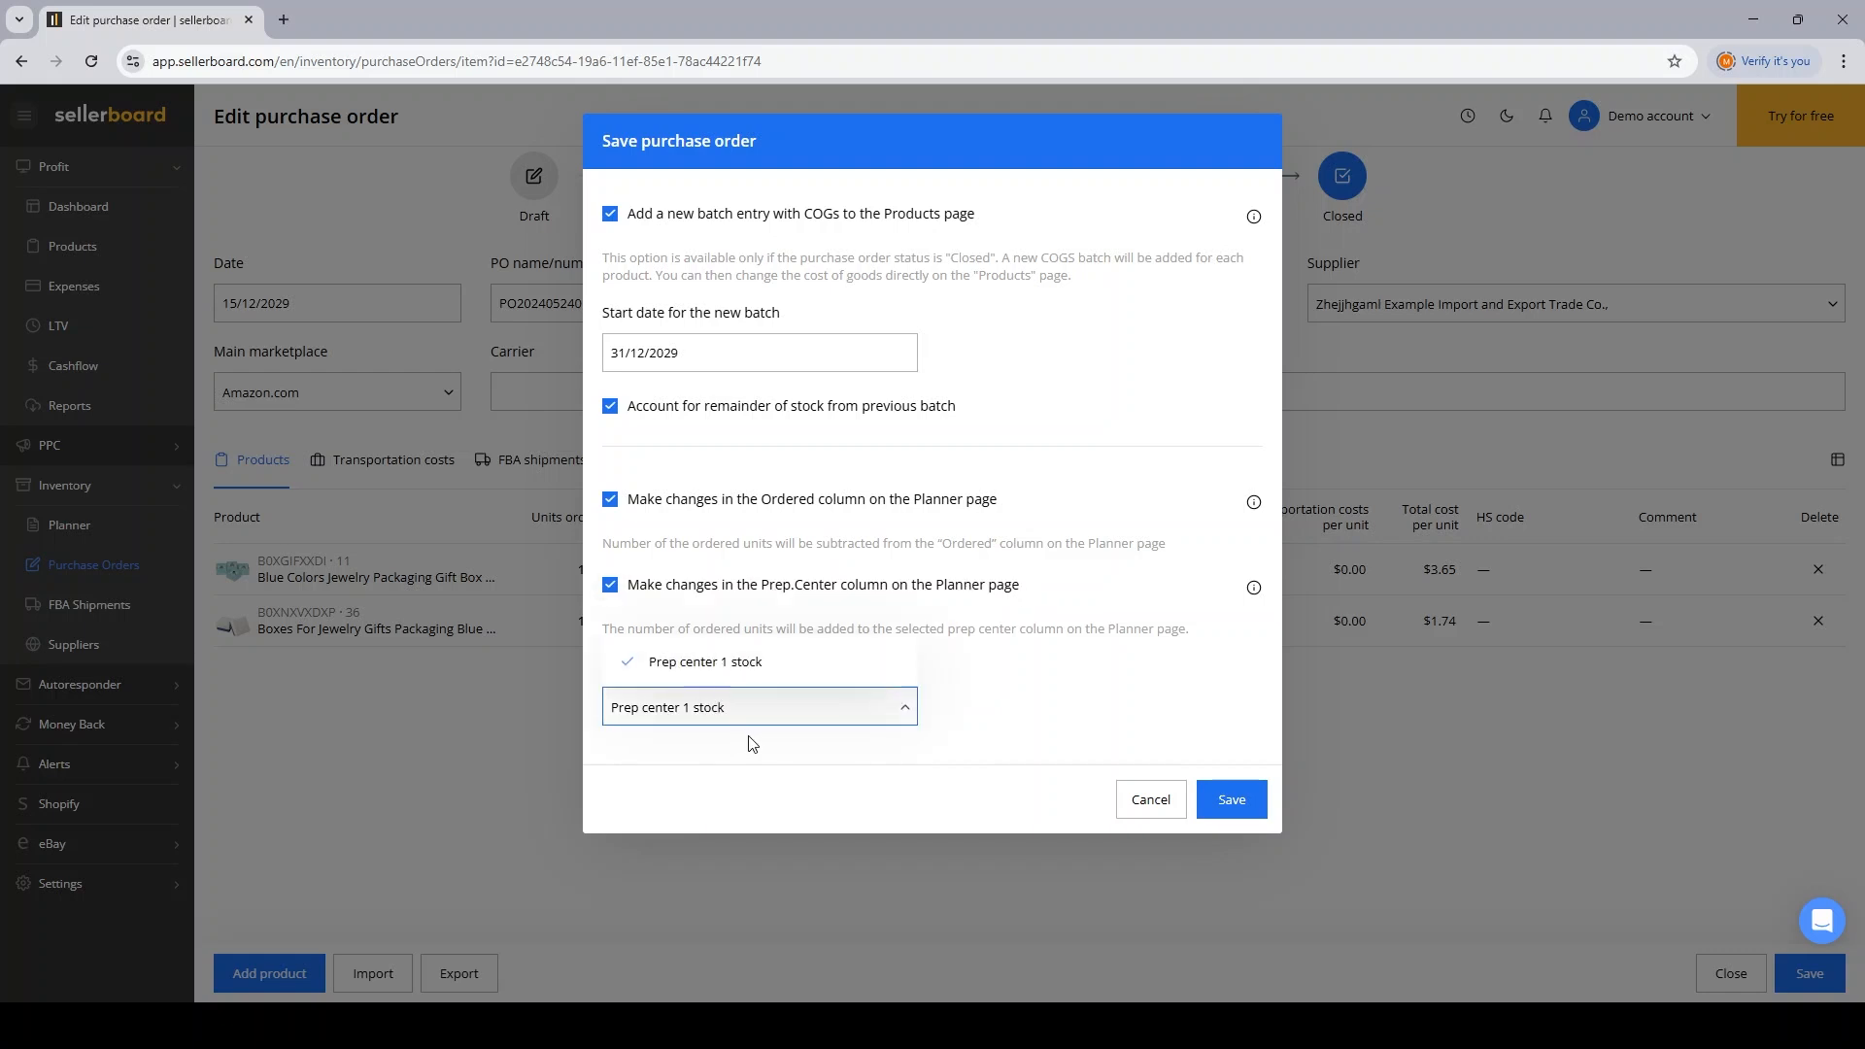
click(705, 662)
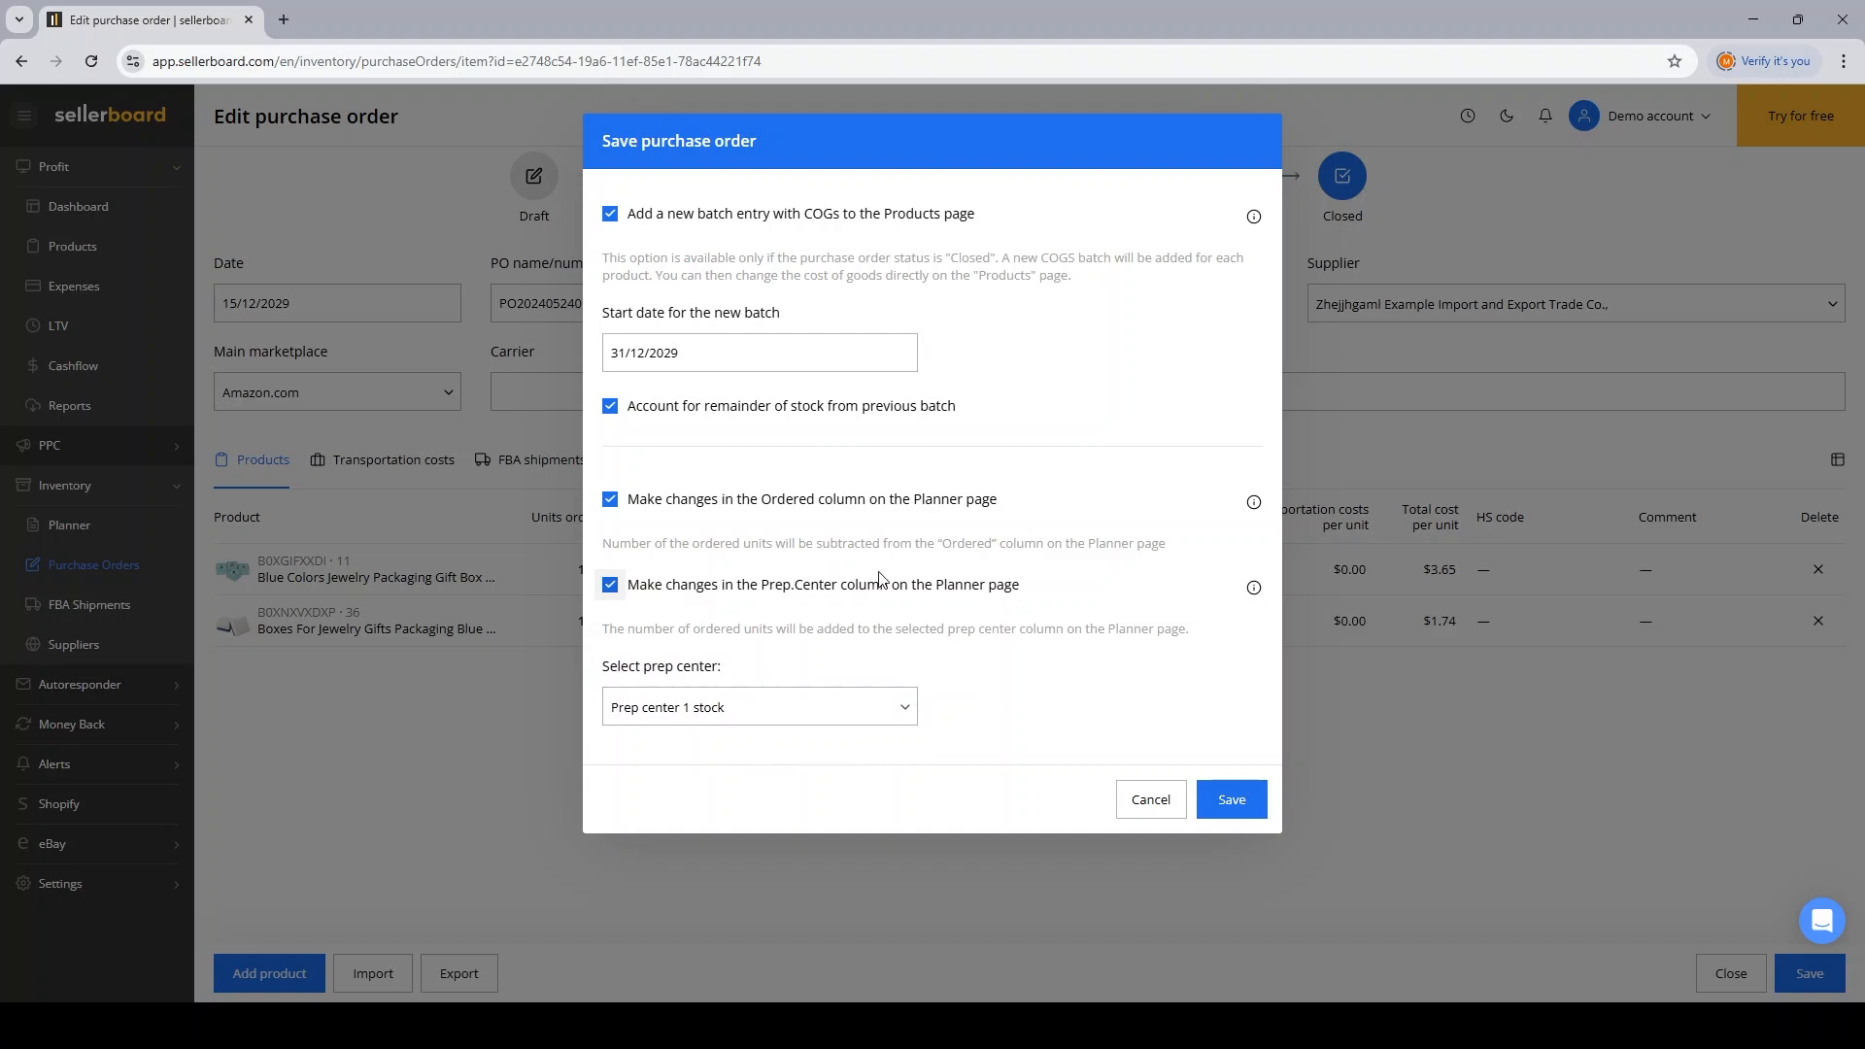
mouse_move(798, 532)
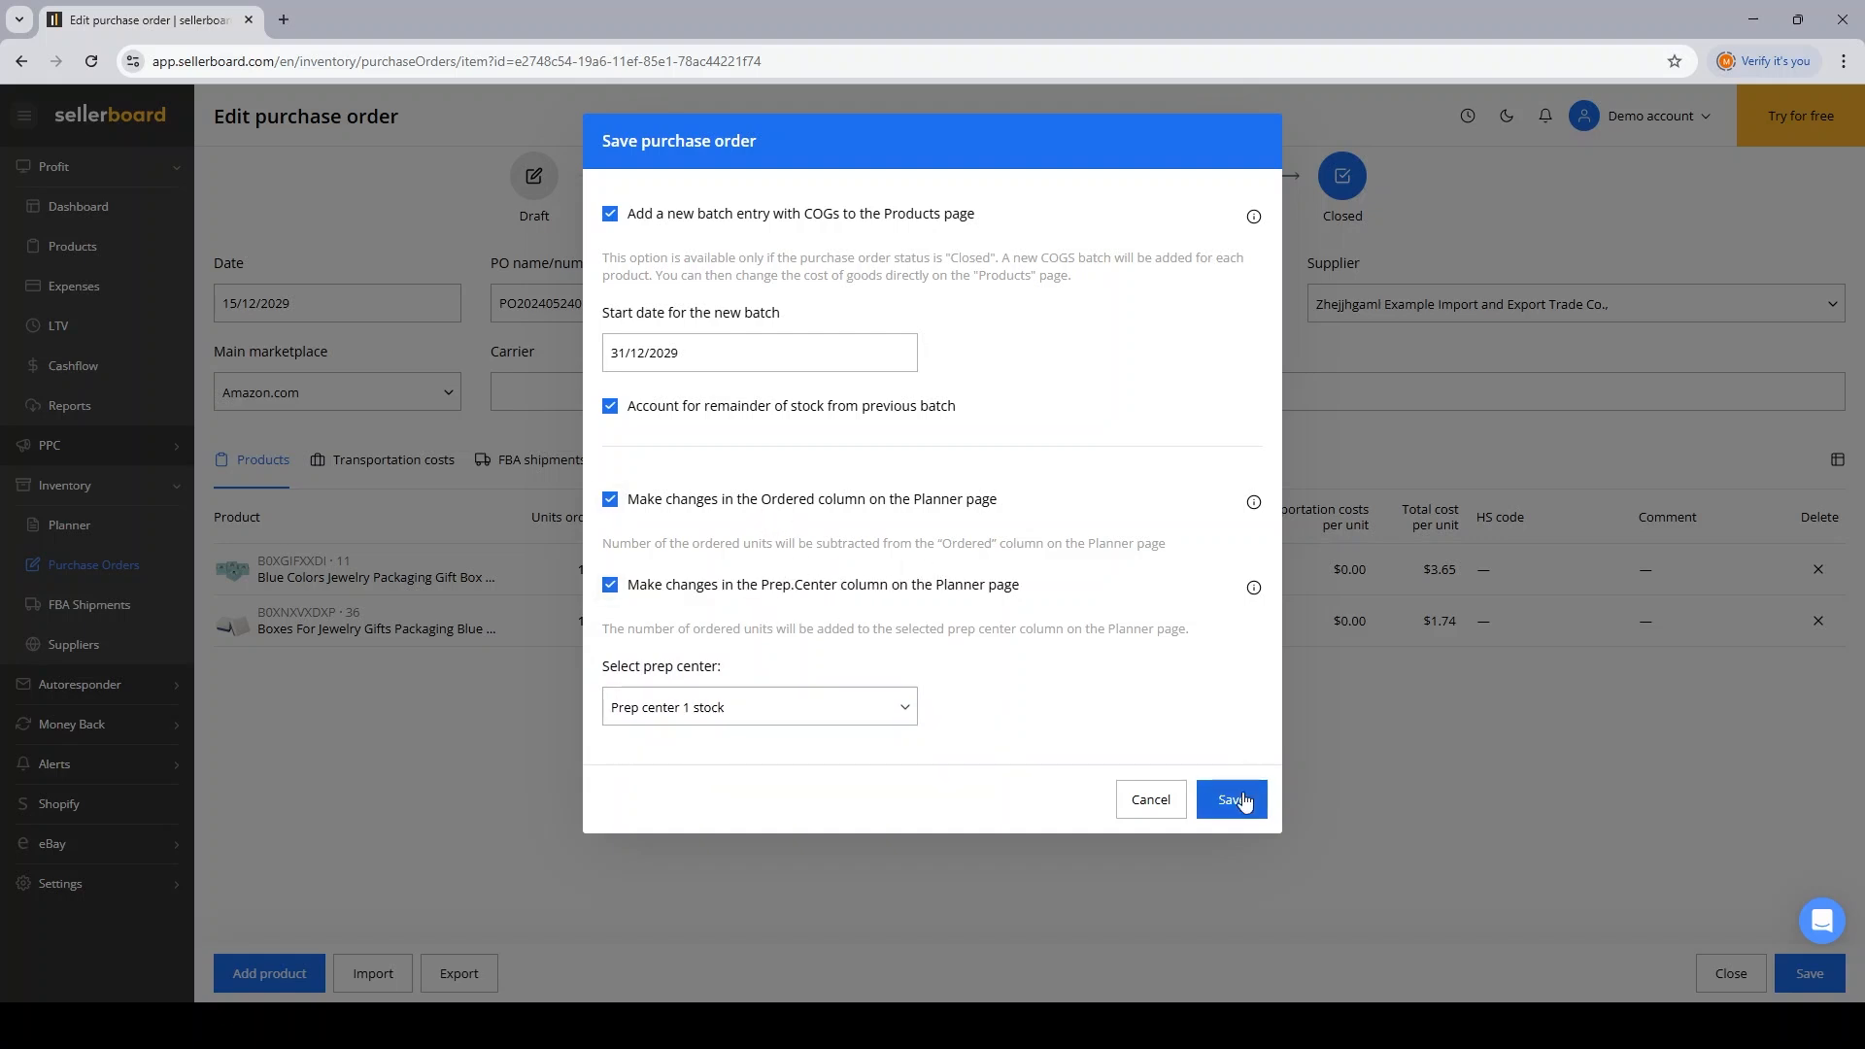
click(1232, 799)
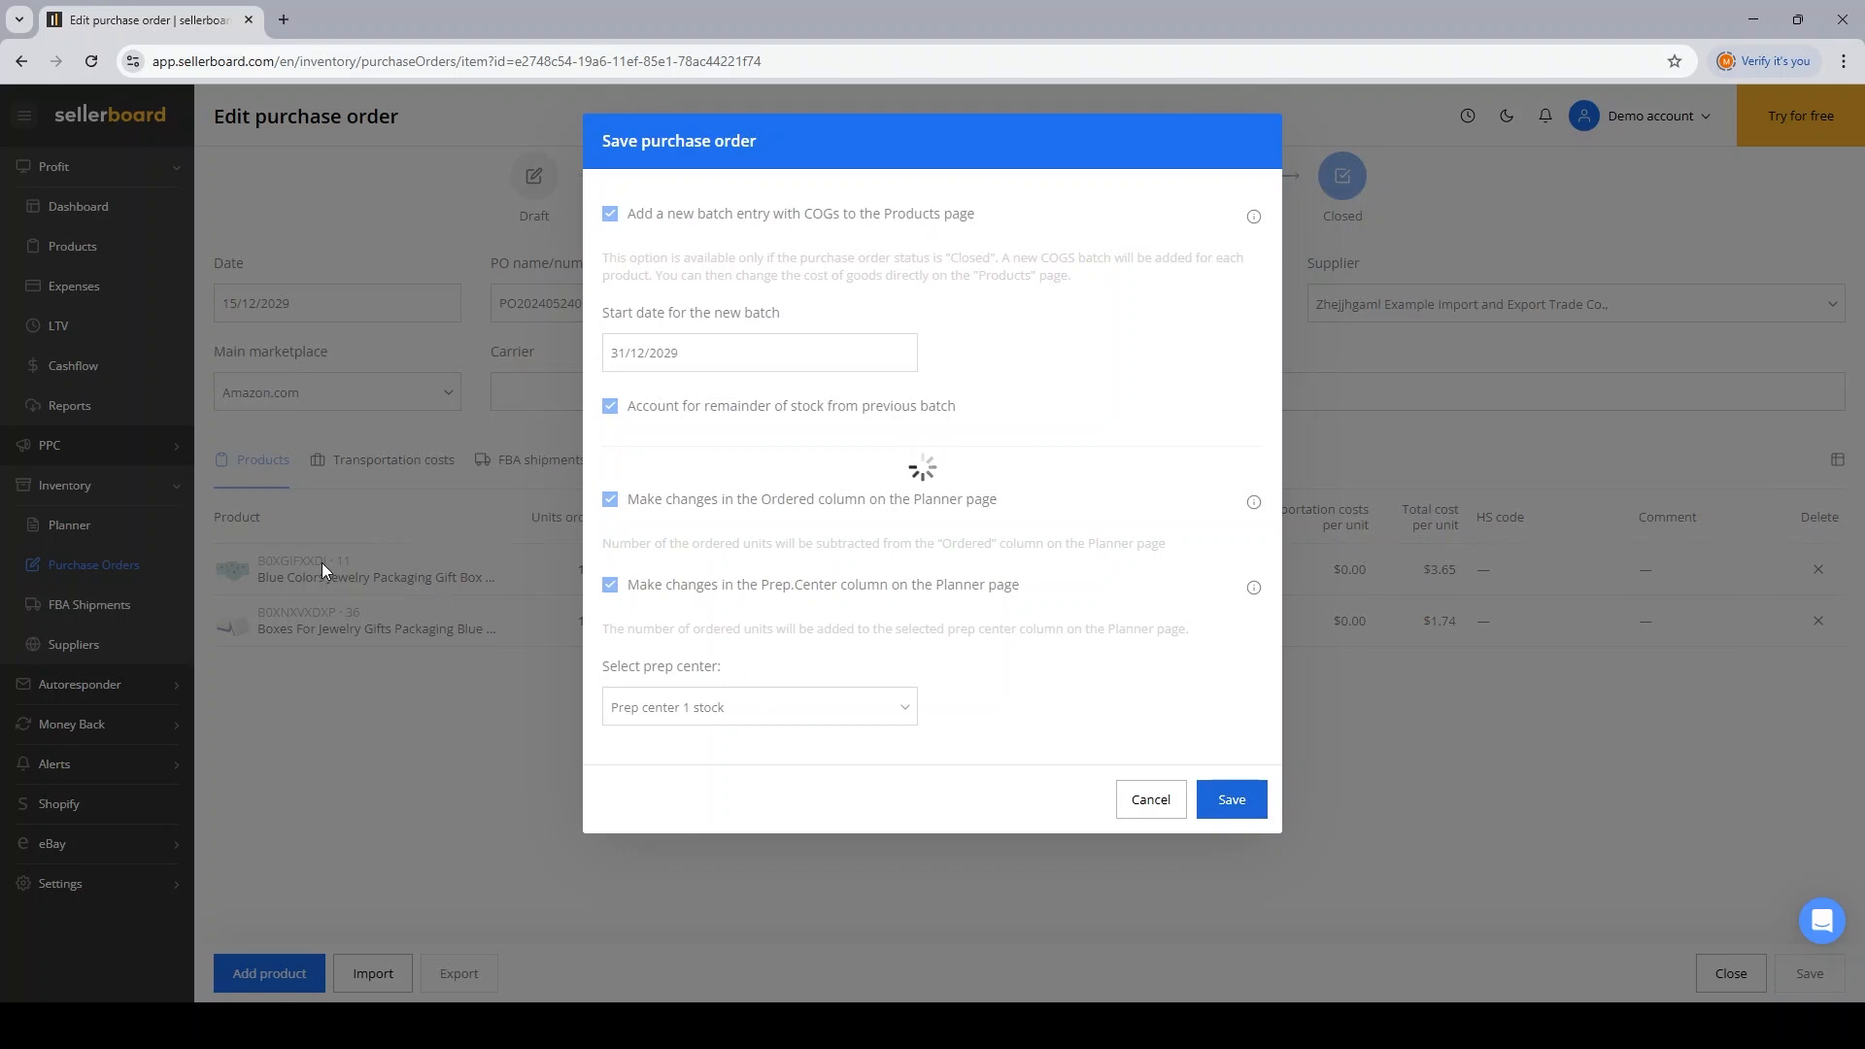
click(1231, 799)
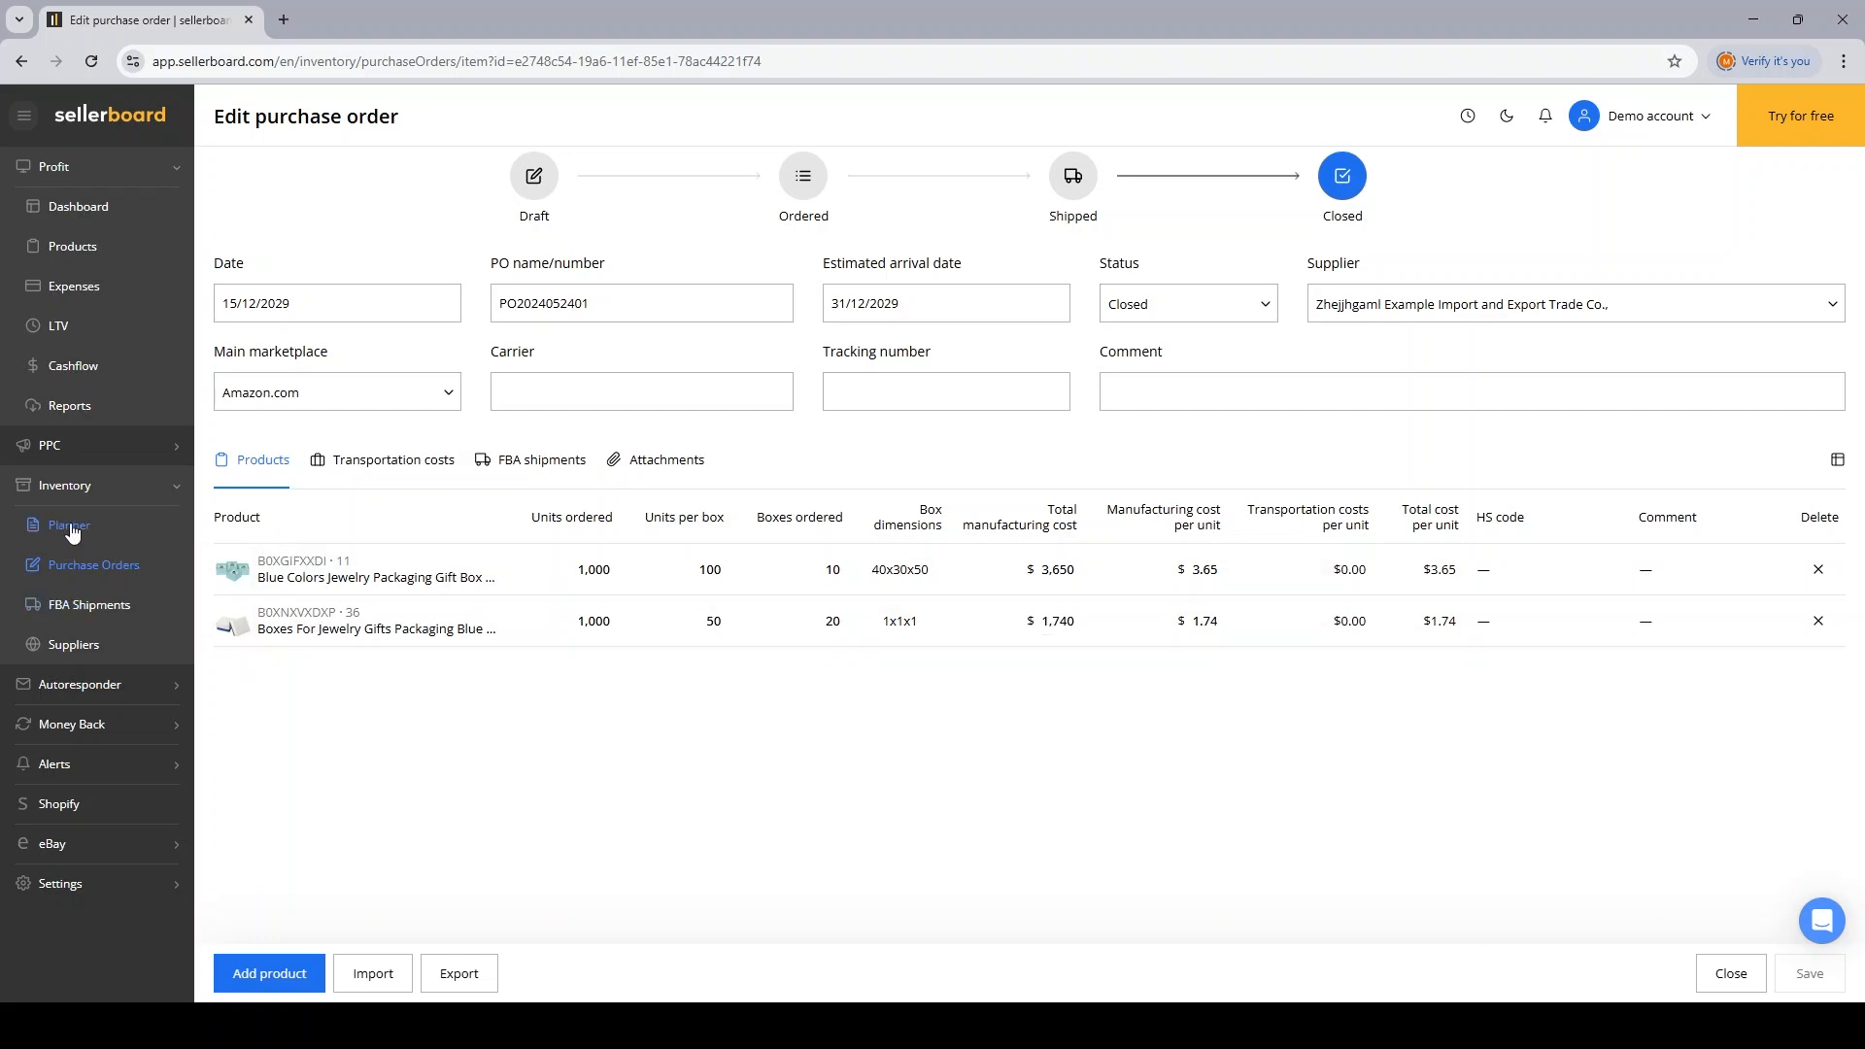
Step: Check the updated stock columns on the Planner, then view product COGS on Products
click(68, 524)
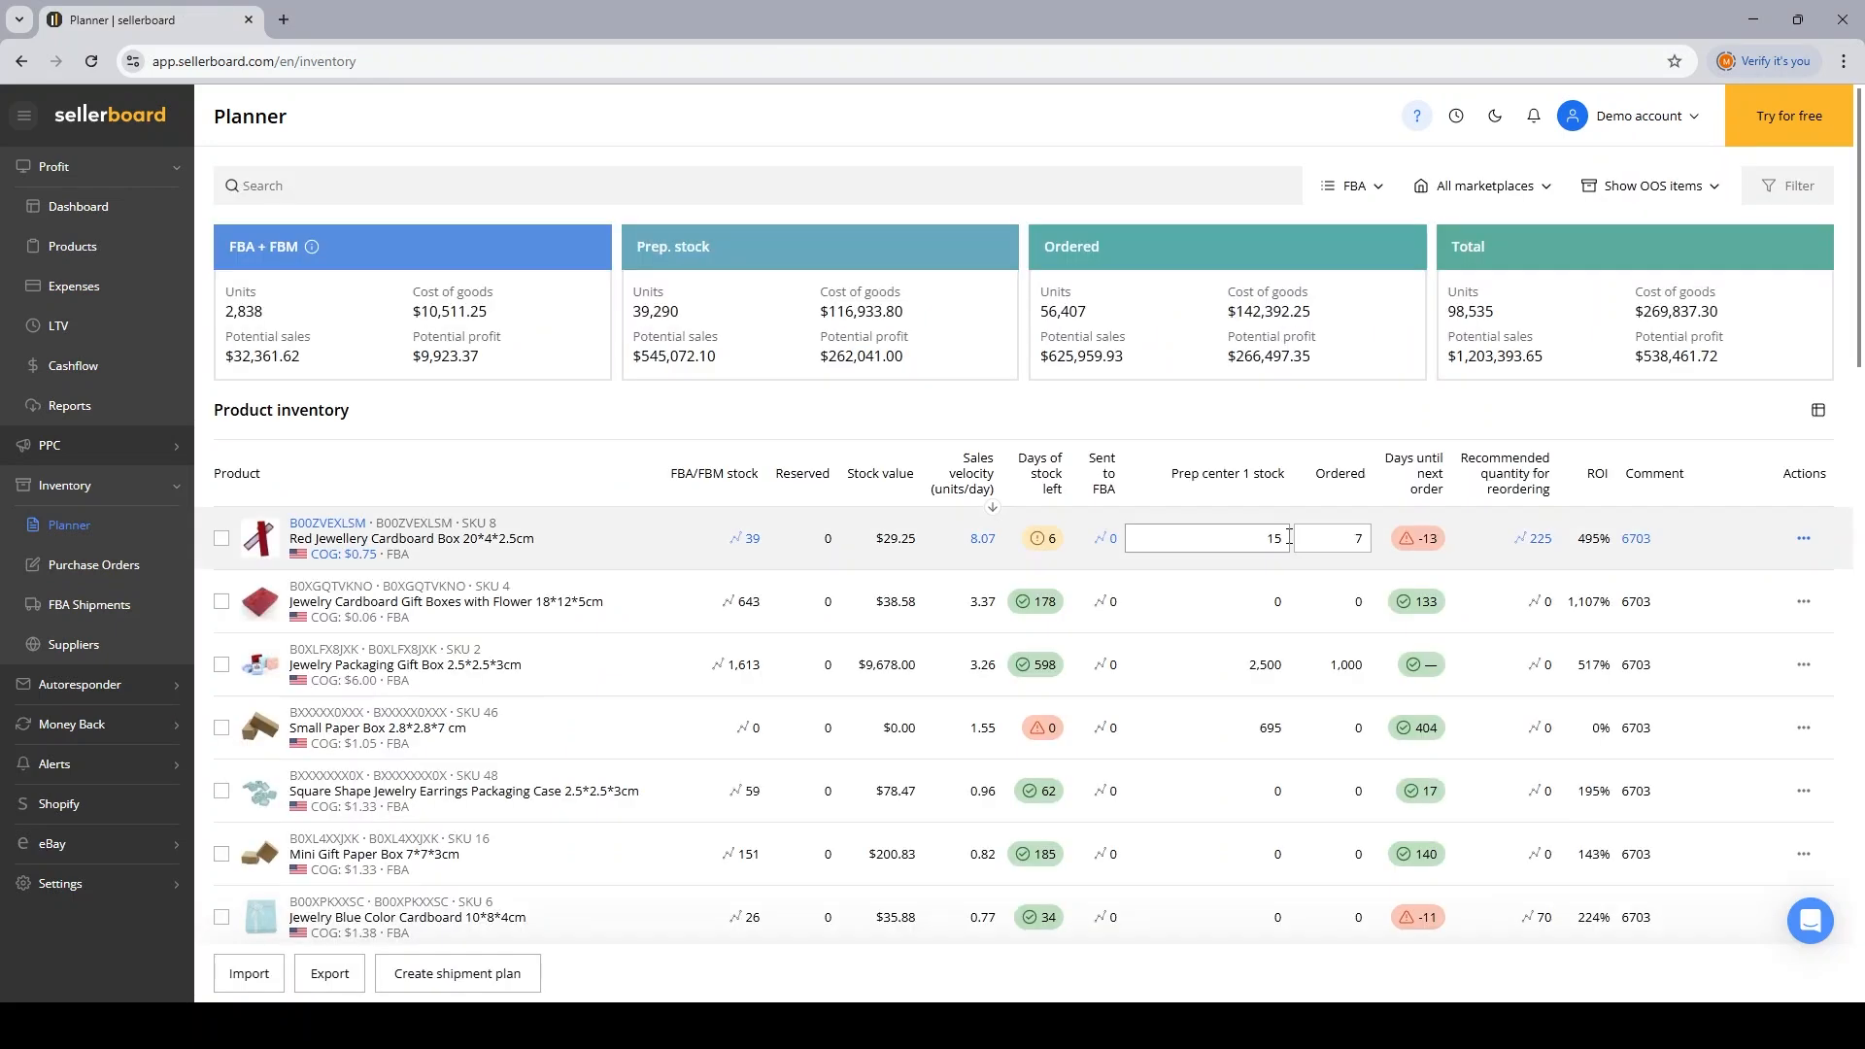
click(1206, 728)
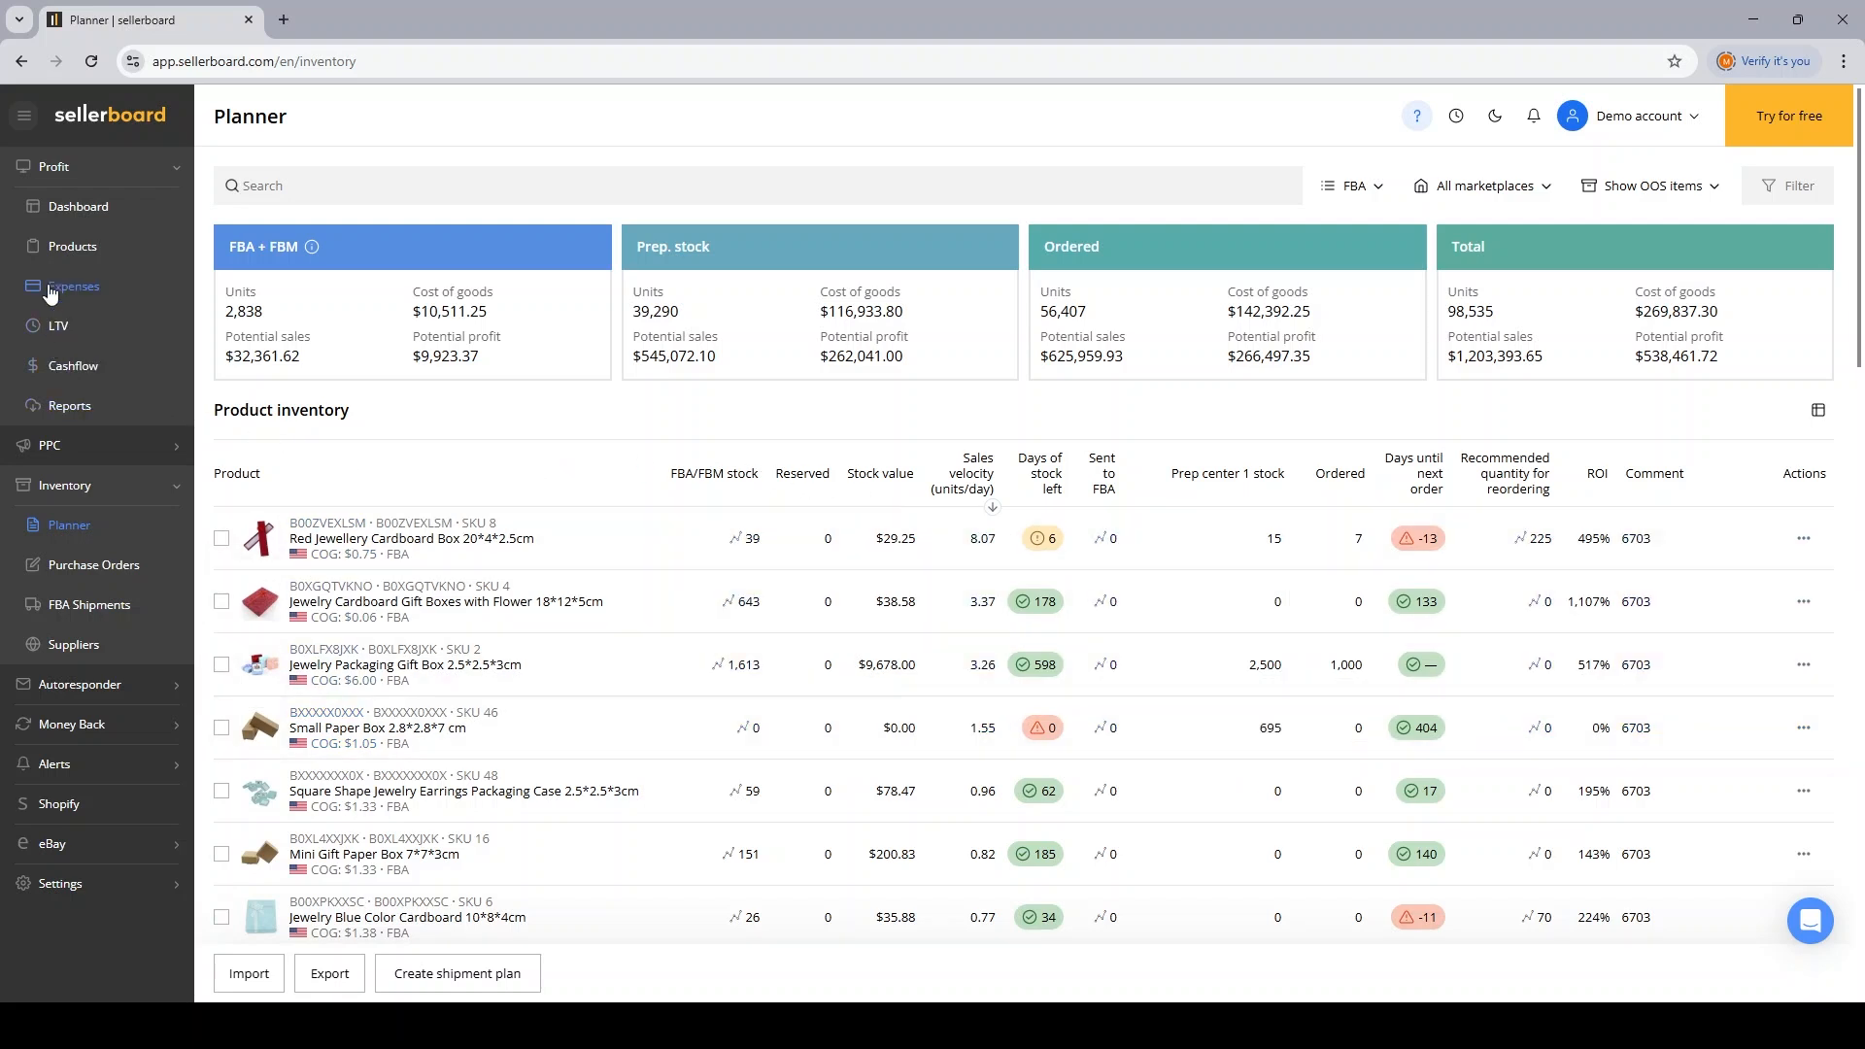
click(72, 246)
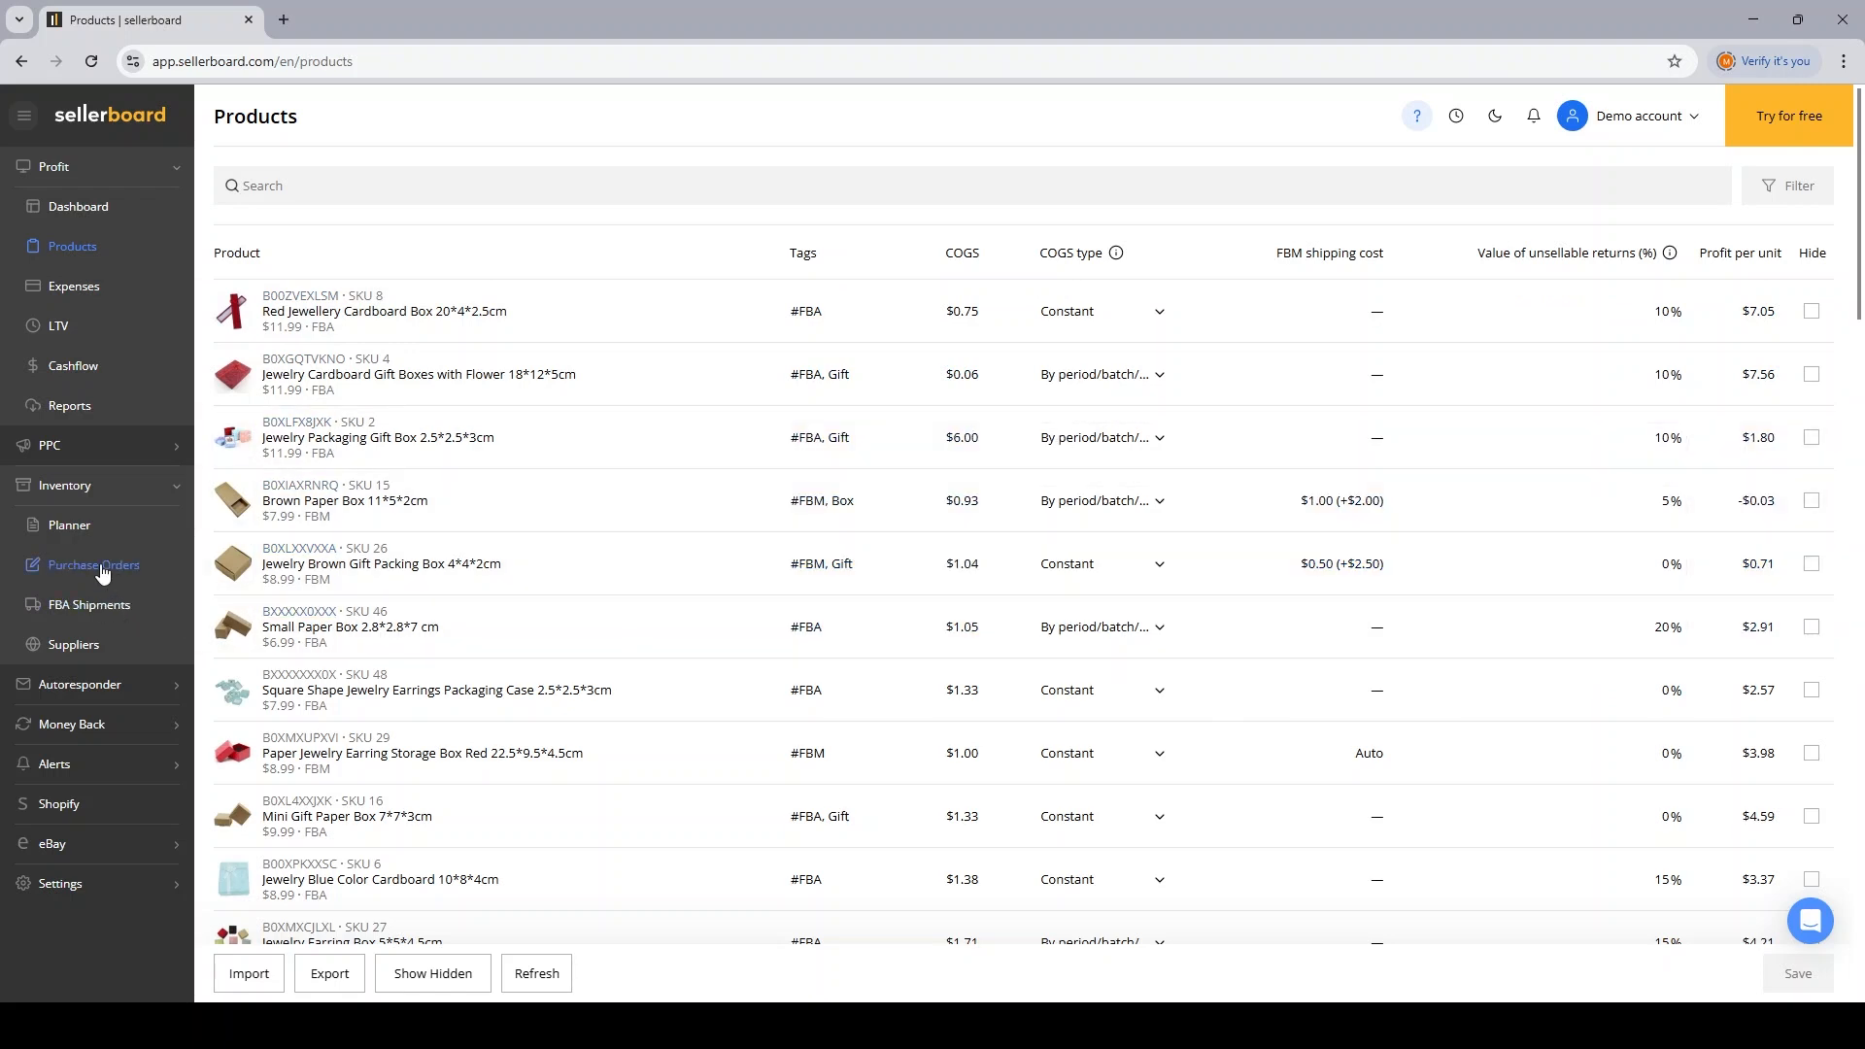
click(93, 564)
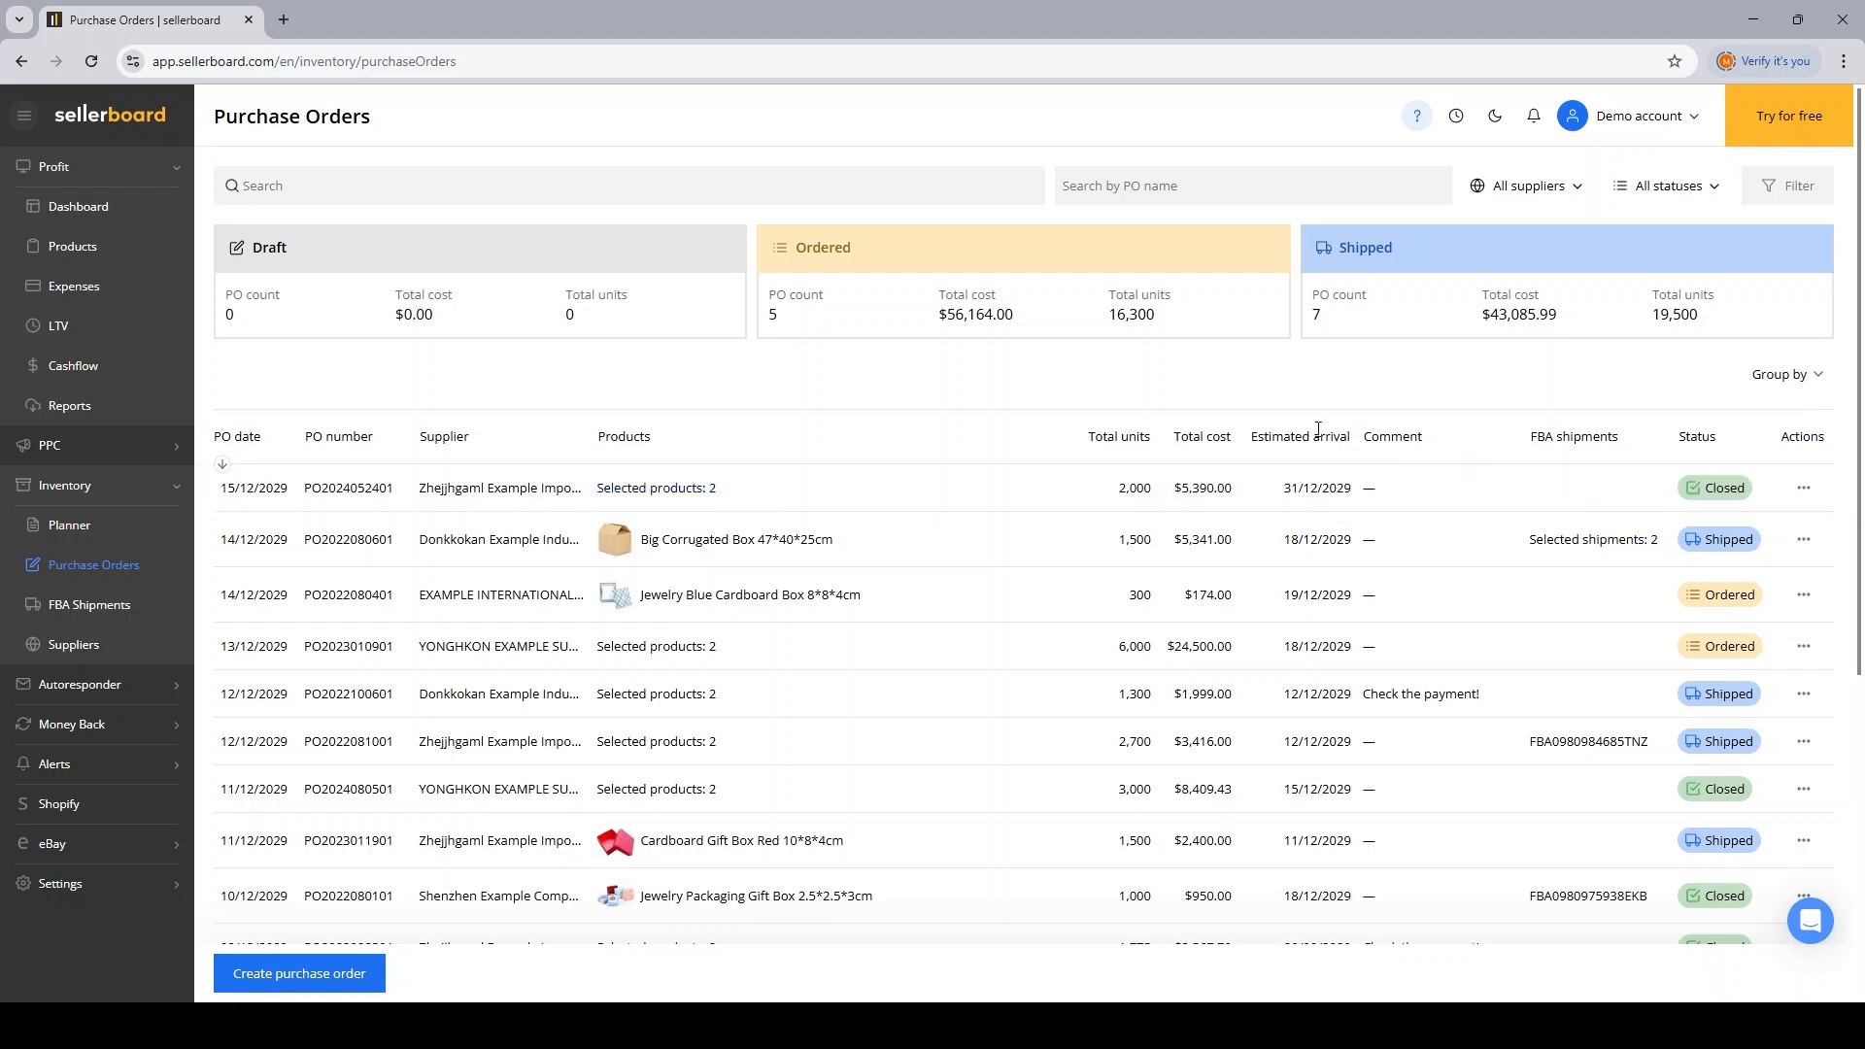
scroll(down, 3)
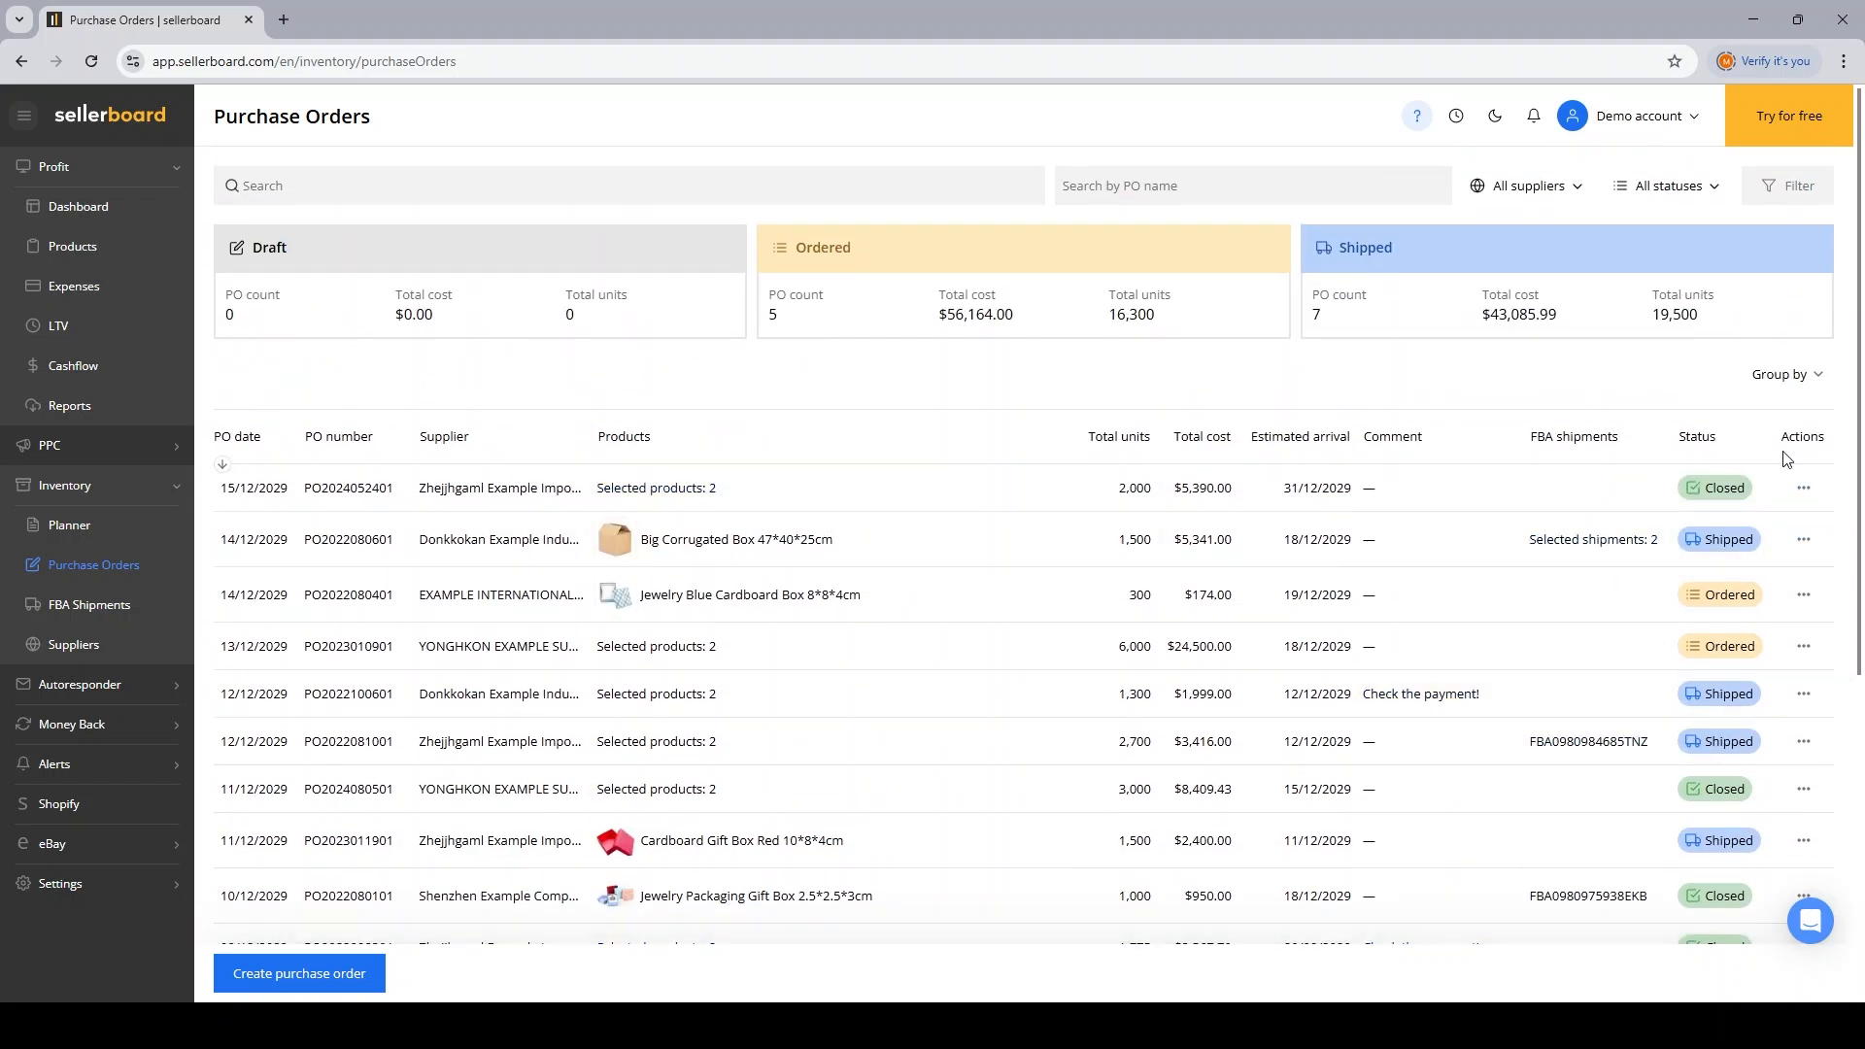
click(1803, 487)
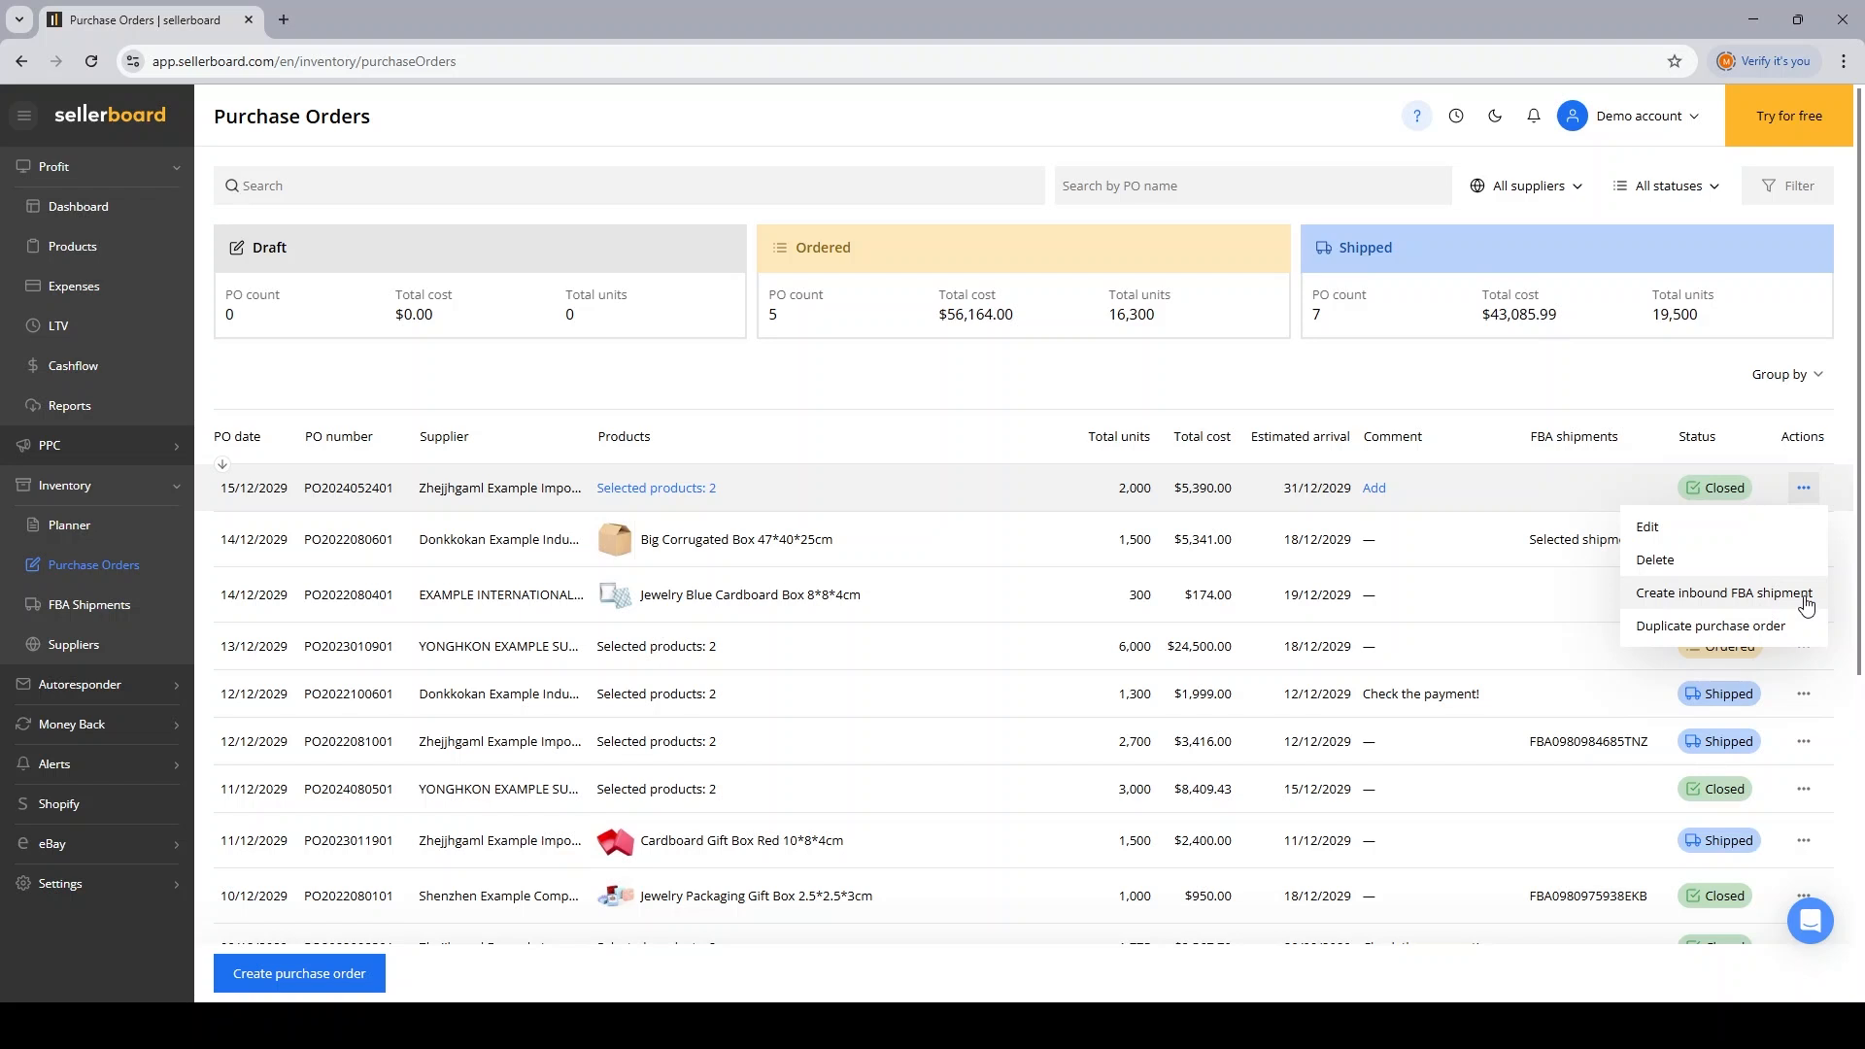
mouse_move(1696, 601)
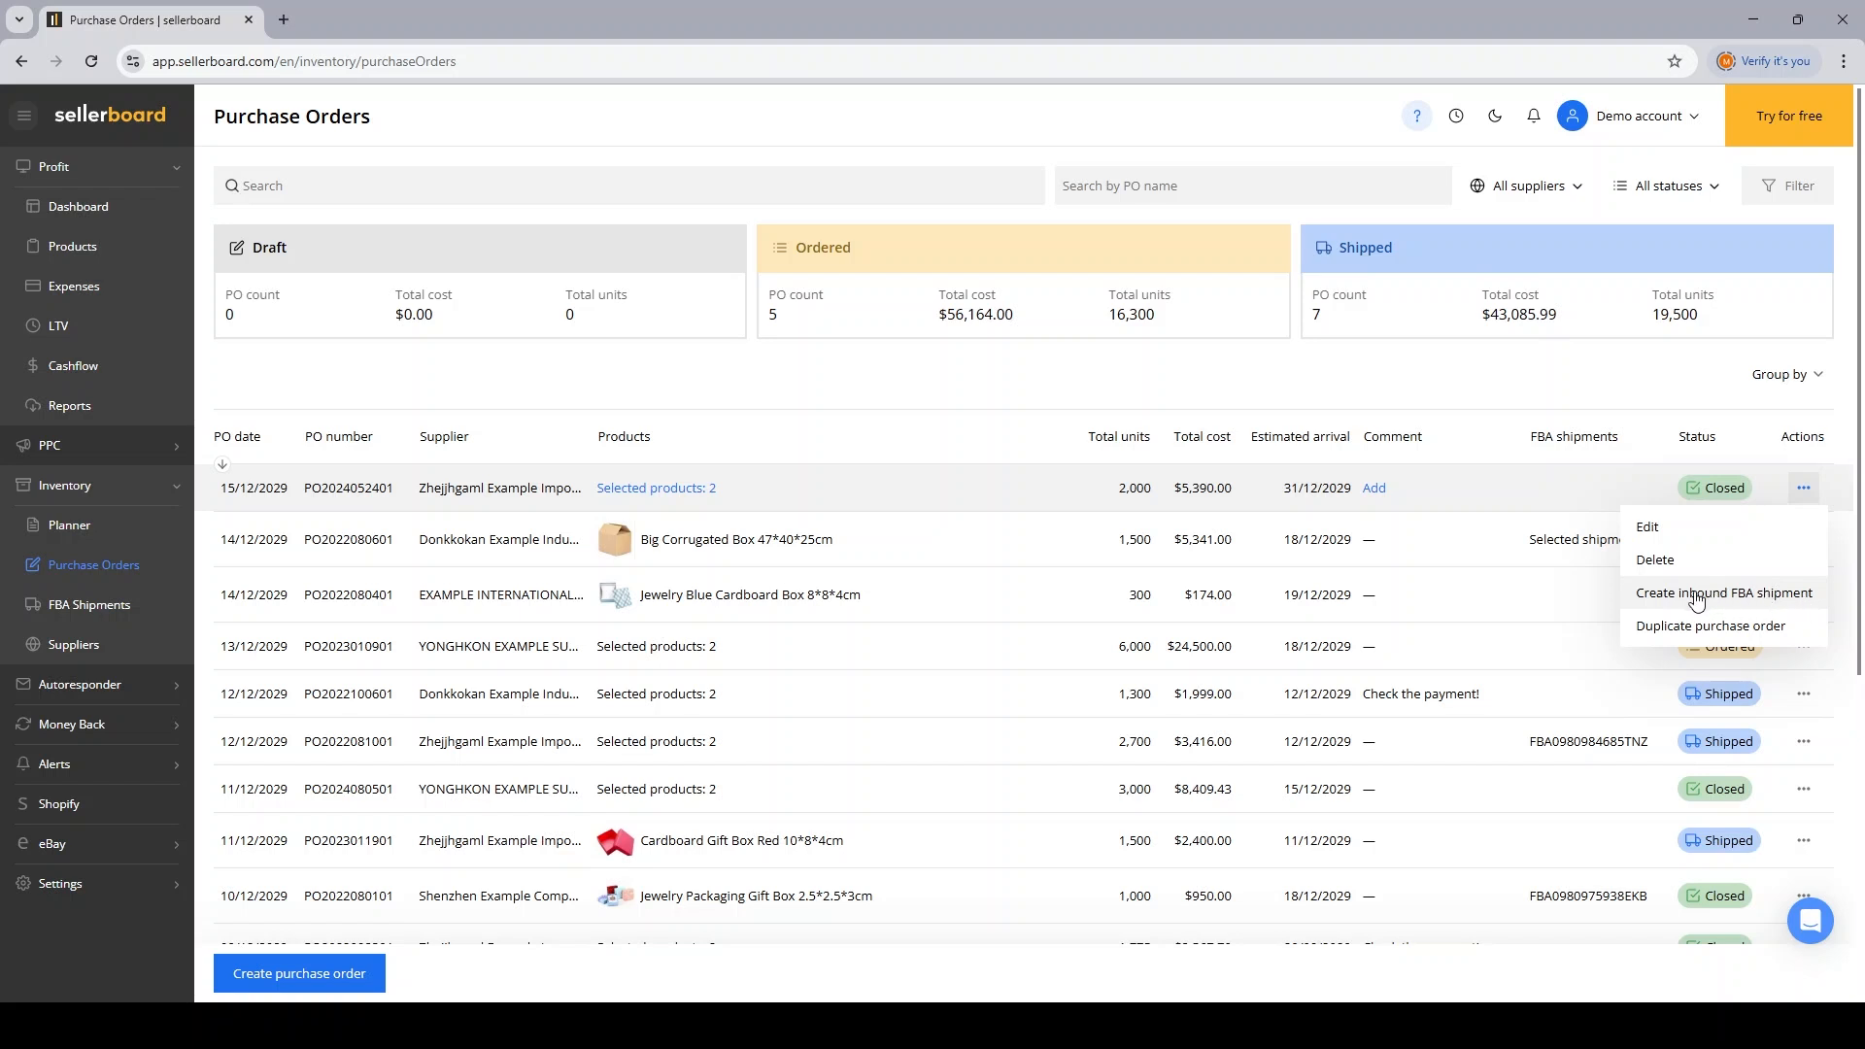
click(1724, 593)
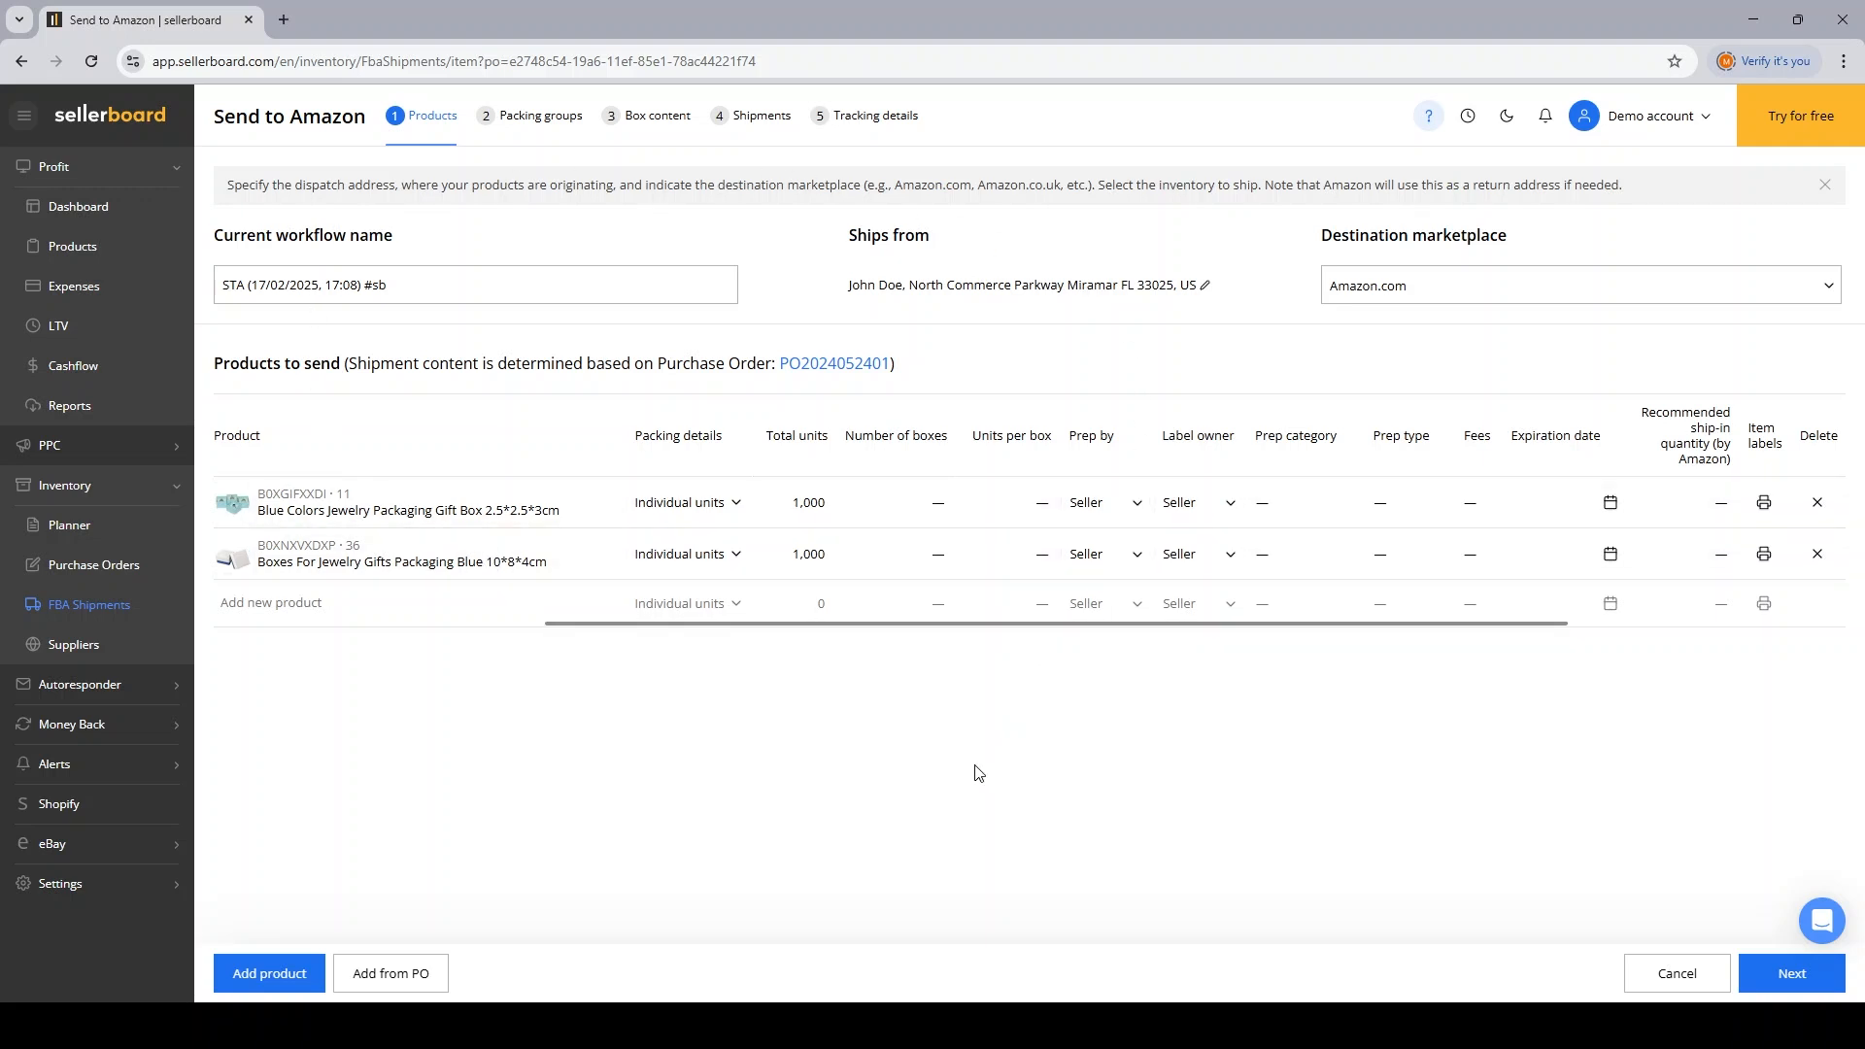
mouse_move(901, 841)
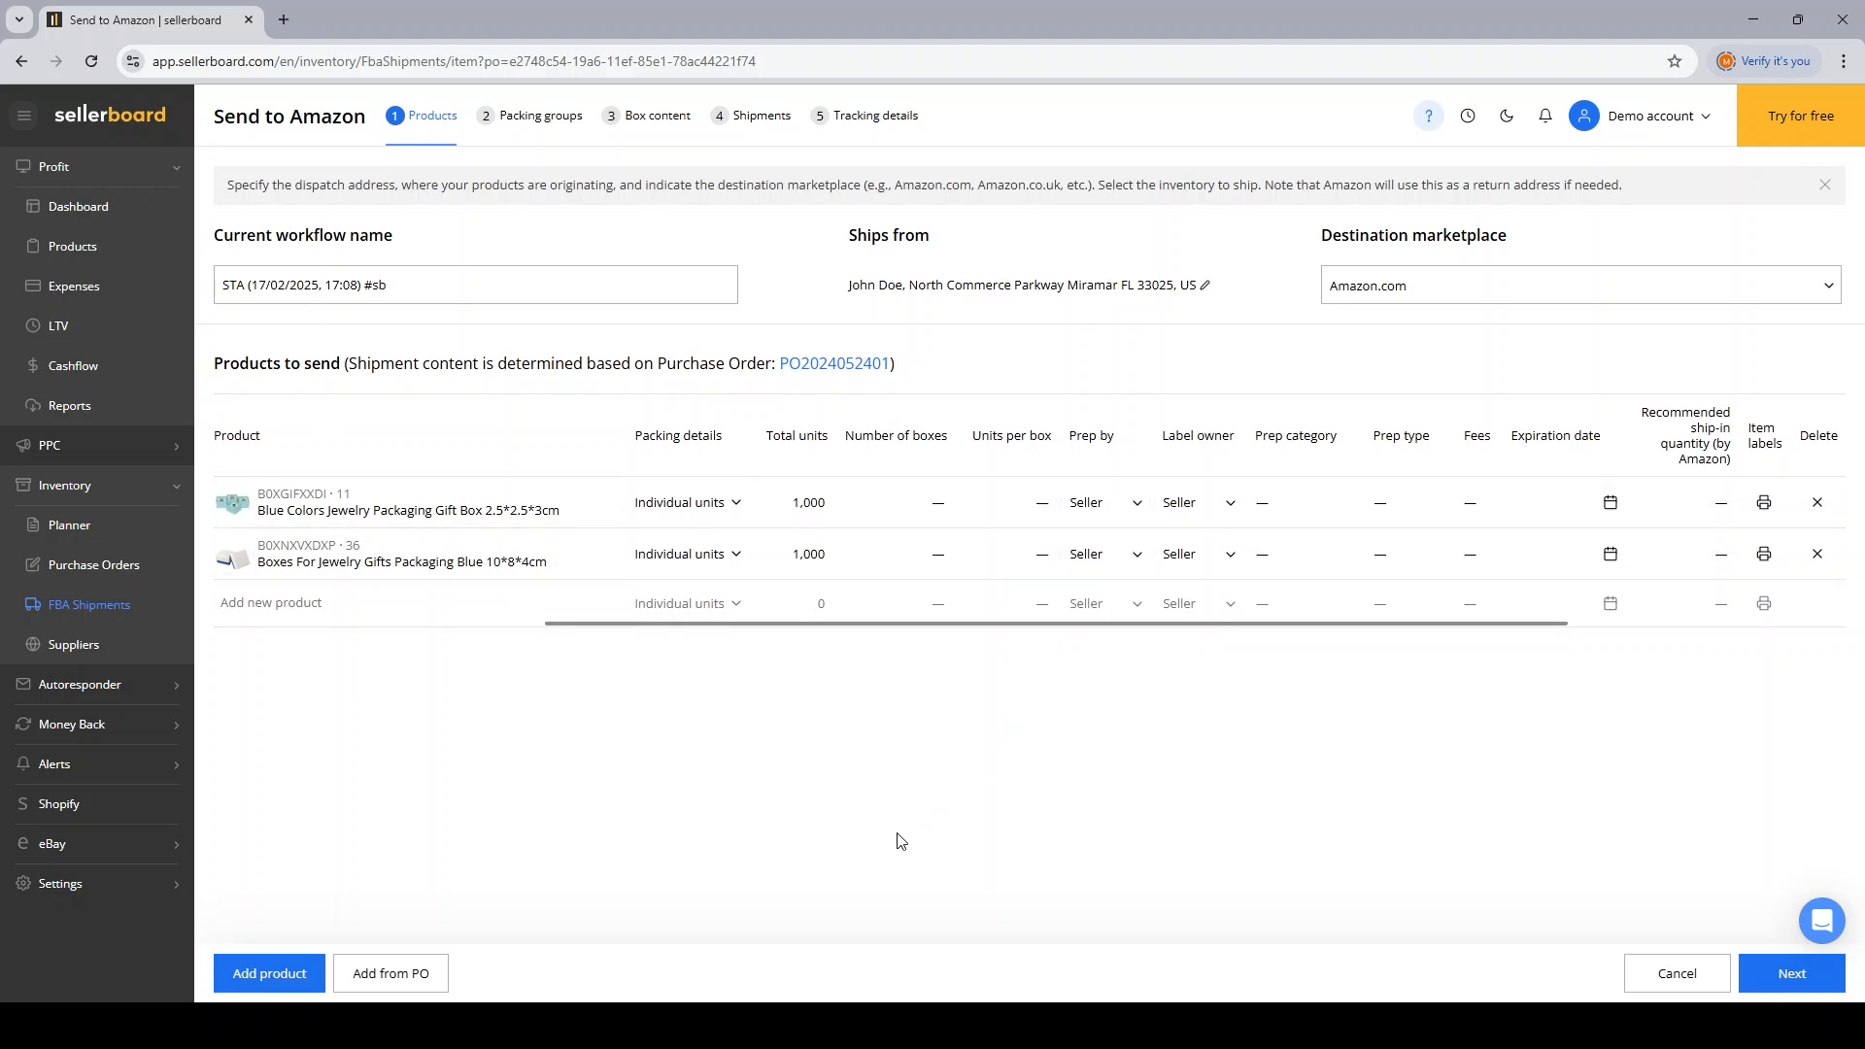
mouse_move(745, 768)
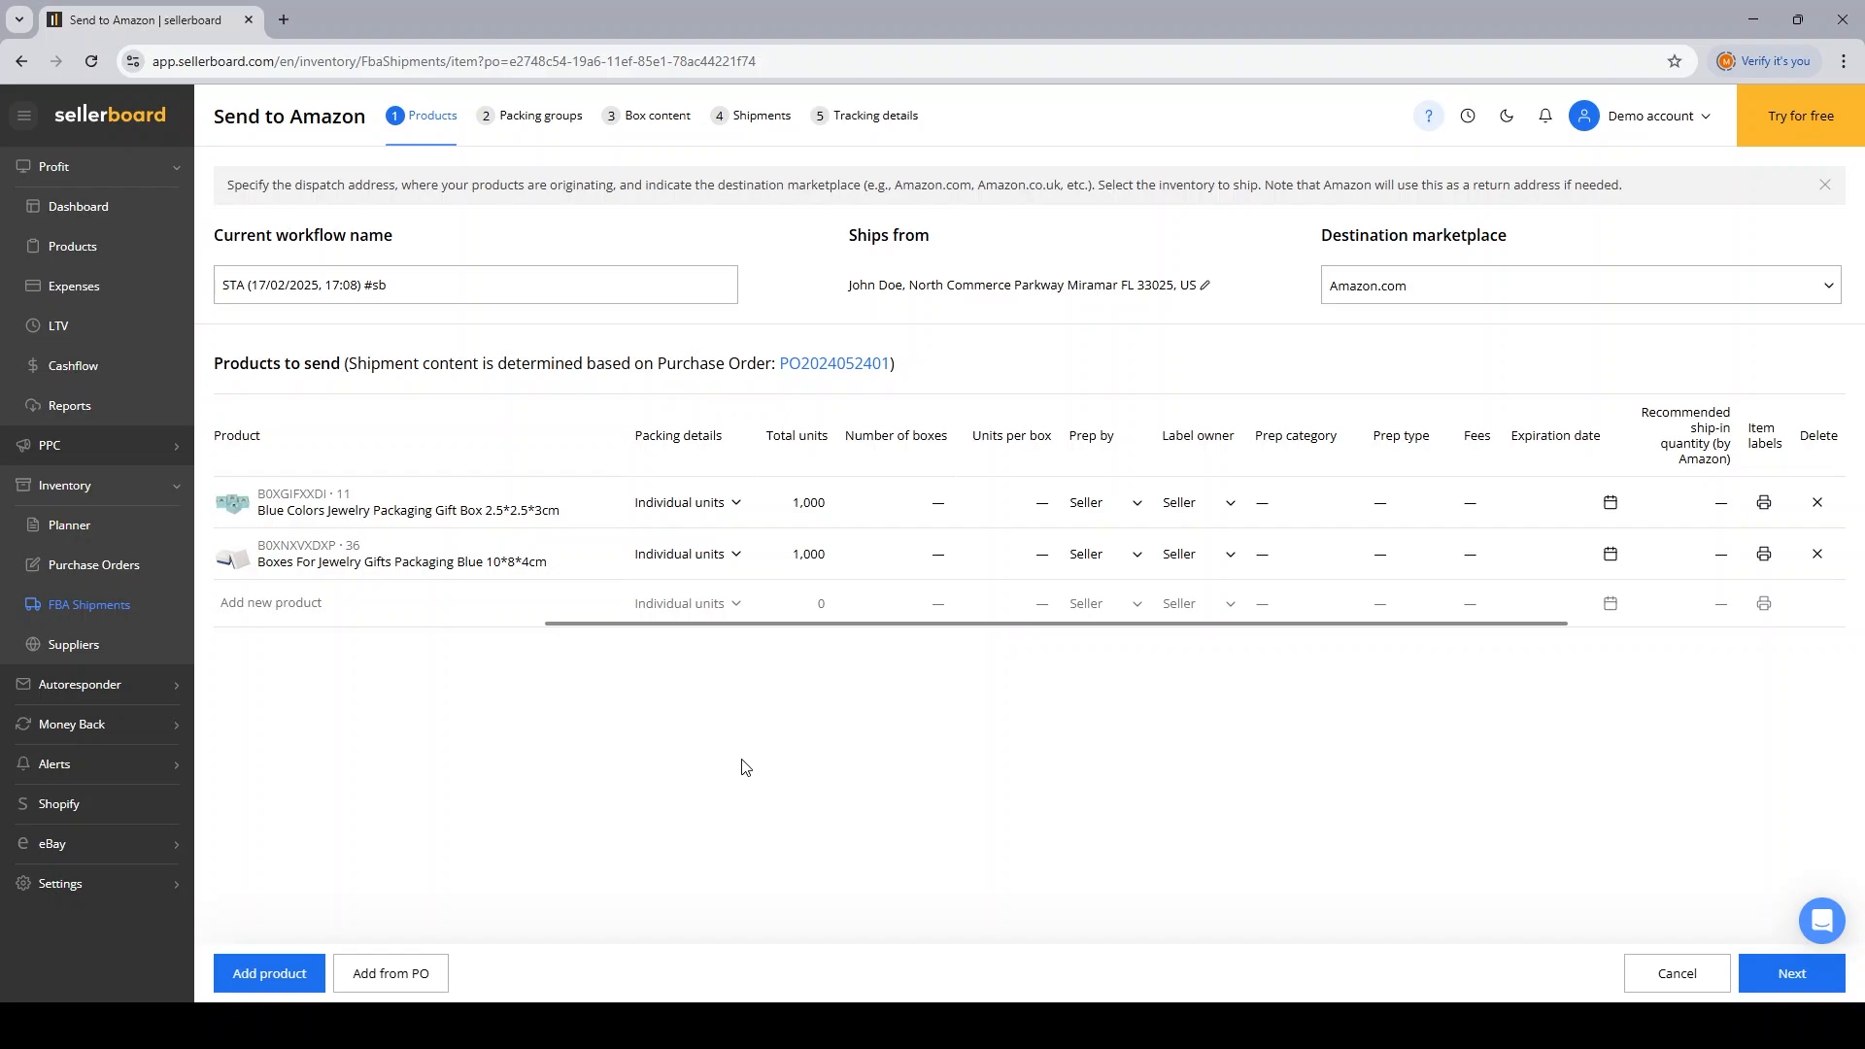